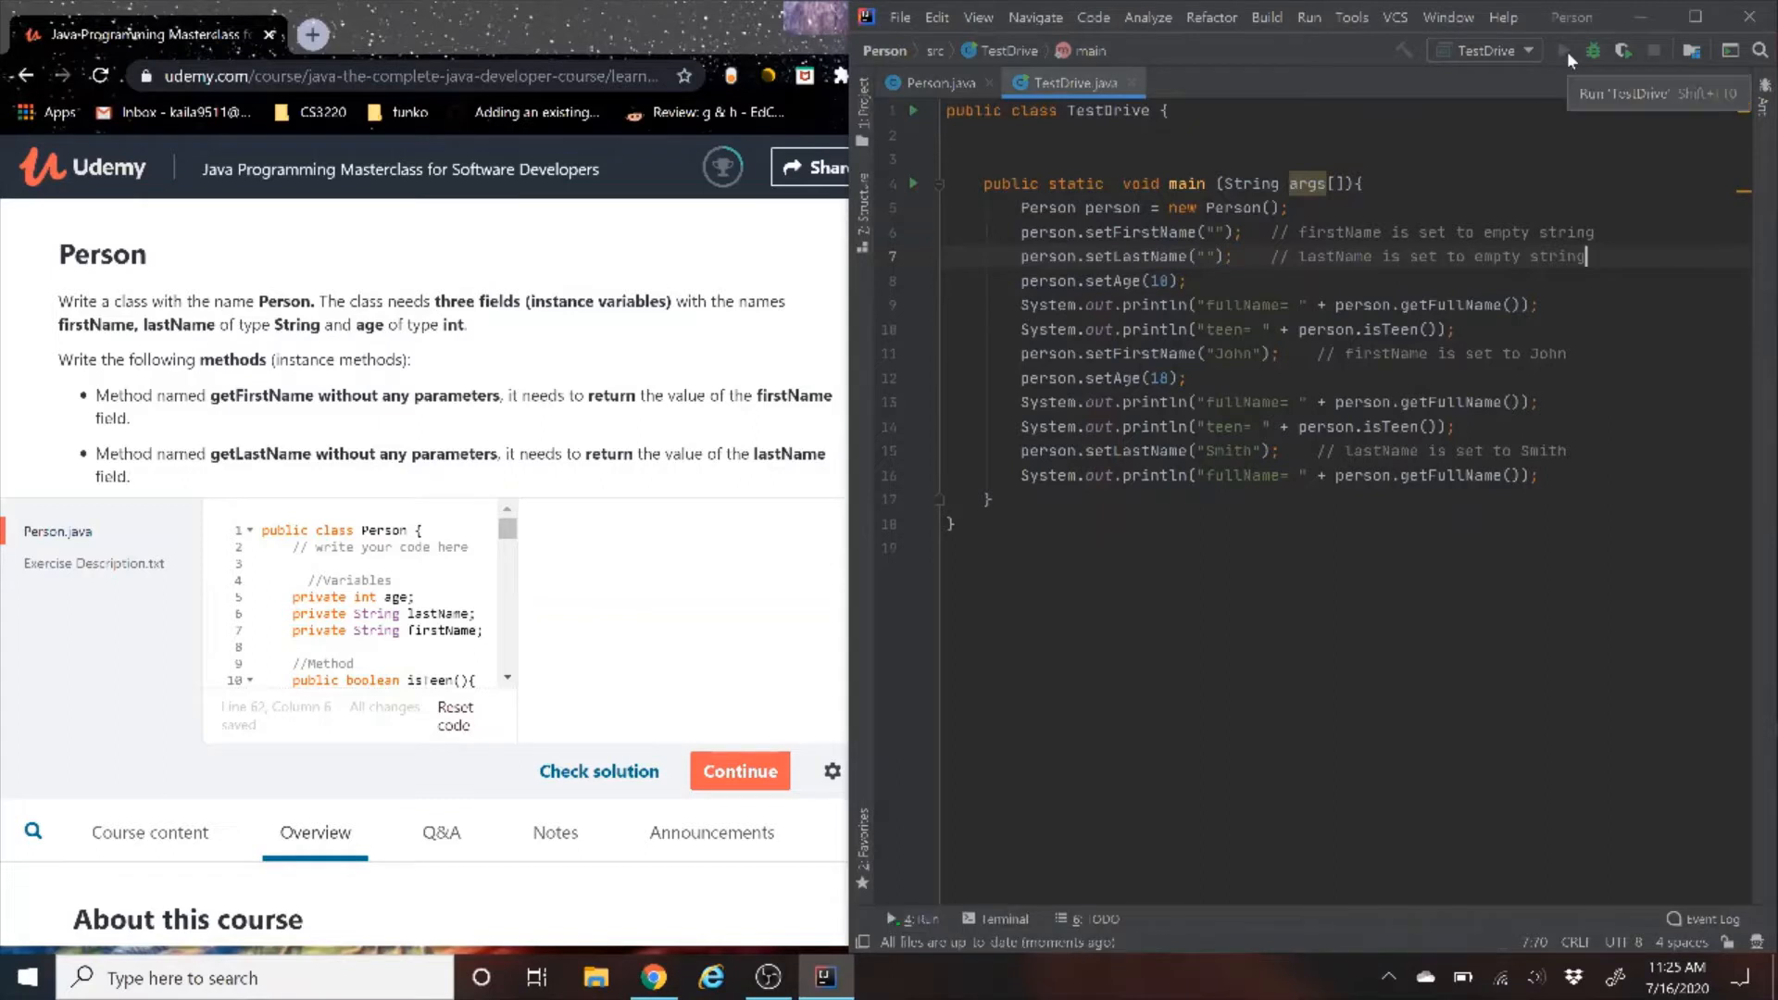
Run TestDrive to print full names and teen status, then submit the Person solution for checking
left_click(1565, 50)
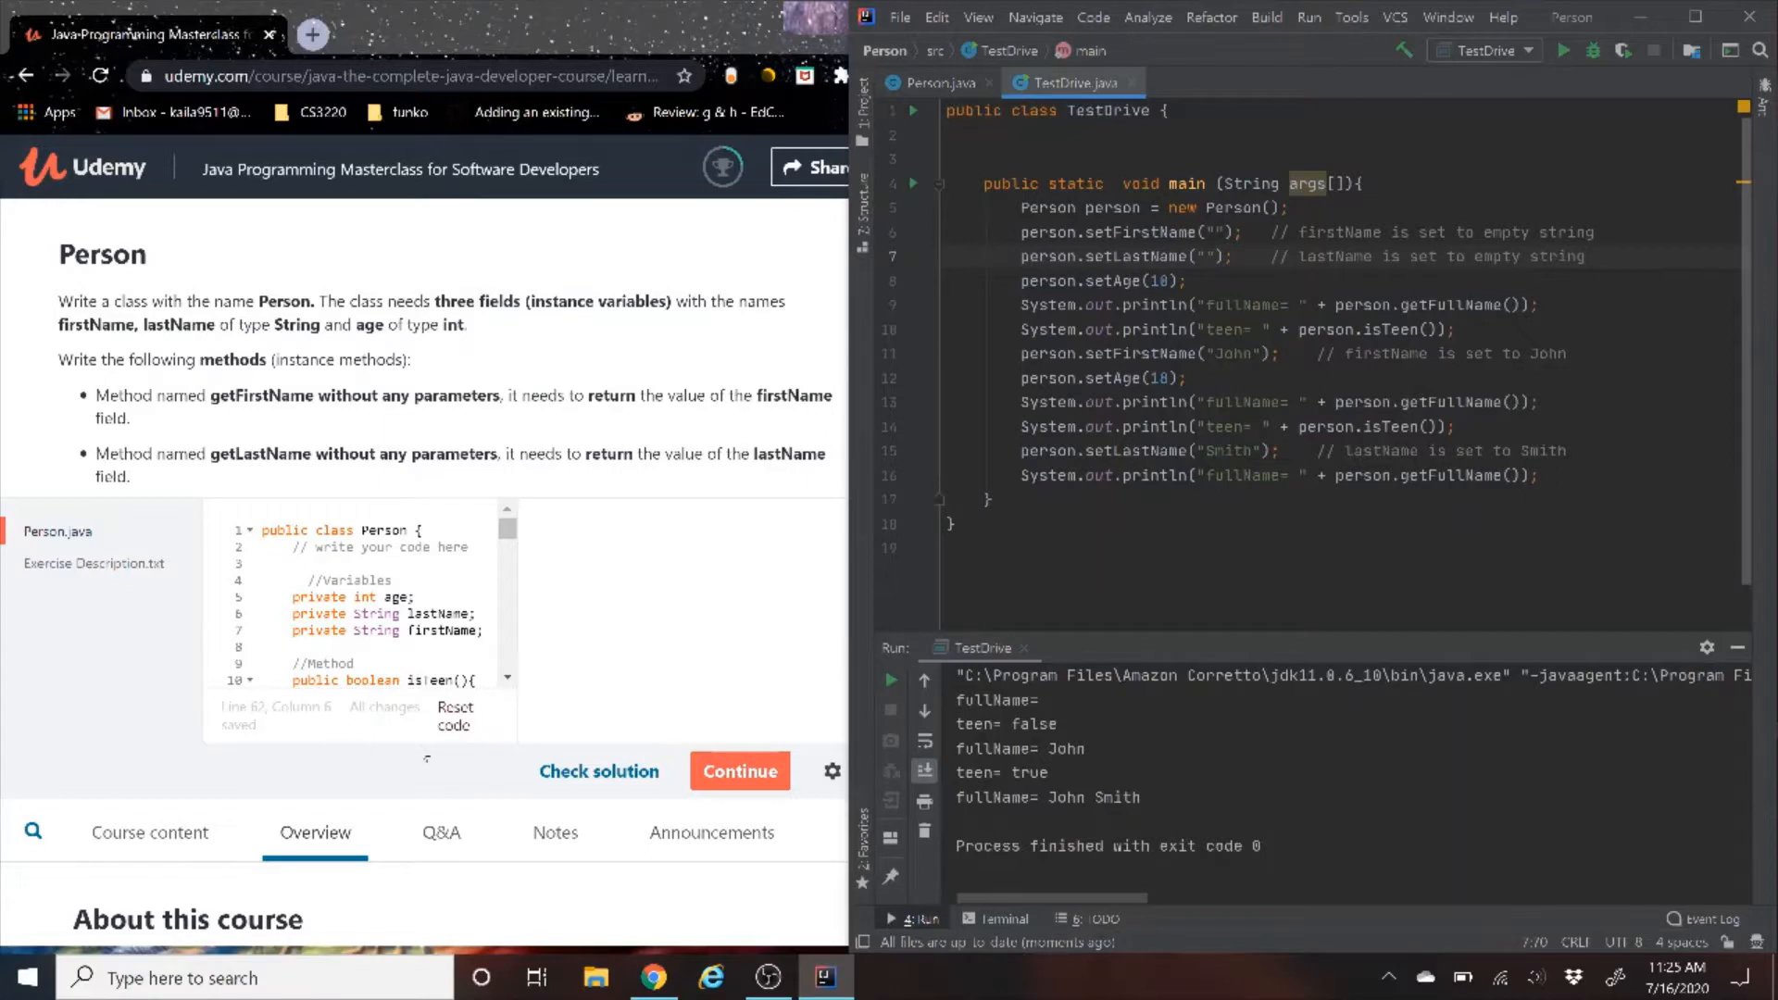
left_click(598, 771)
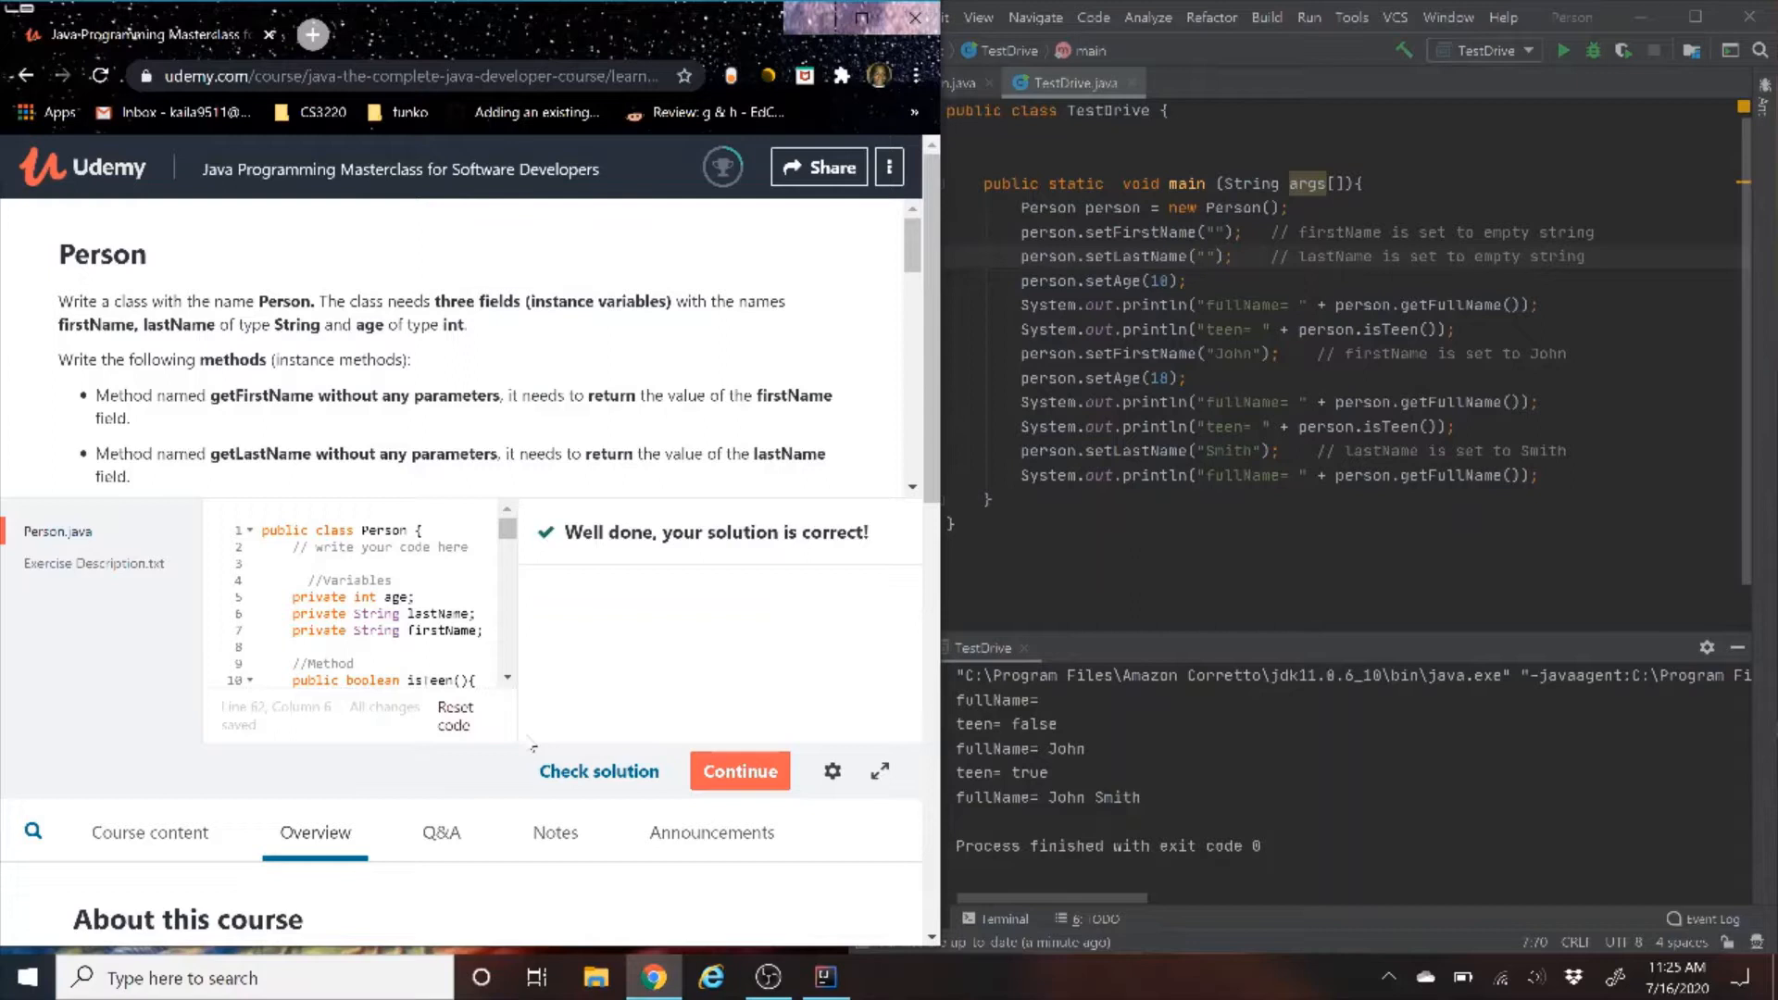
mouse_move(522, 743)
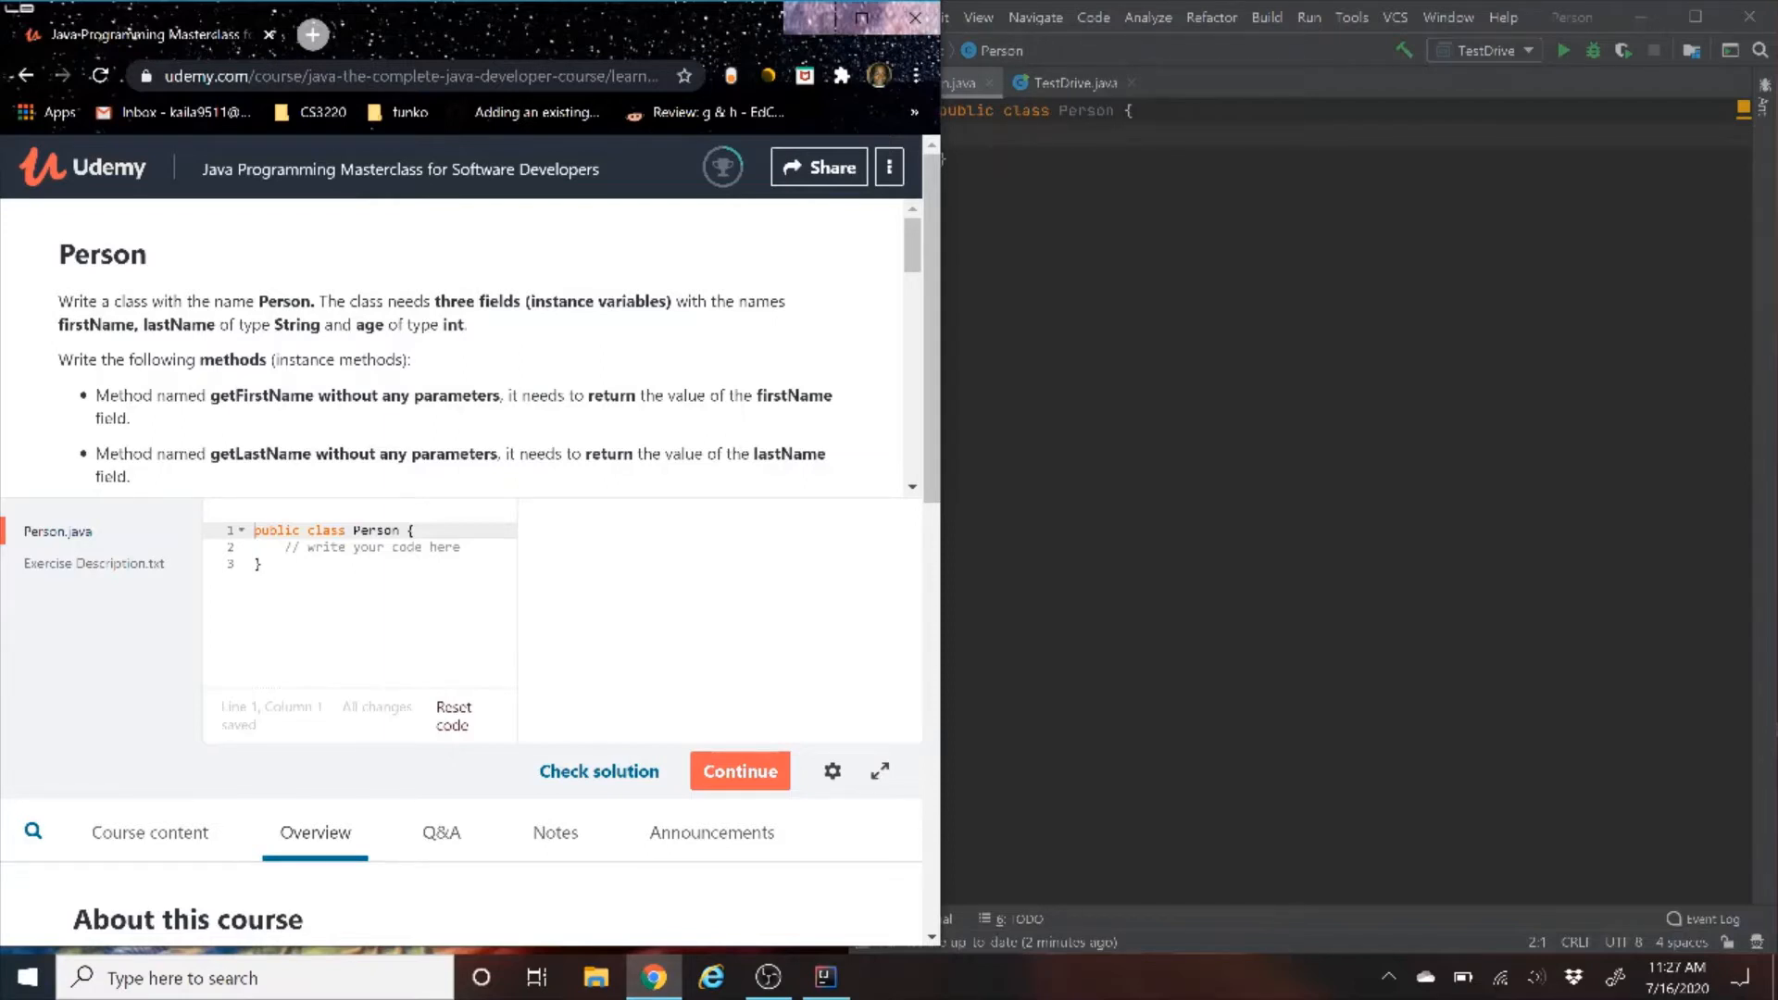
mouse_move(272, 391)
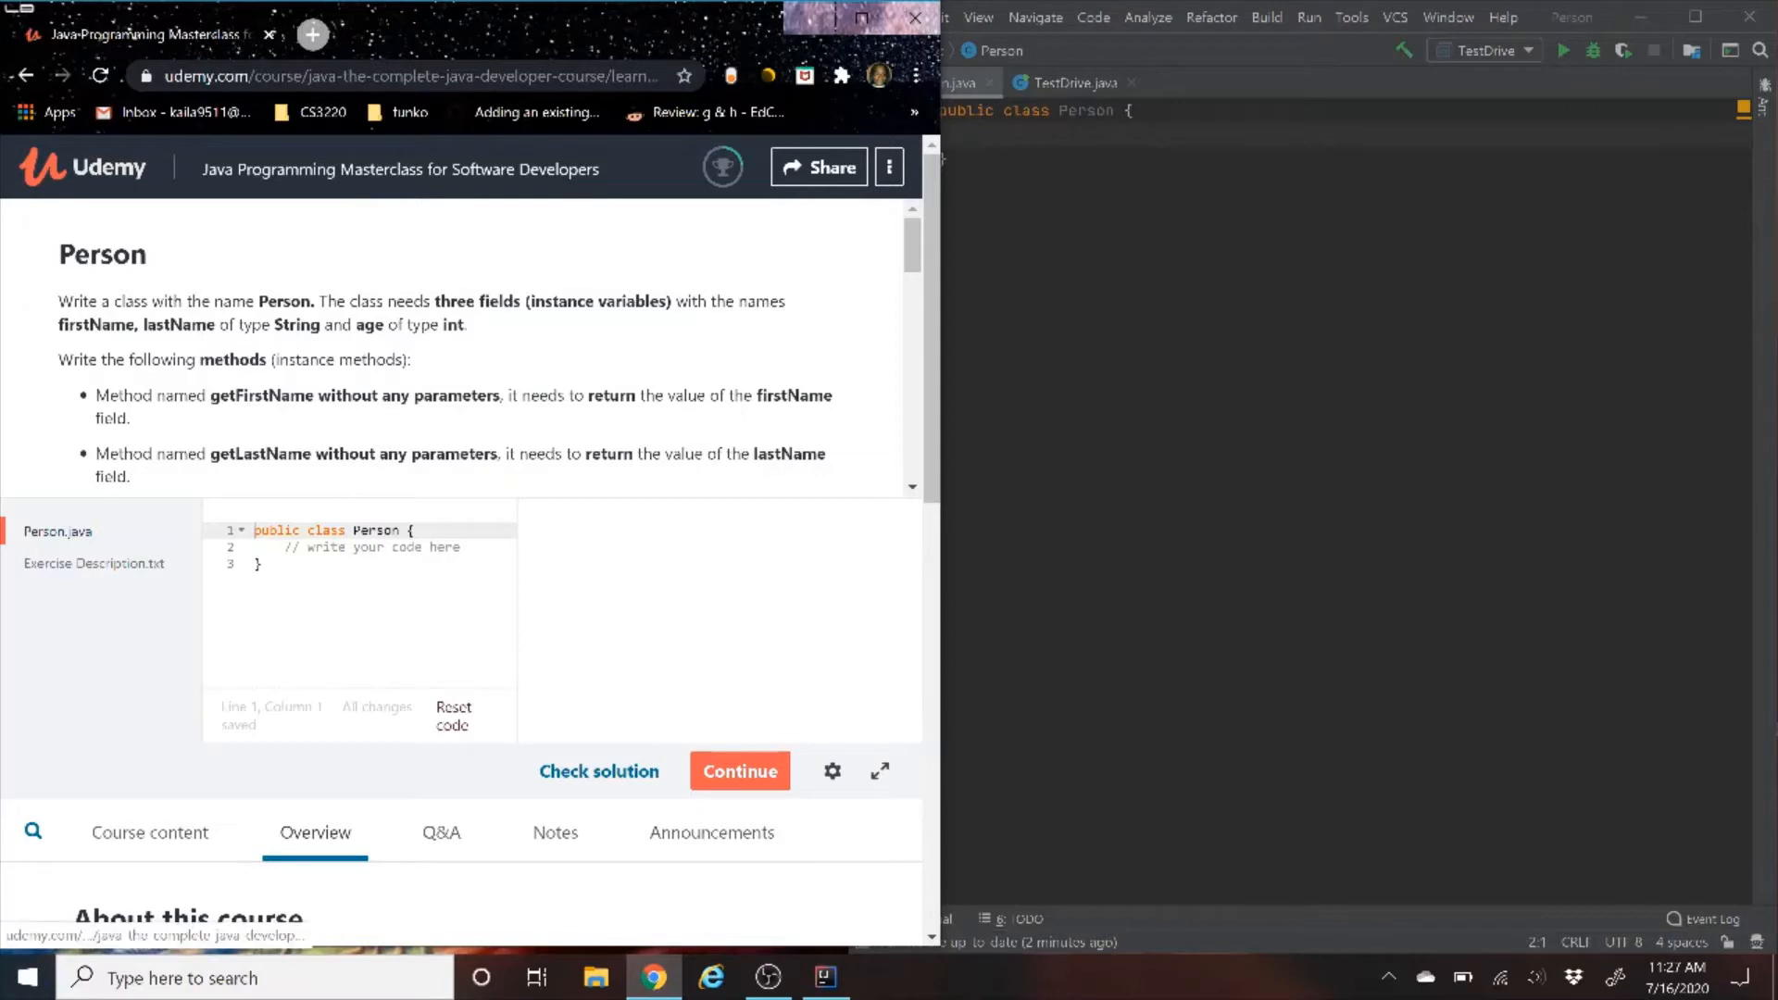
mouse_move(889, 613)
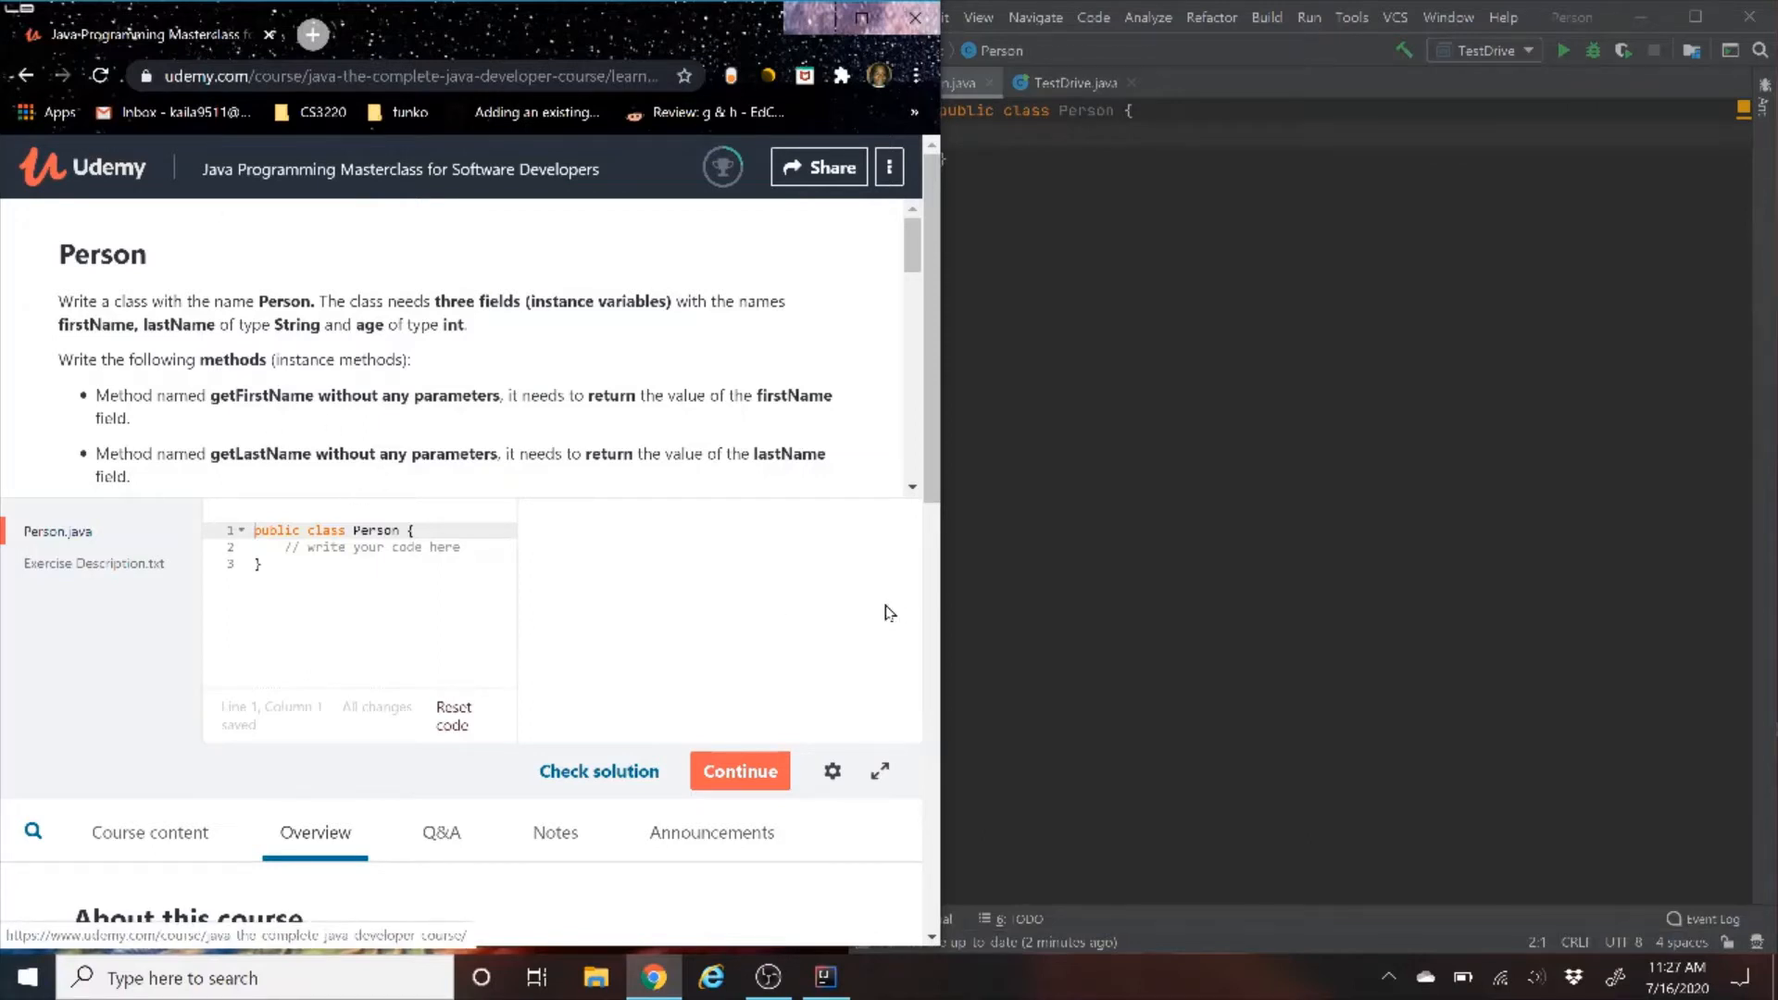
mouse_move(642, 586)
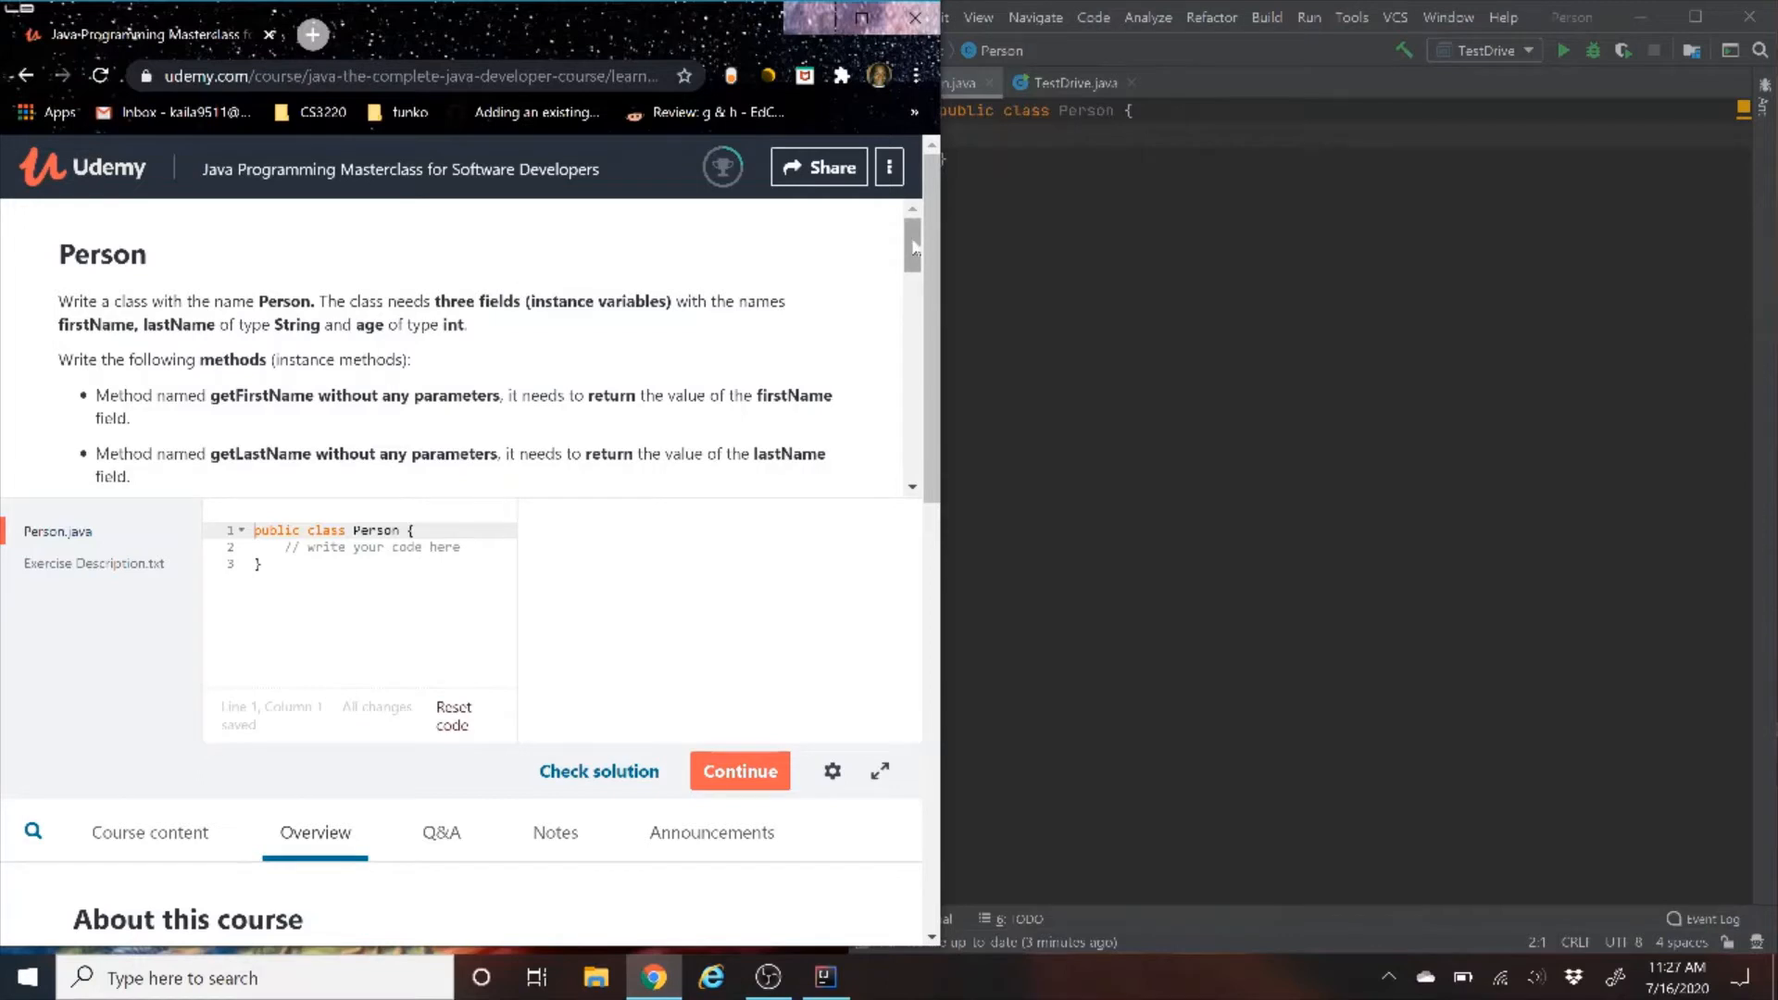
mouse_move(915, 250)
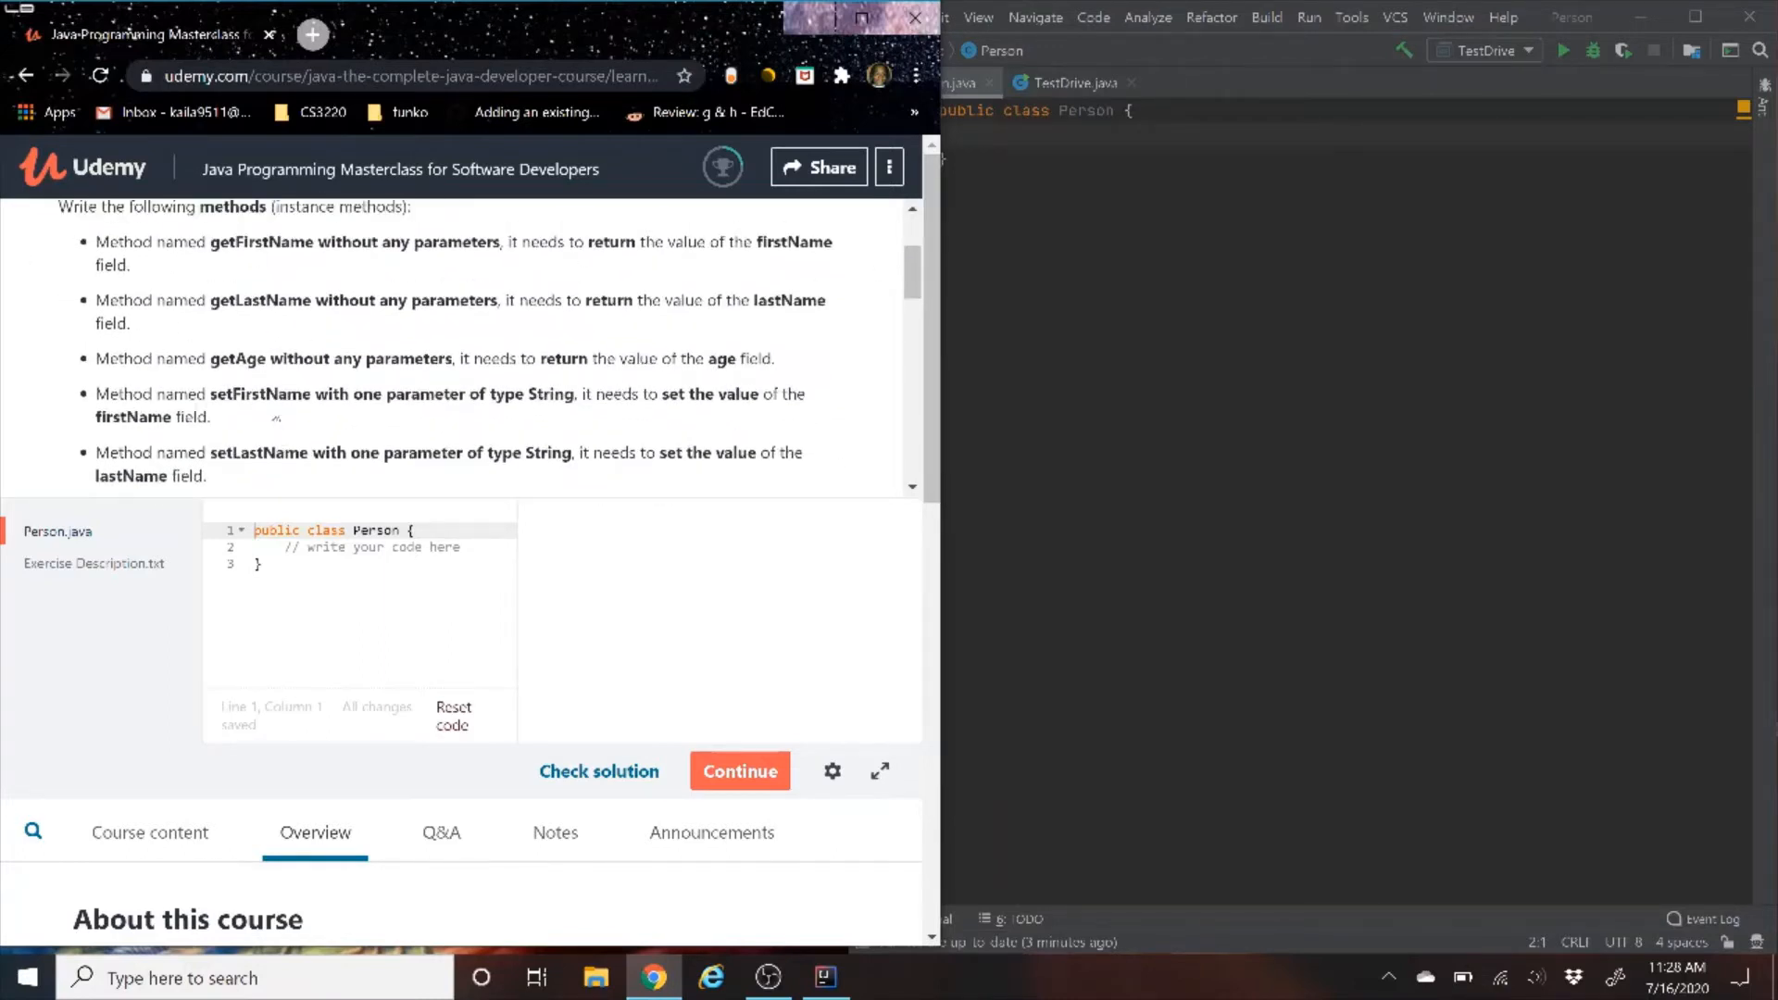
mouse_move(634, 283)
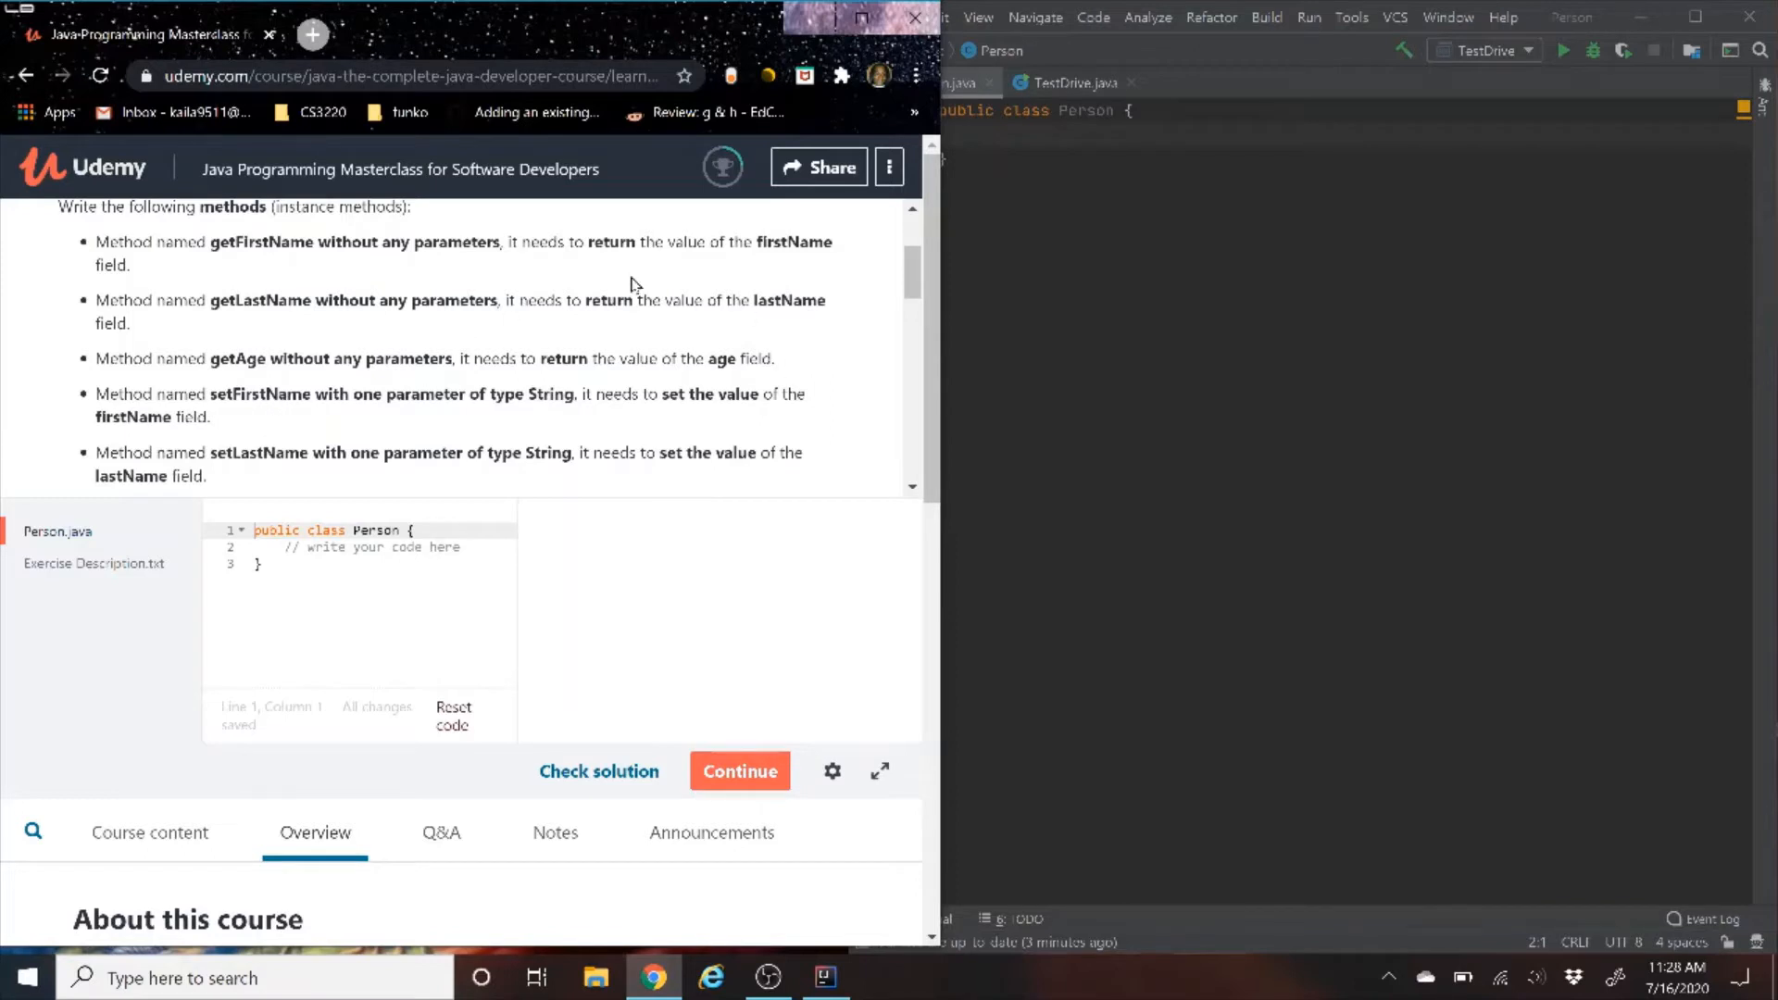
mouse_move(323, 341)
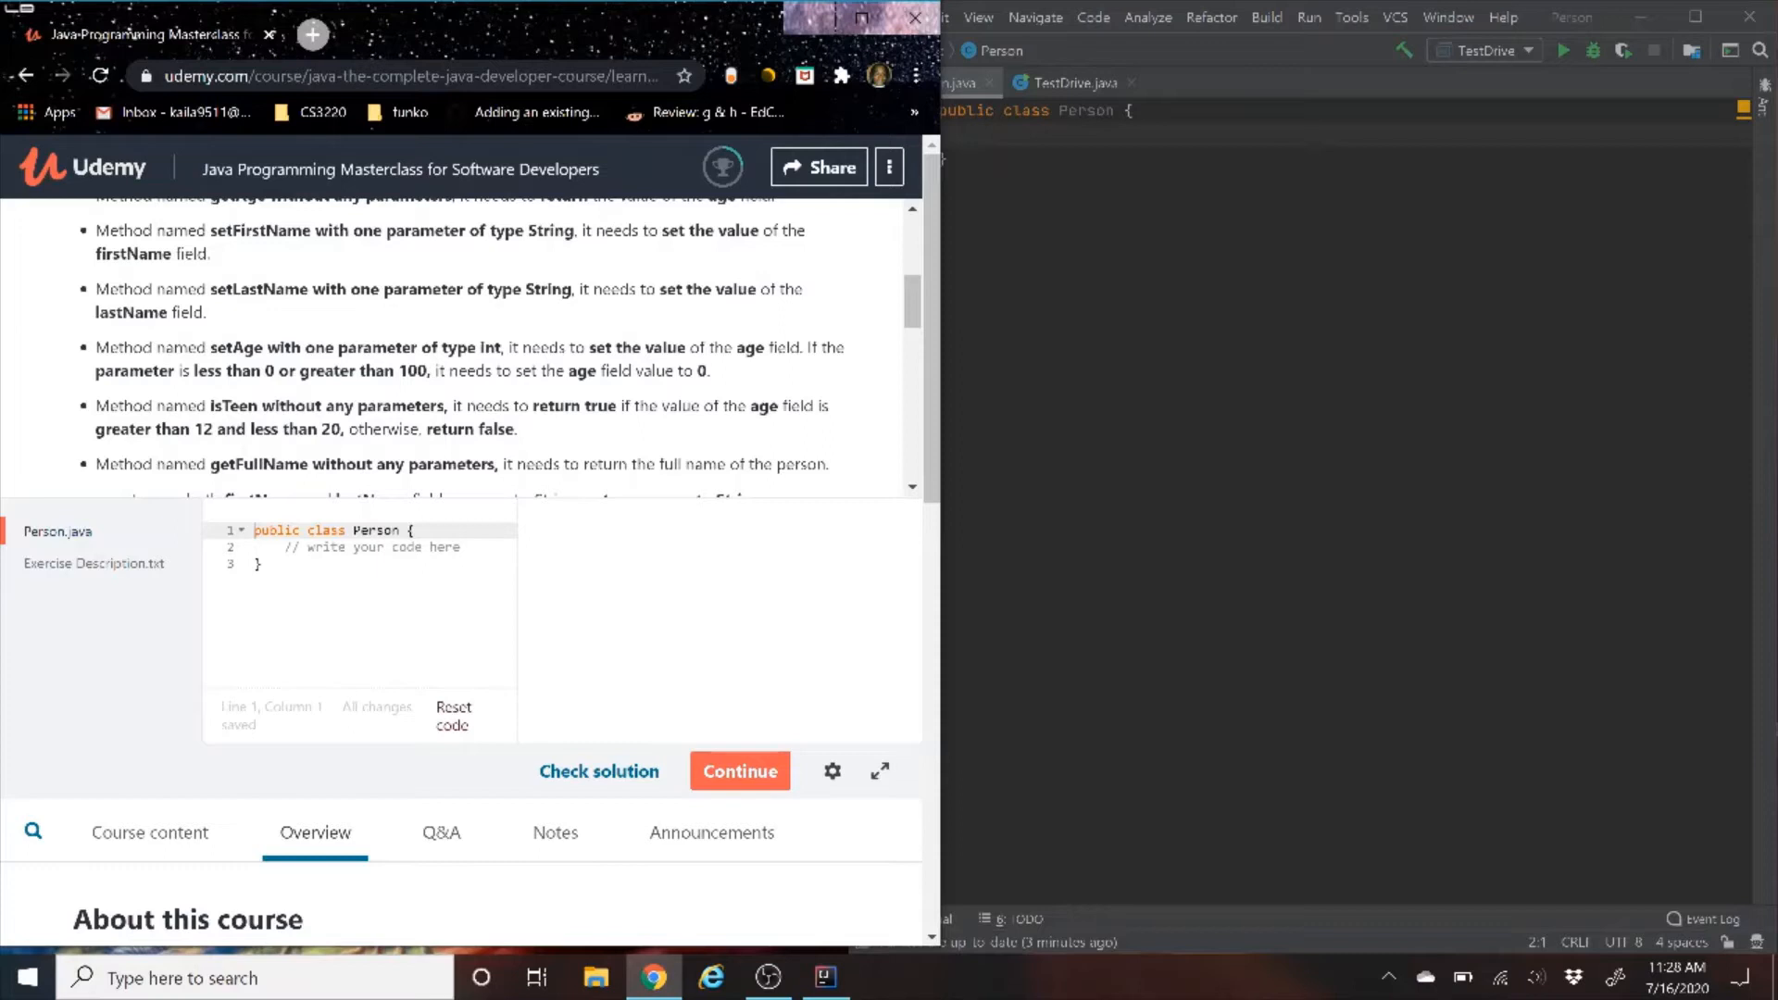
mouse_move(407, 400)
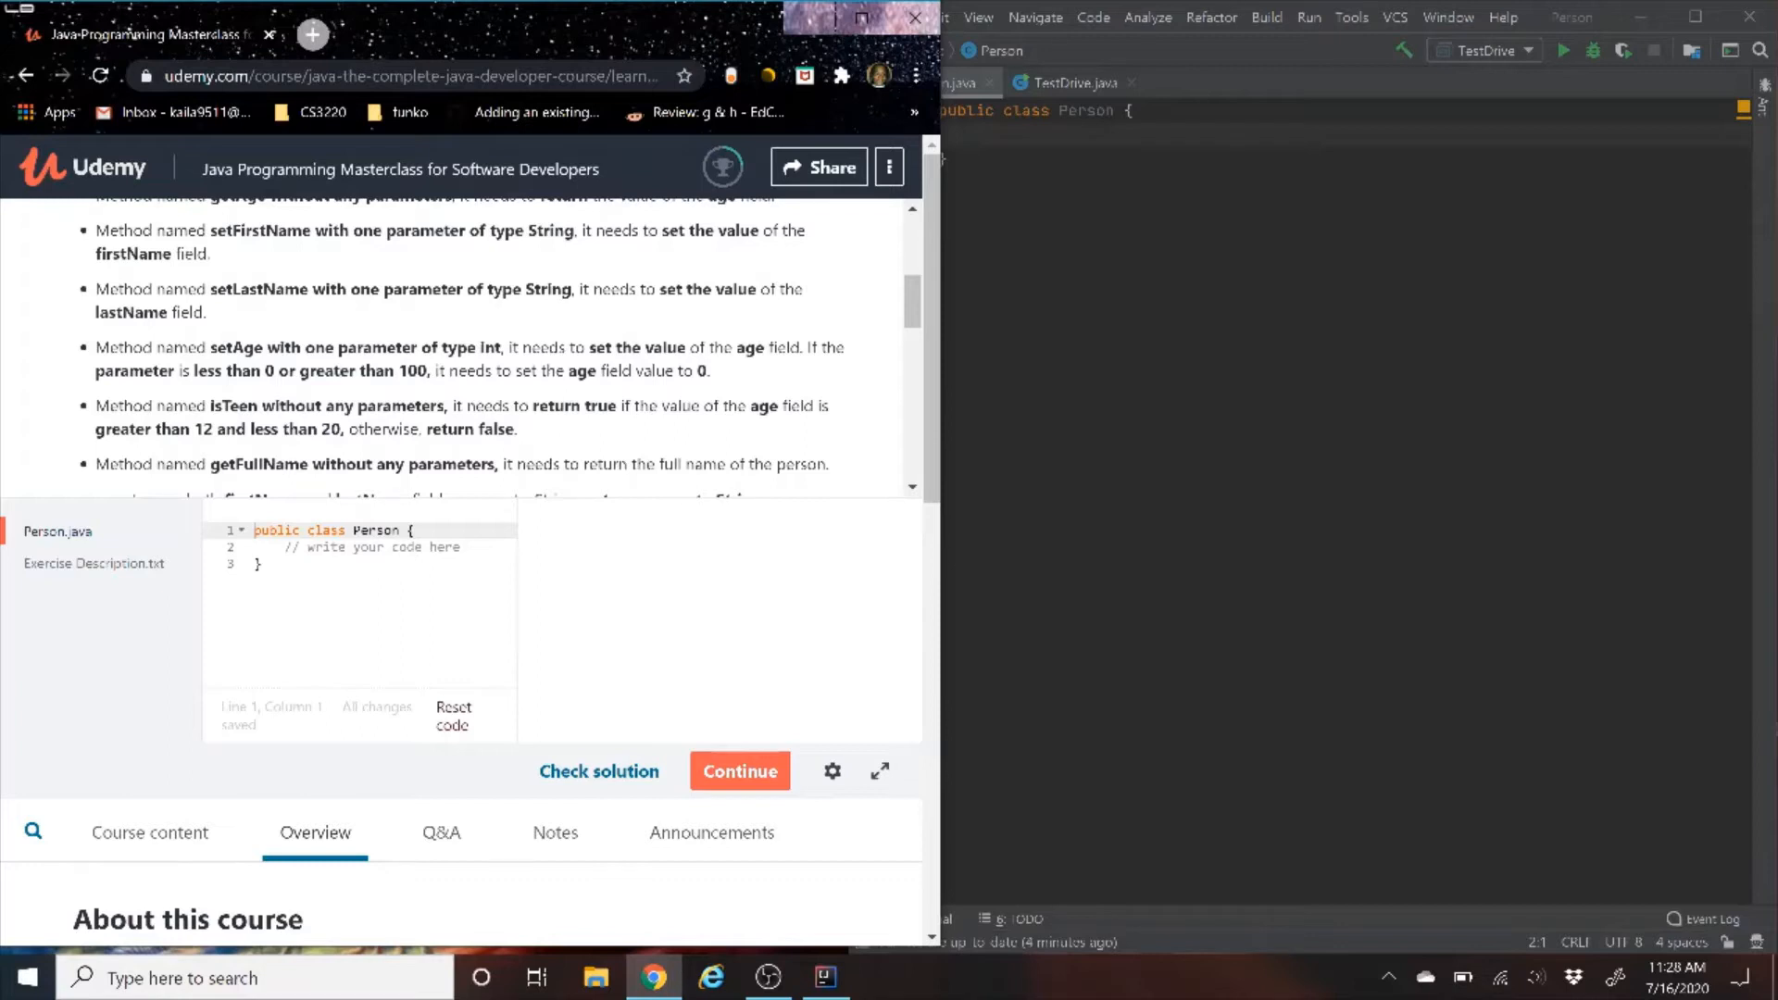
scroll("down", 3)
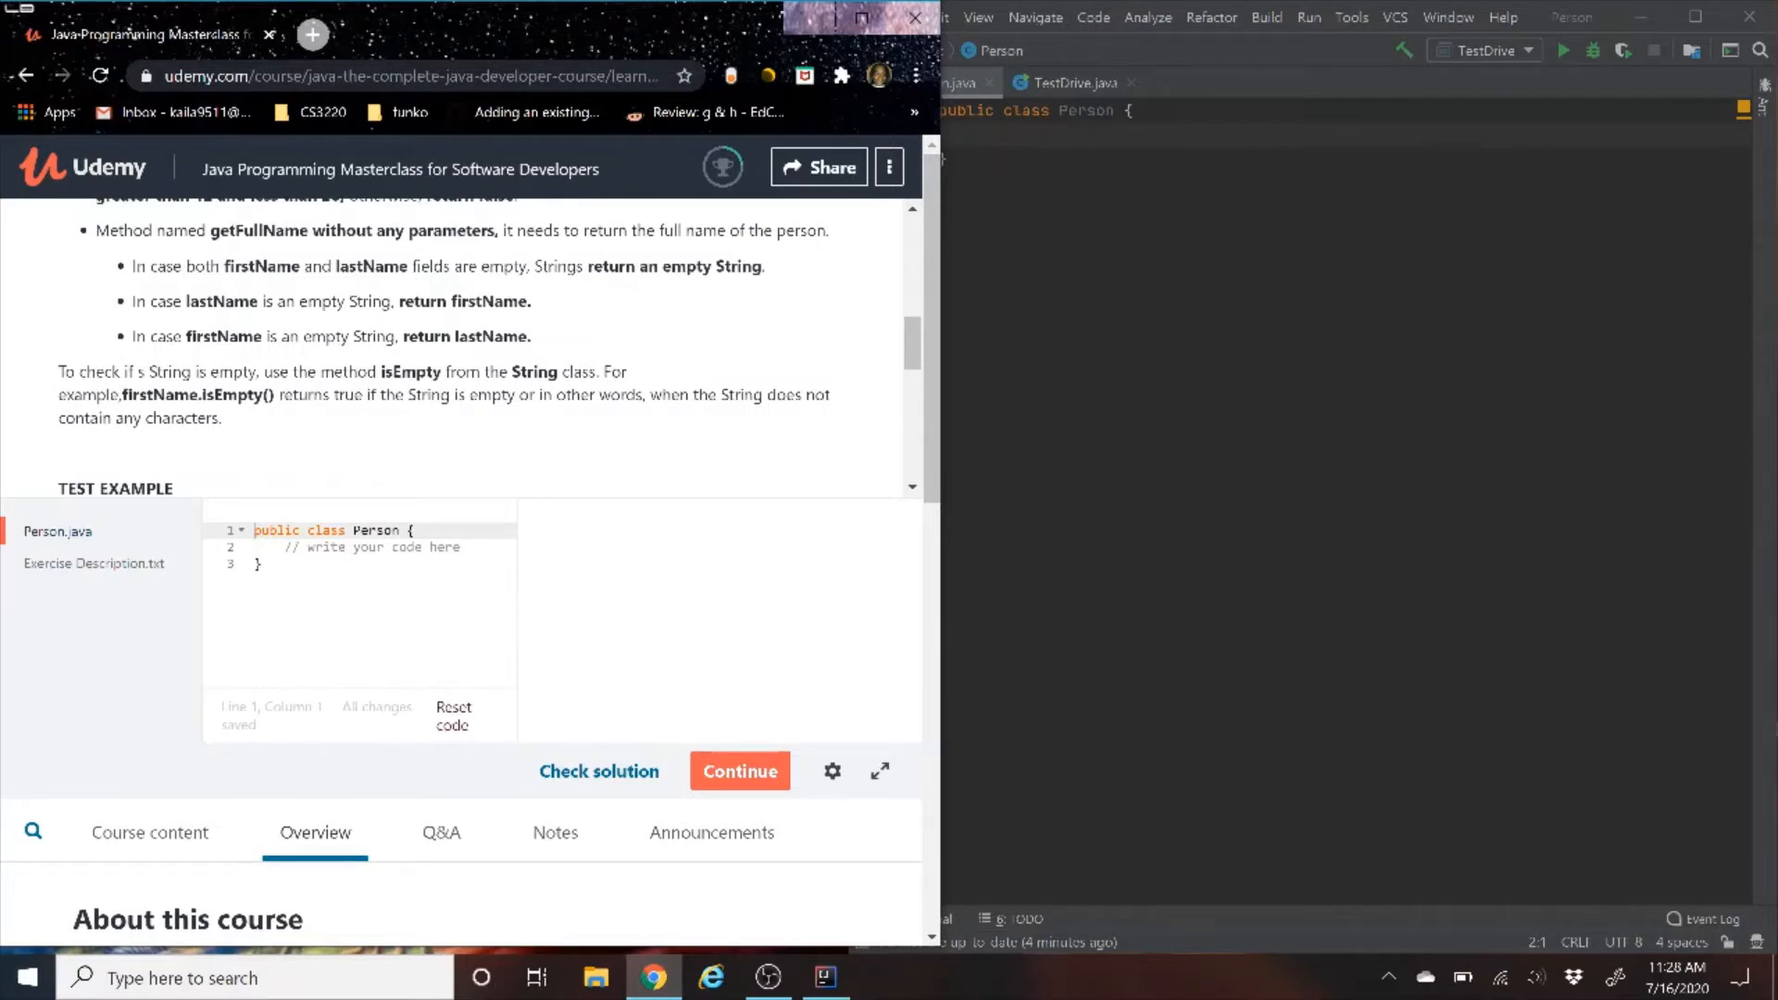
mouse_move(663, 457)
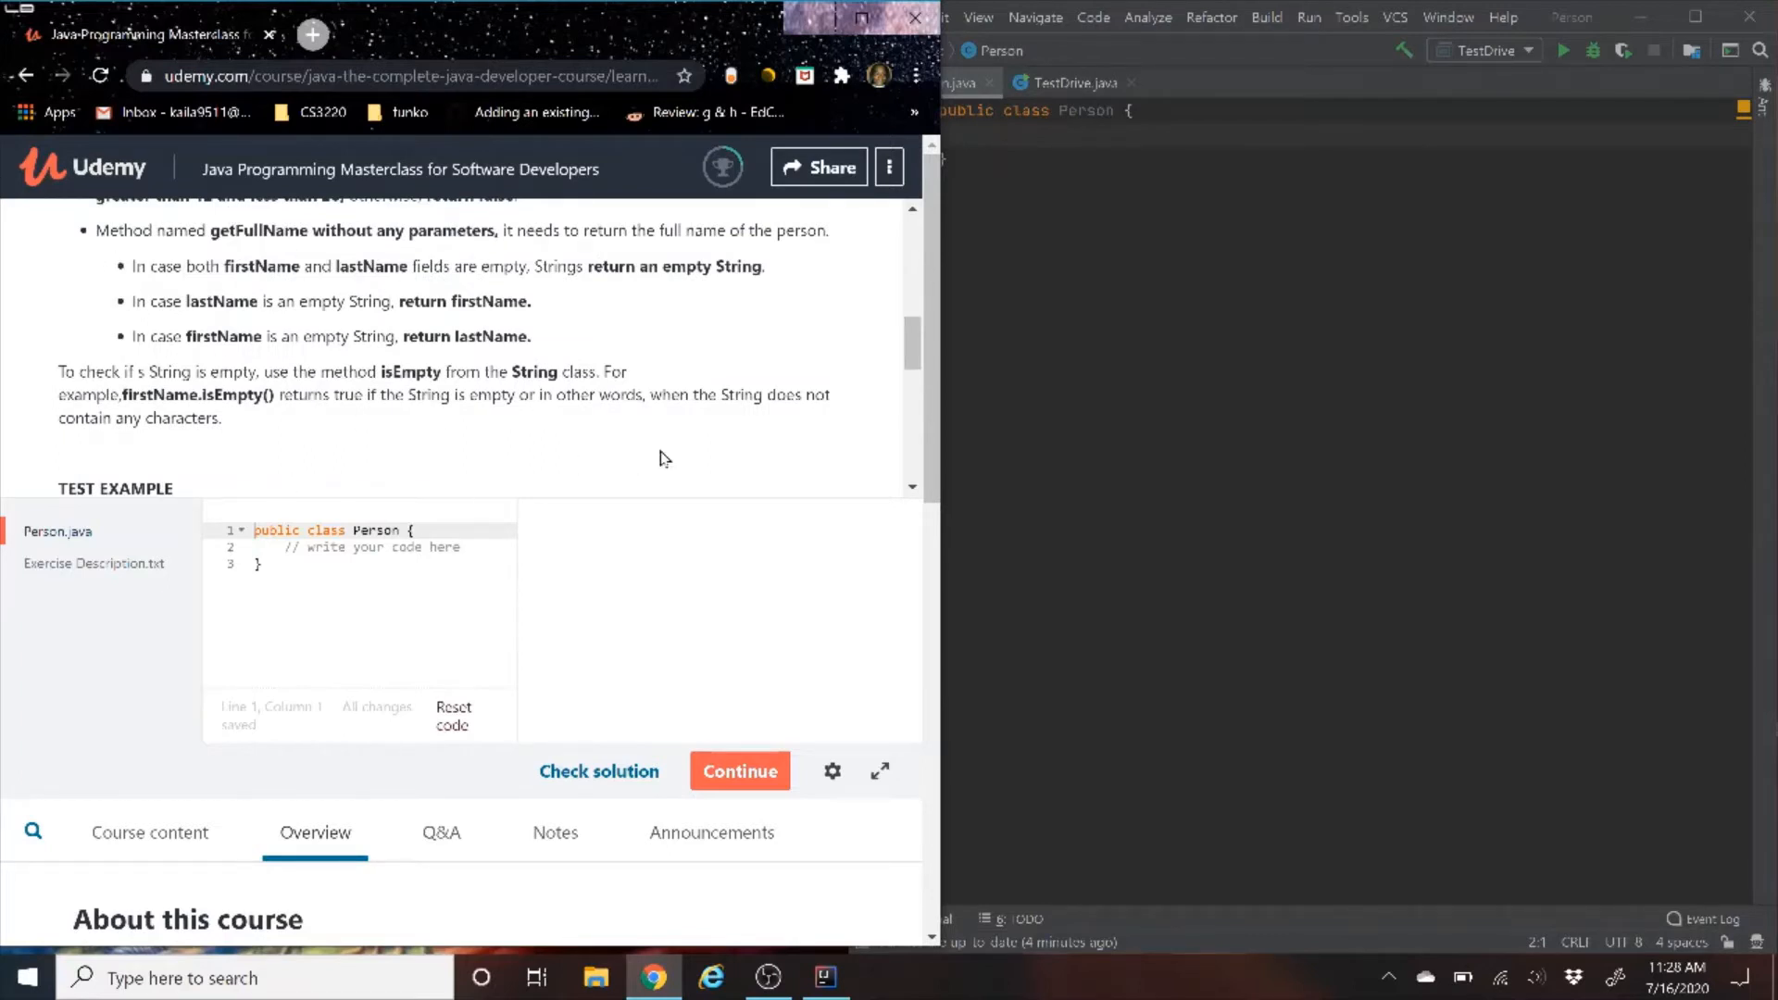
scroll("down", 3)
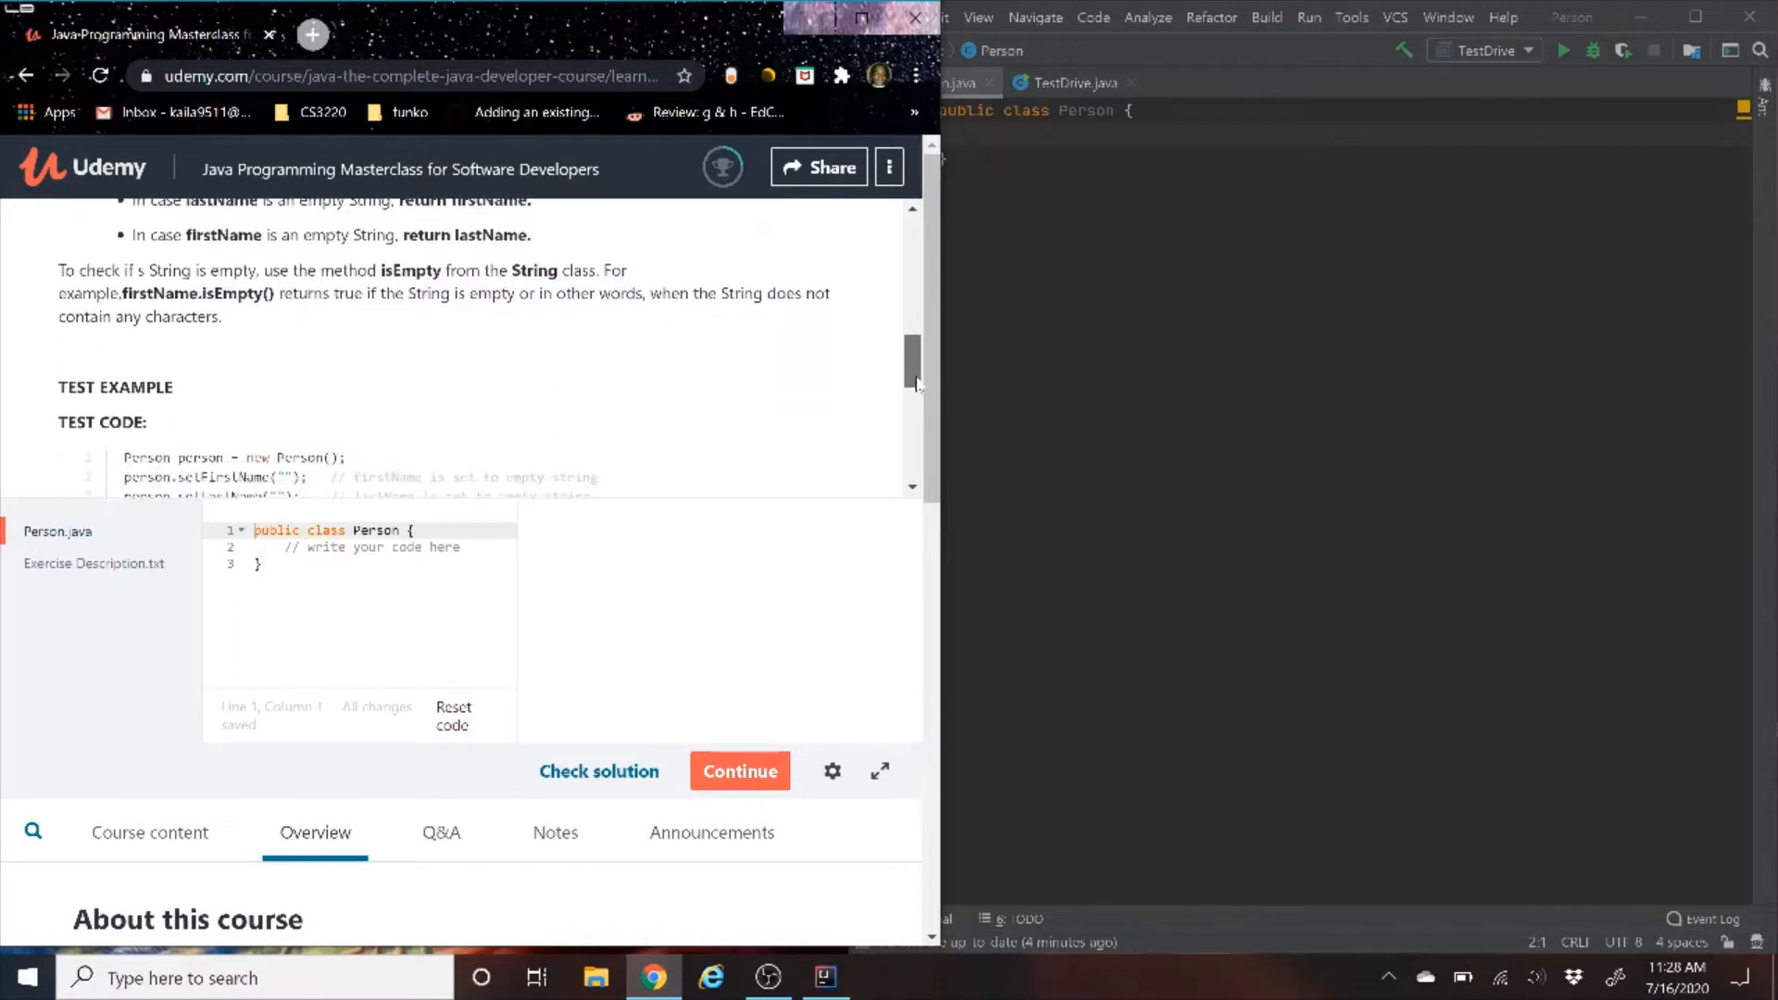
scroll("down", 3)
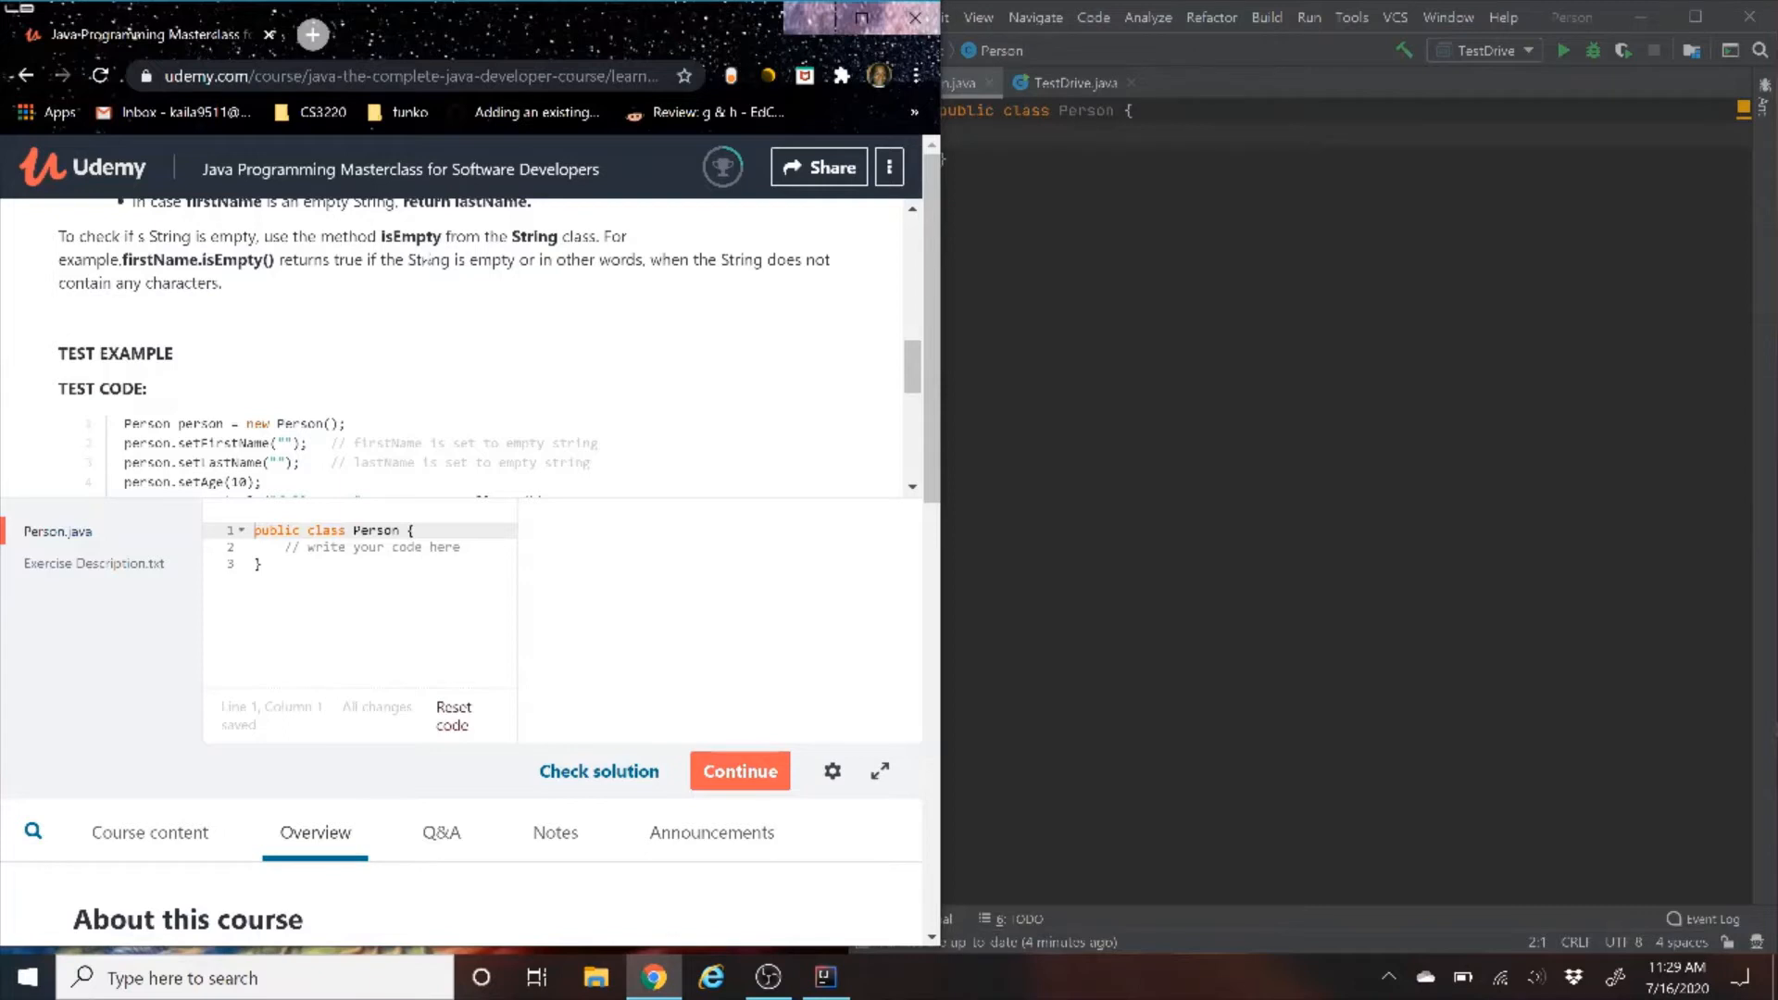
mouse_move(93, 300)
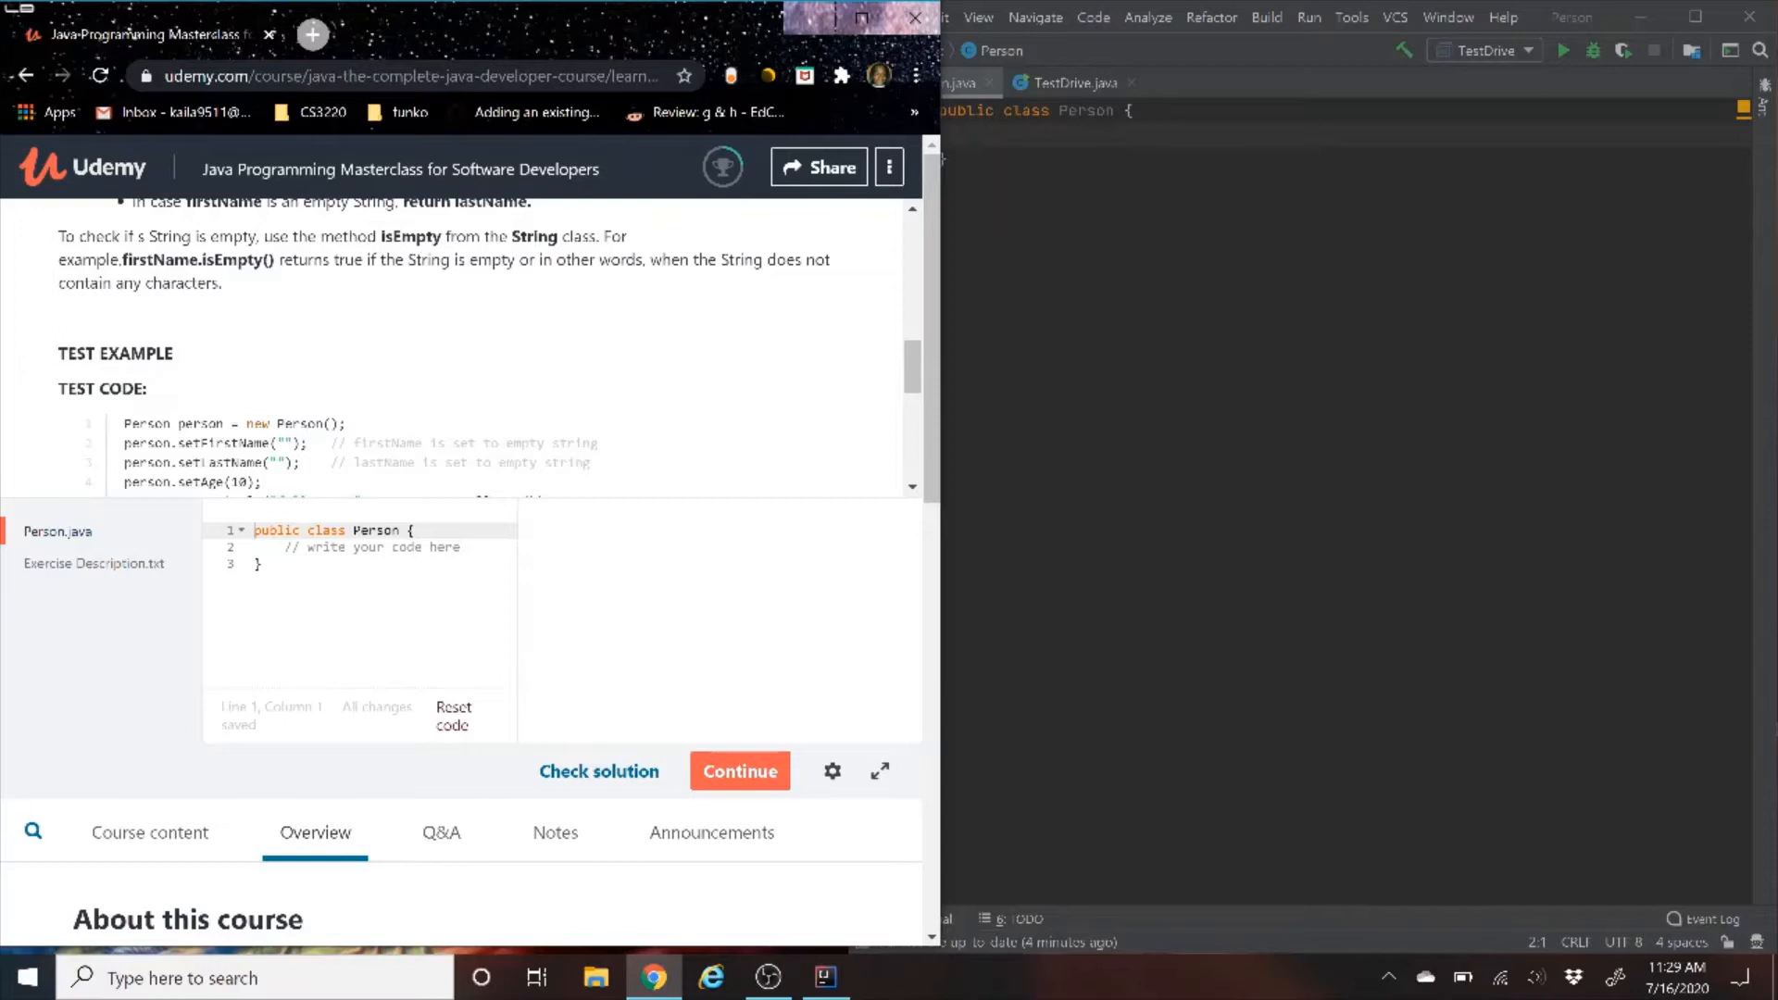
mouse_move(552, 287)
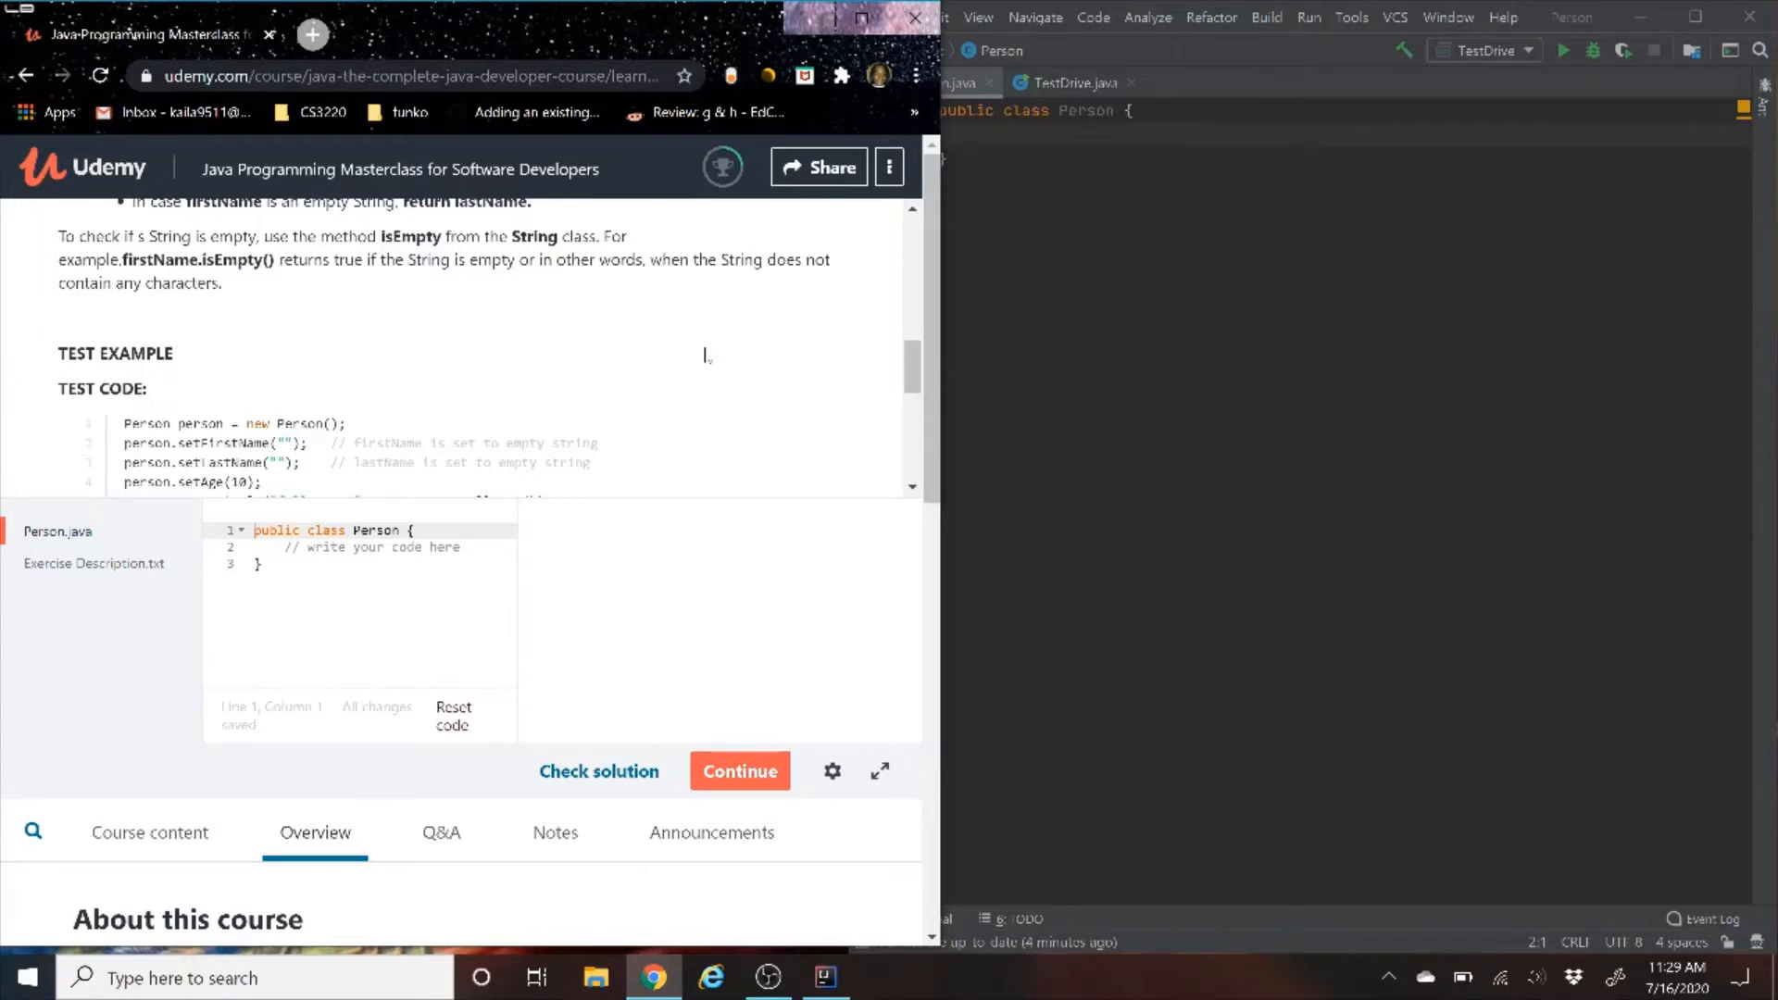
scroll("down", 3)
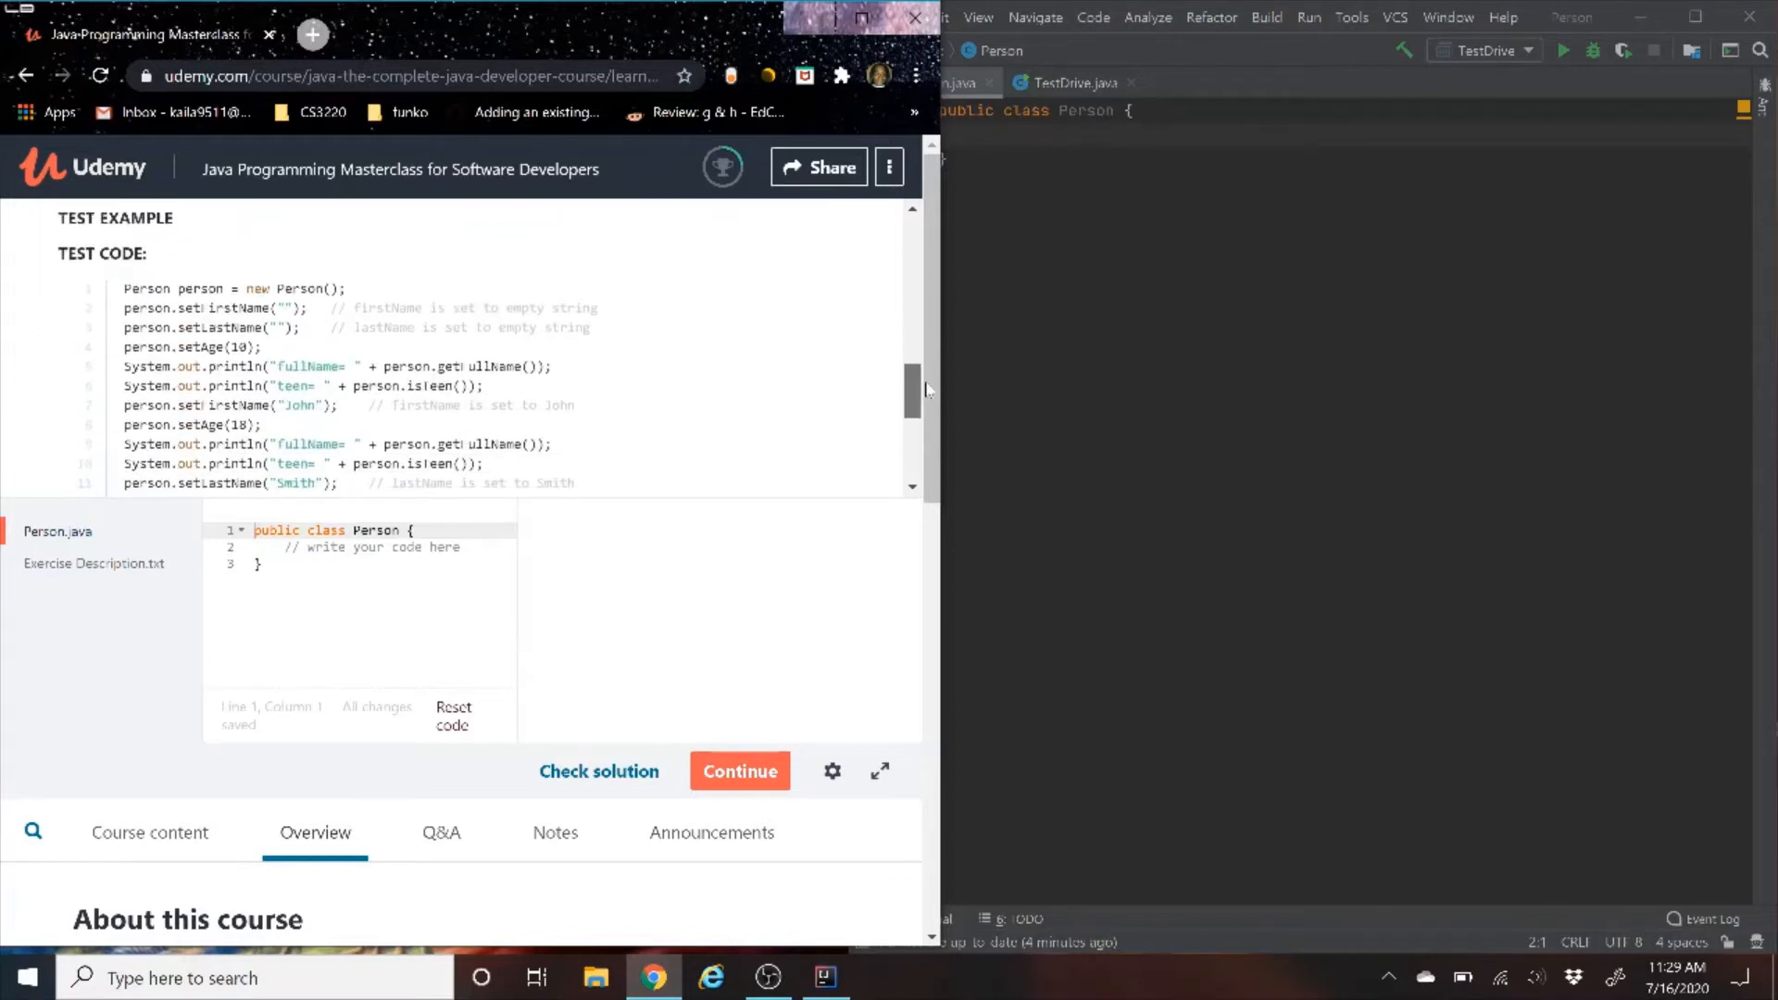
scroll("down", 3)
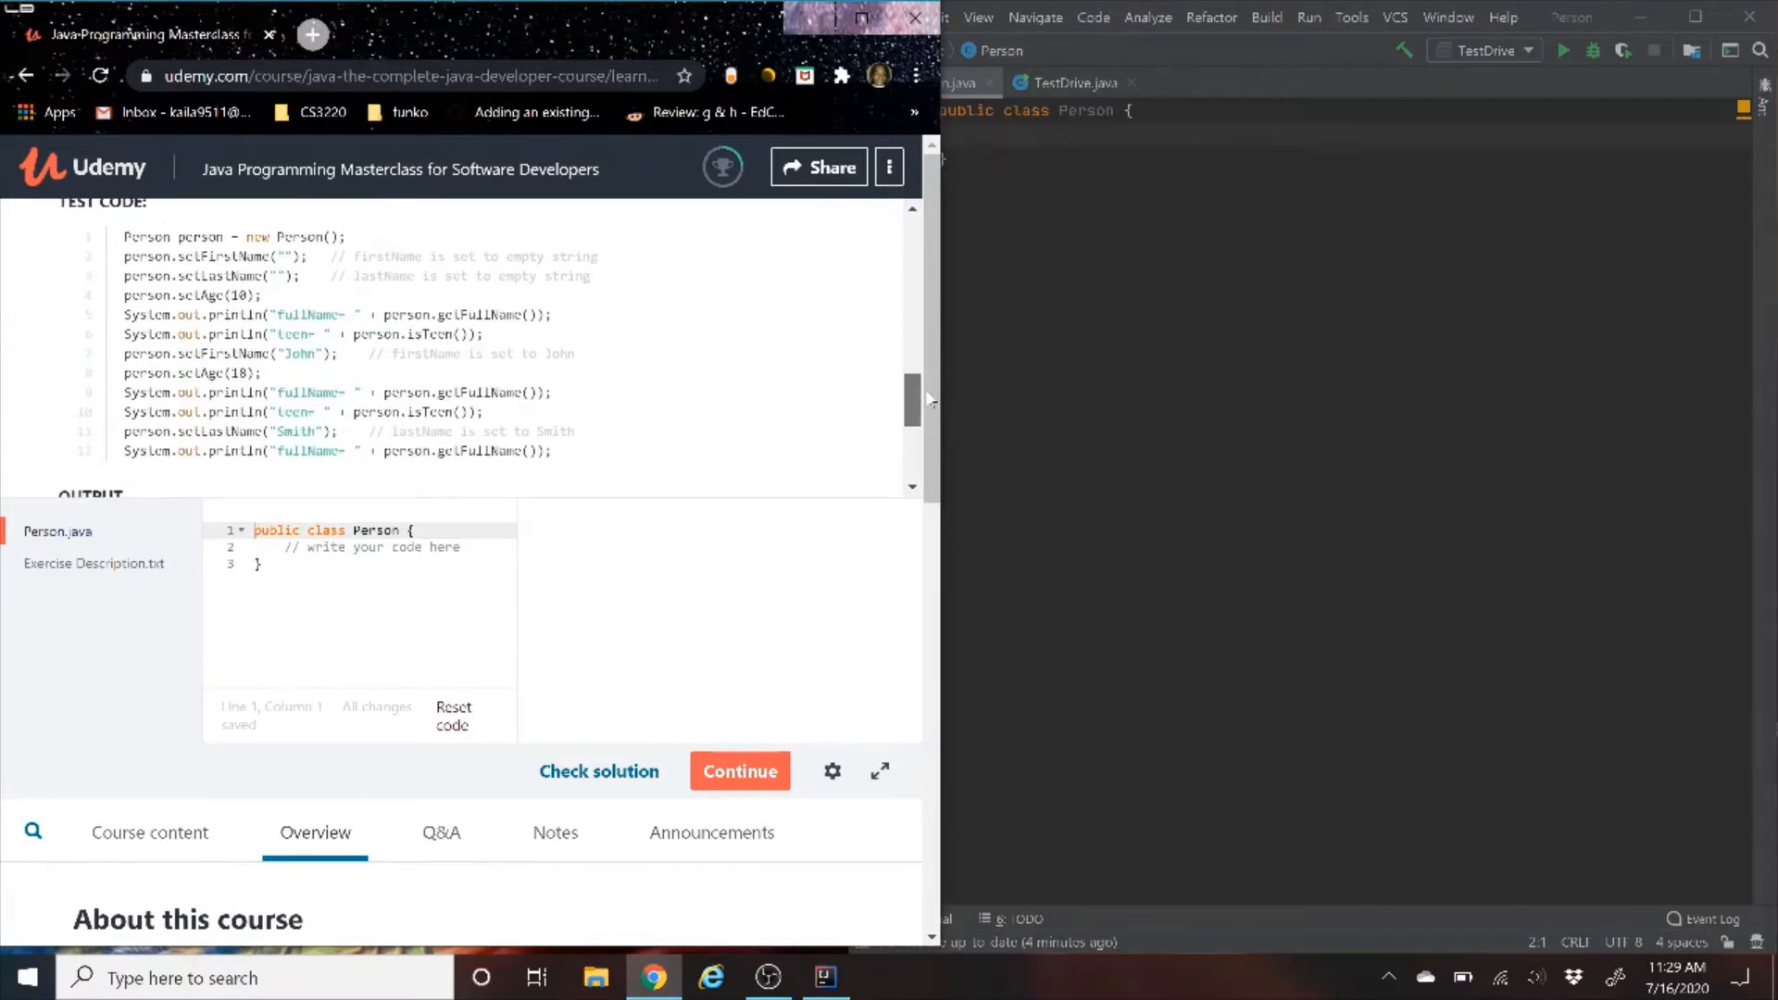
left_click(1074, 81)
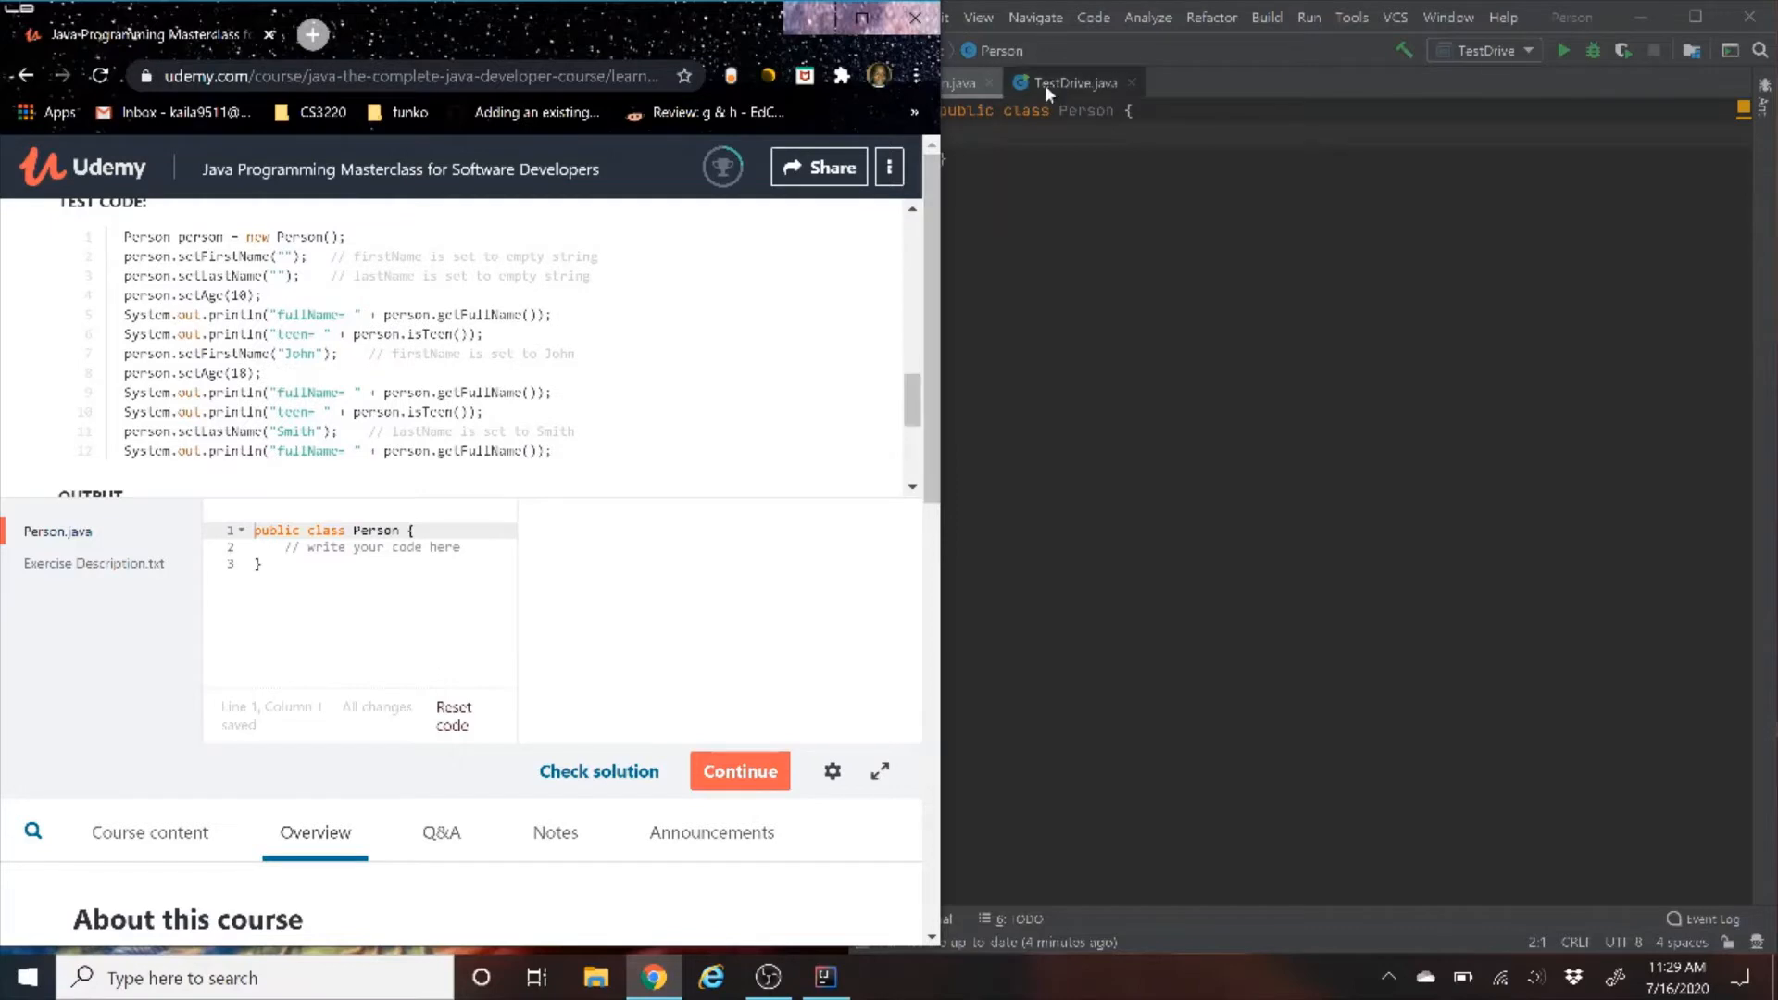
mouse_move(1045, 94)
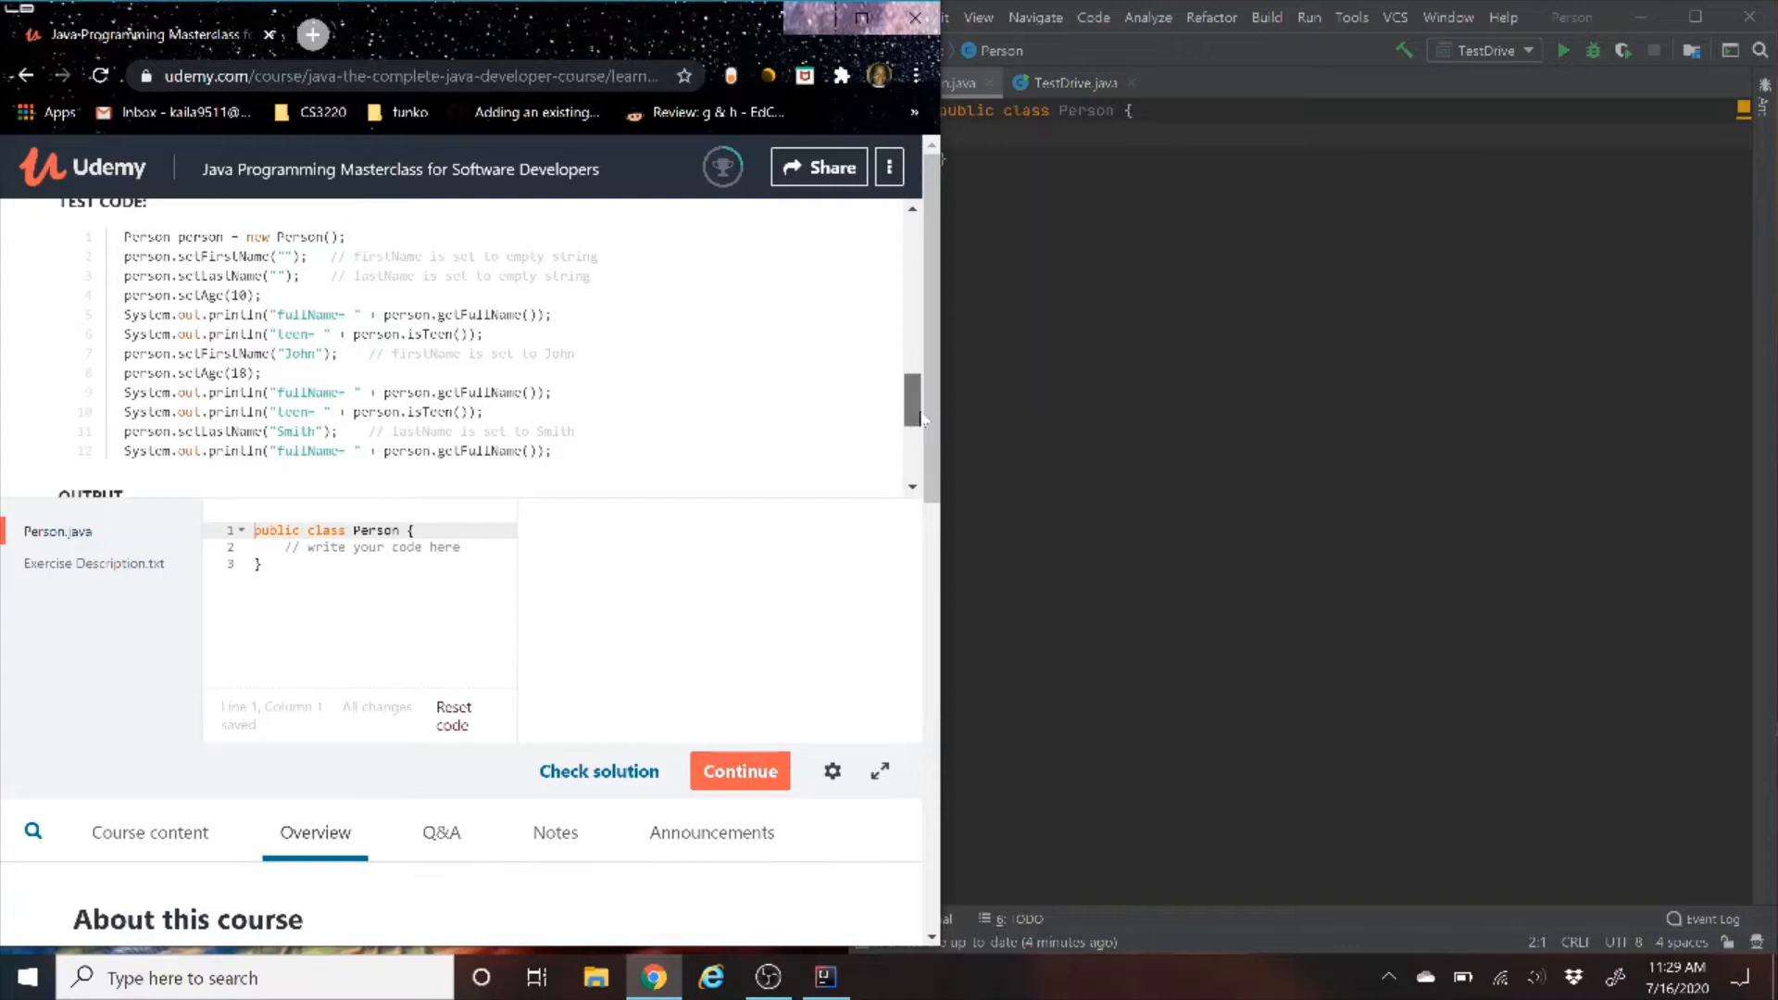
scroll("down", 3)
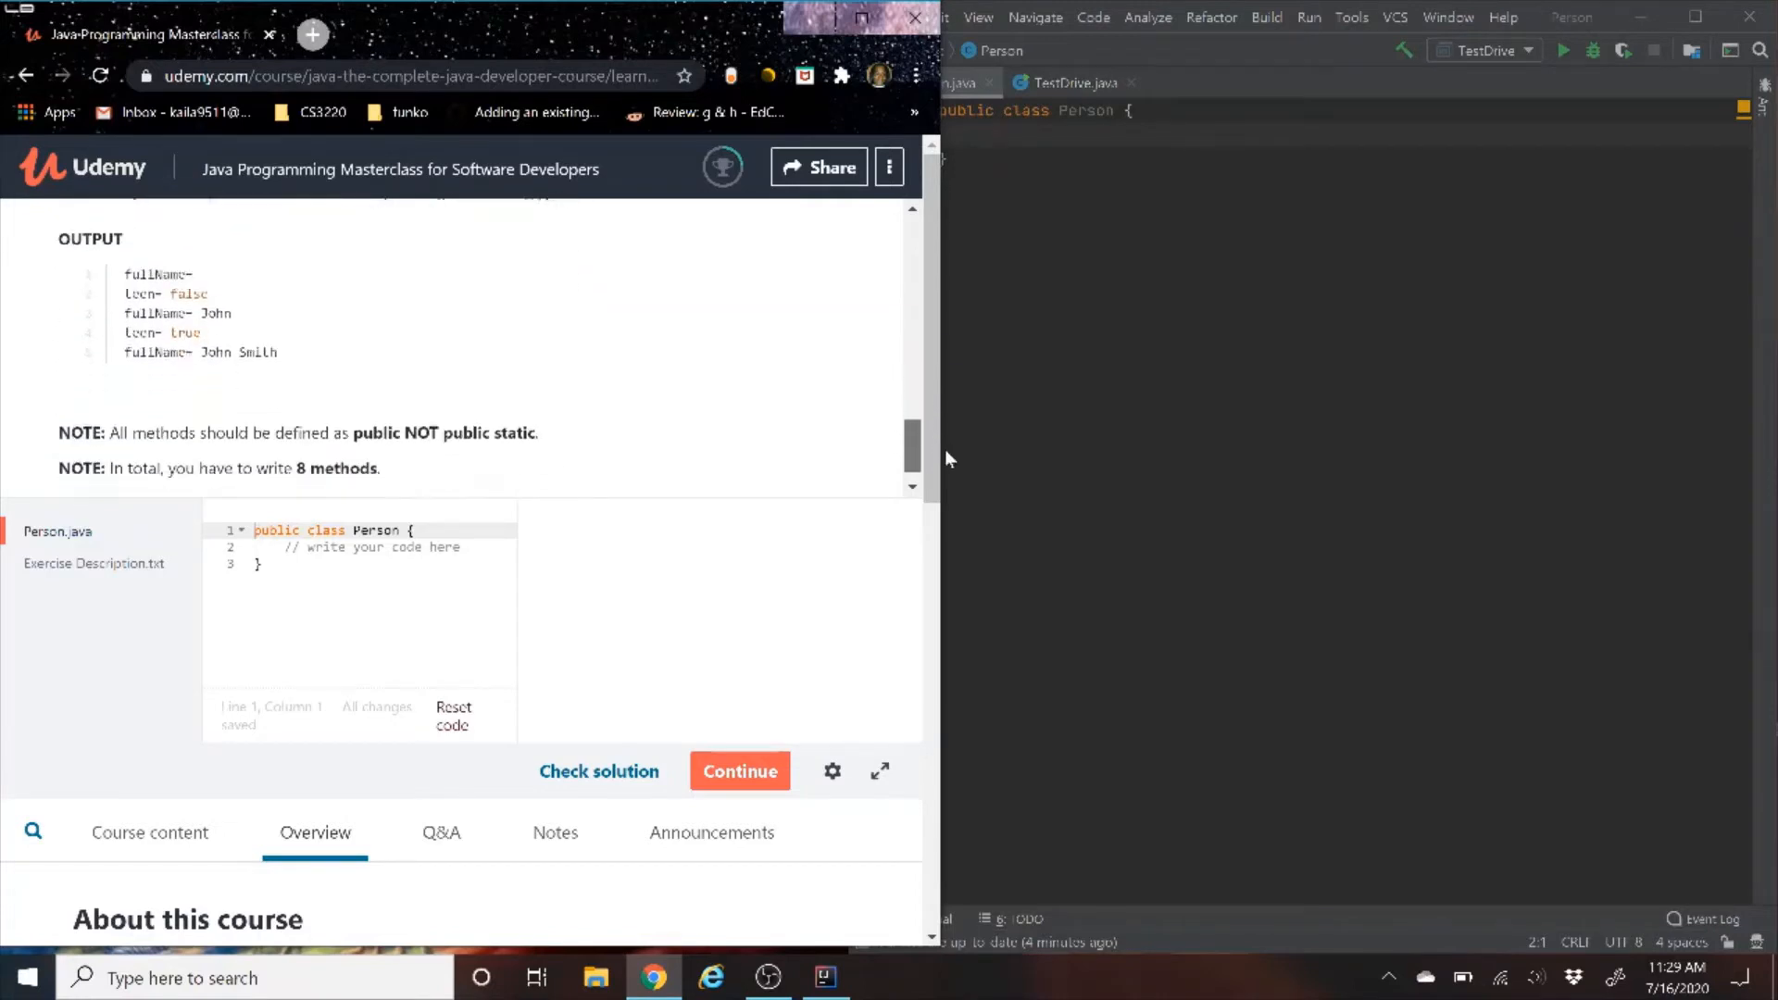
scroll("down", 3)
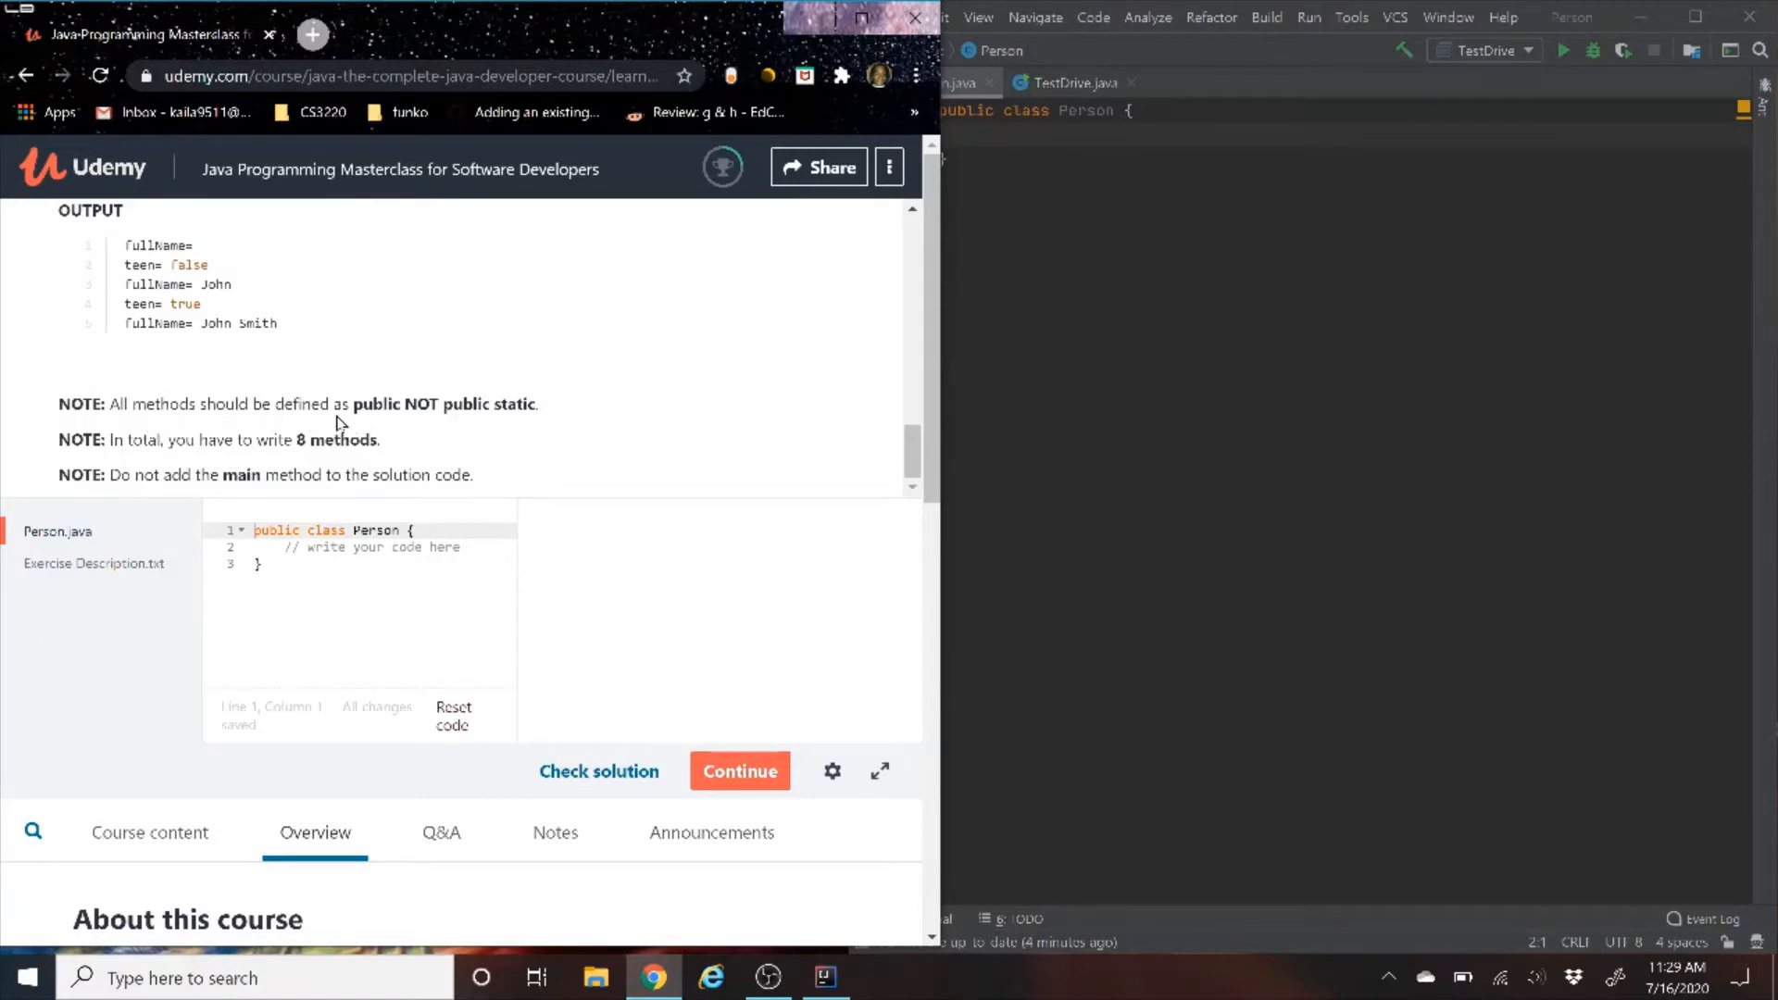
mouse_move(507, 422)
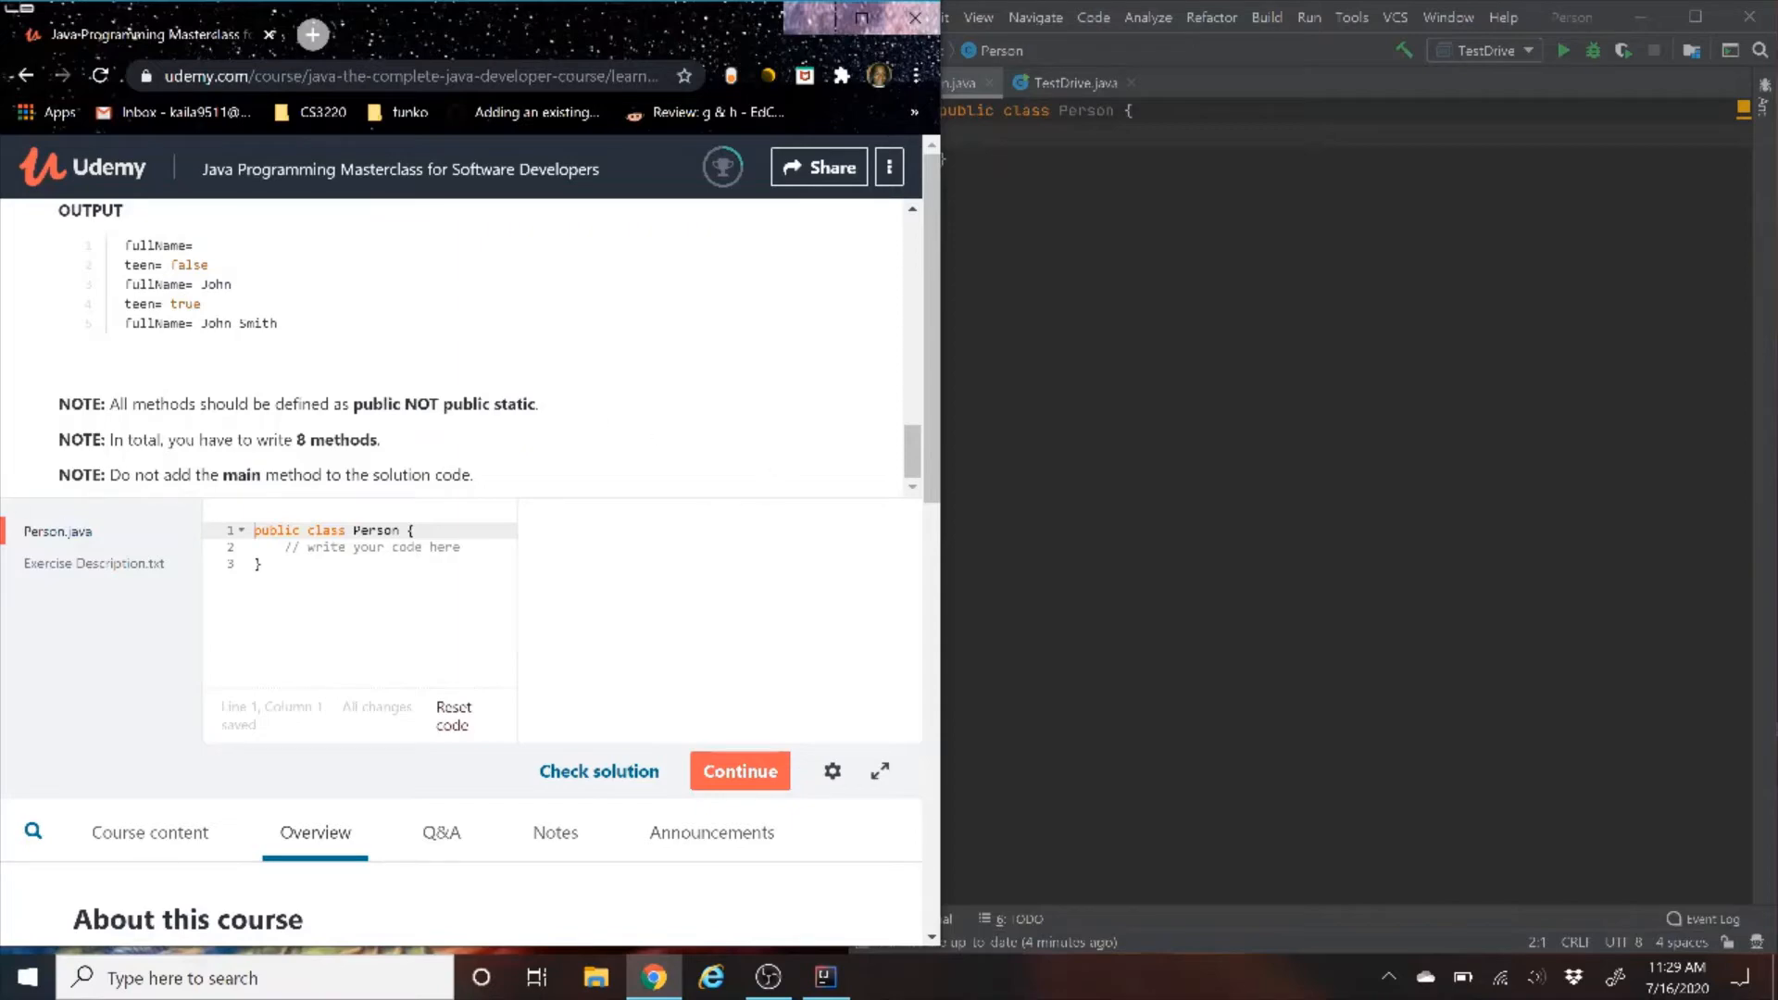
scroll("down", 3)
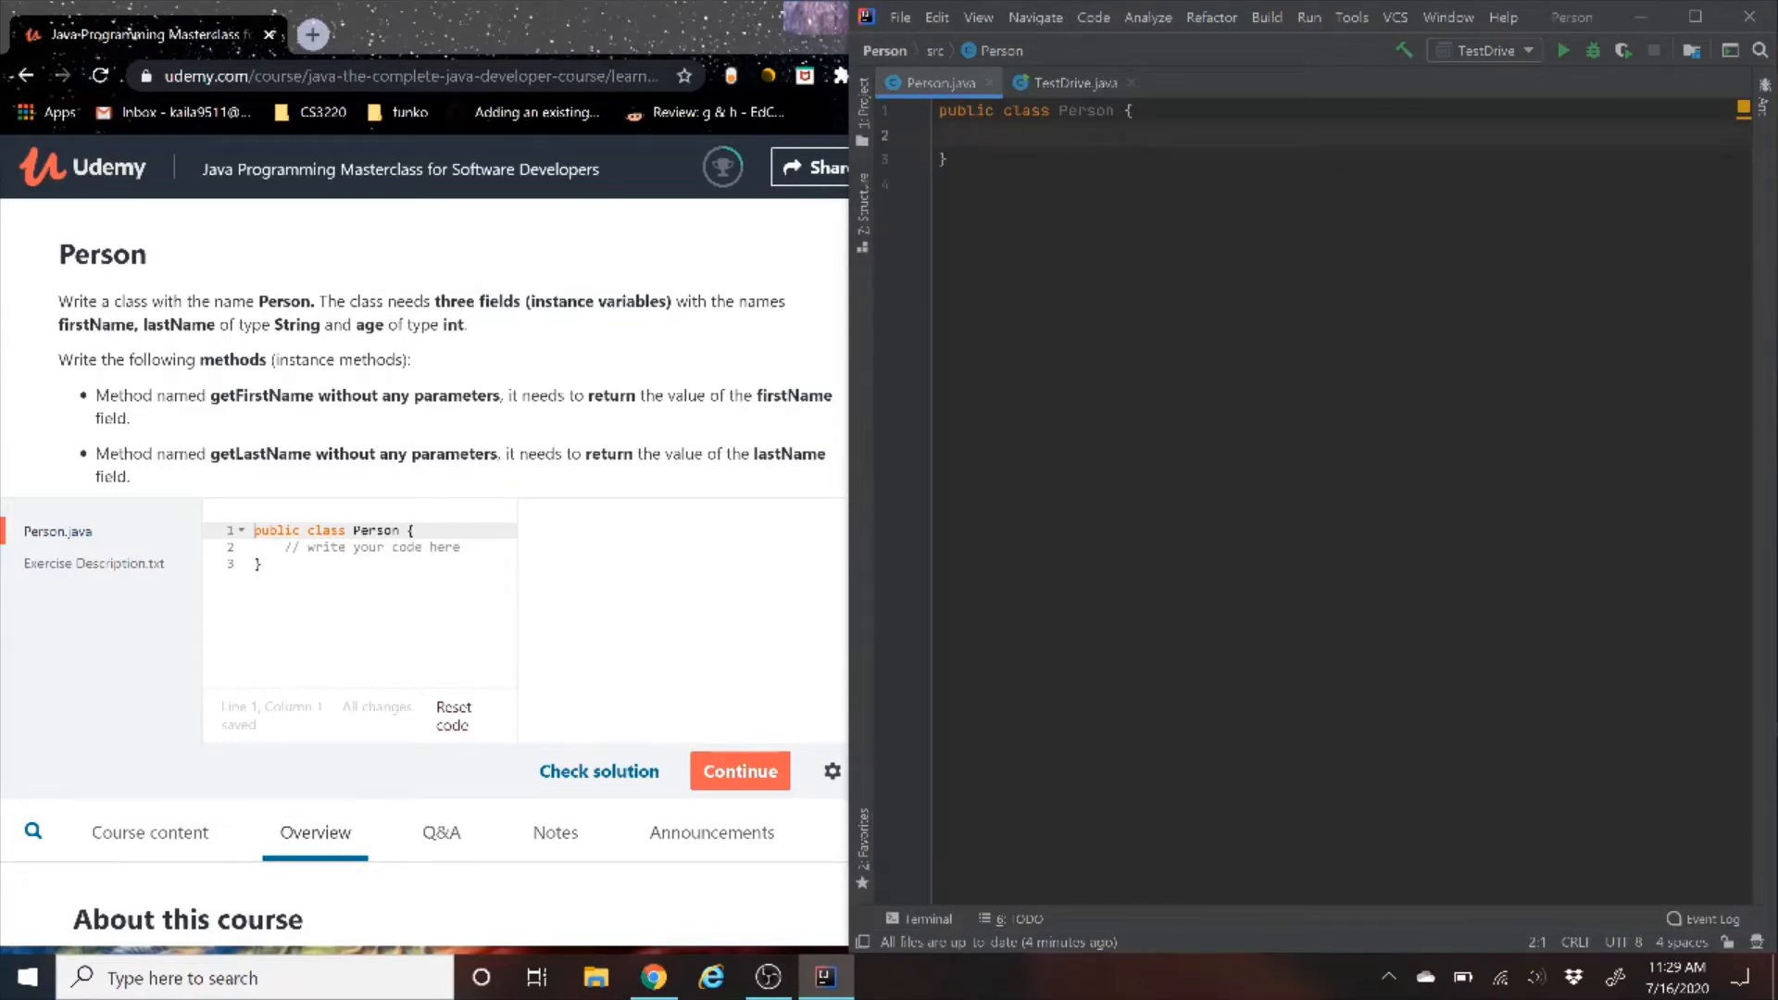
left_click(1070, 82)
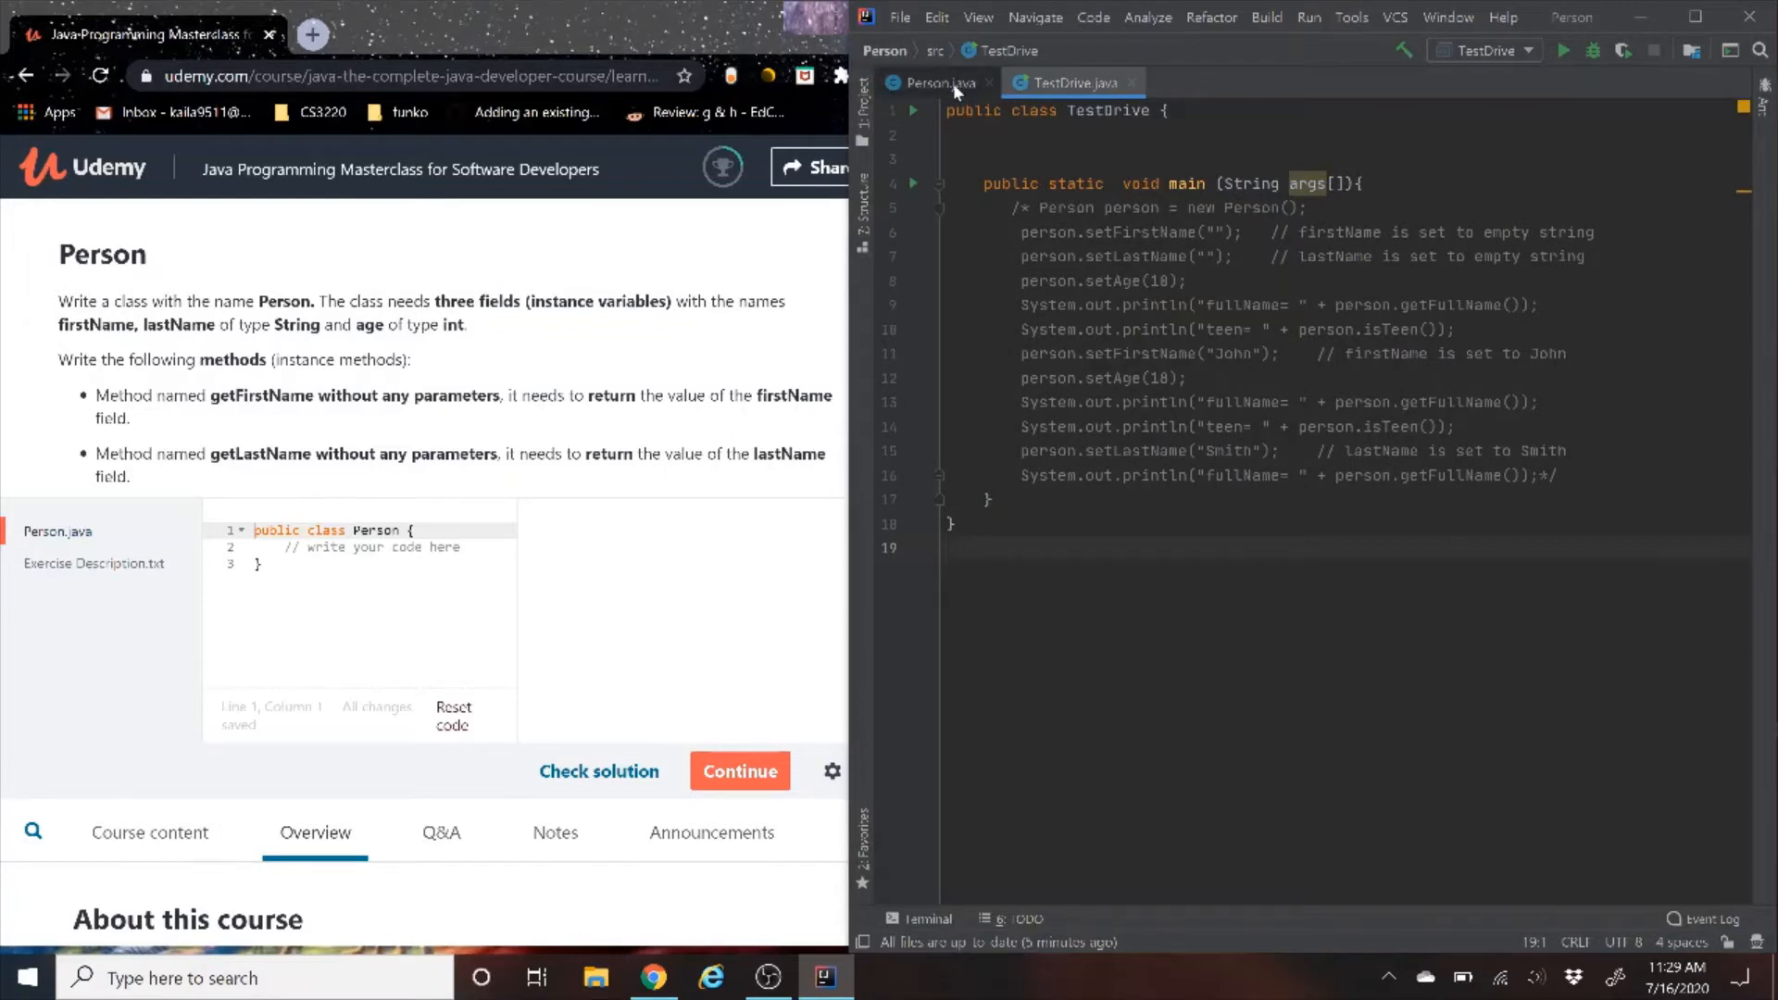
left_click(931, 81)
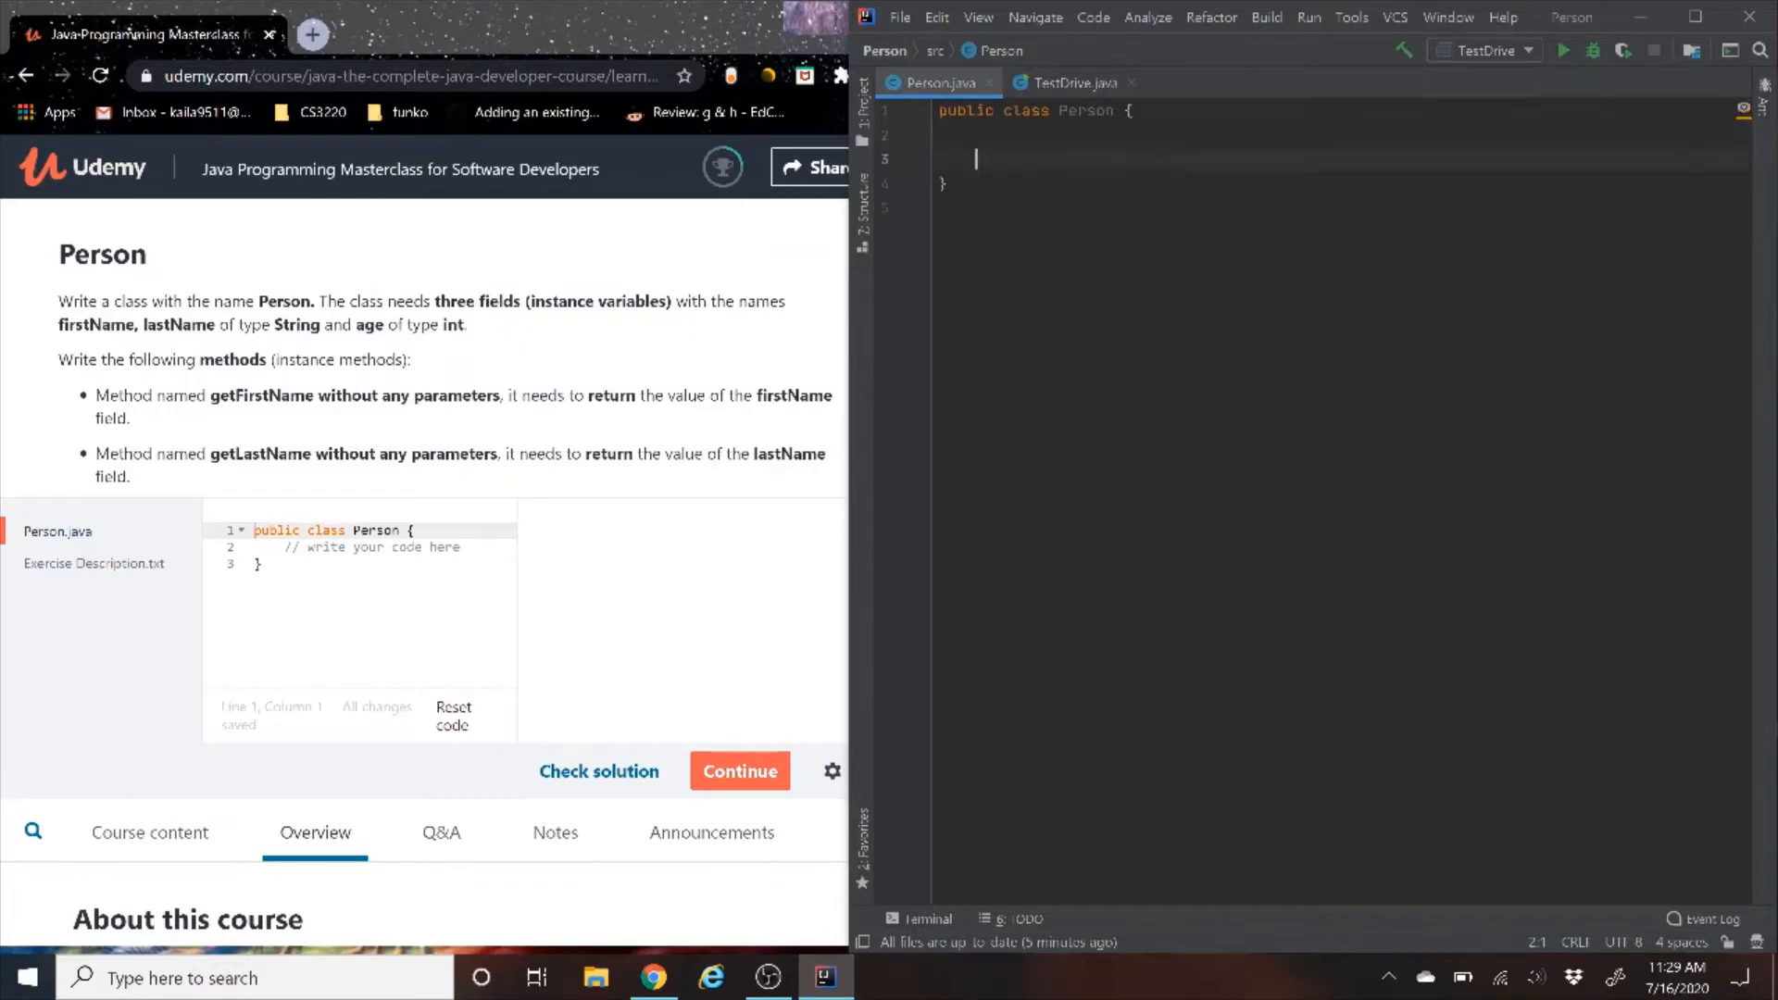
Add //Variables, //Getters and //Setters section comments to the Person class
type("//")
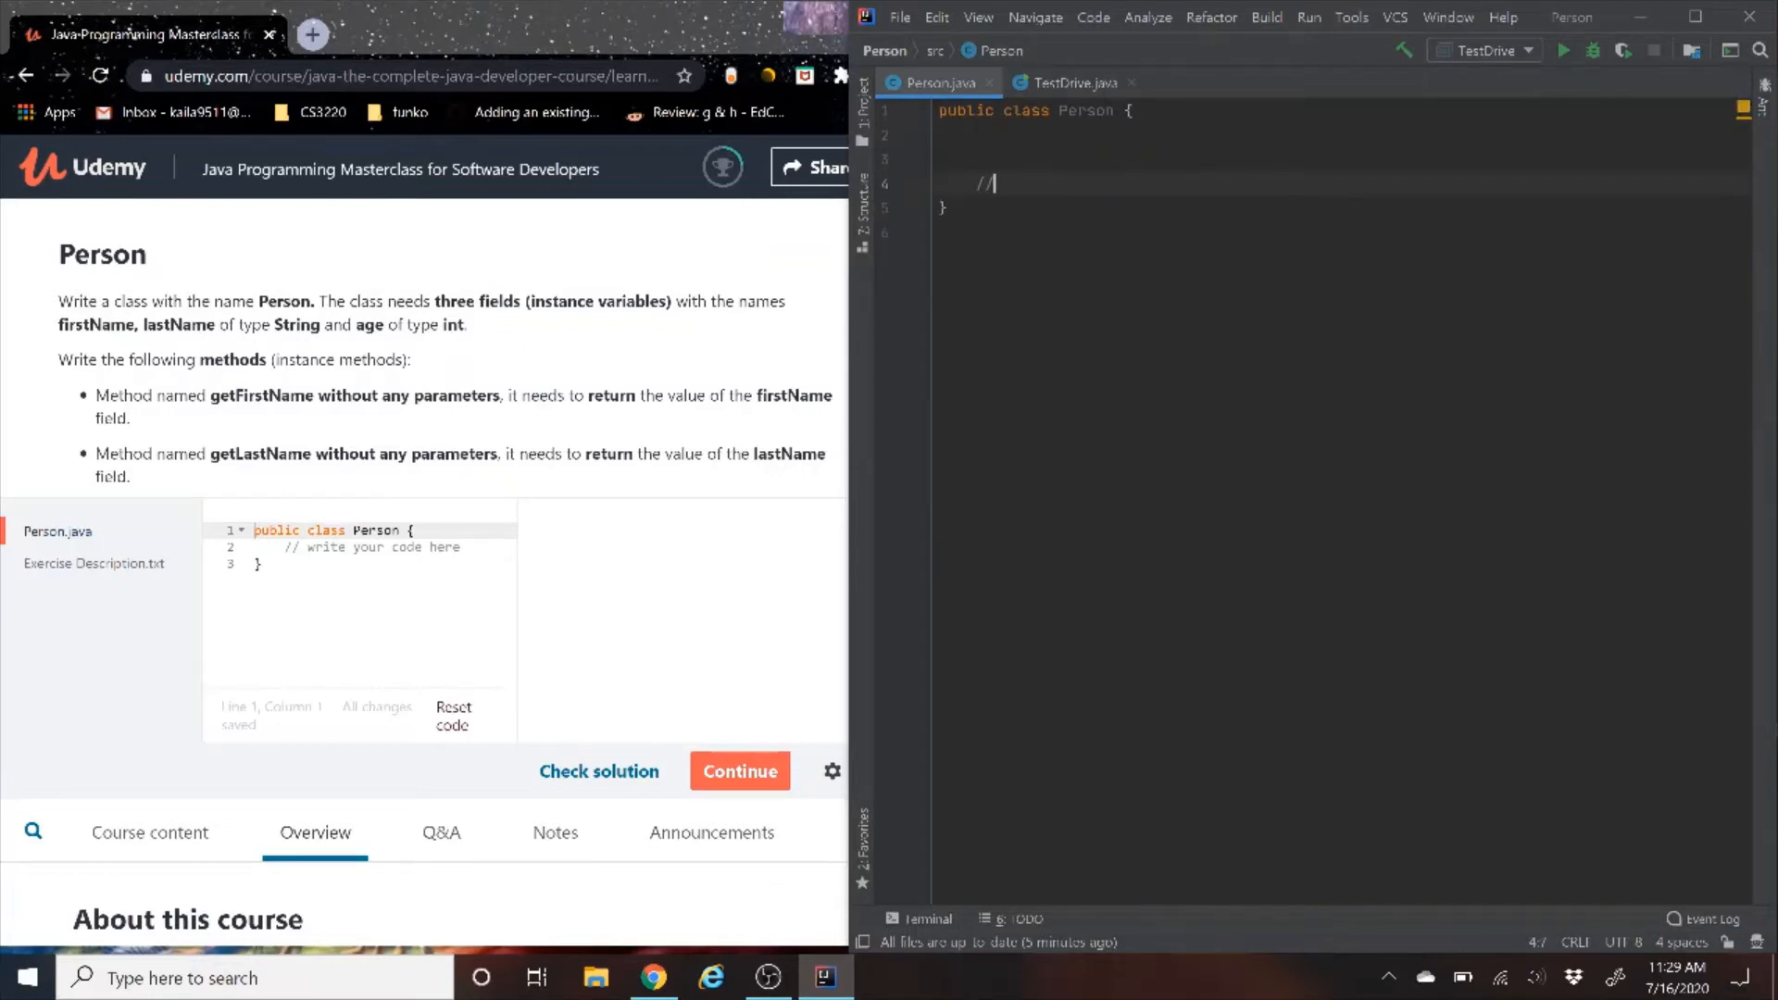
type("Varibal")
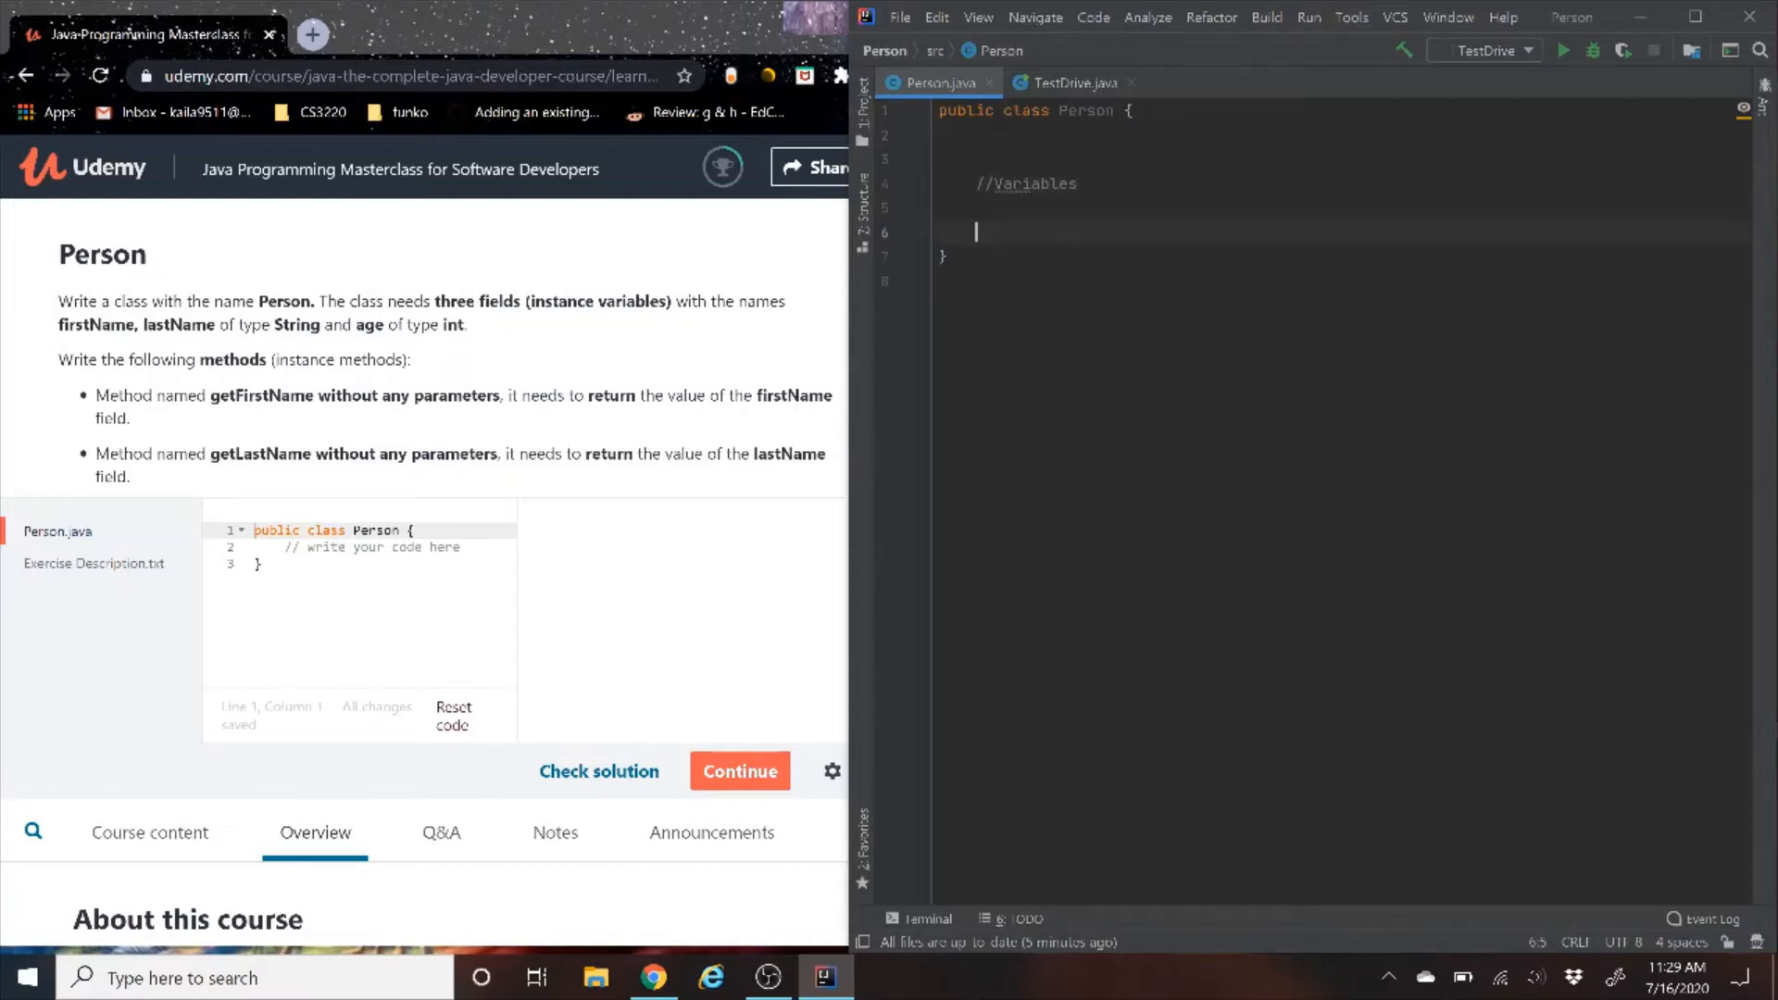
type("//Getters")
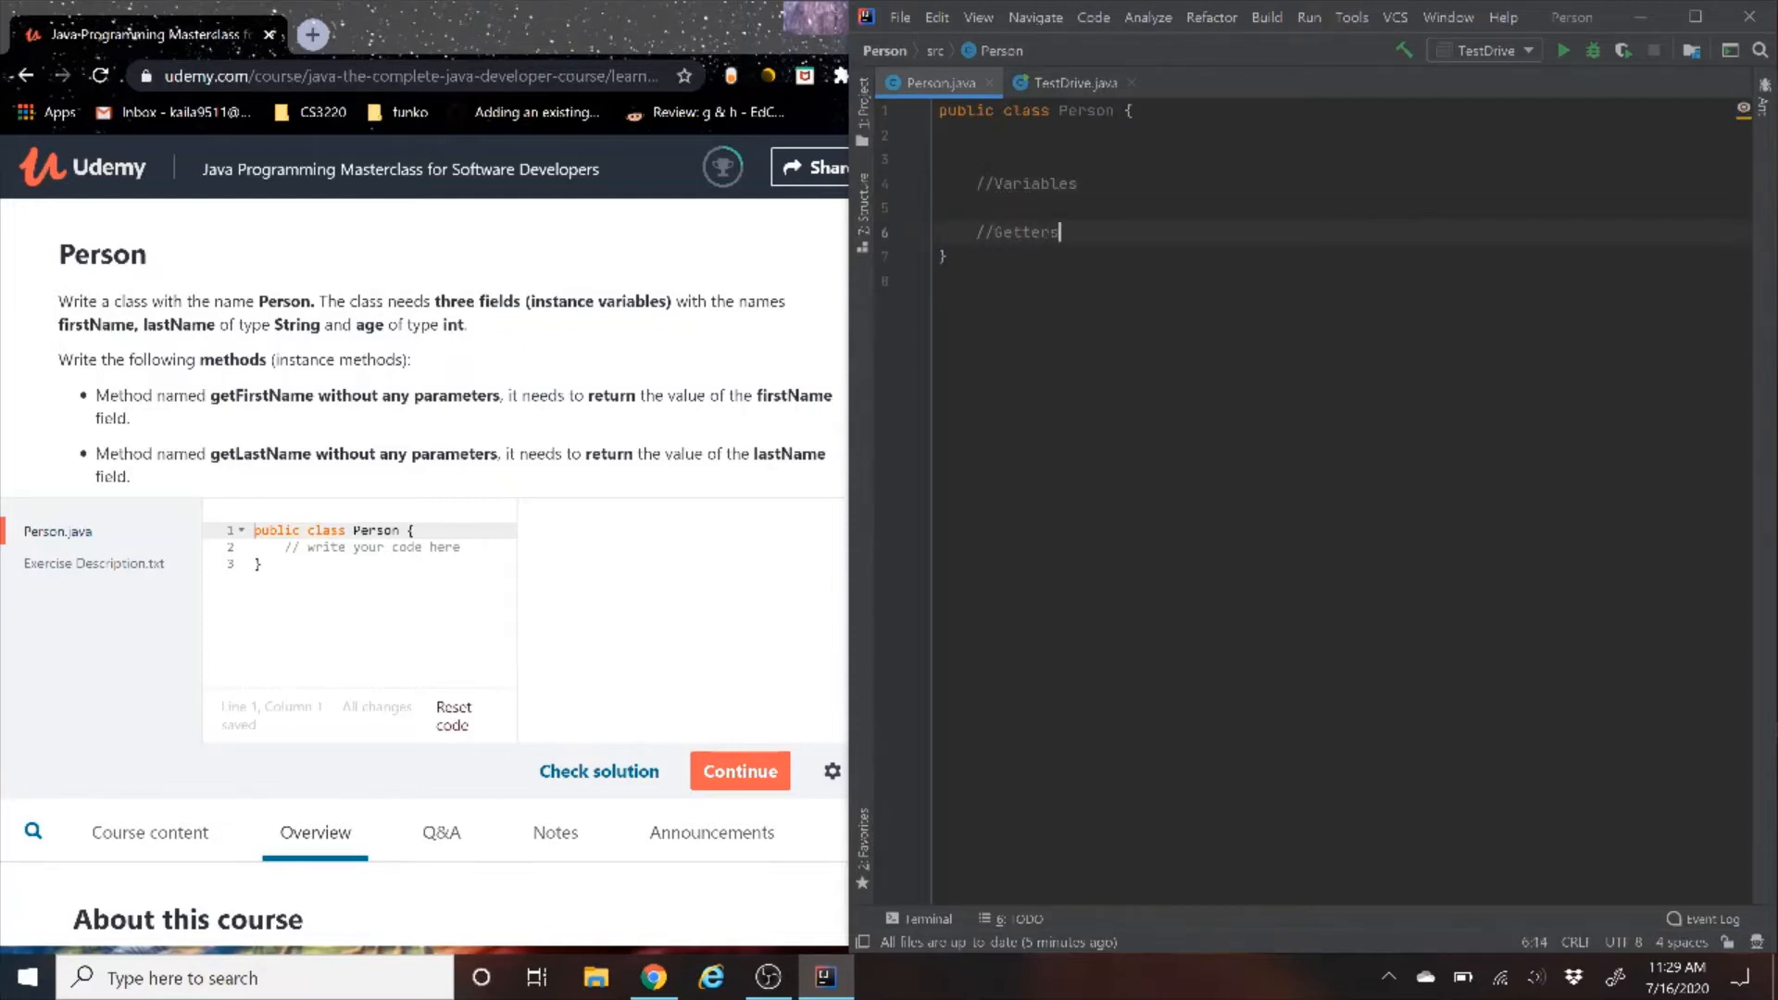
type("//S")
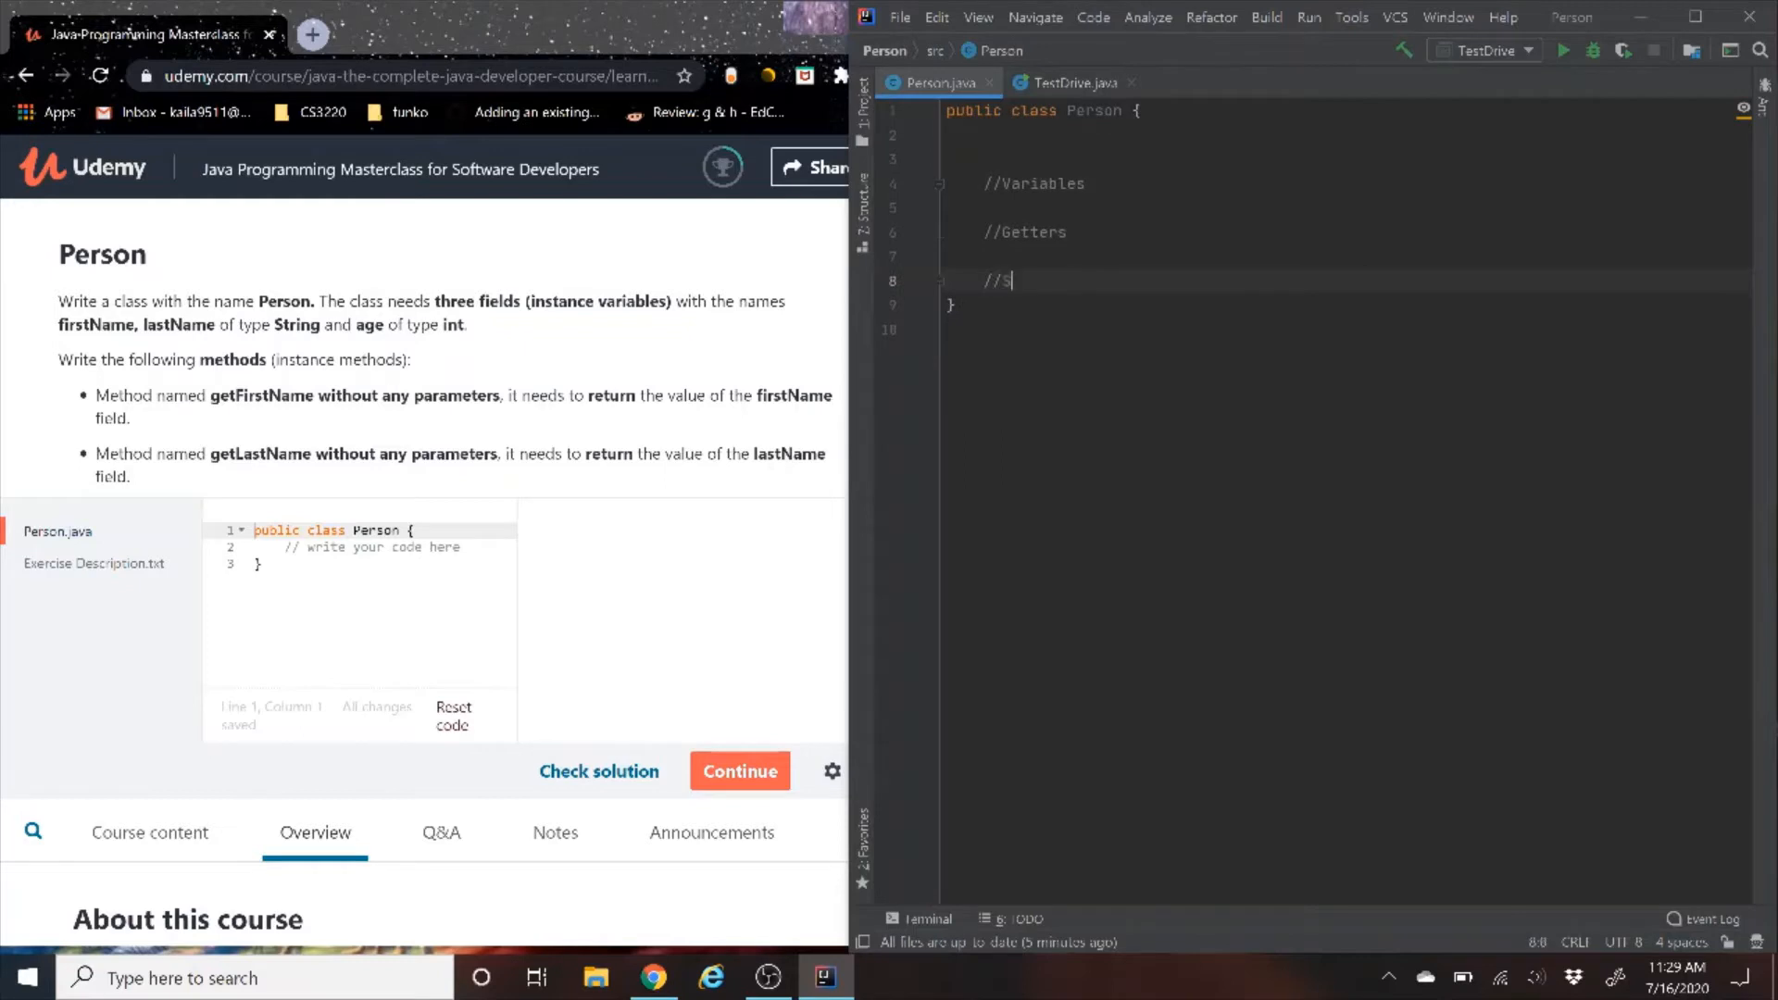
type("etters")
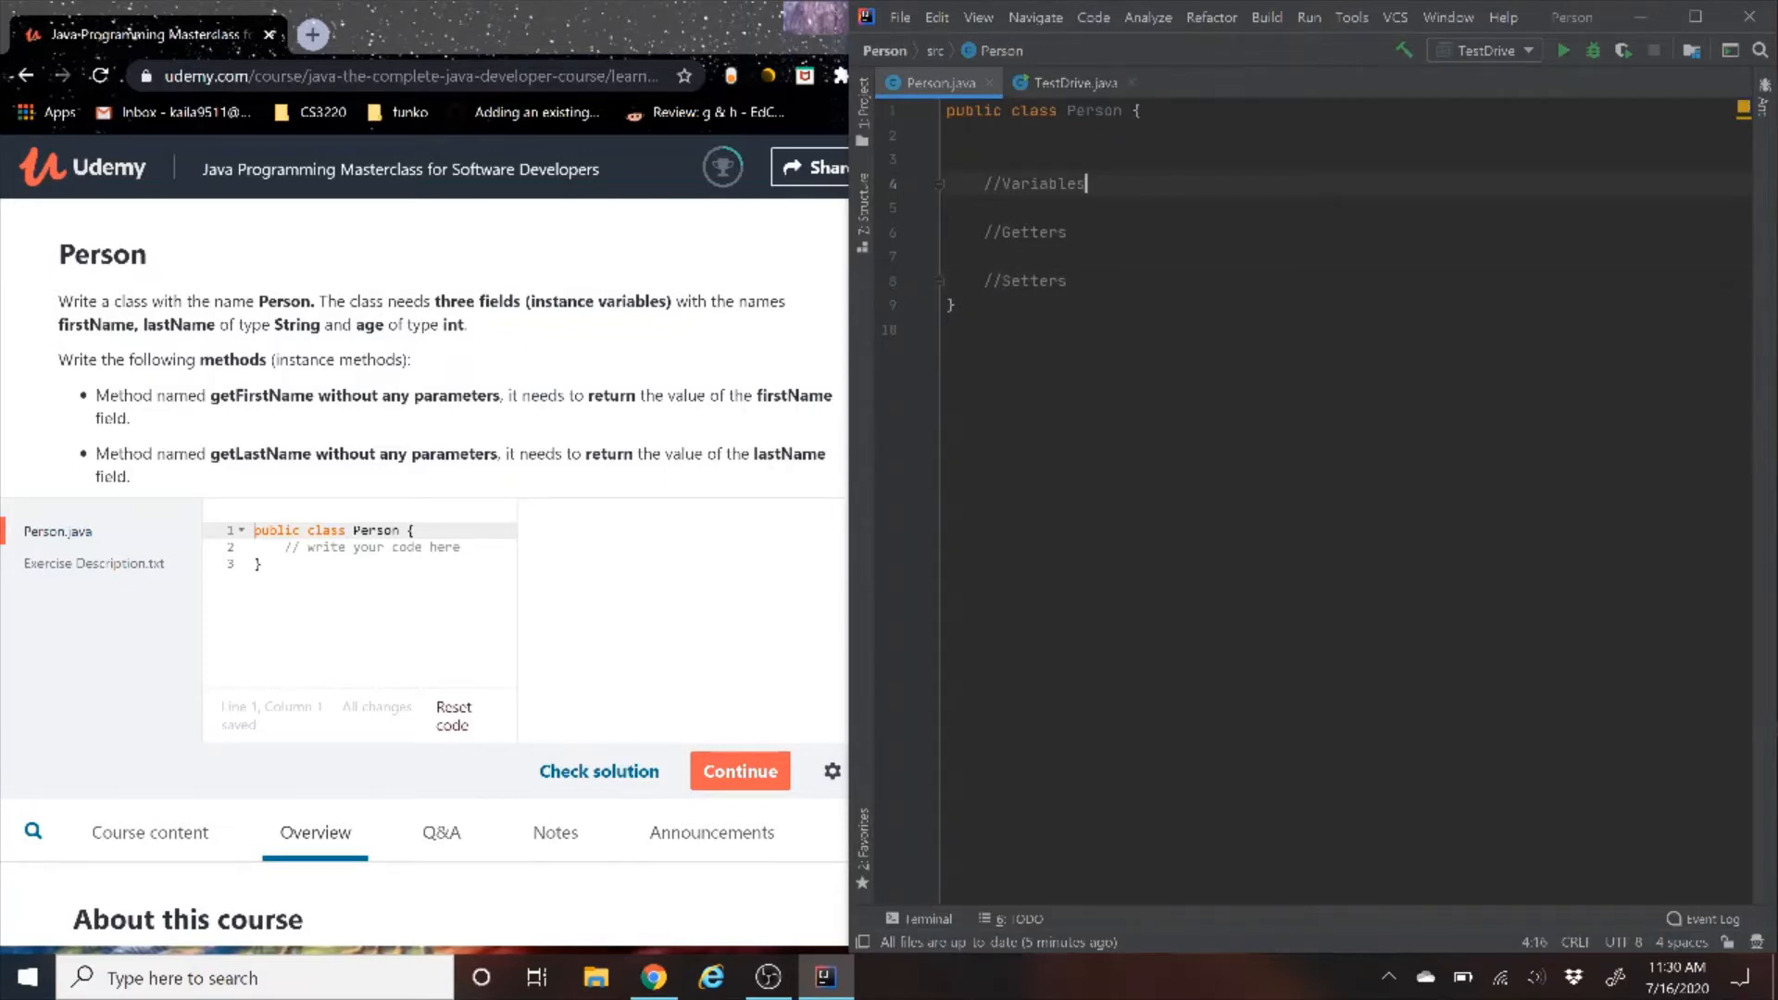
Declare private String firstName and private String lastName fields under Variables
key("enter")
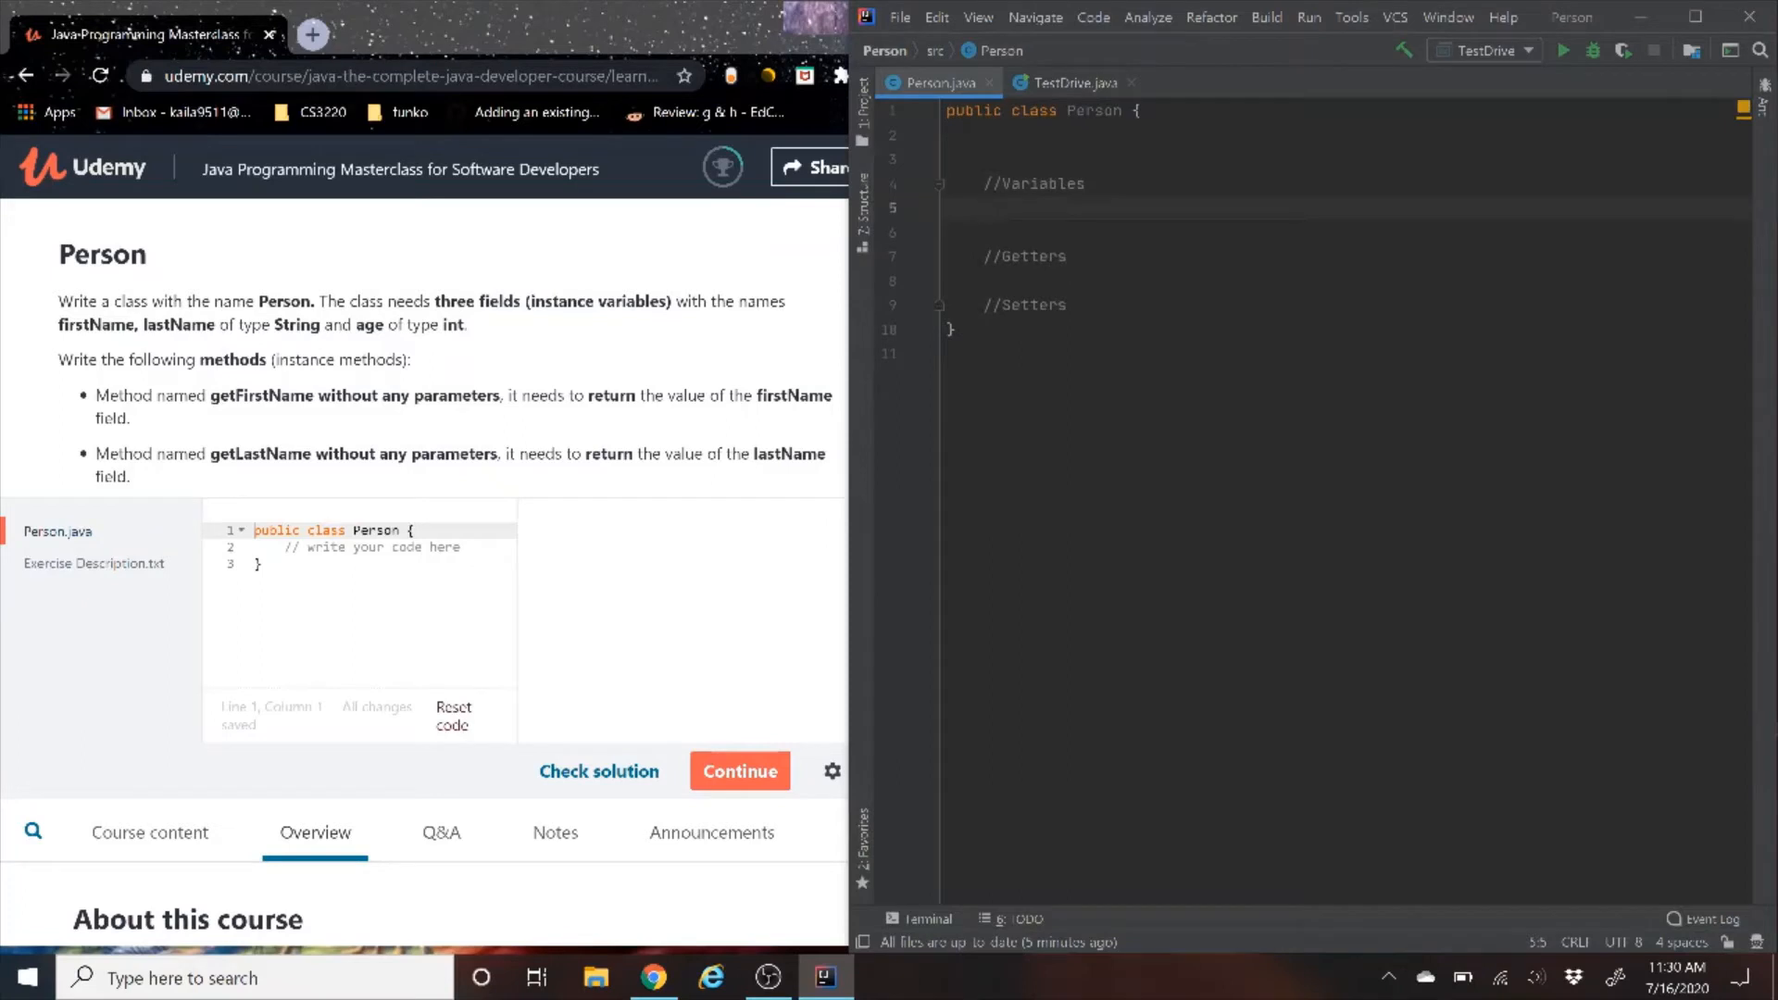
type("pr")
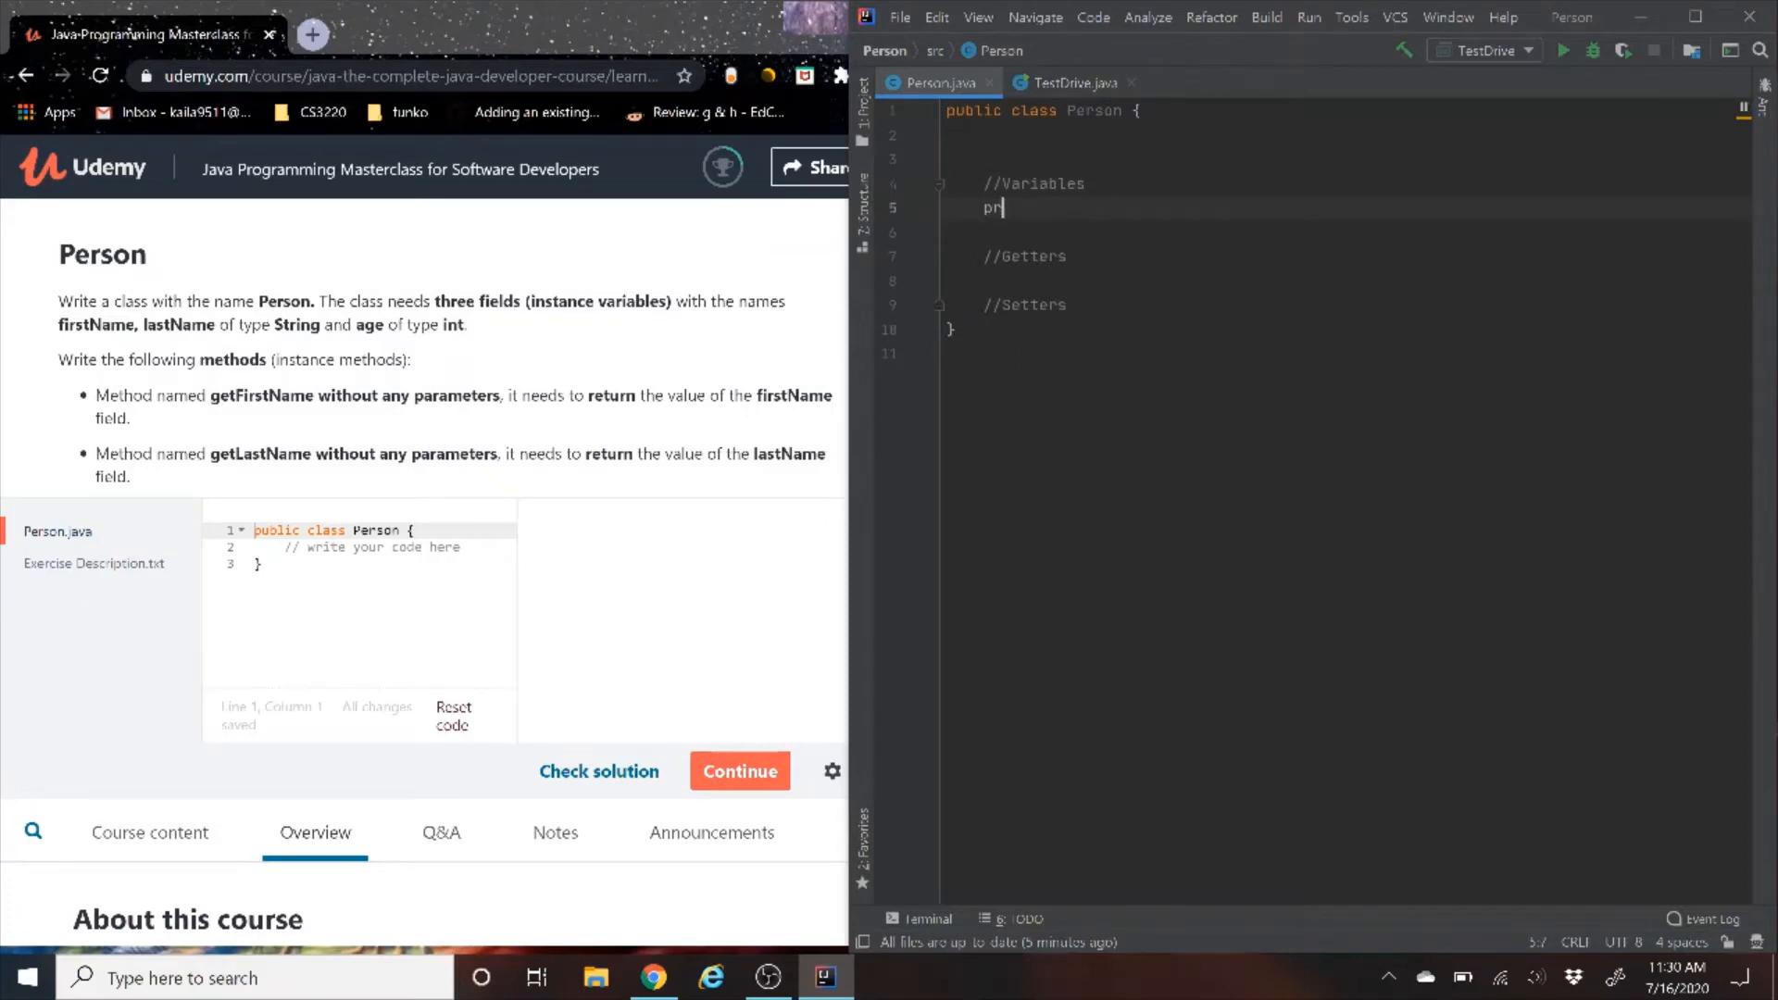
type("ivate")
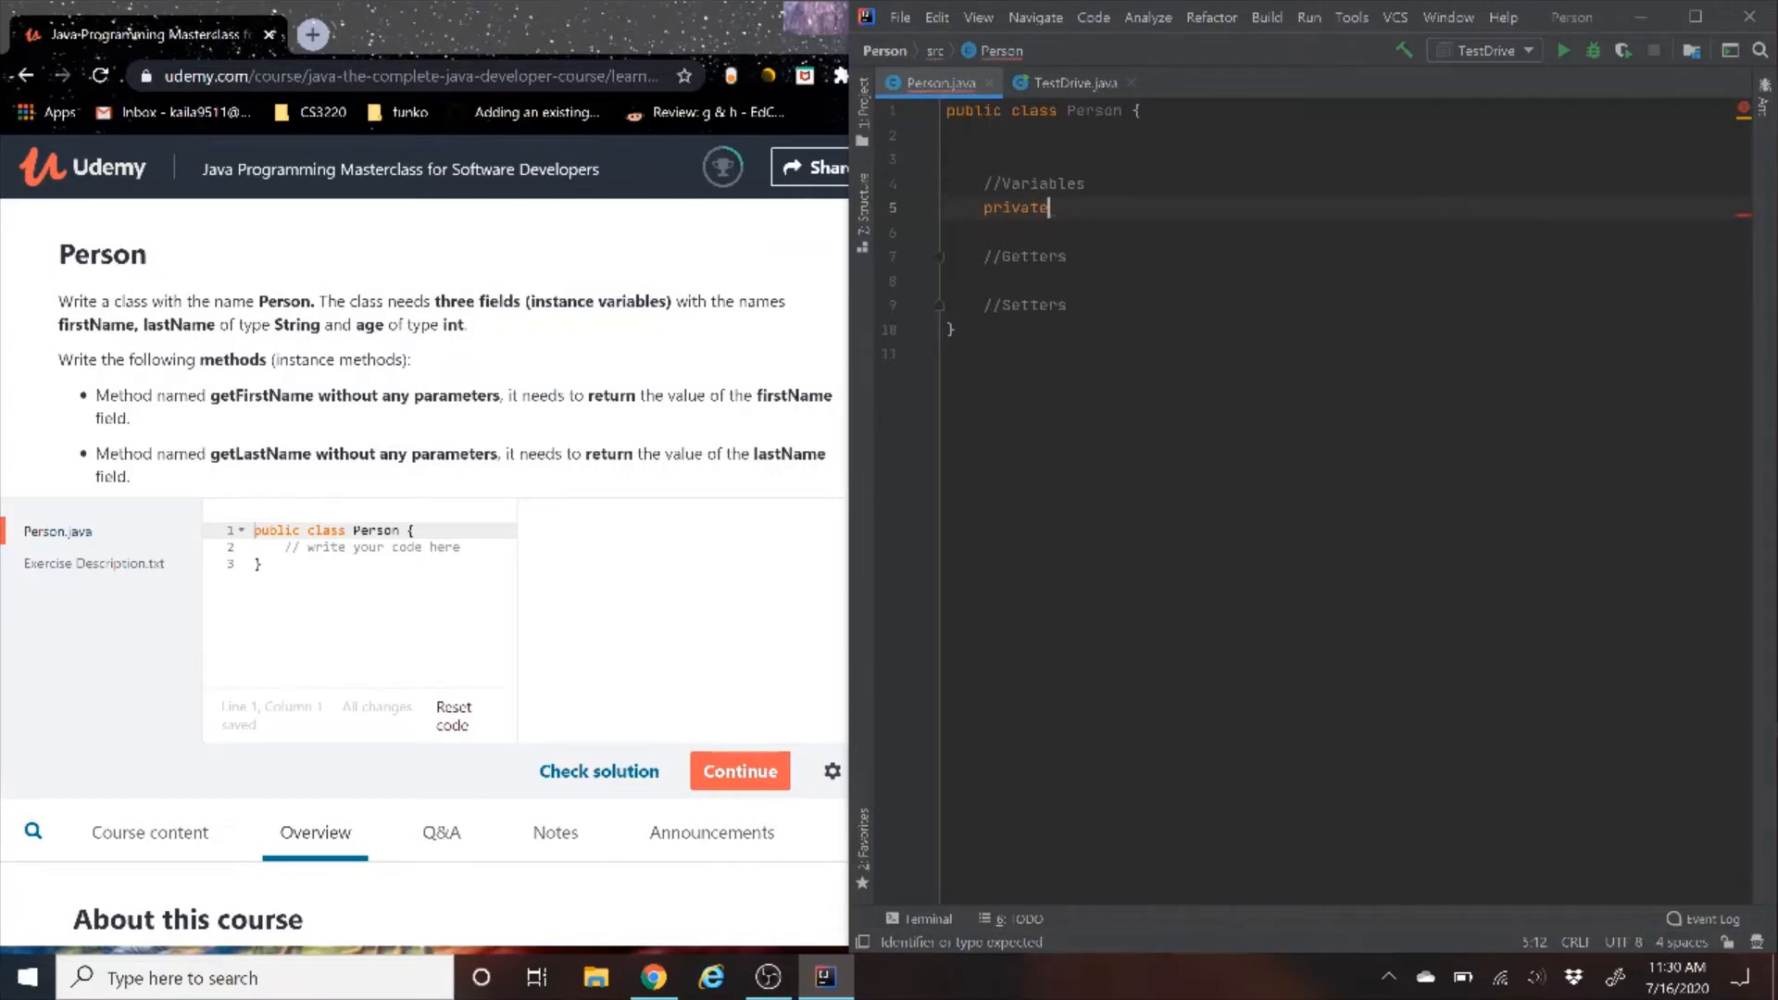
type("String first")
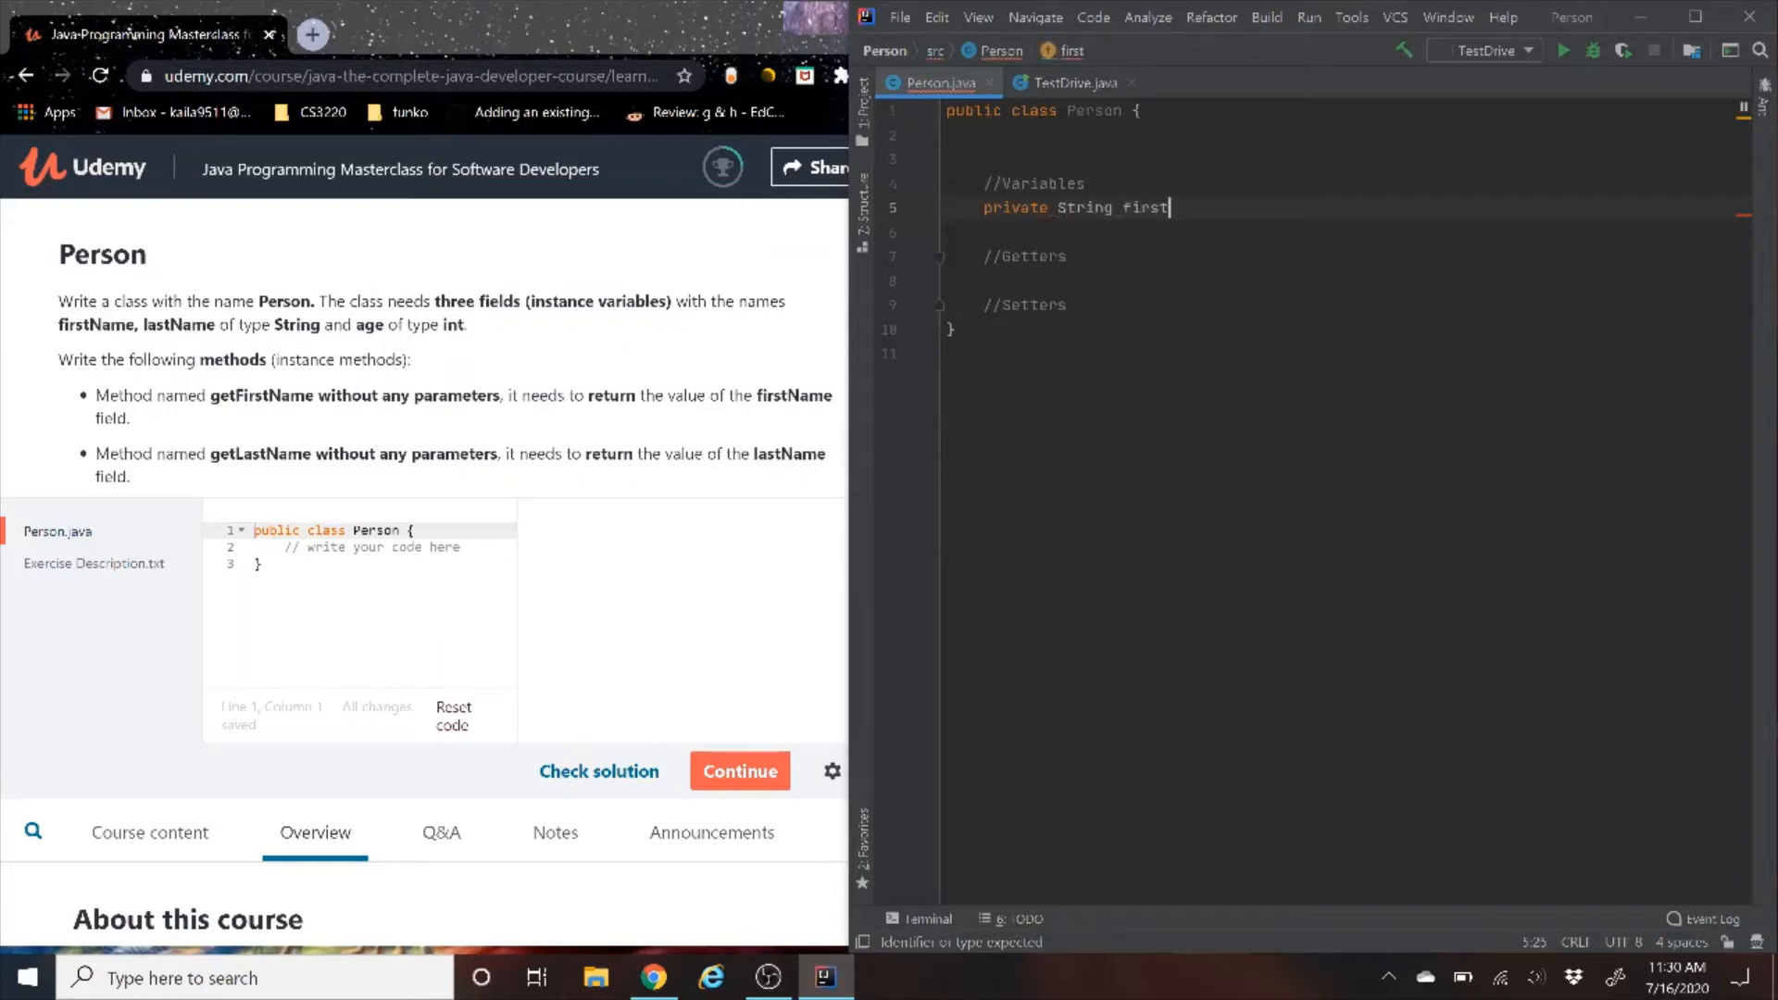
type("Name;")
type("private")
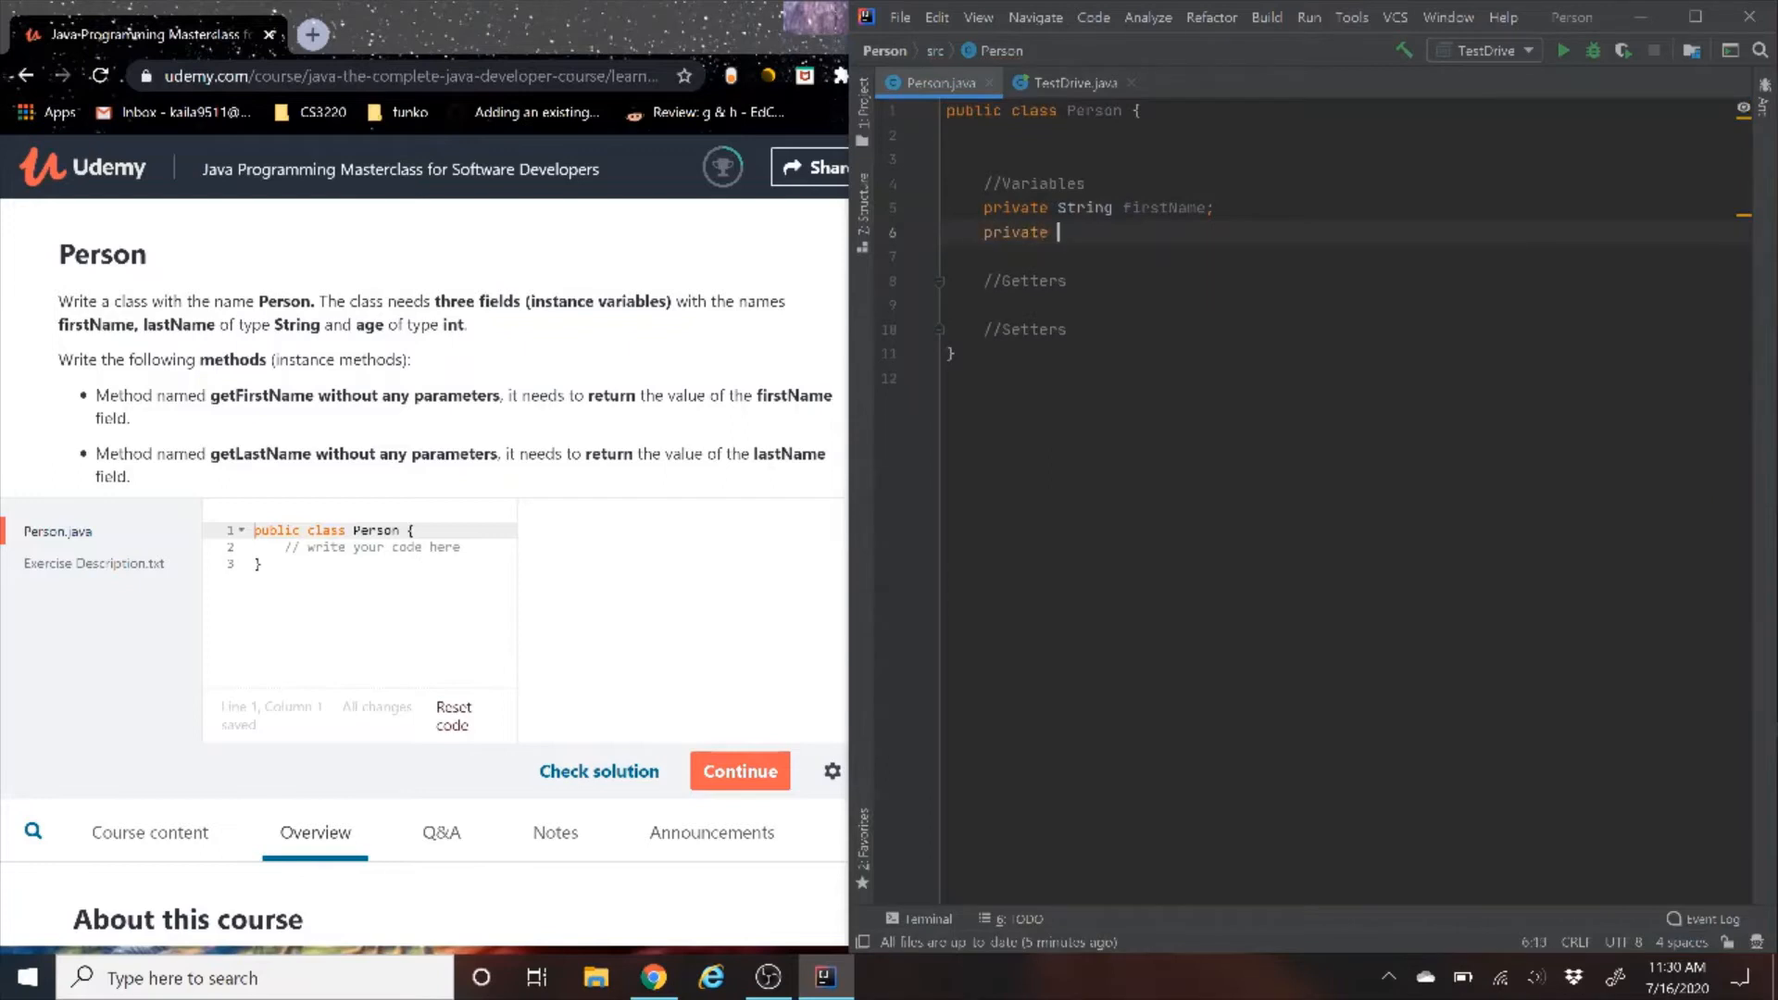
type("String las")
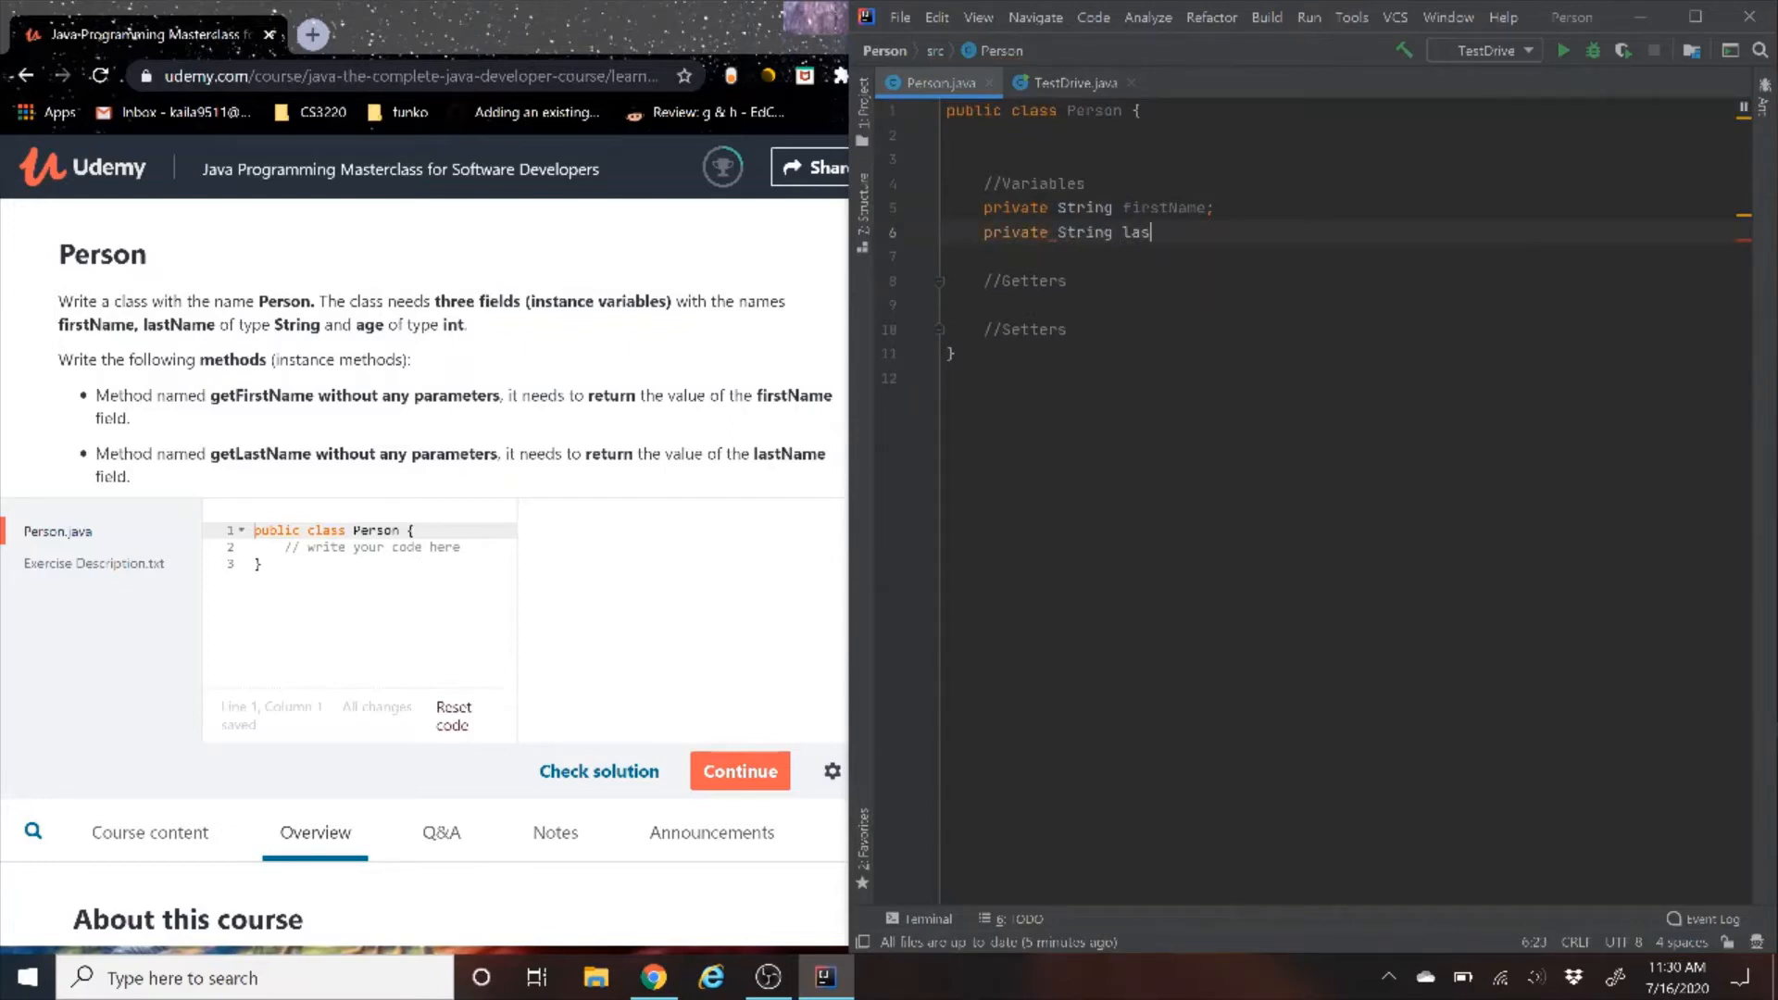
type("tName;")
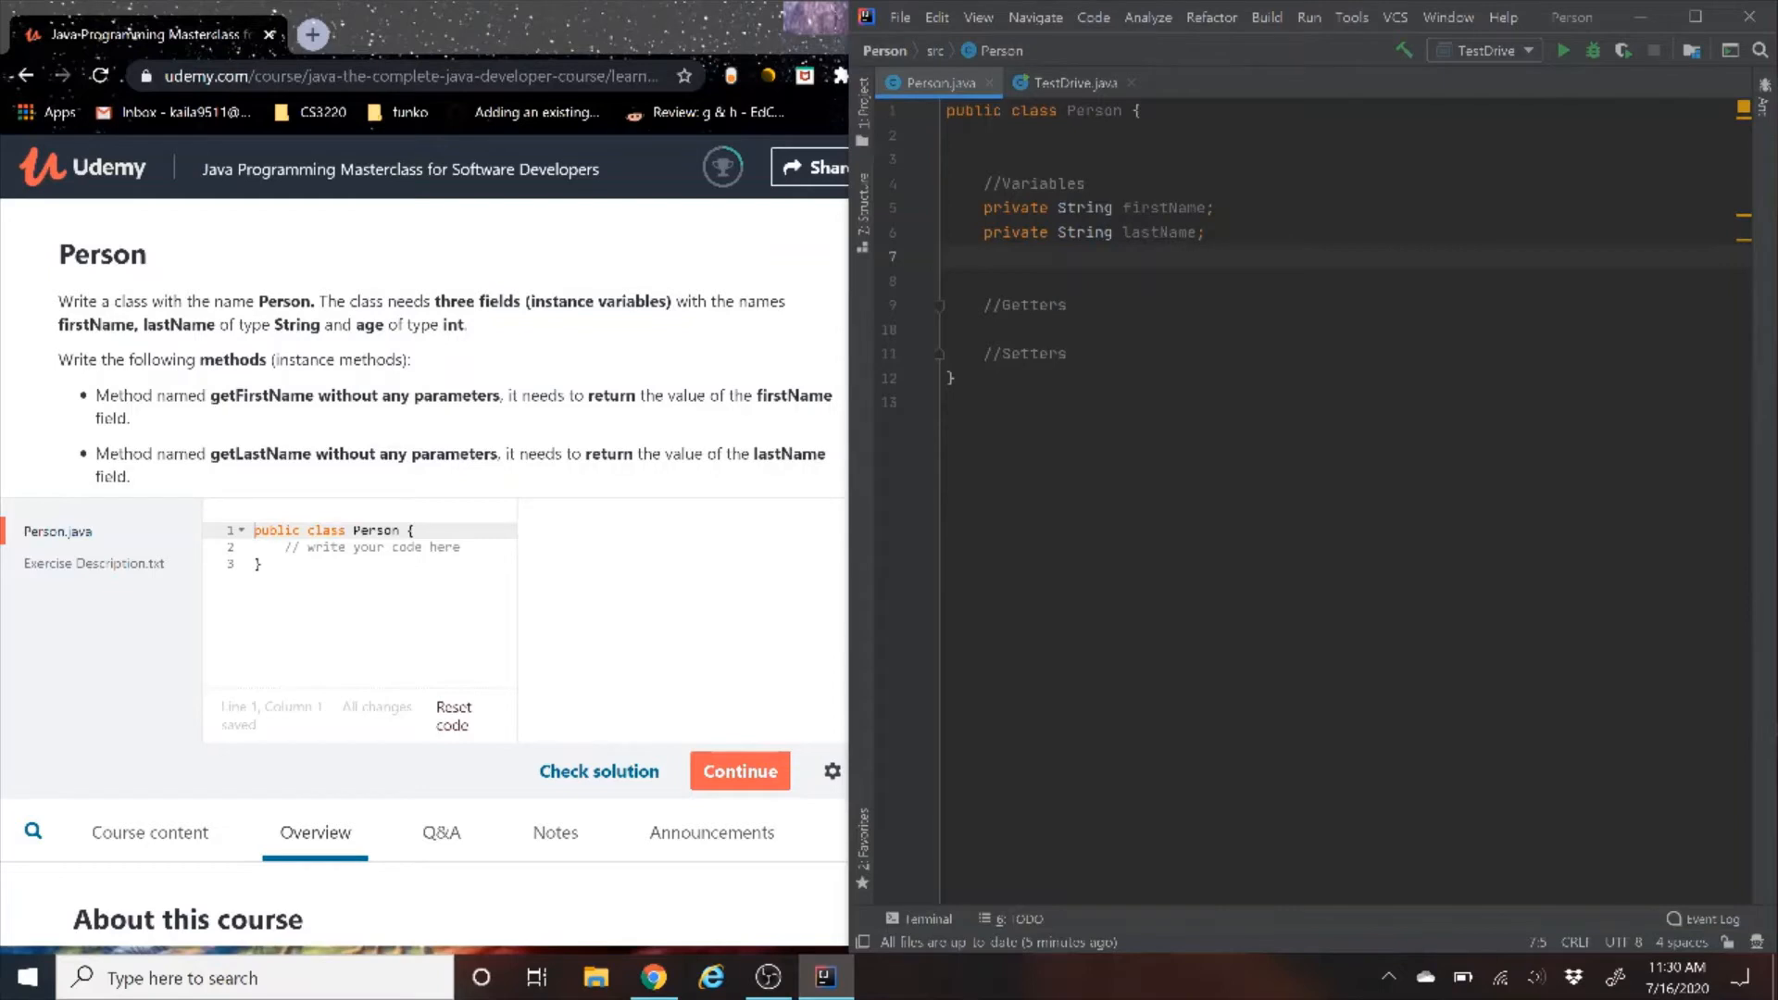
Declare the private int age field, correcting the mistyped String type
type("private")
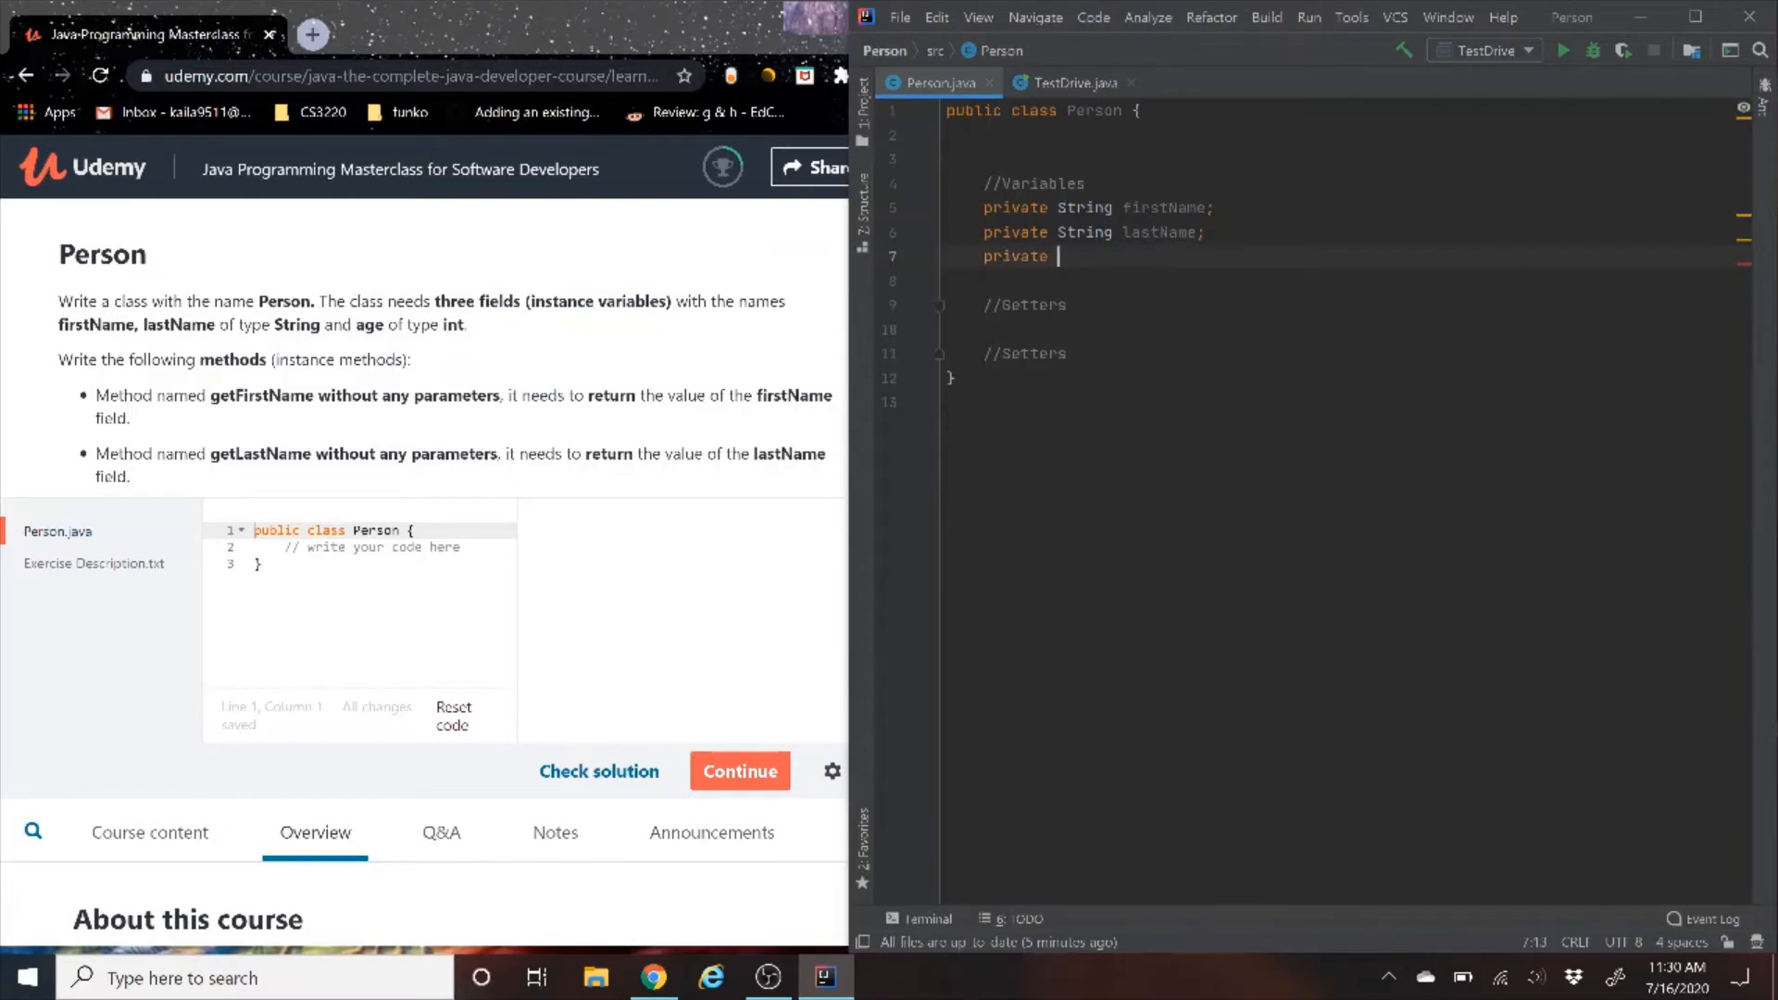
type("String")
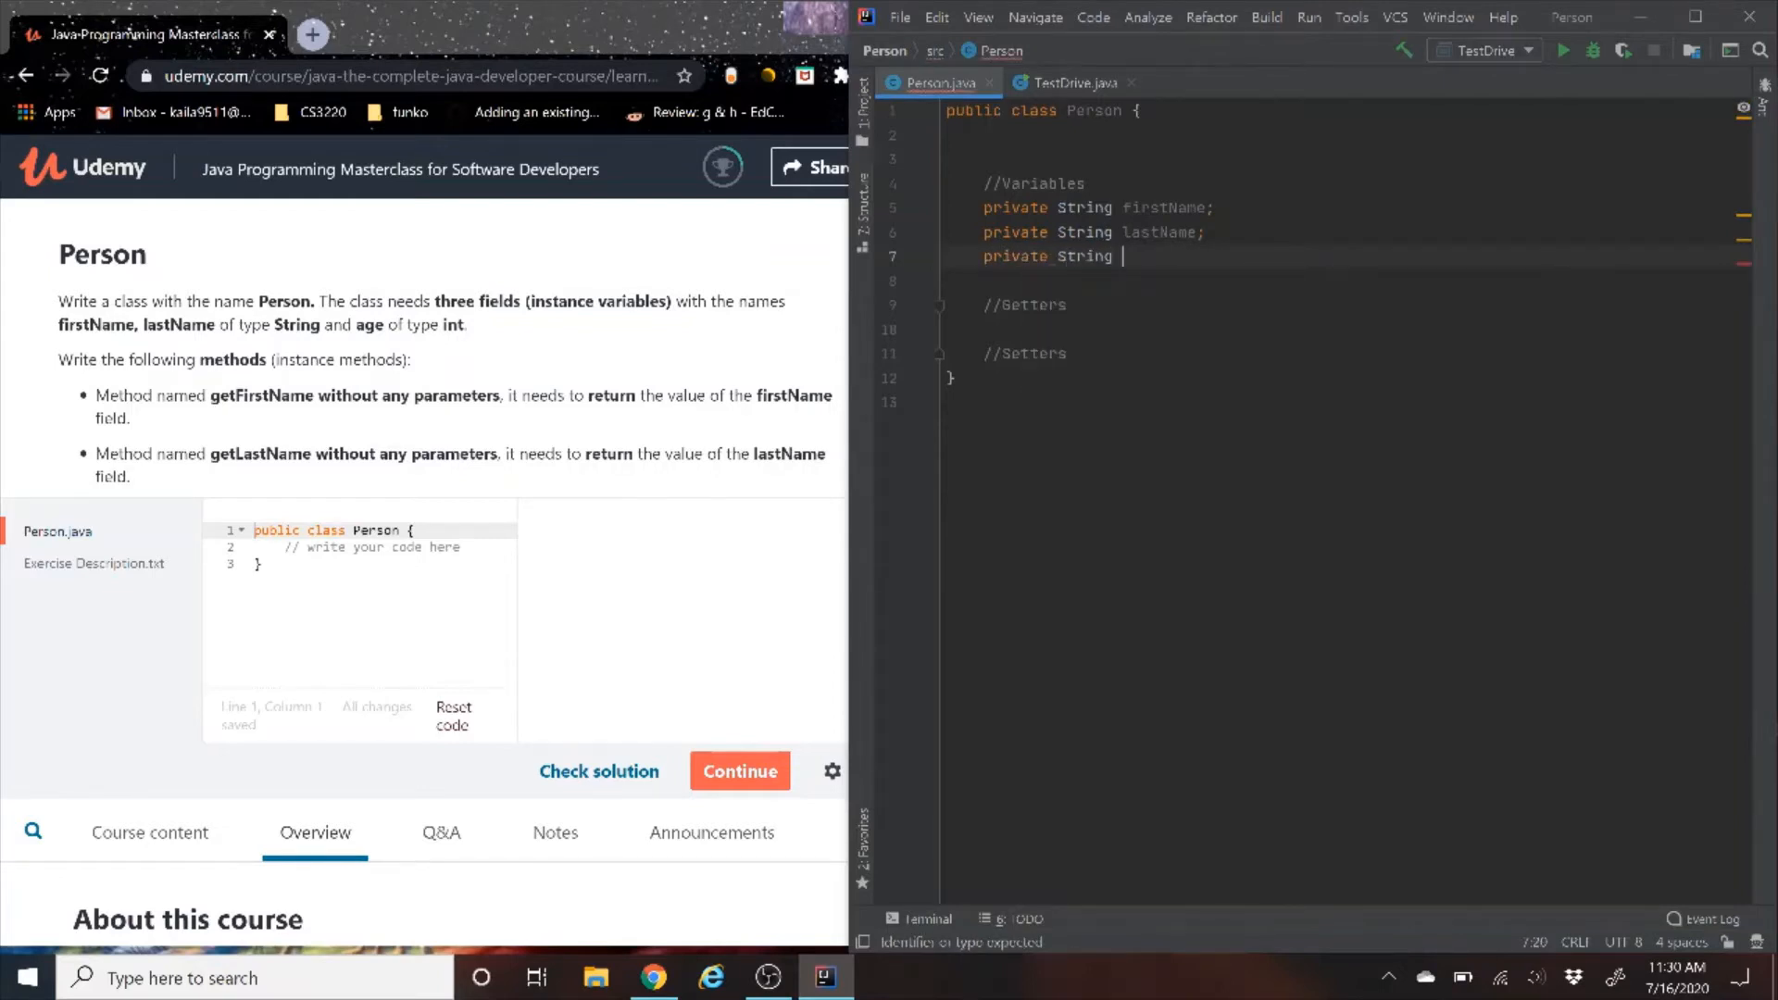
type("sge")
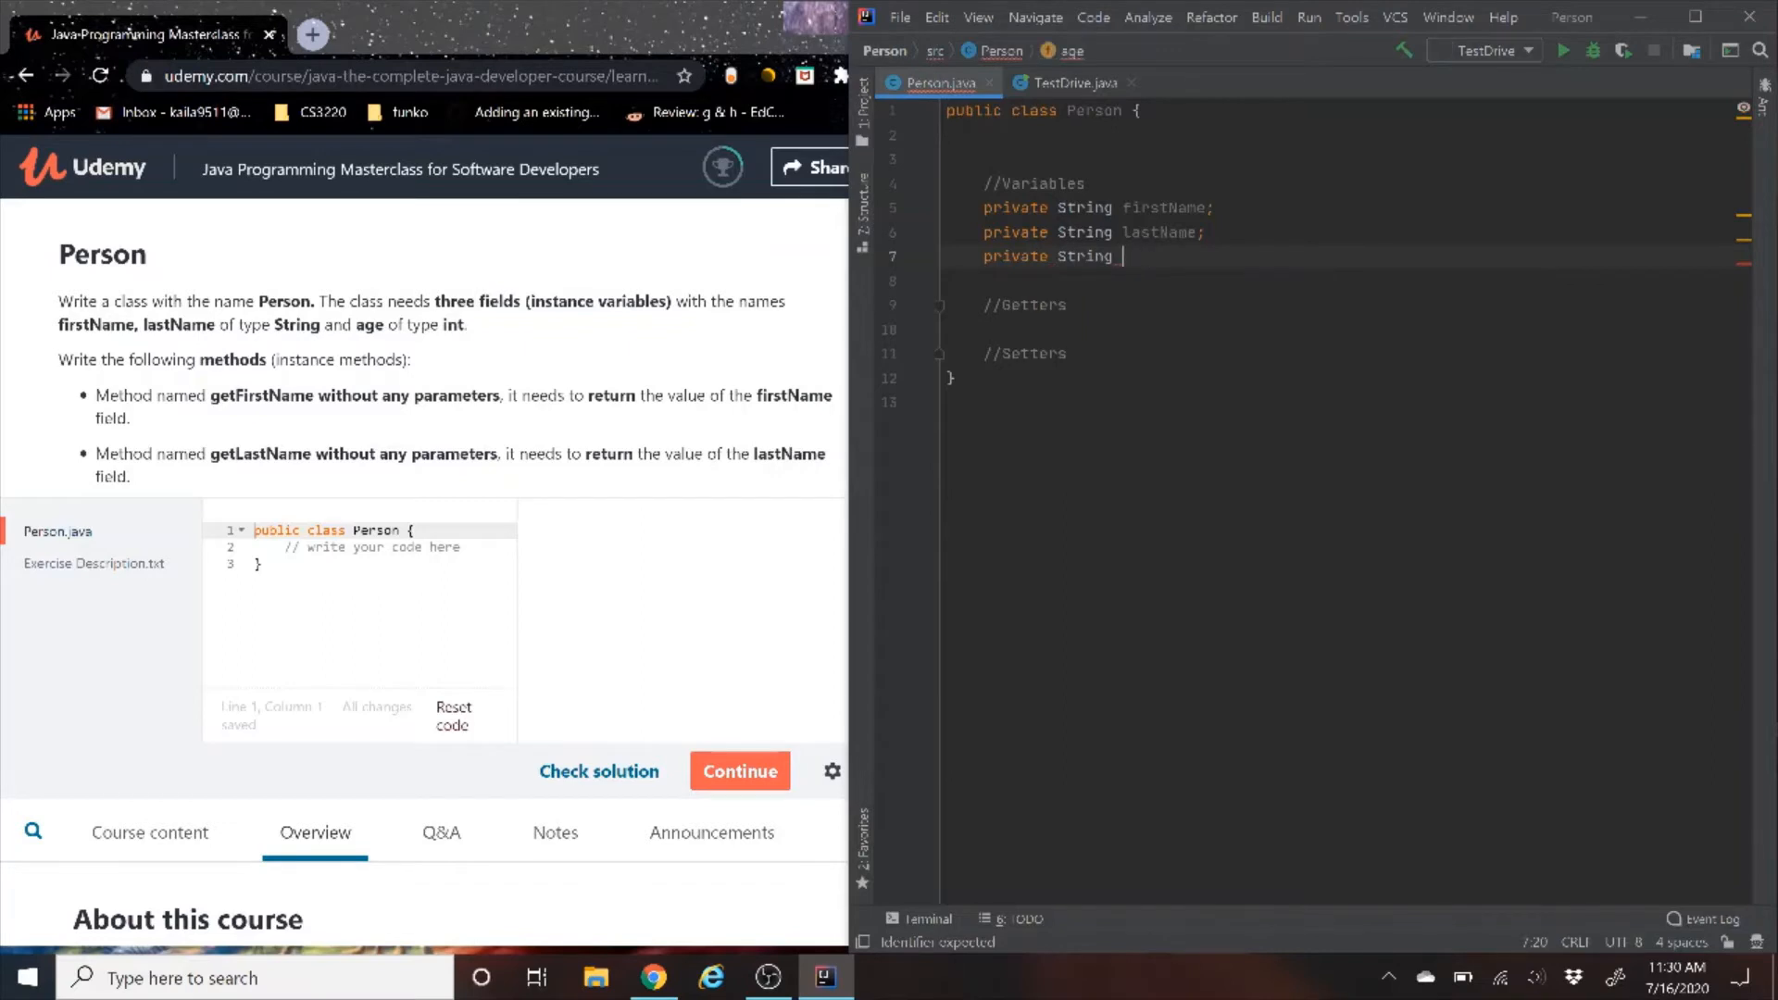
key("Backspace")
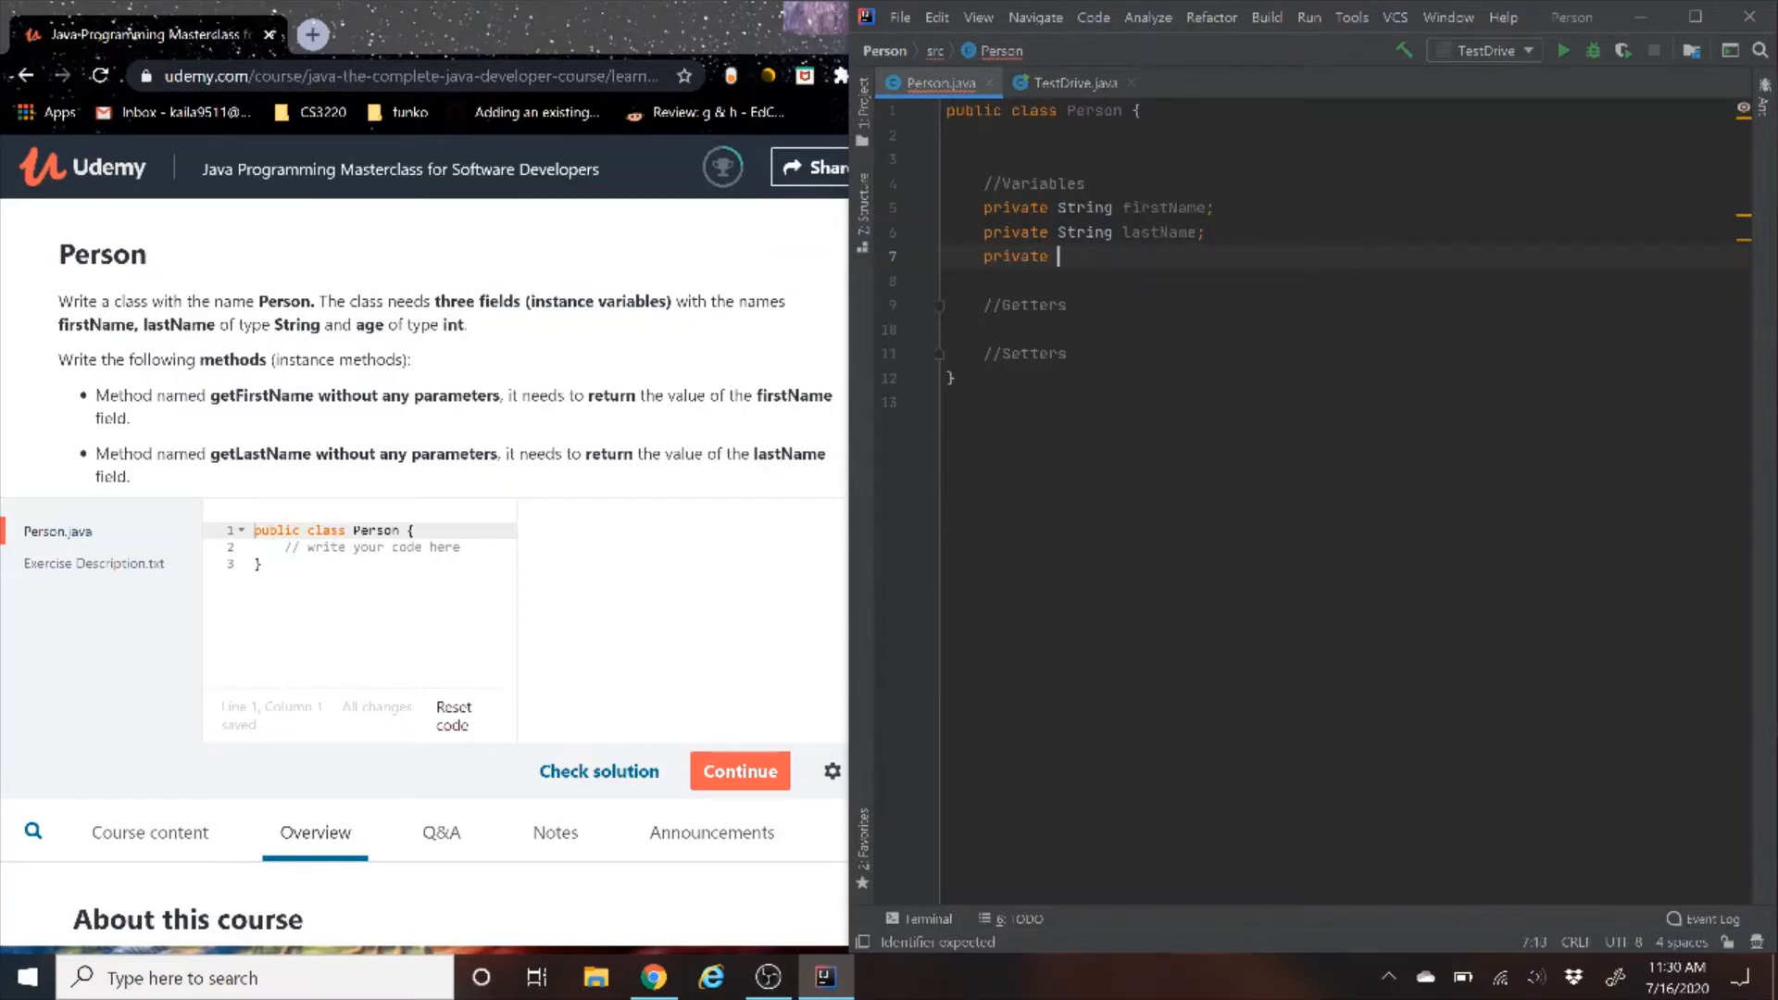
type("int age")
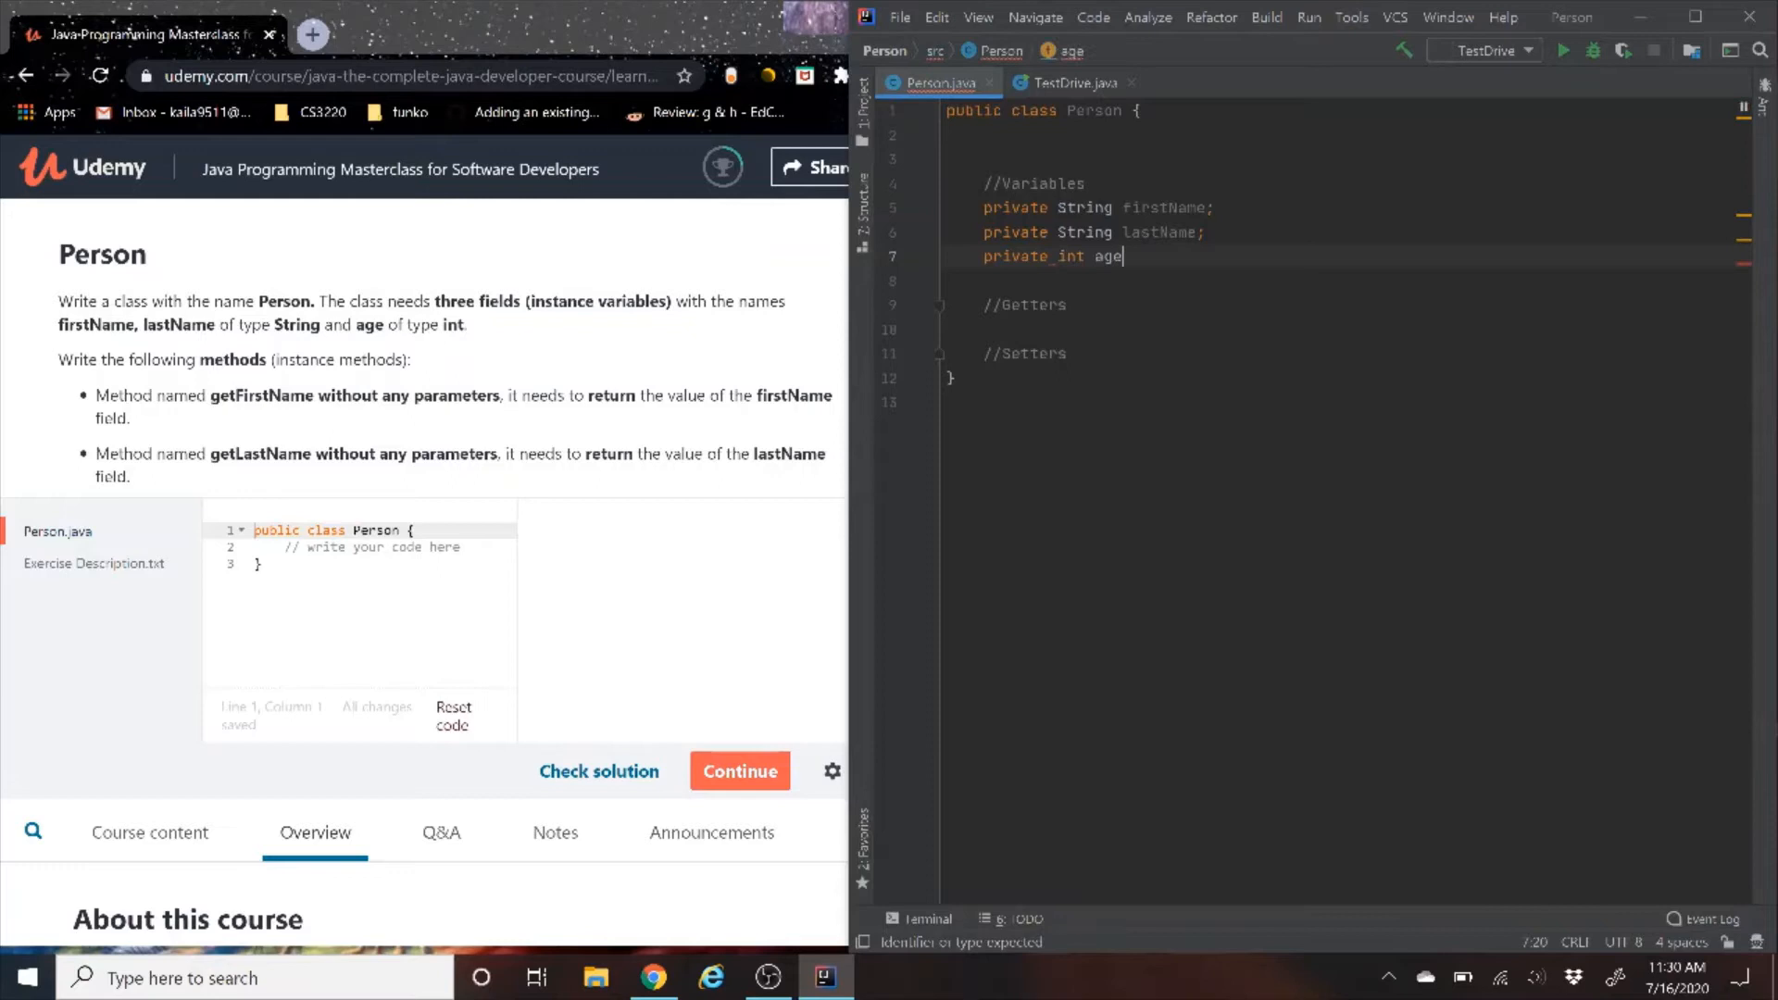
type(";")
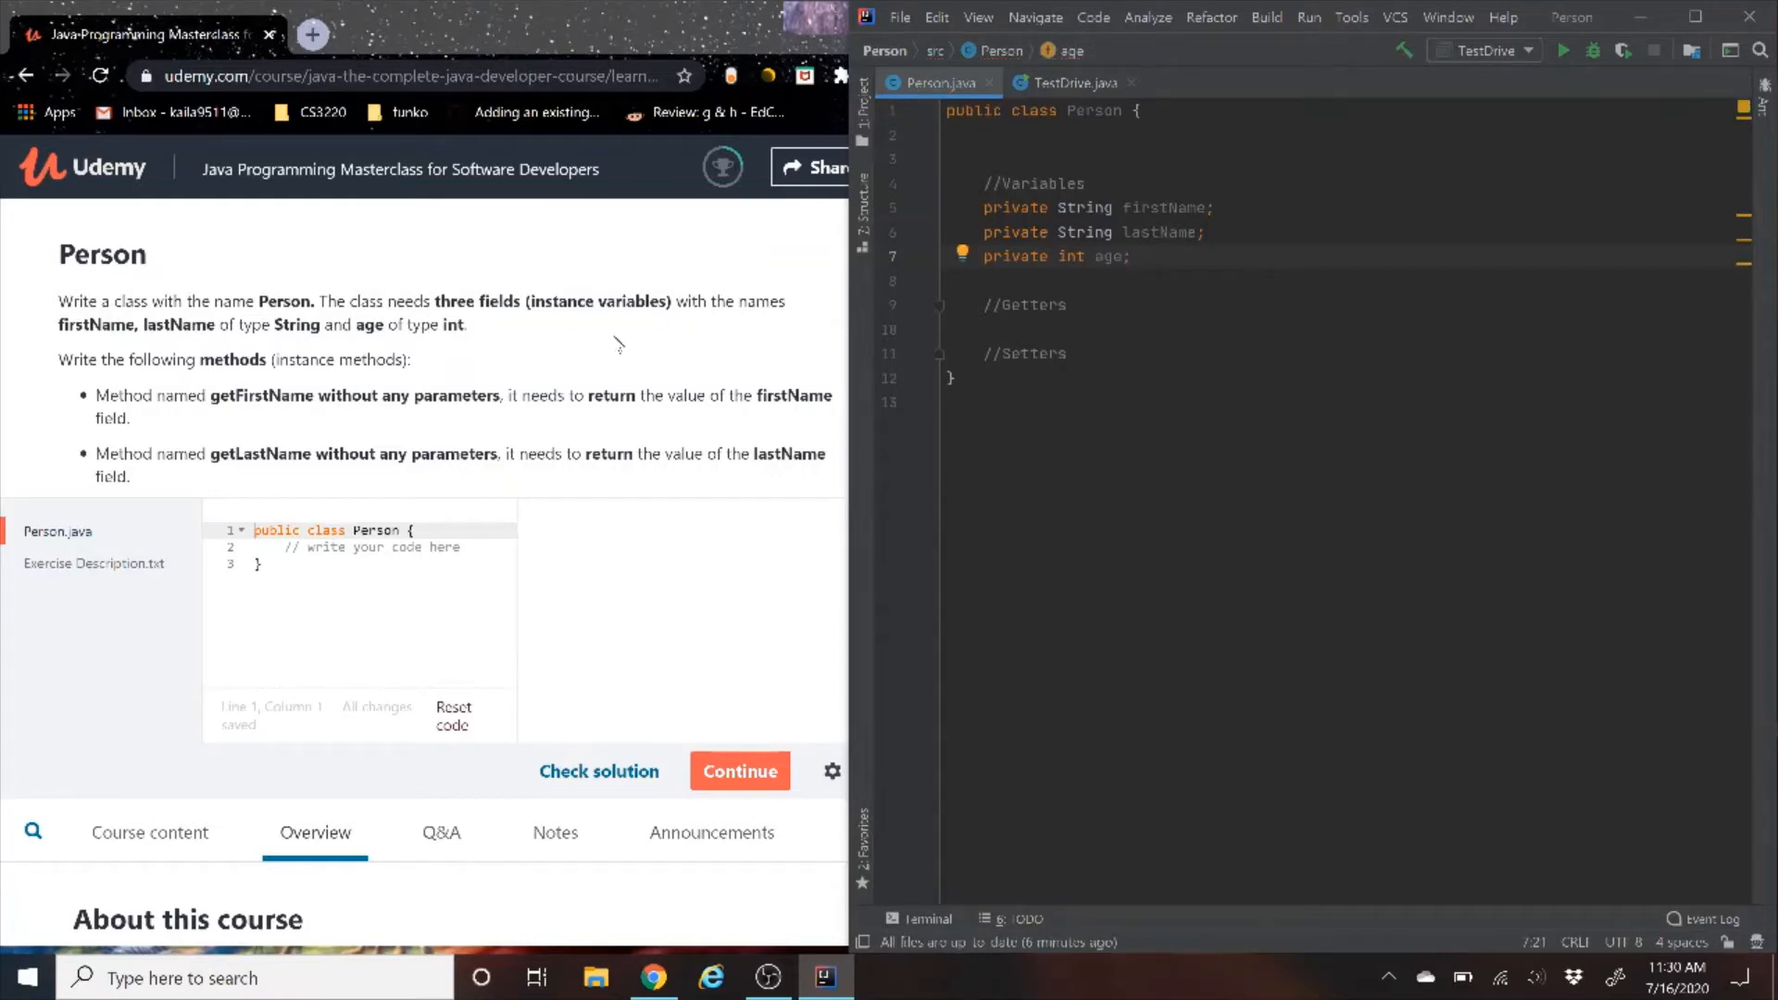
mouse_move(619, 344)
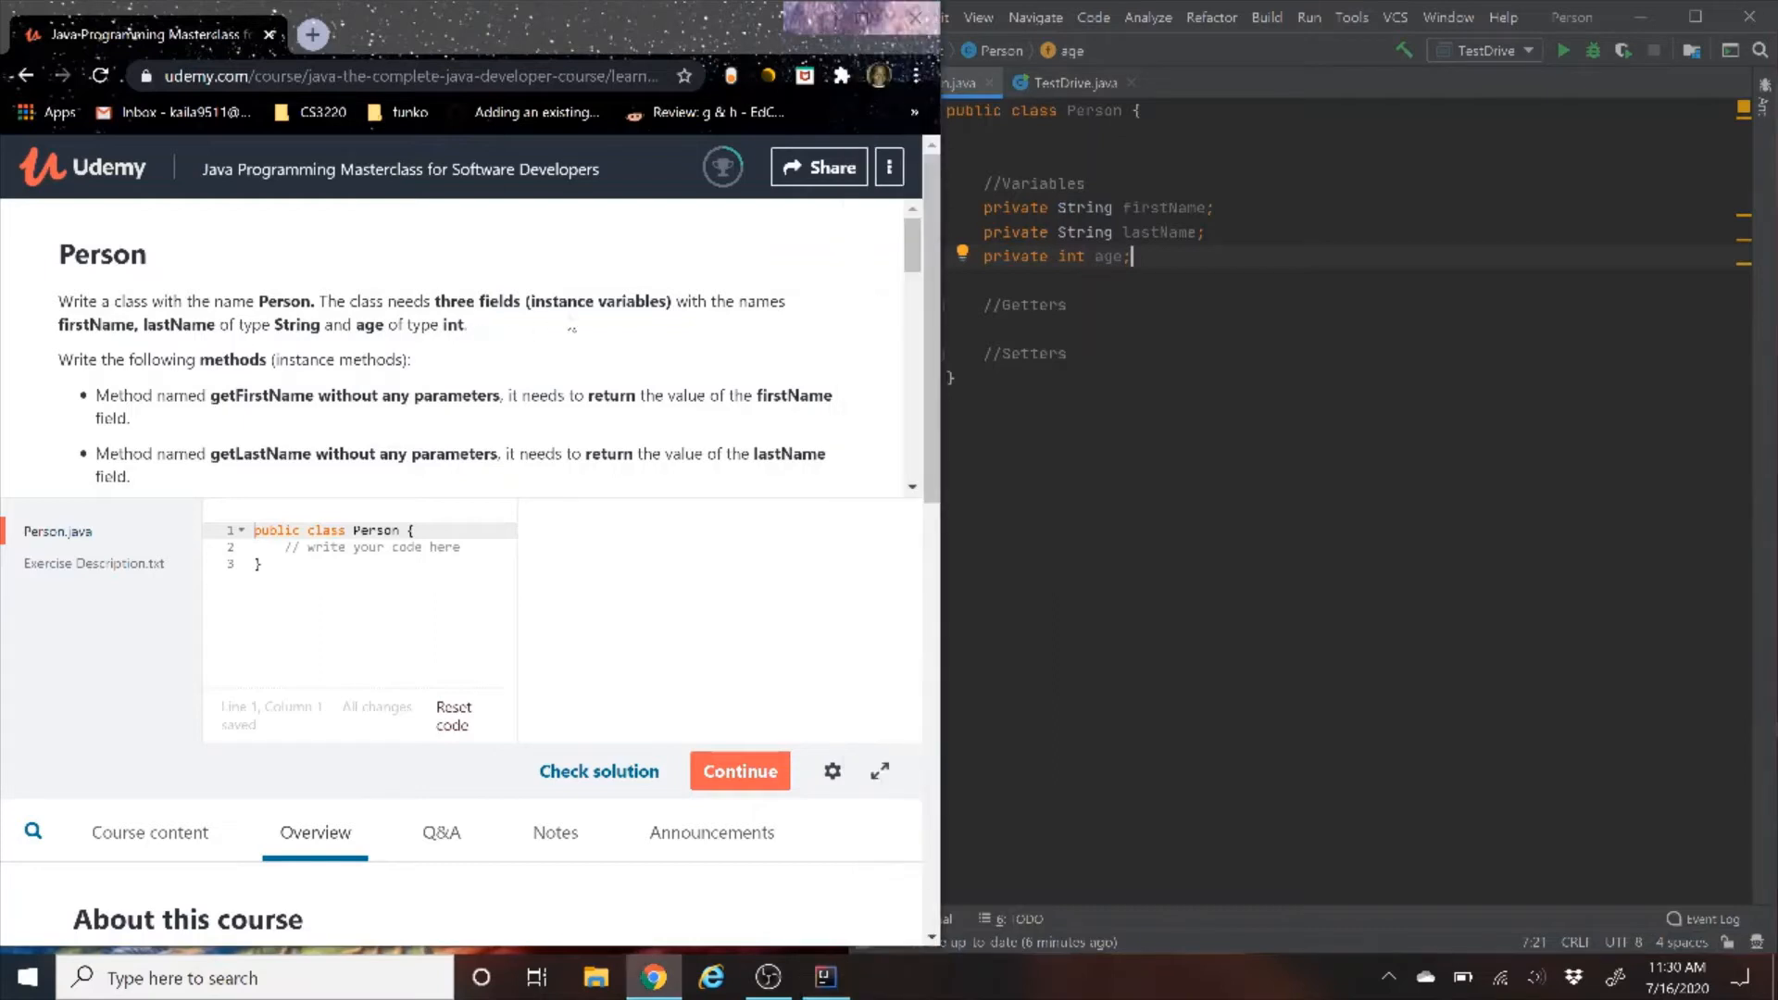
Write public getFirstName, getLastName and getAge getters returning their fields, then a //Setters comment
scroll("down", 3)
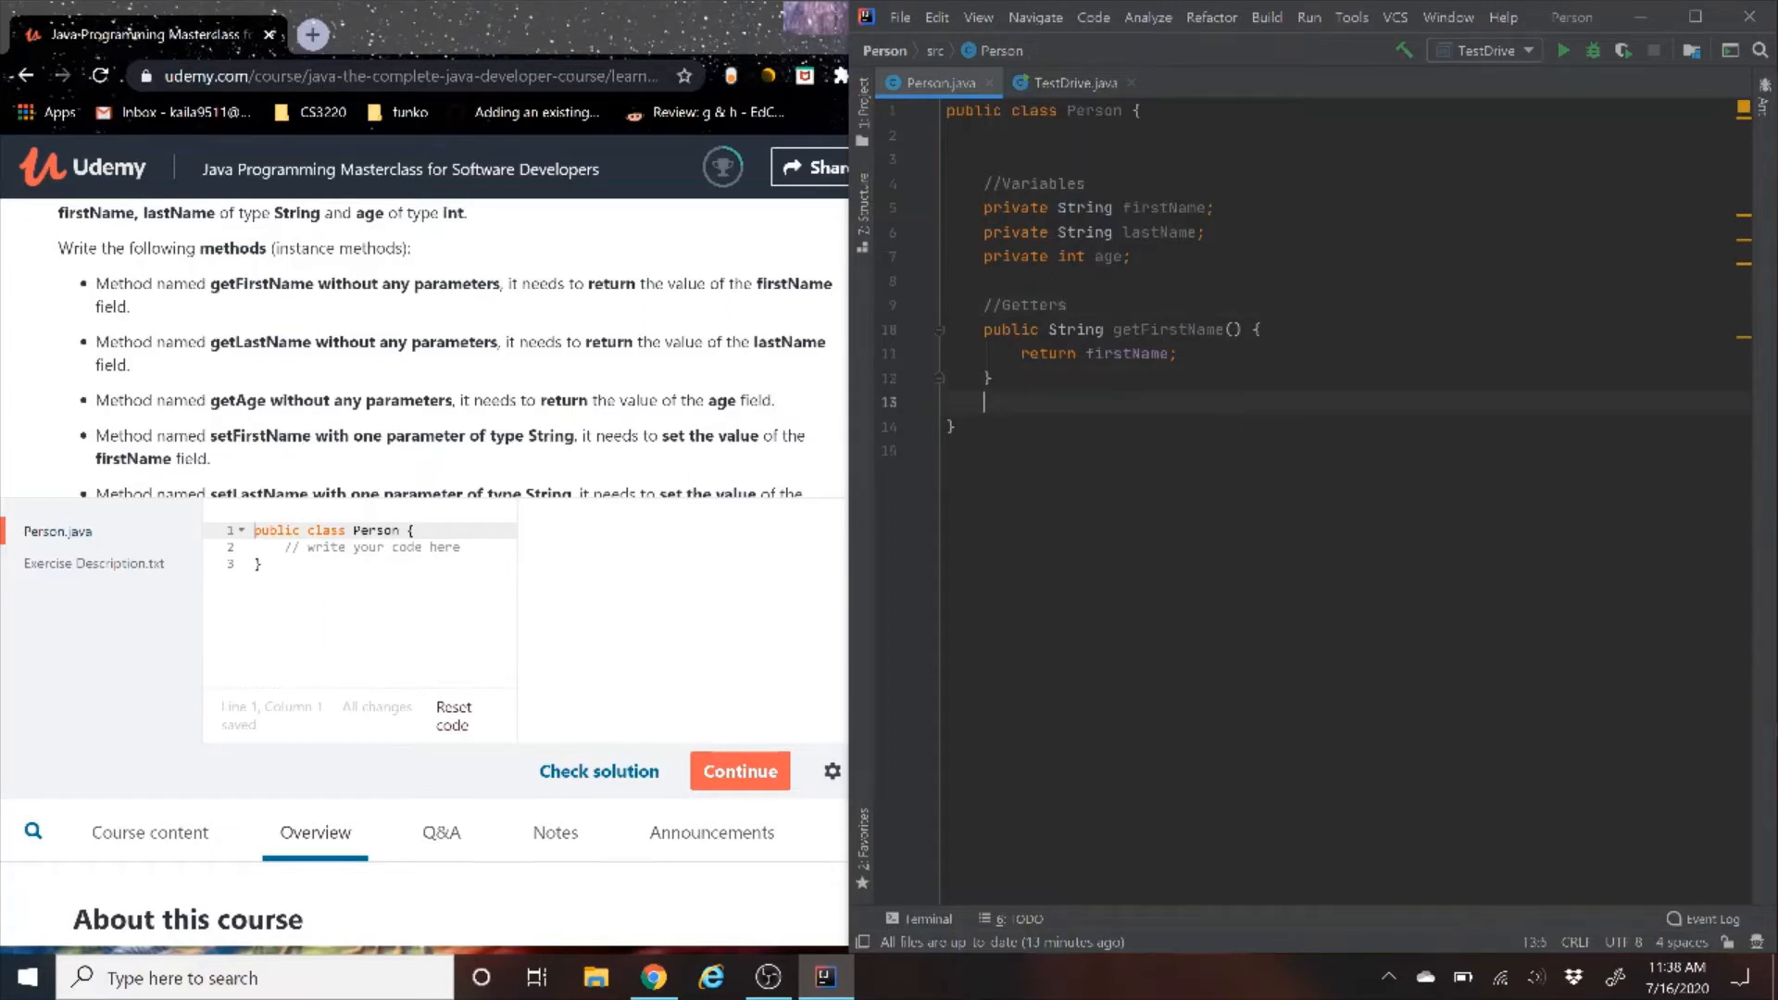
key("enter")
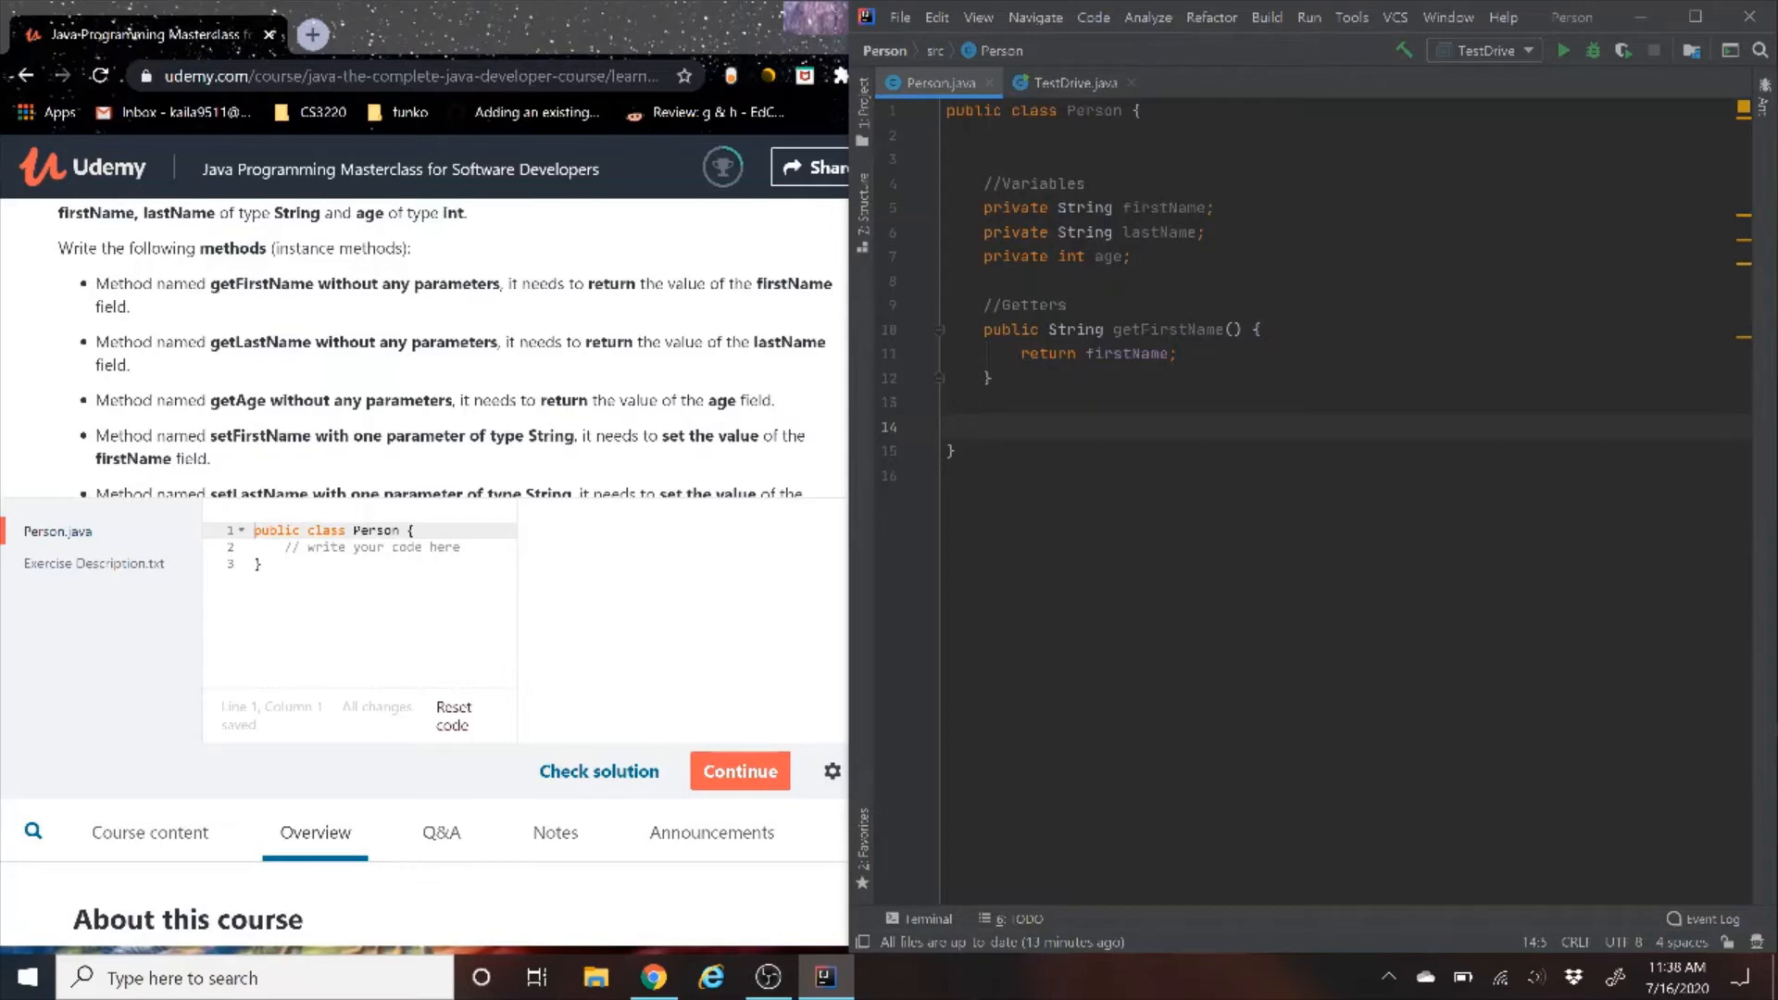
type("public String getLastName() {")
type("return lastName;")
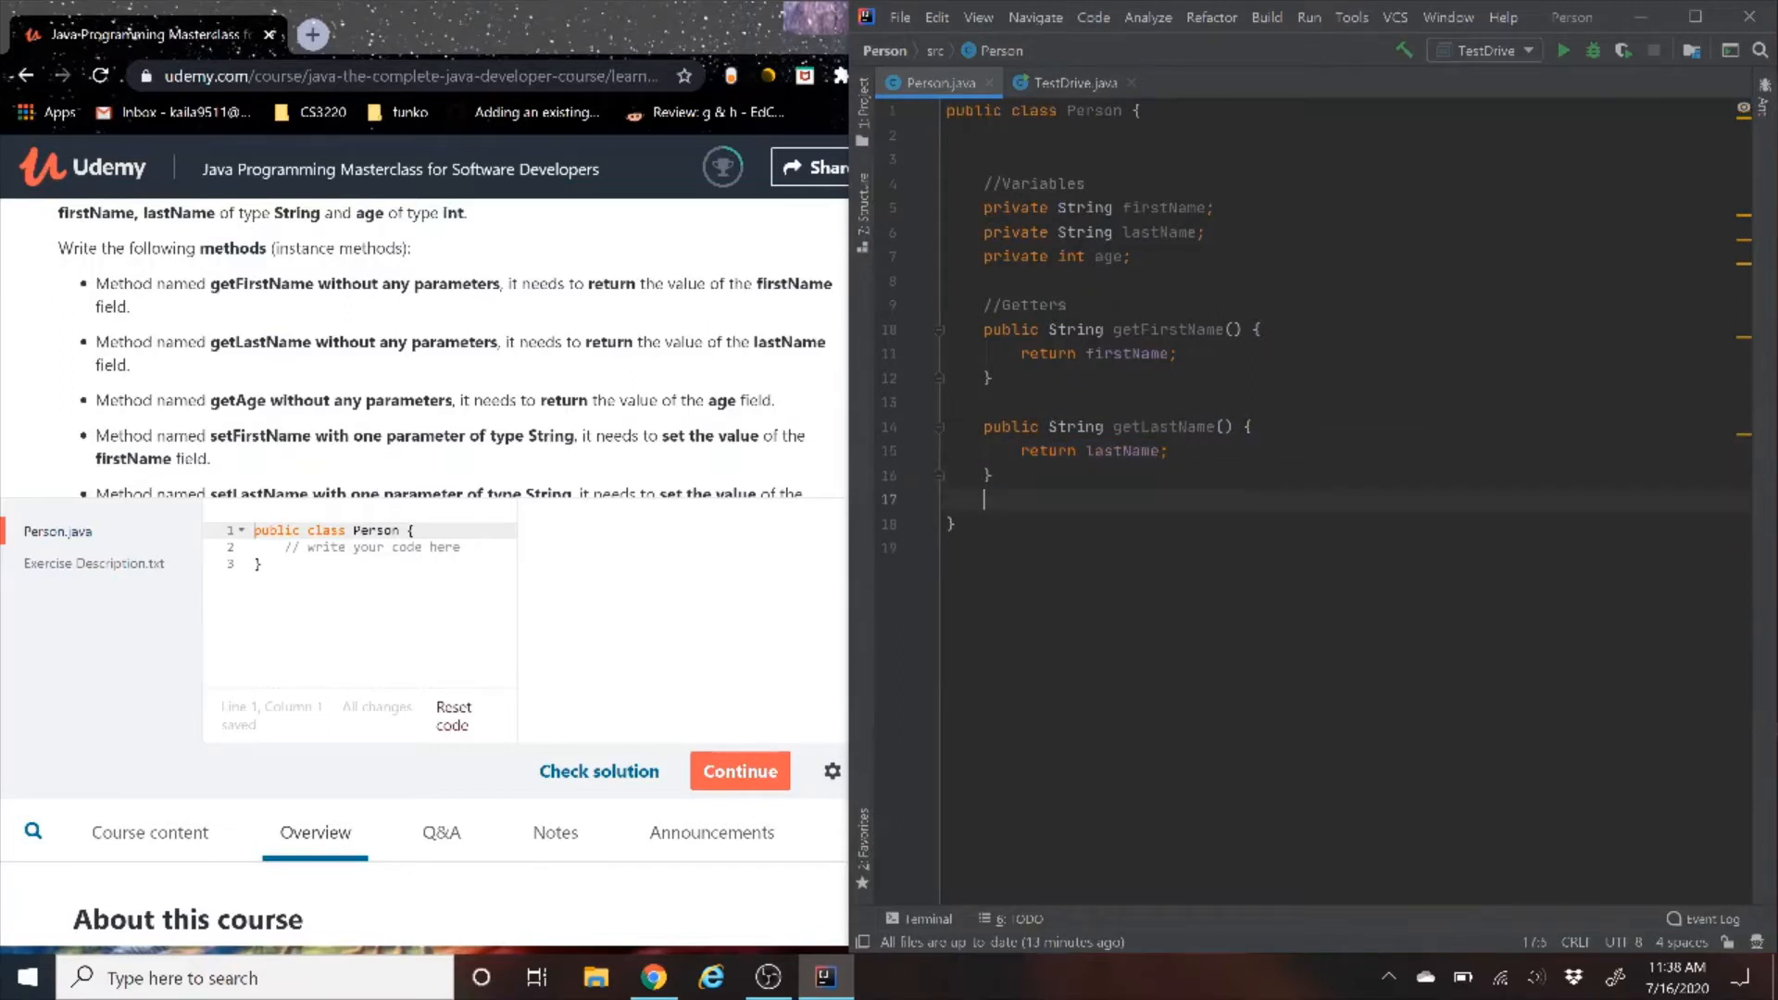
type("p")
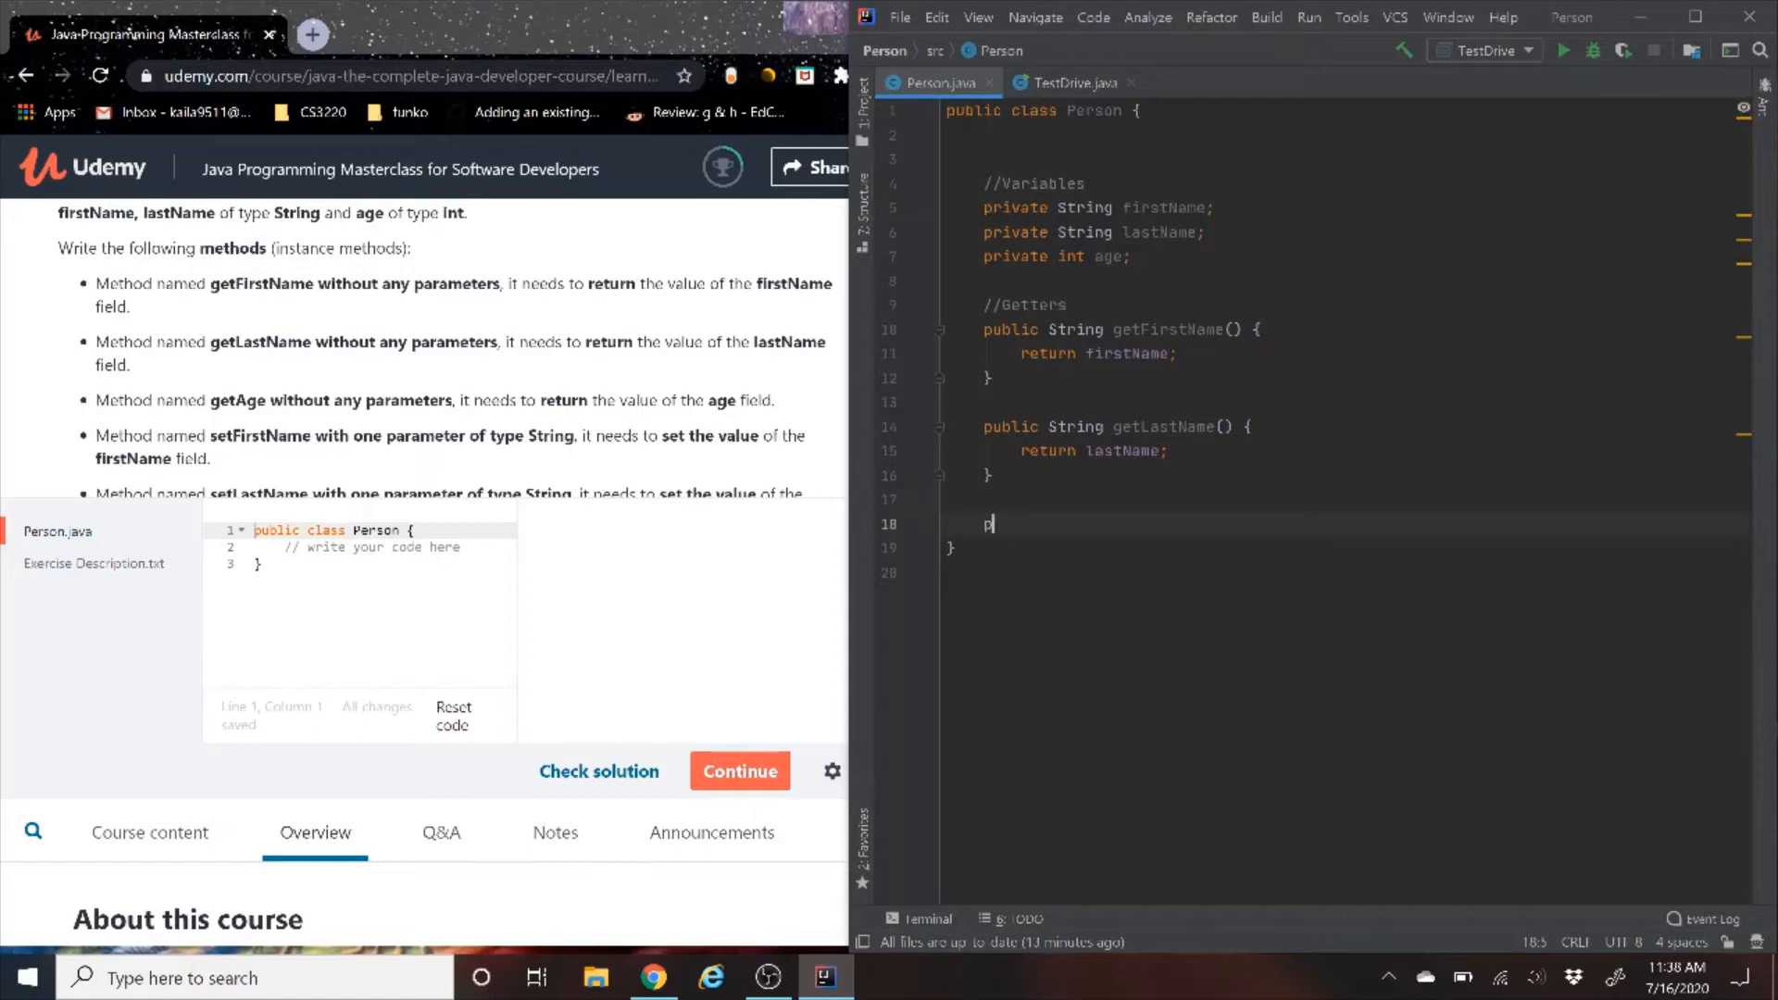
type("p")
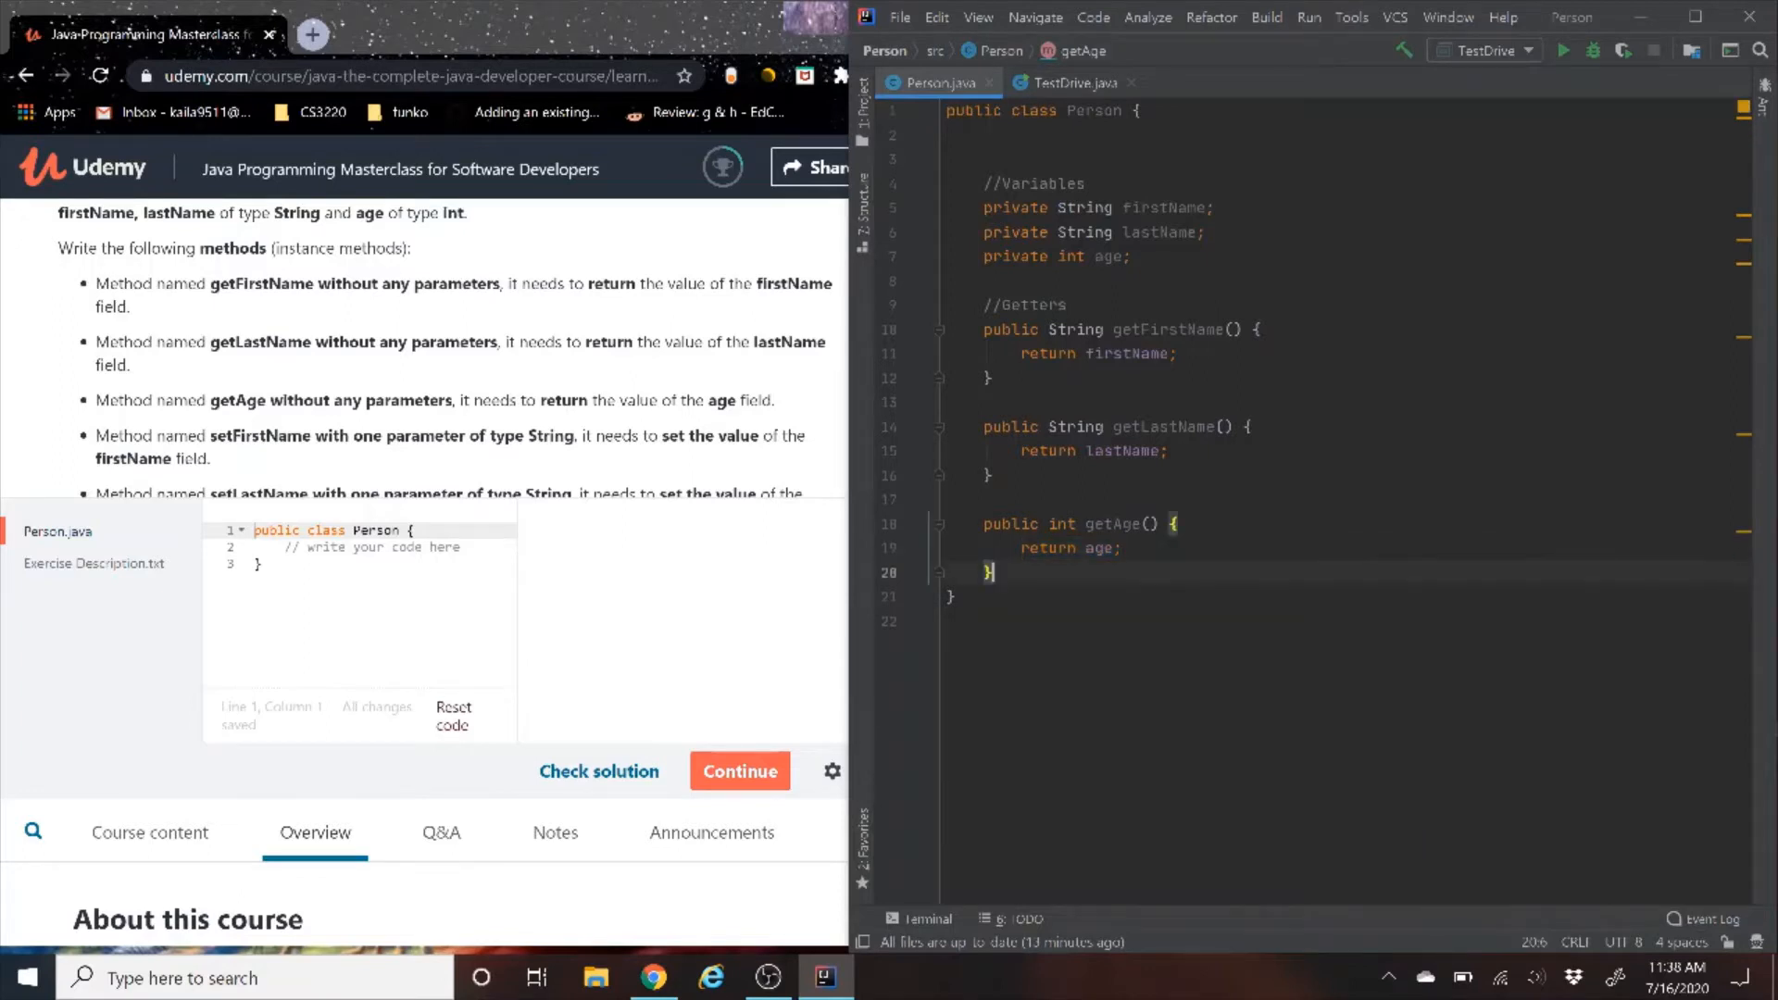
type("//Se")
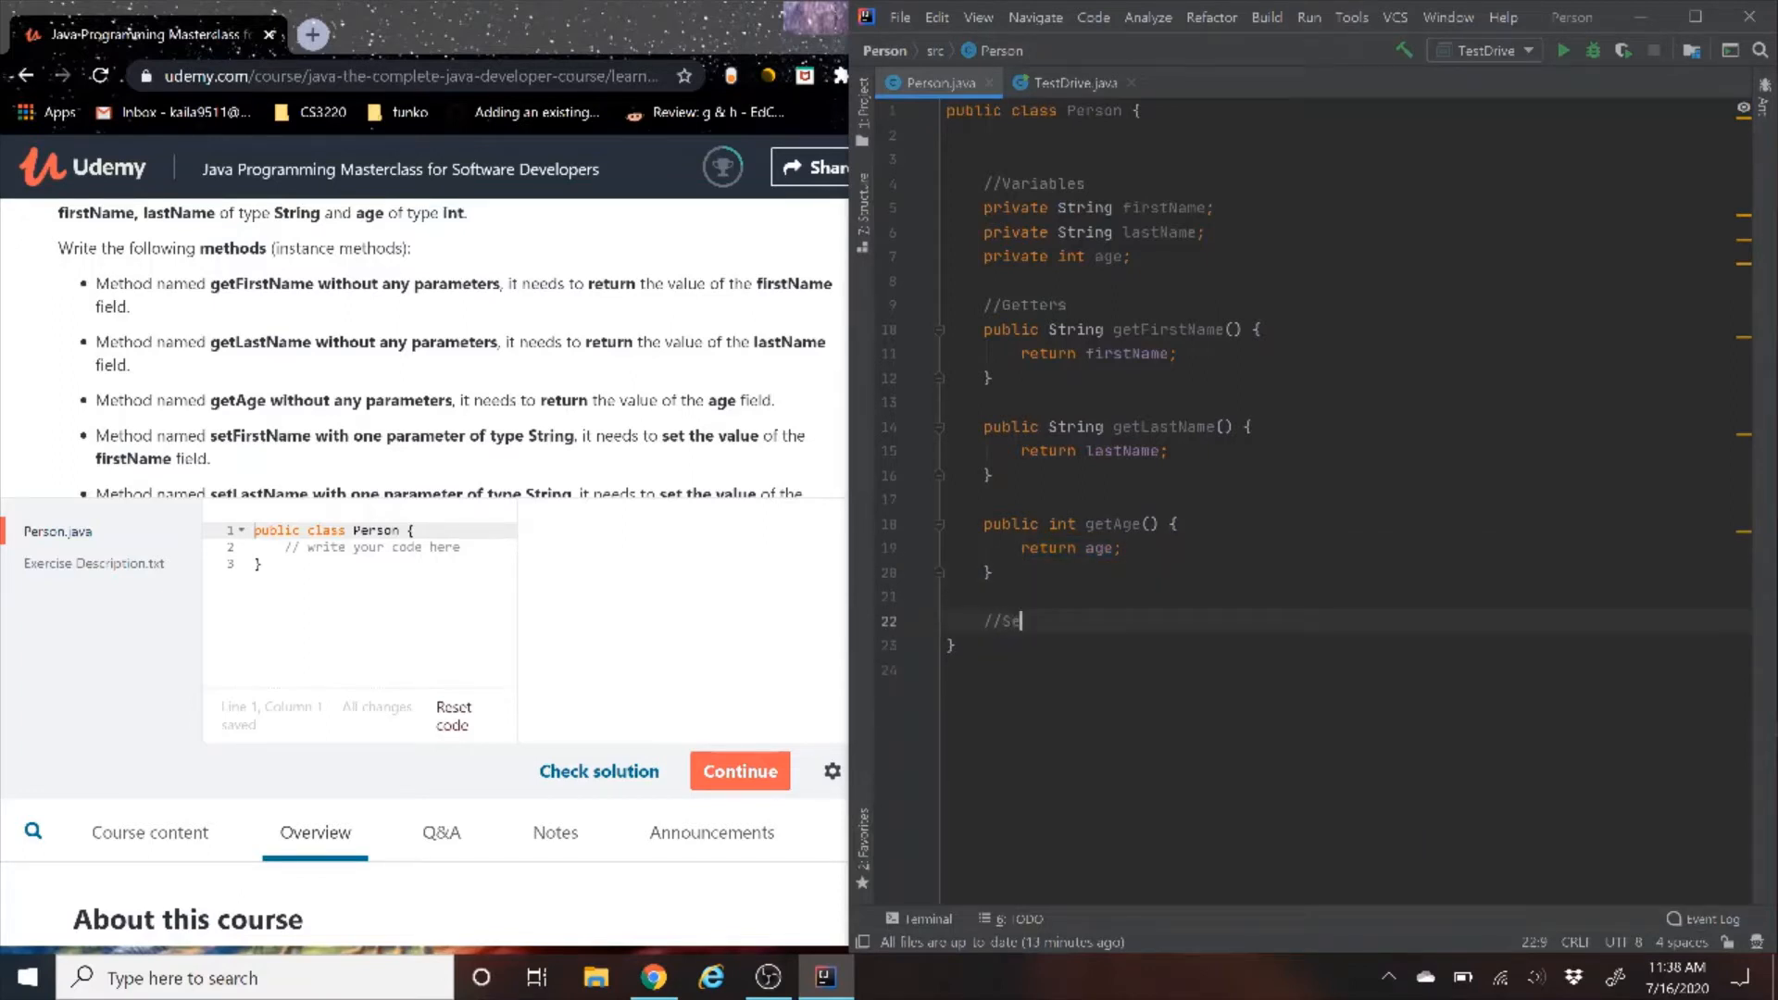
type("tters")
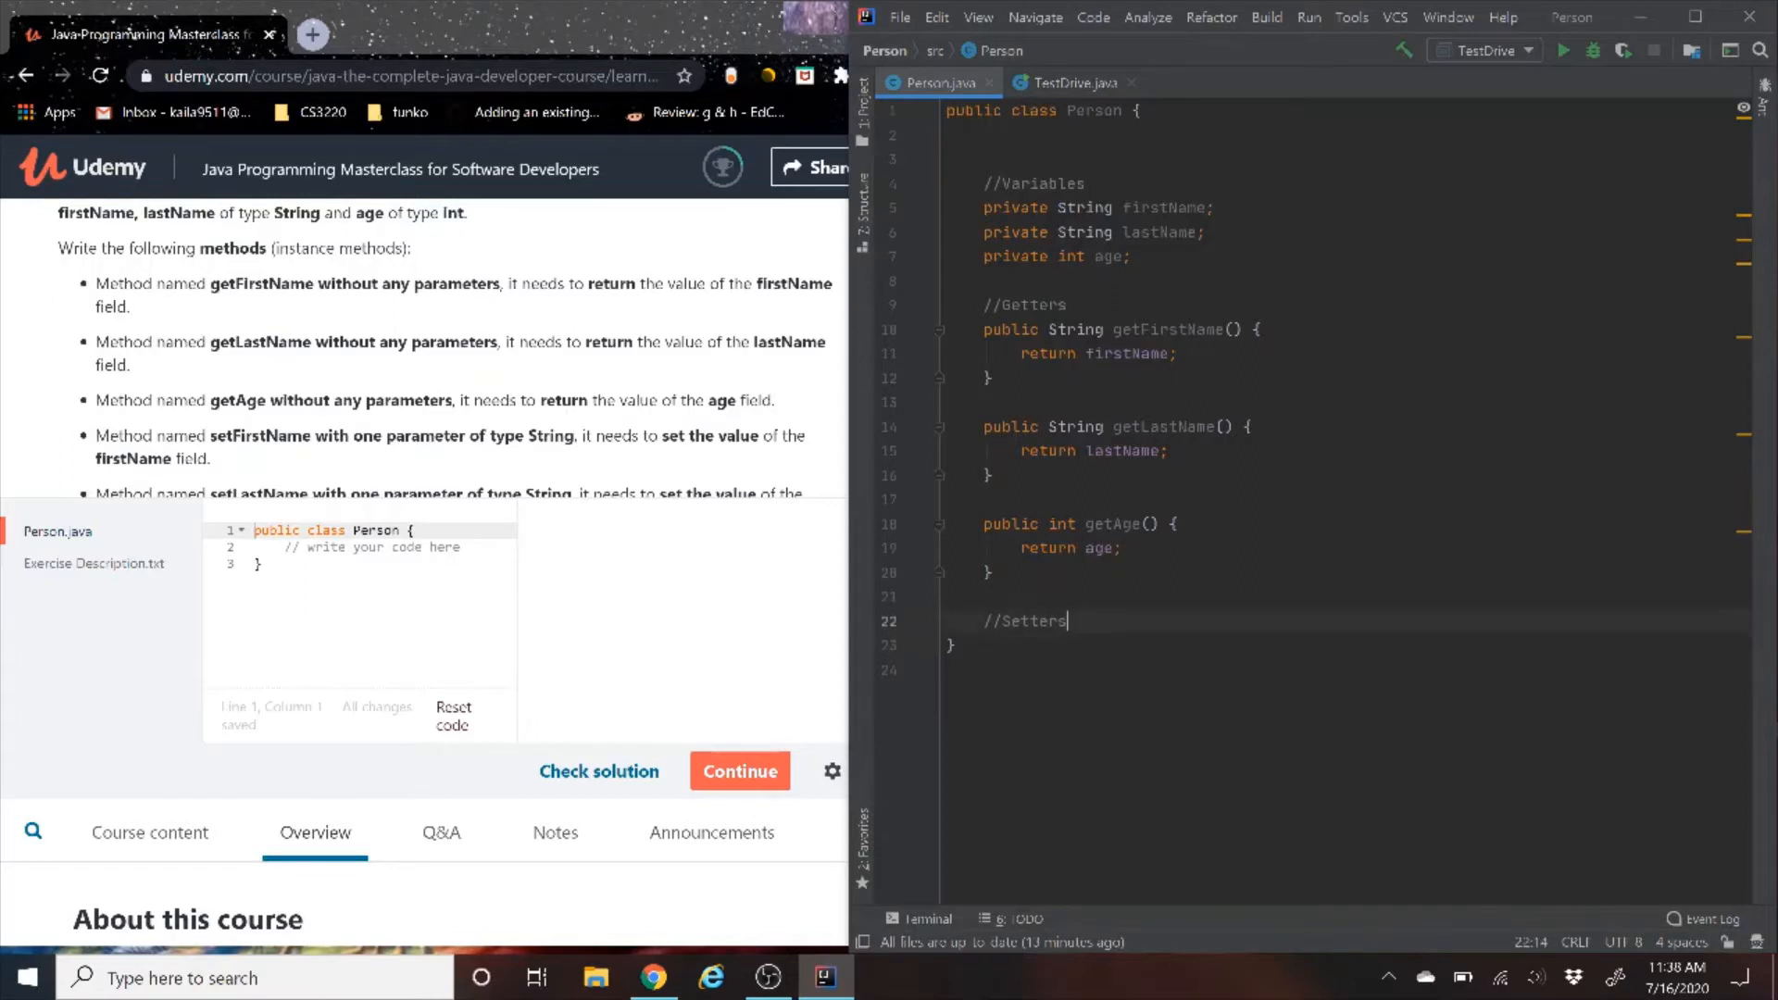
Insert setFirstName, setLastName and setAge setters from code completion, assigning parameters to fields
key("enter")
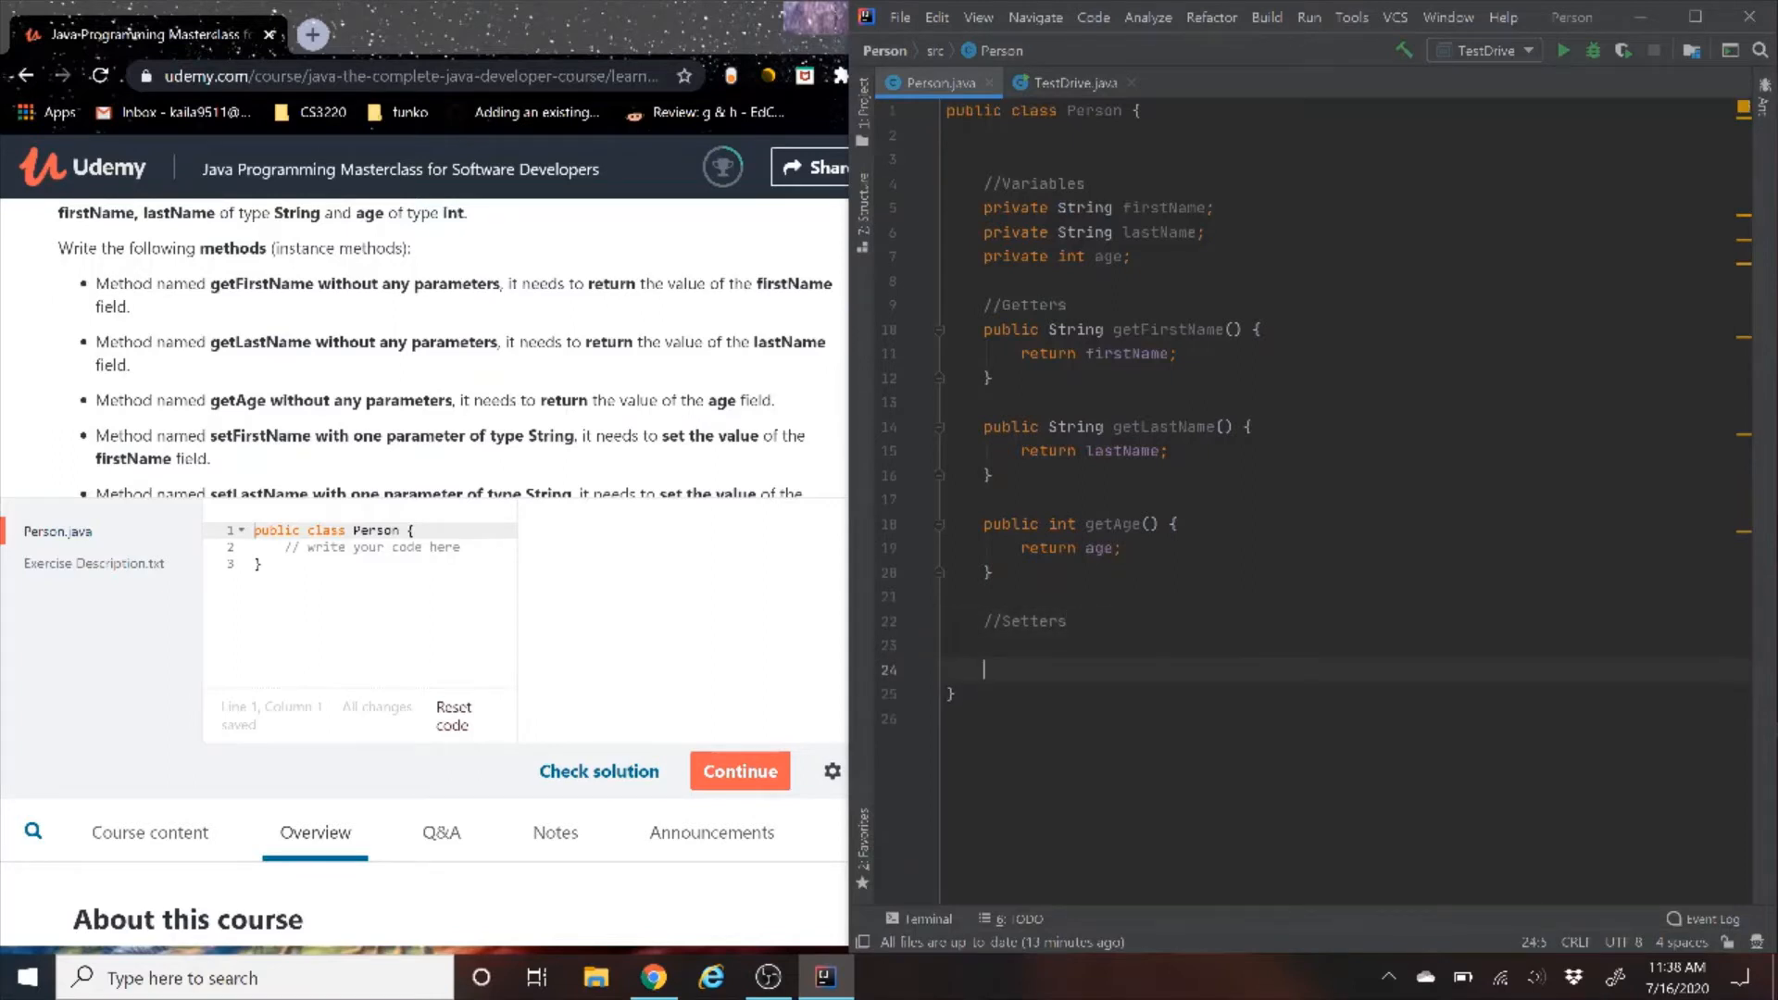
type("pu")
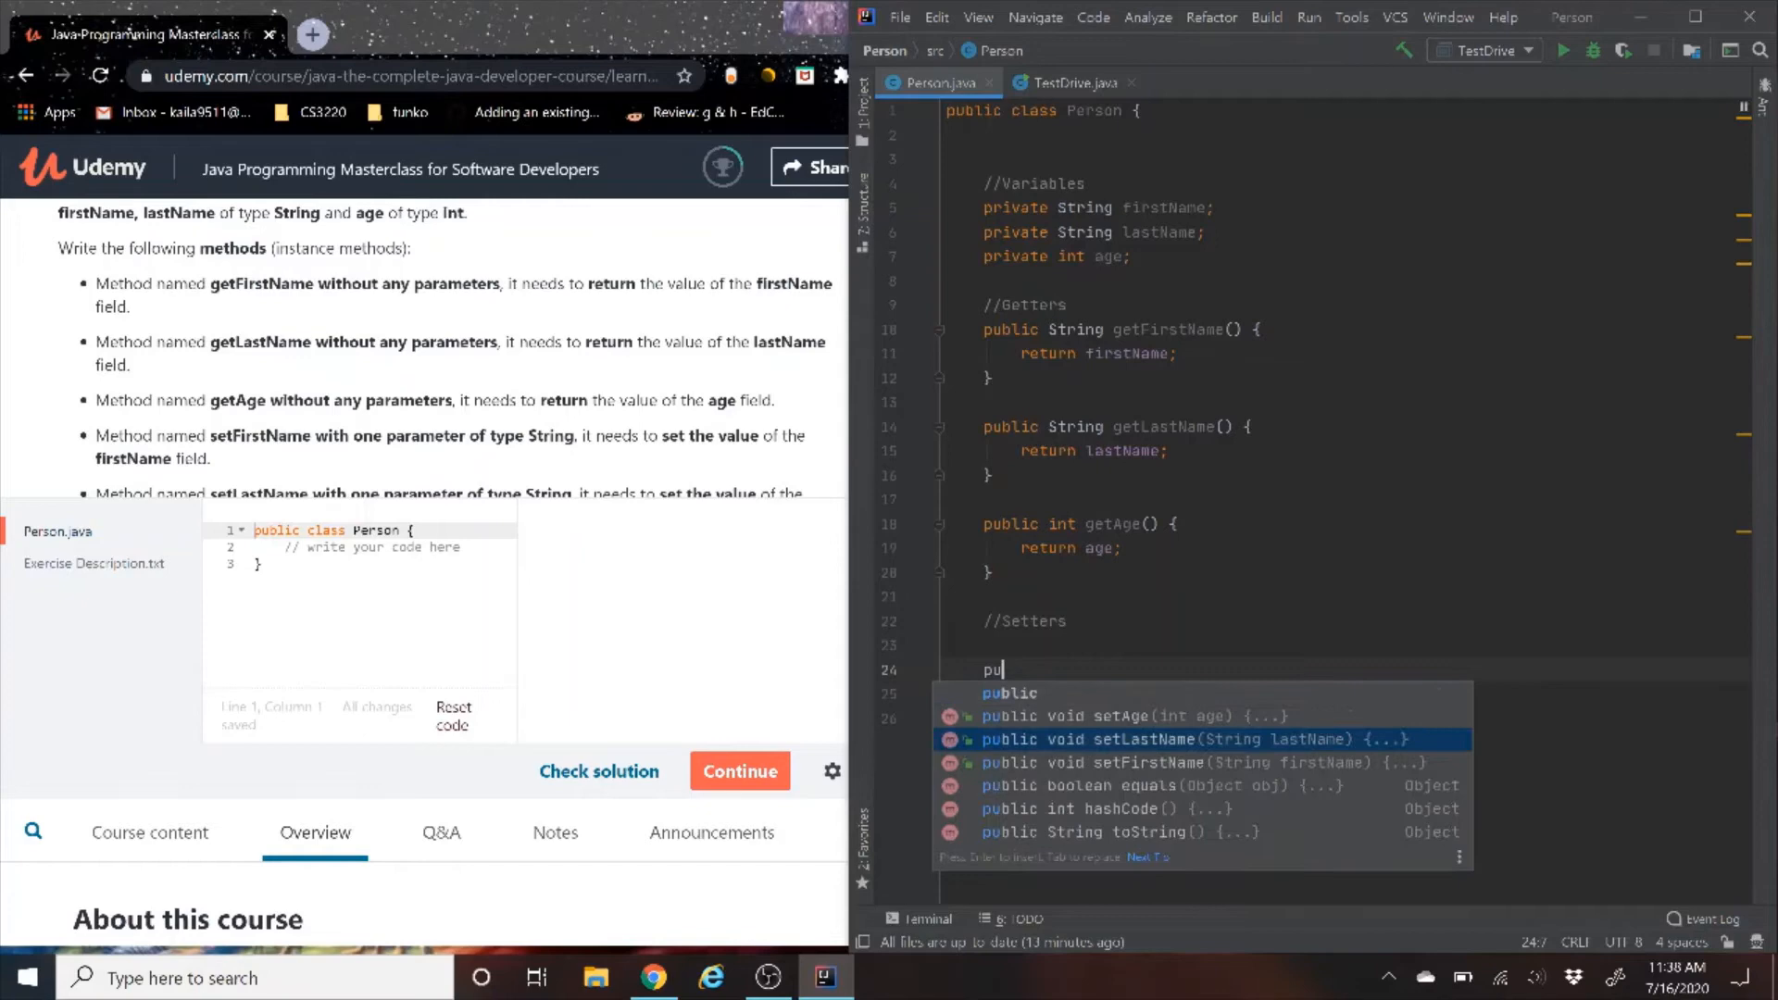
left_click(1144, 761)
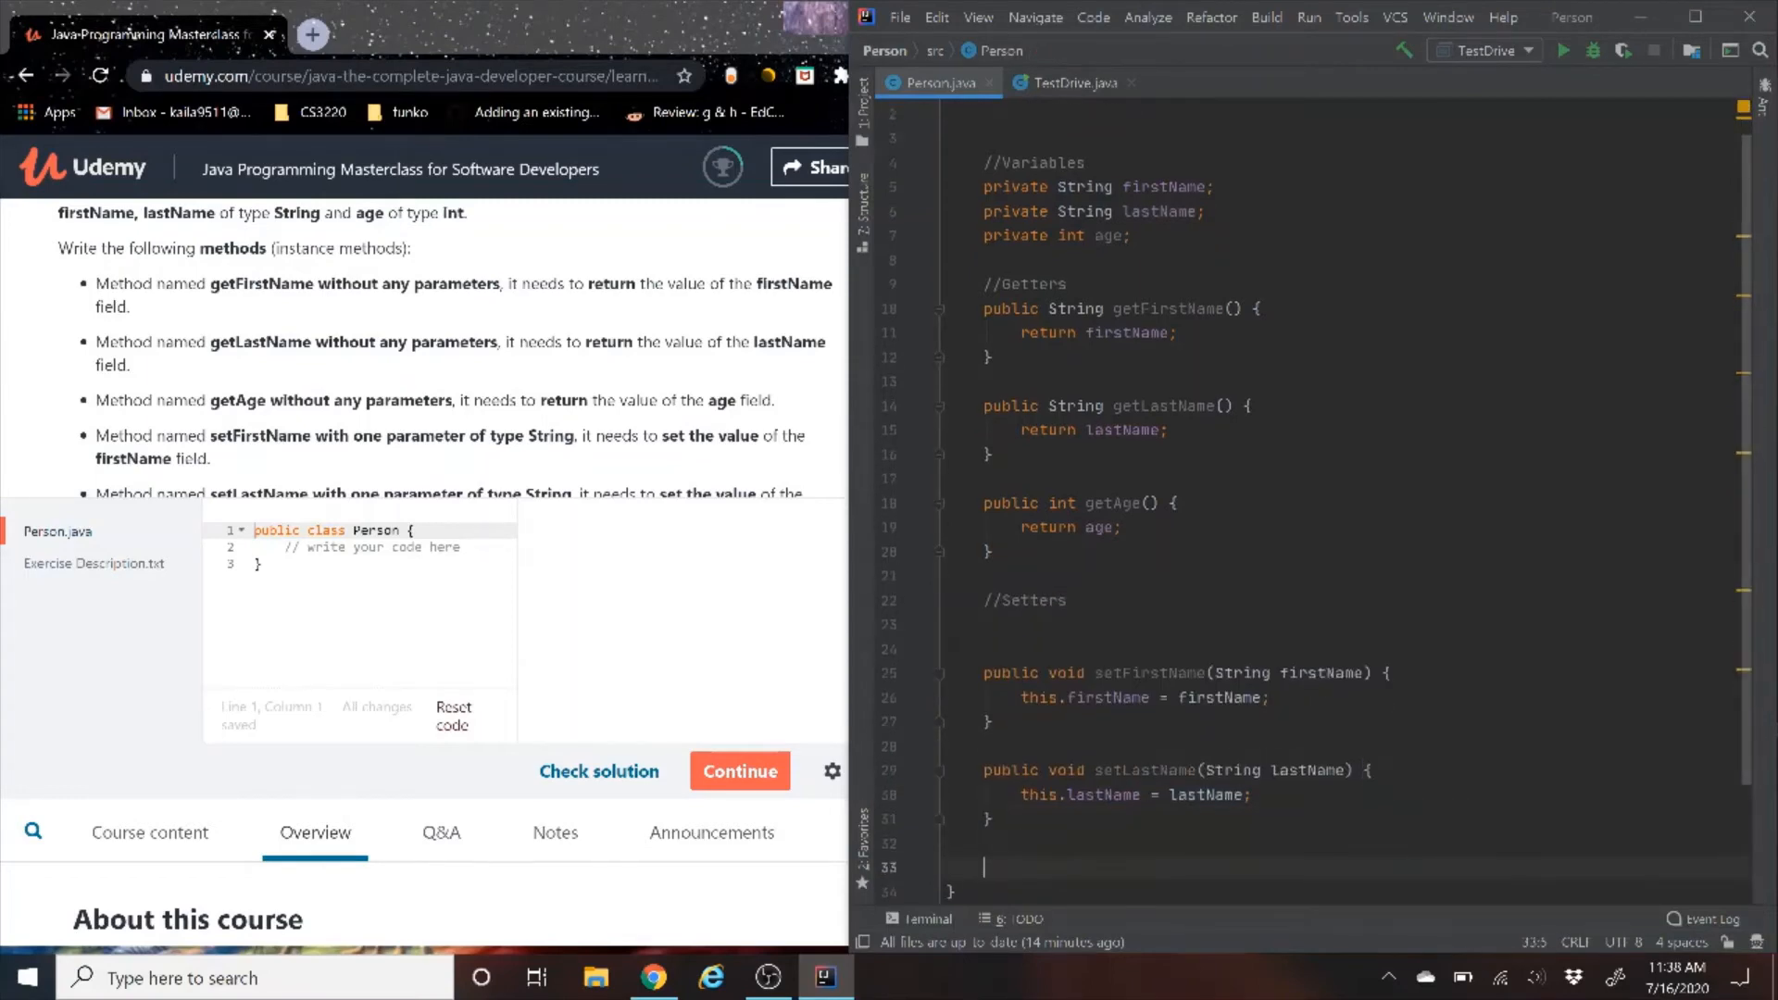
type("public void setAge(int age) {")
type("this.age = age;")
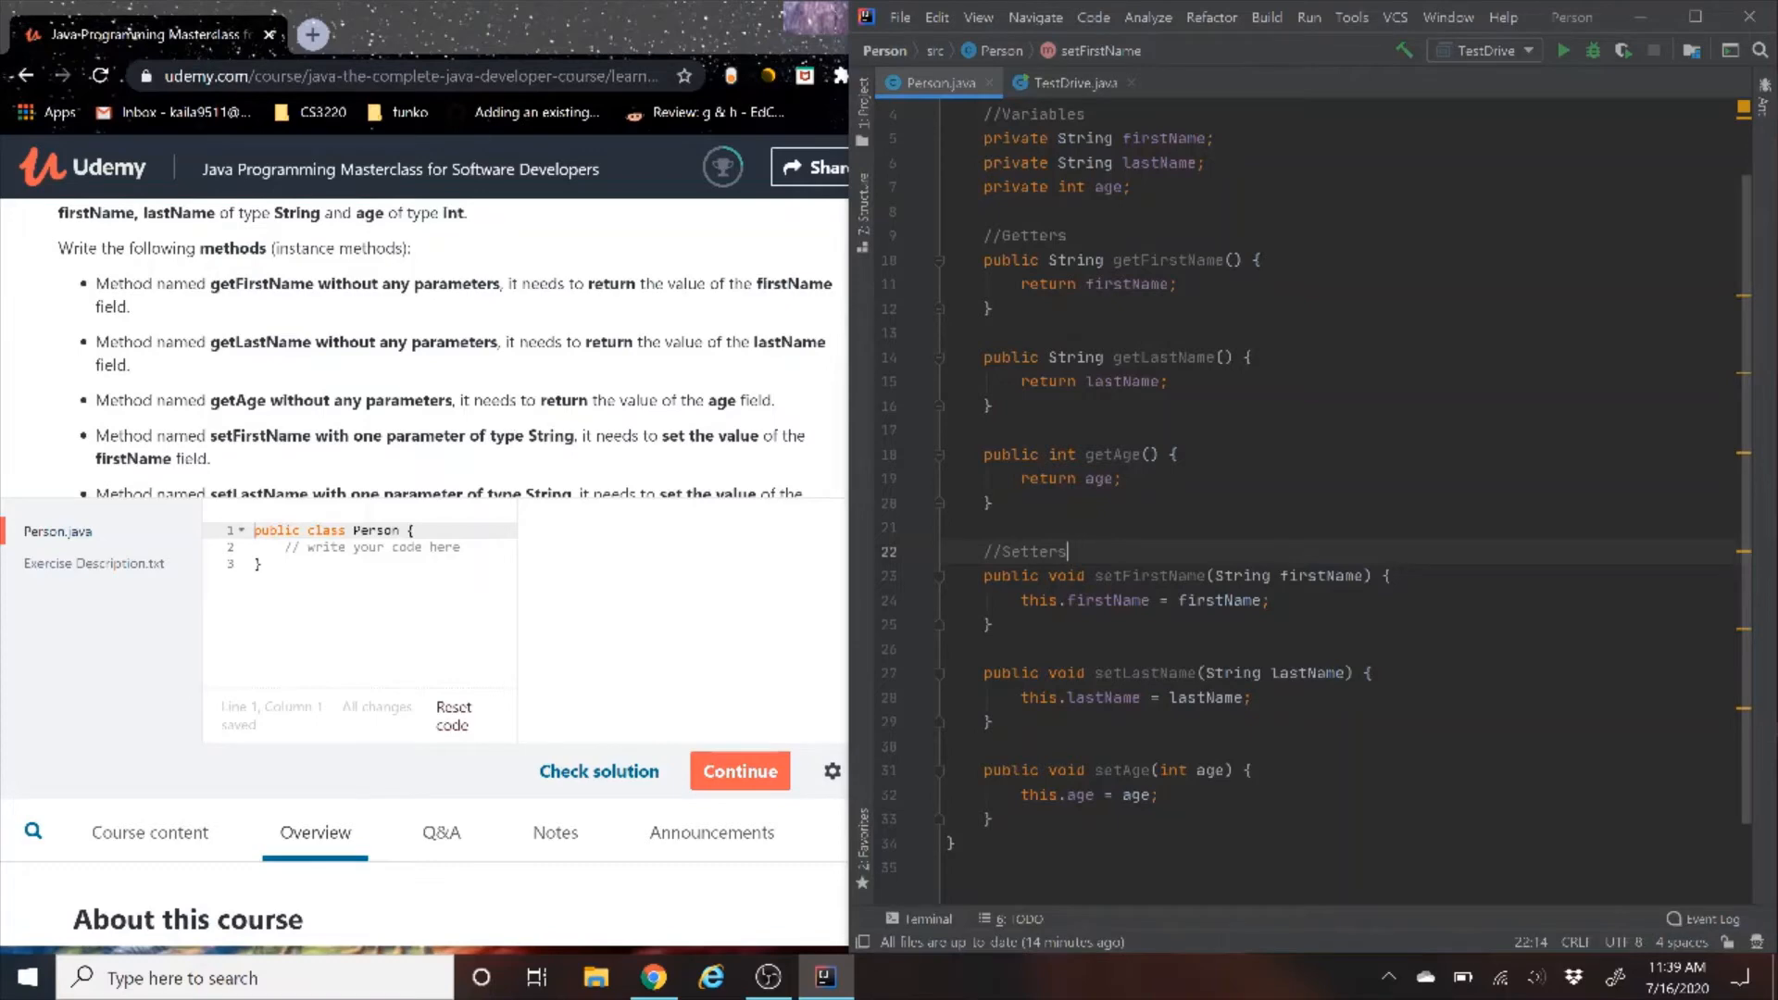
mouse_move(623, 385)
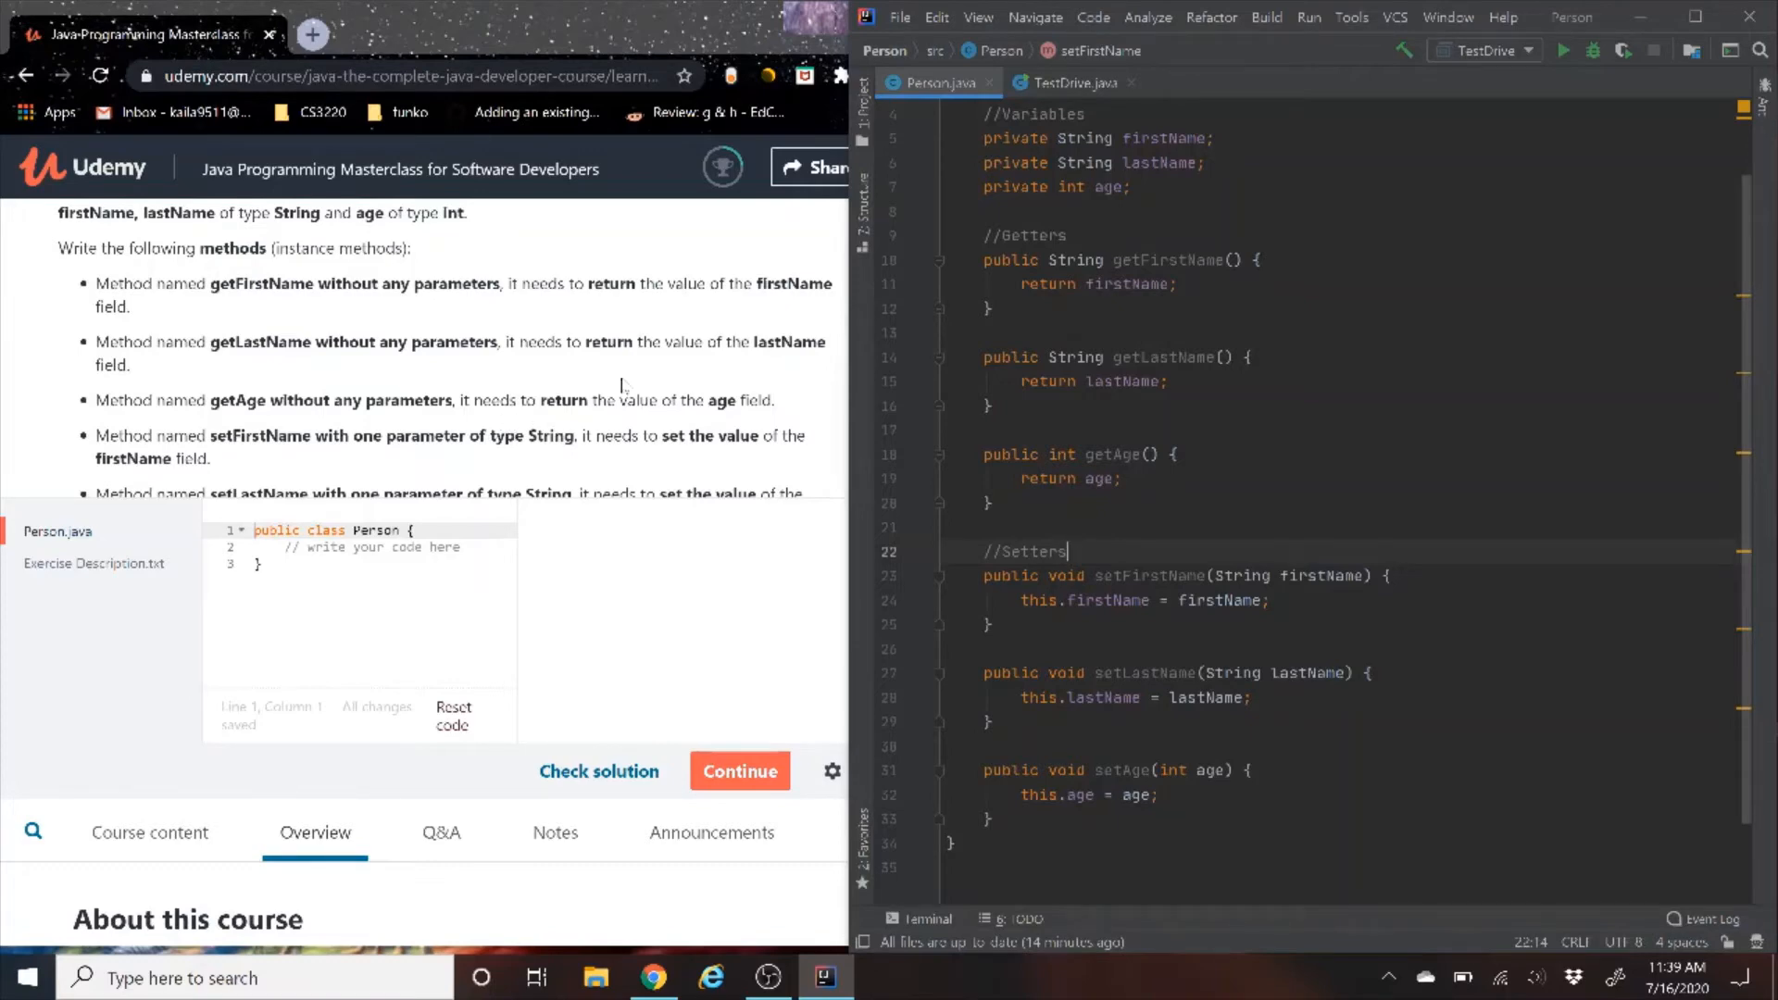
In setAge, add if (age <= 0 || age > 100){ age = 0; } before the assignment
scroll("down", 3)
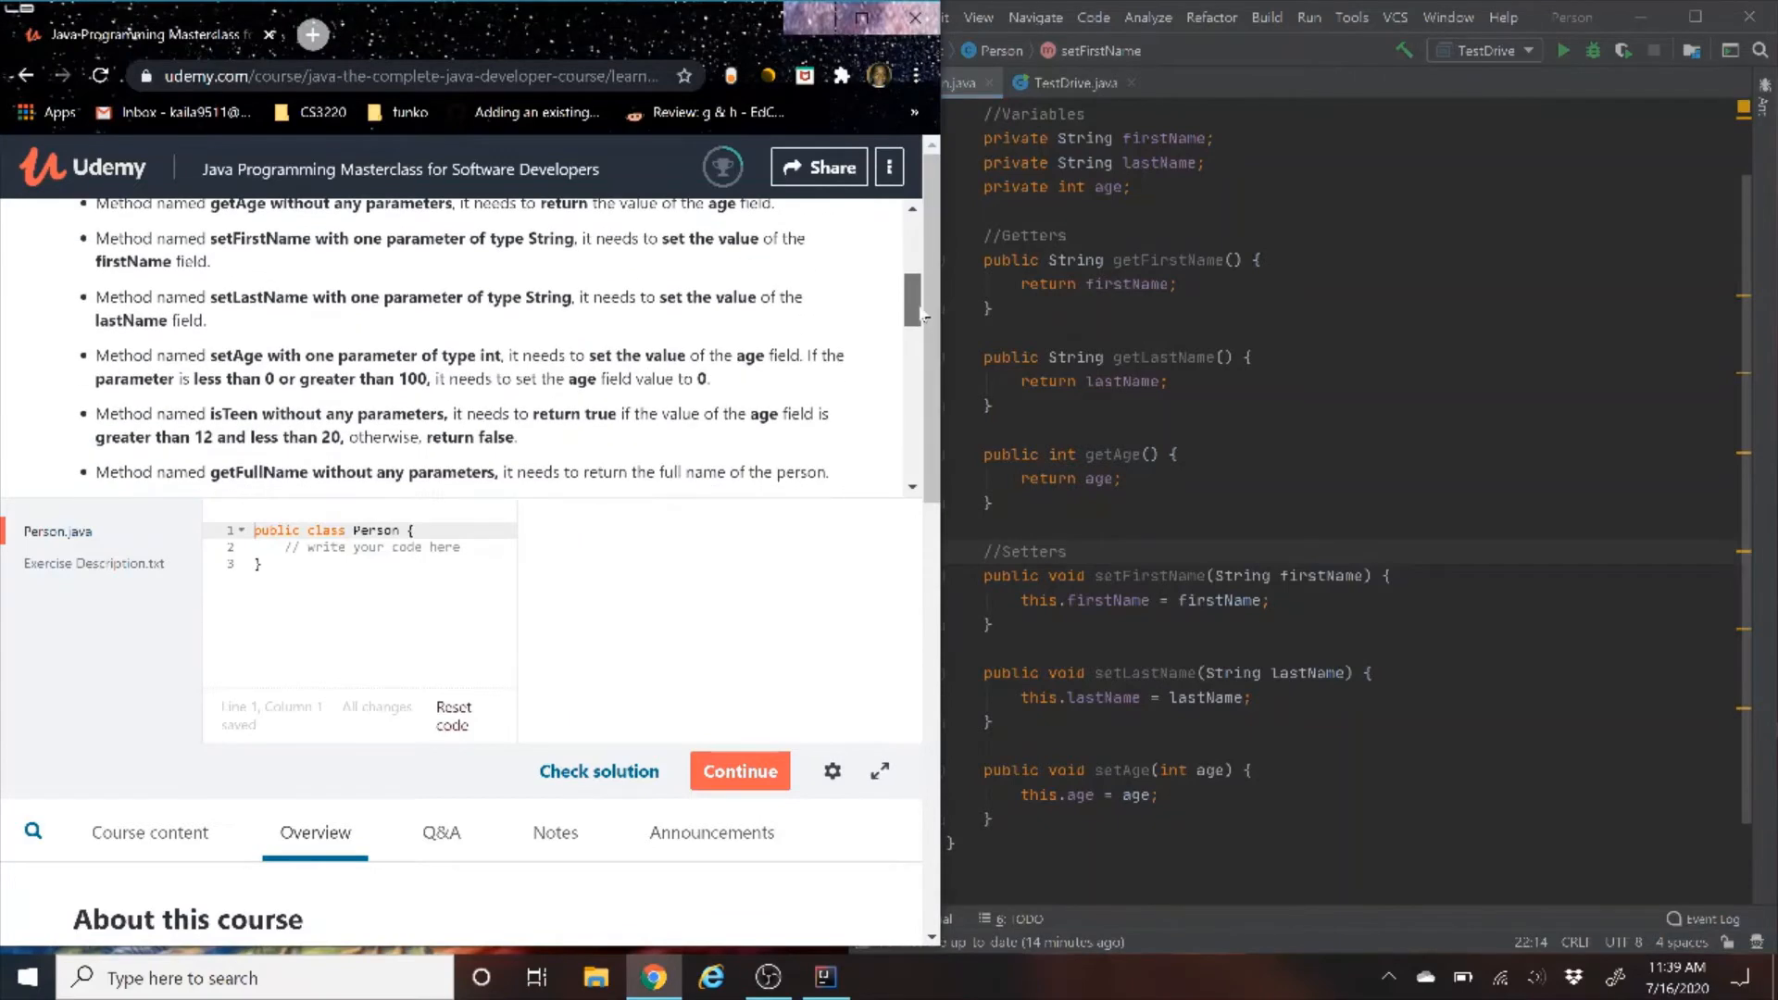
scroll("down", 3)
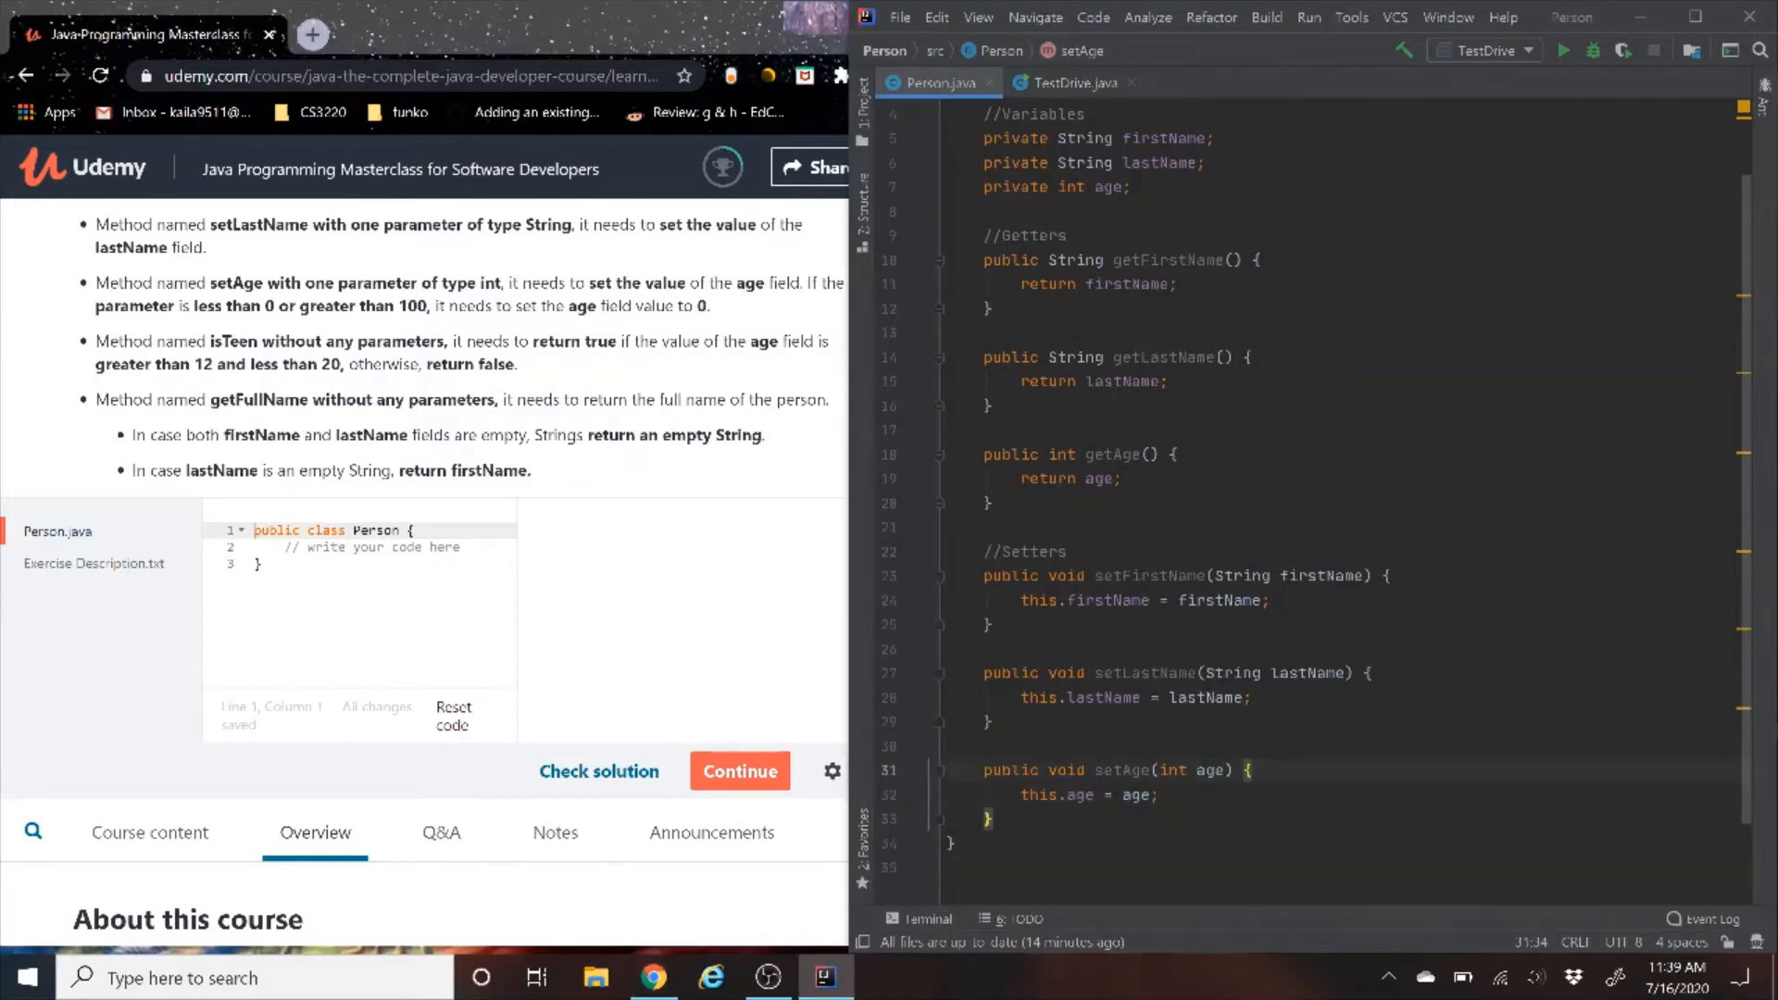
type("if (")
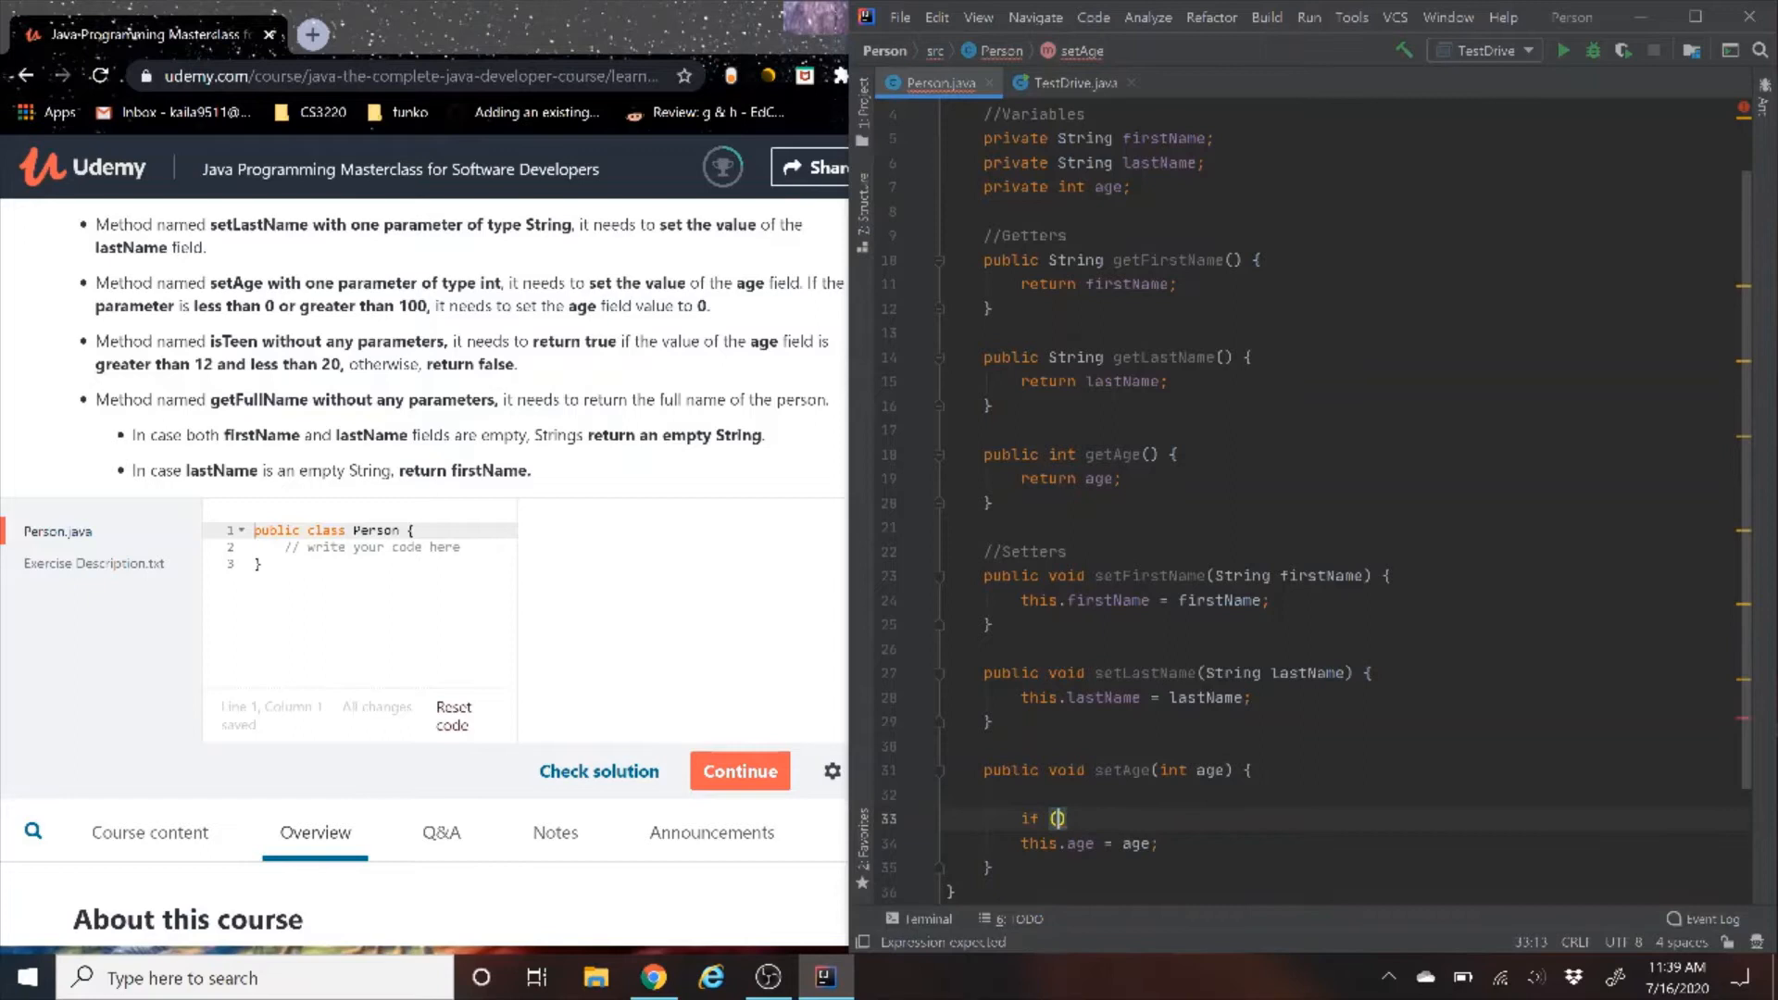
type("age <= 0 ||")
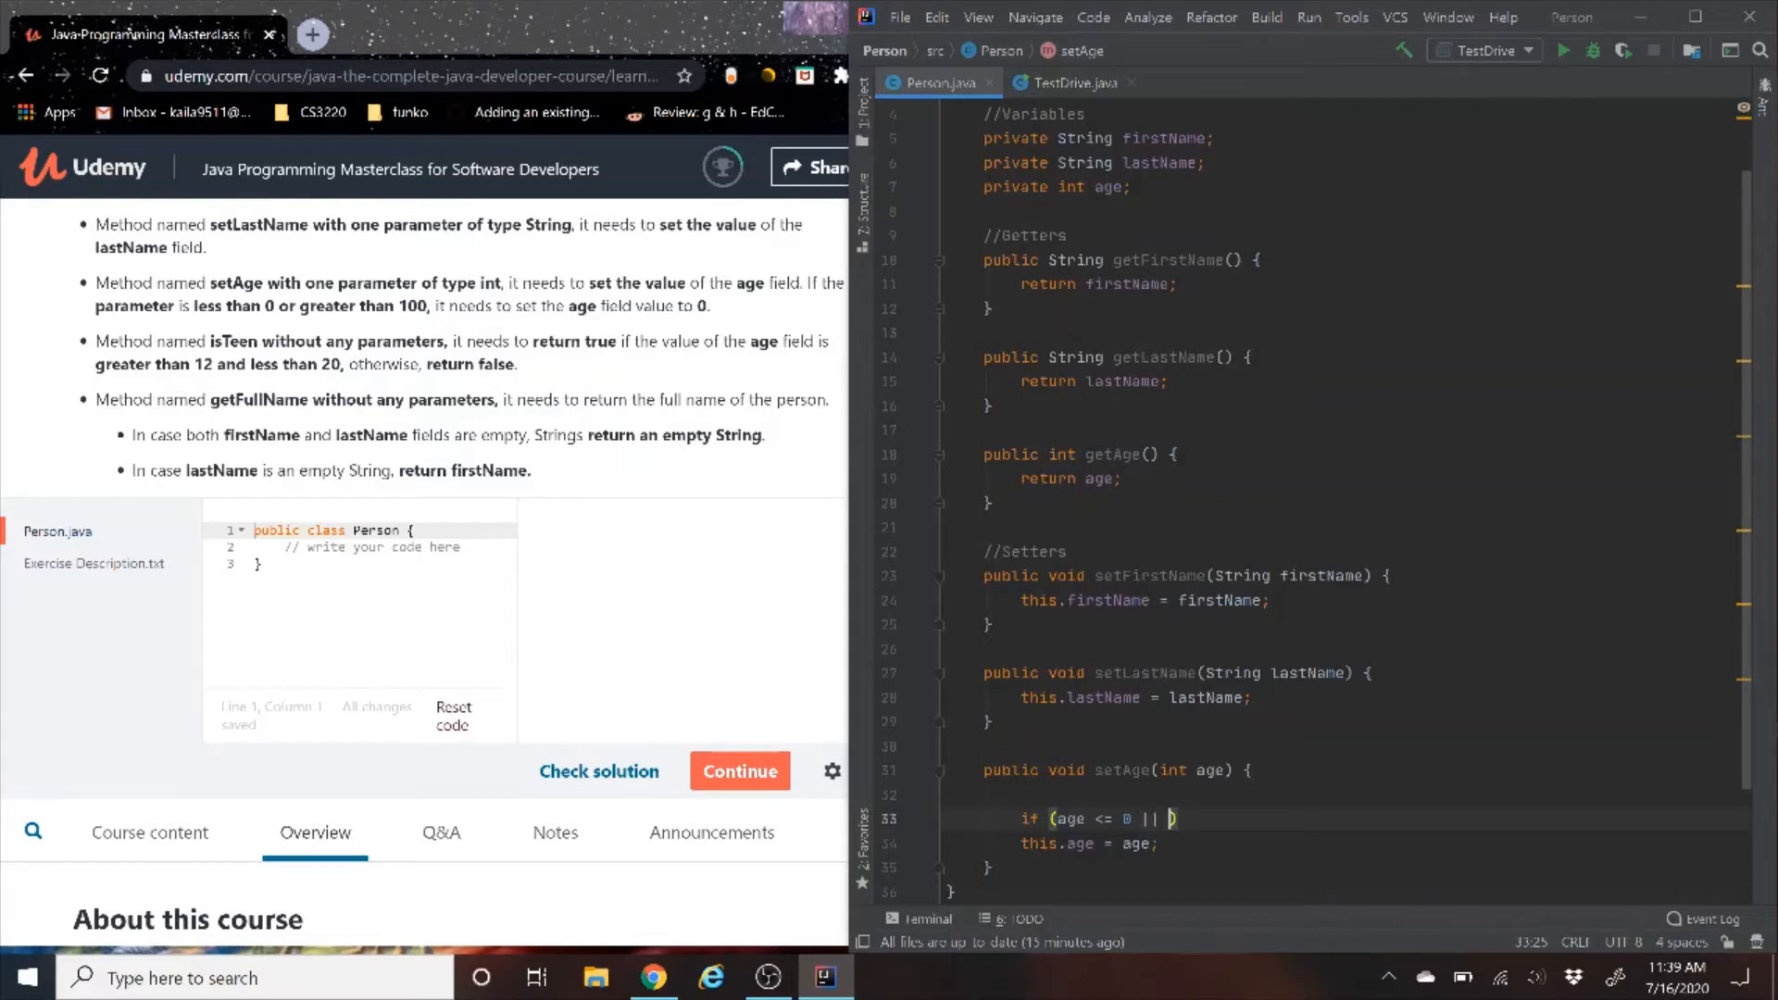
type("age >")
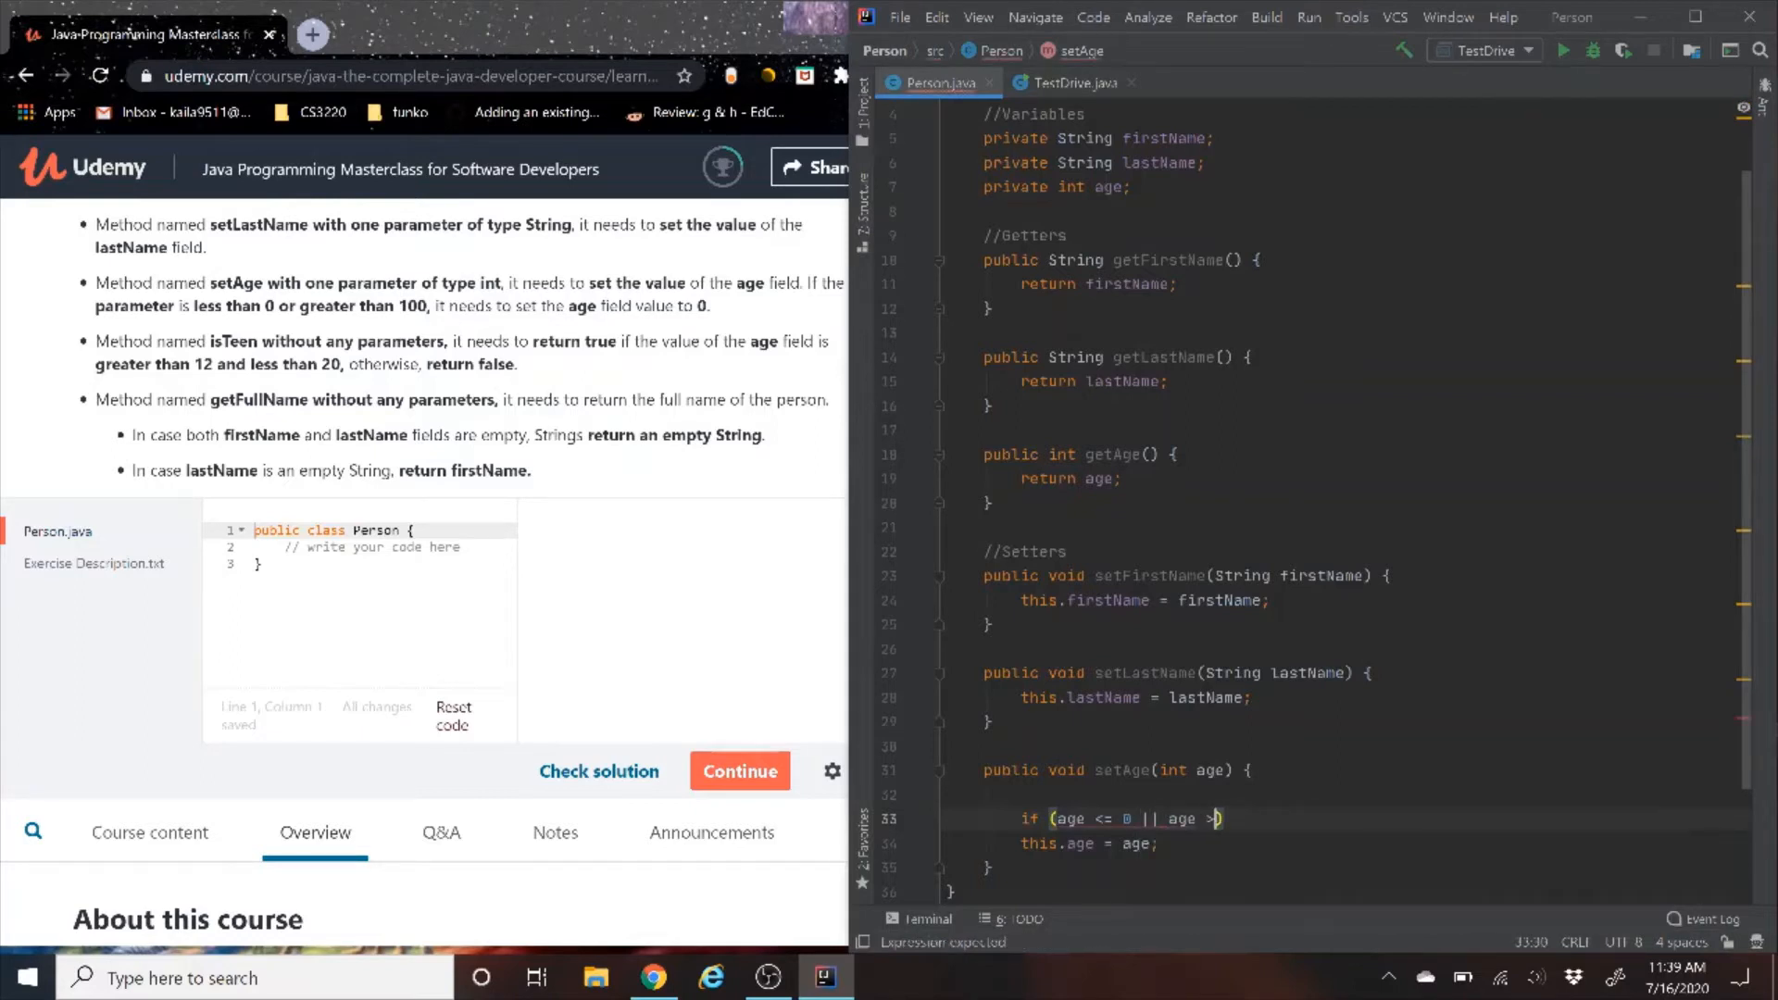
type("100){")
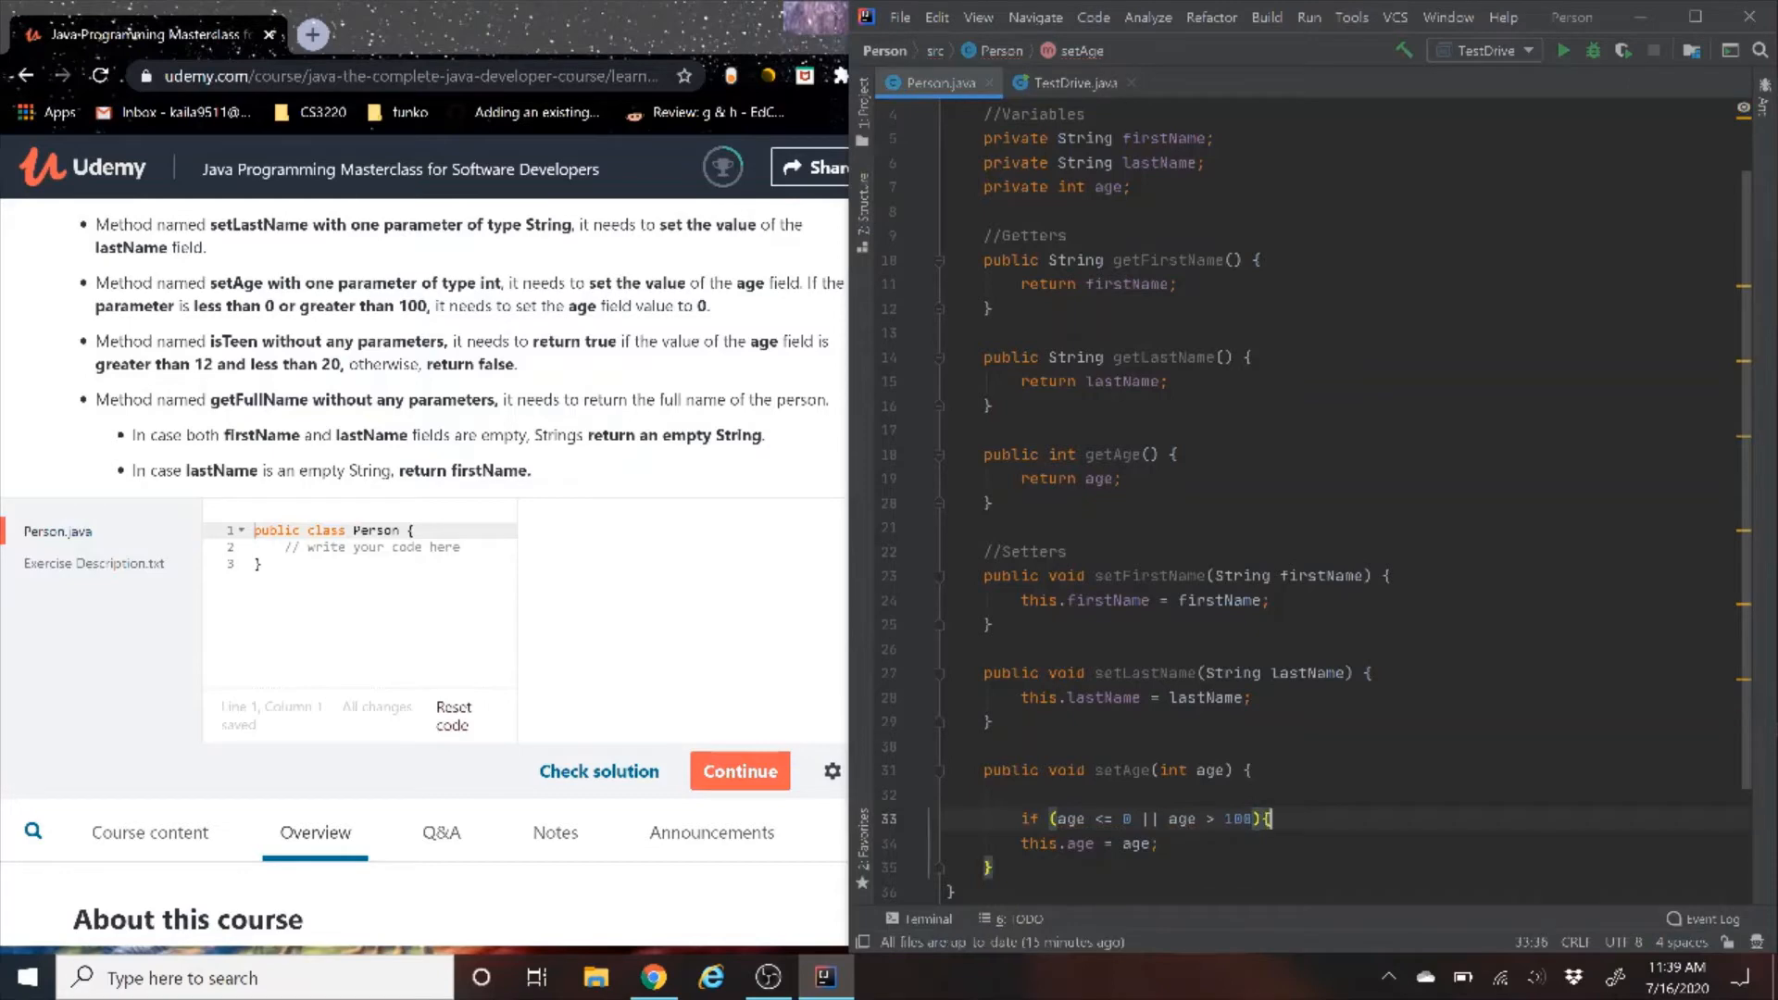
type("retu")
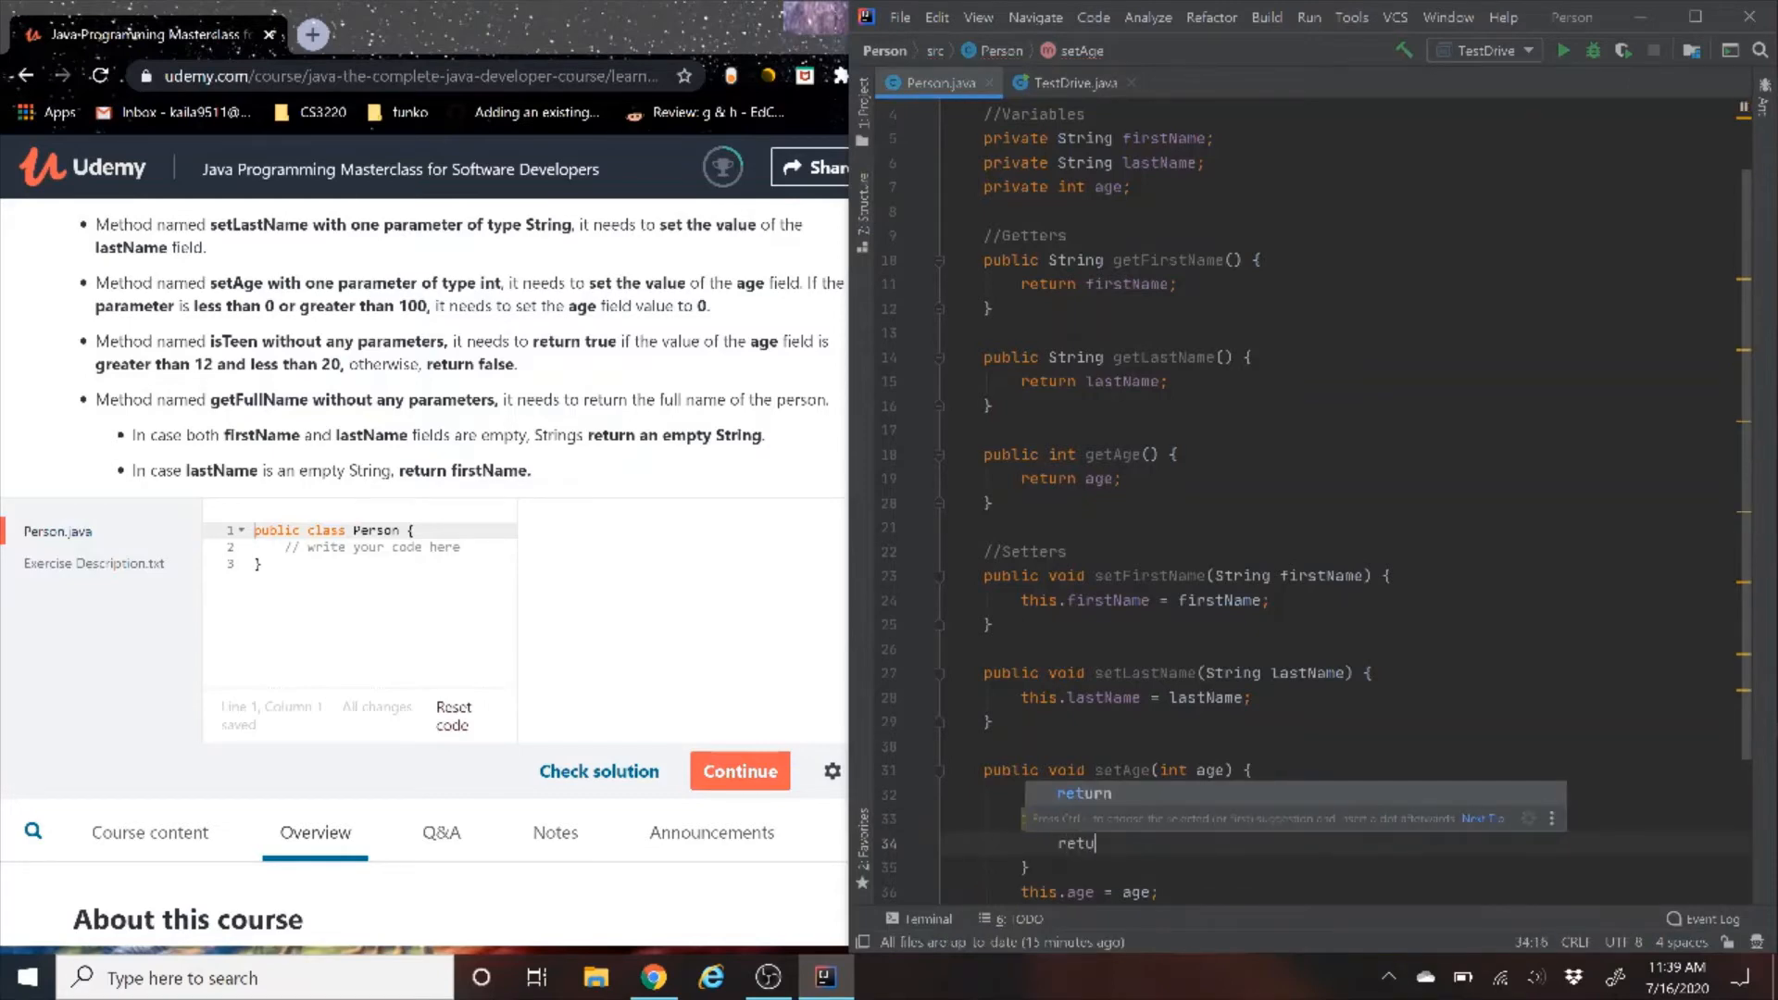
type("if (age <= 0 || age > 100){")
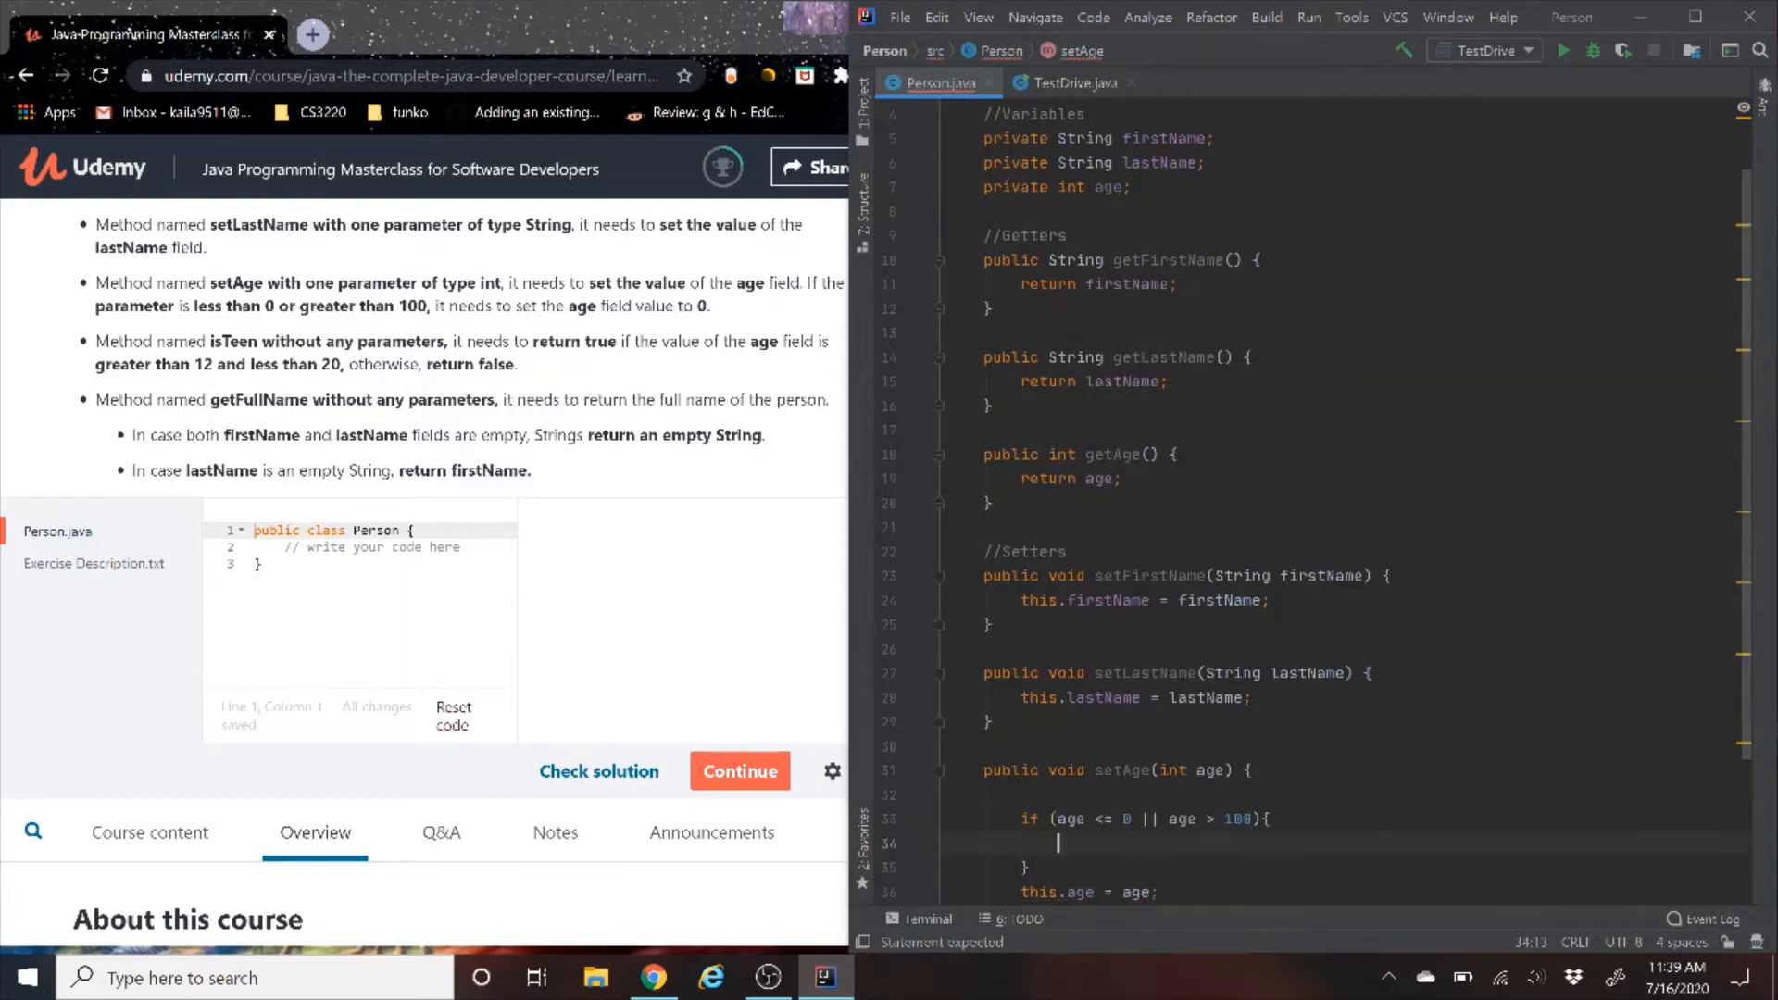
type("this")
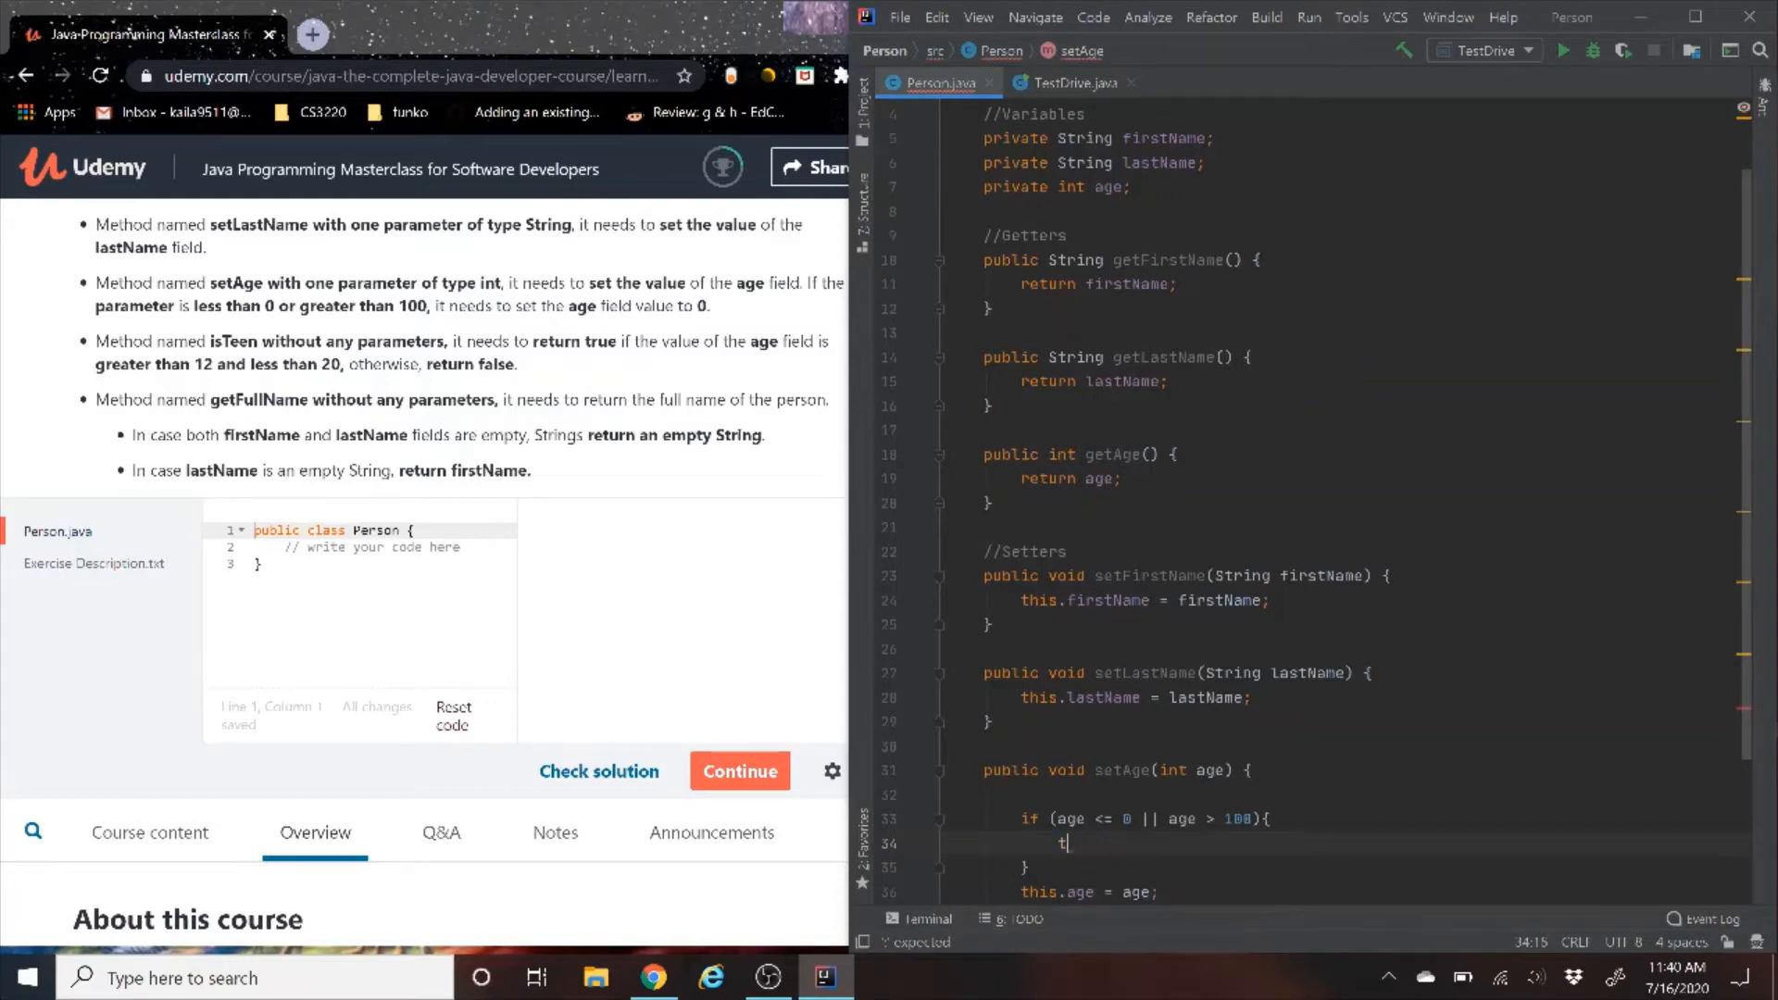
type("ge")
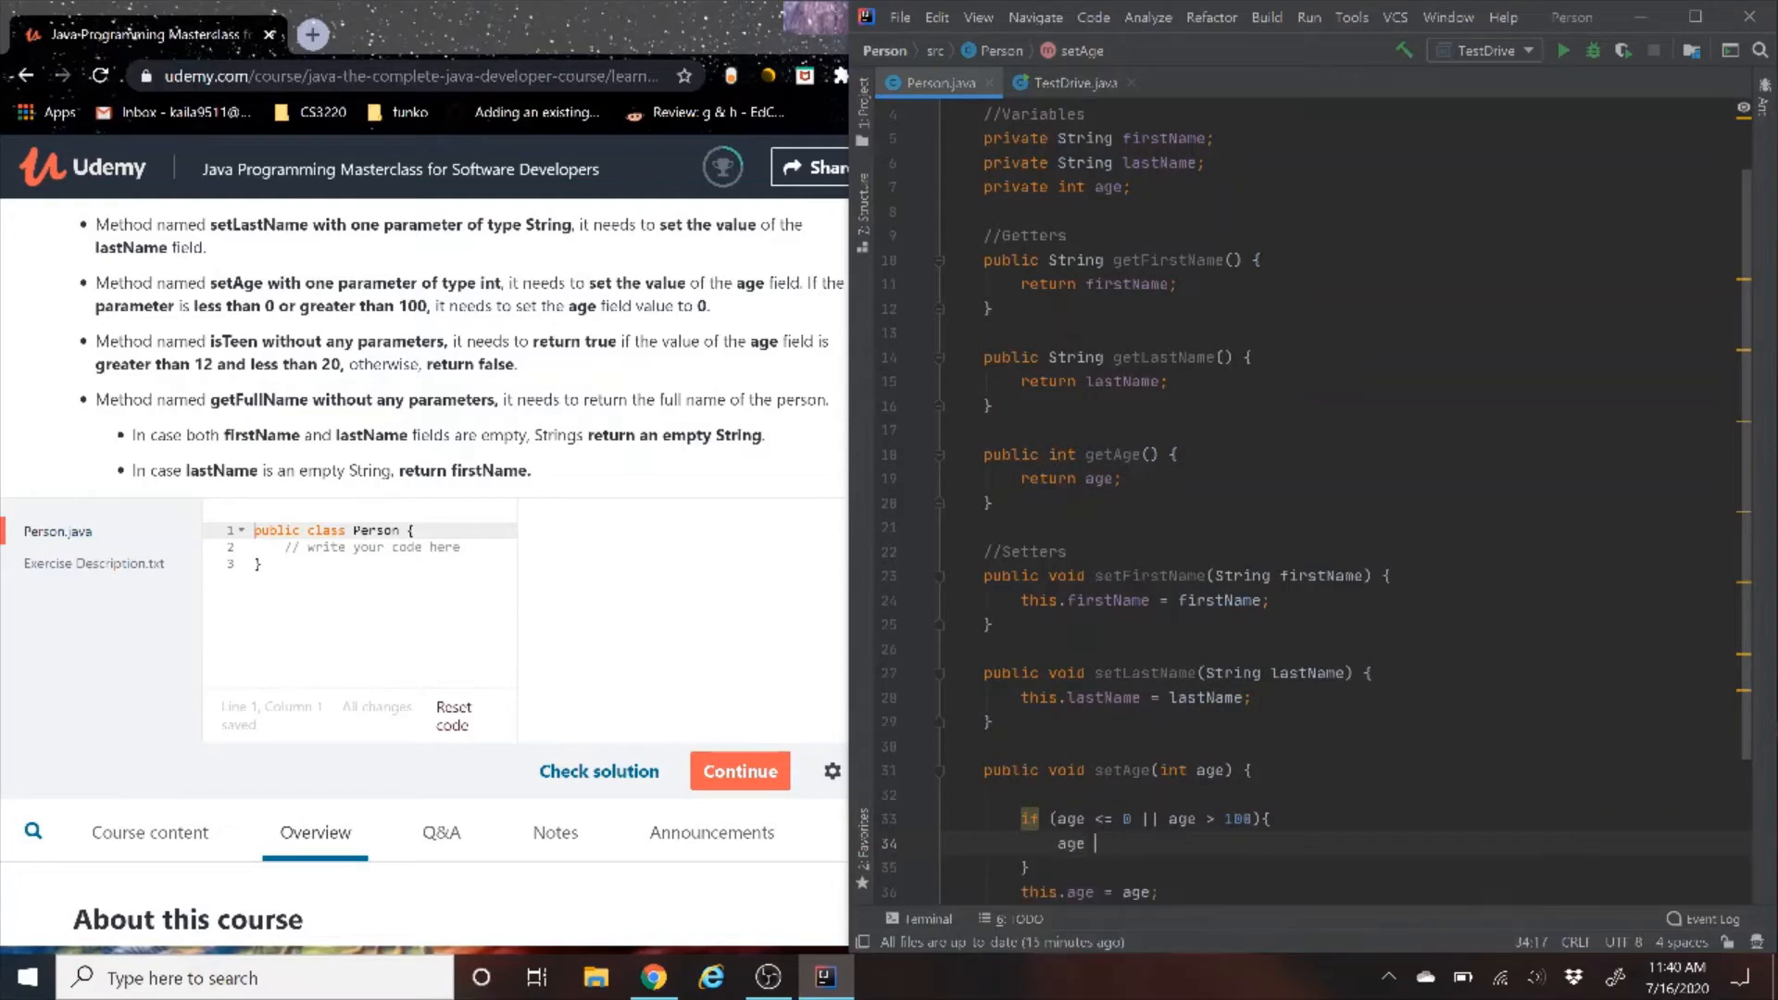
type("= 0;")
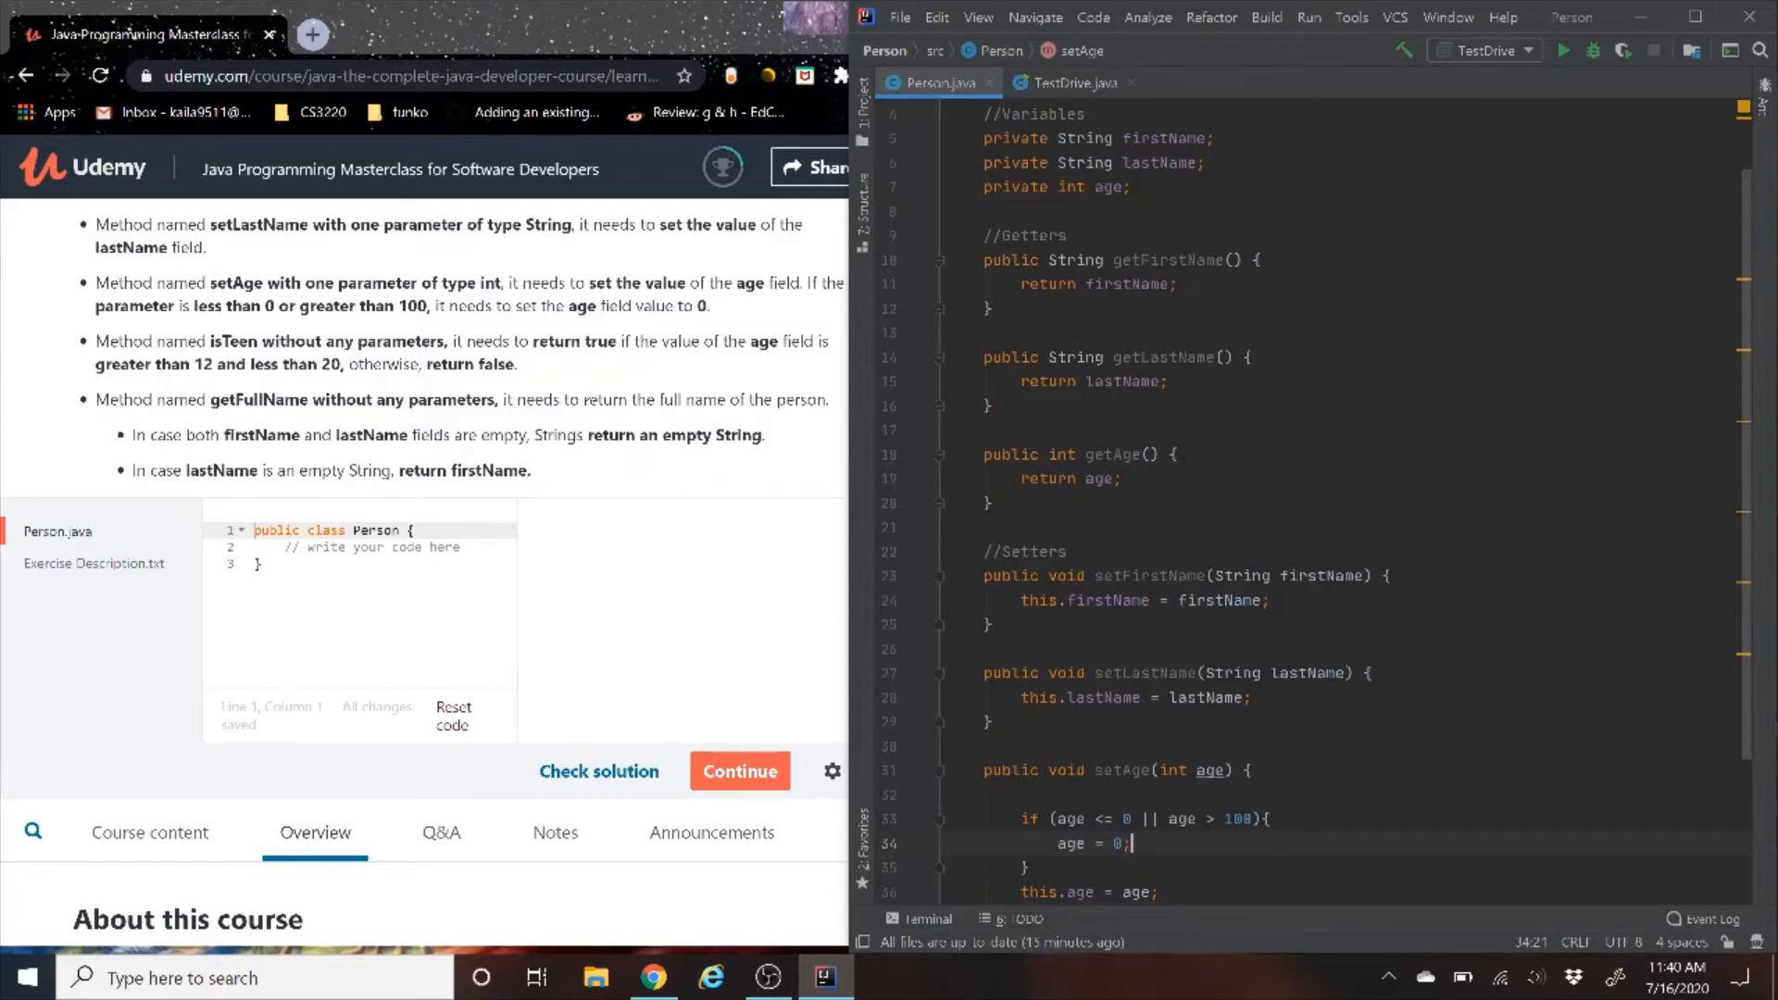
mouse_move(588, 402)
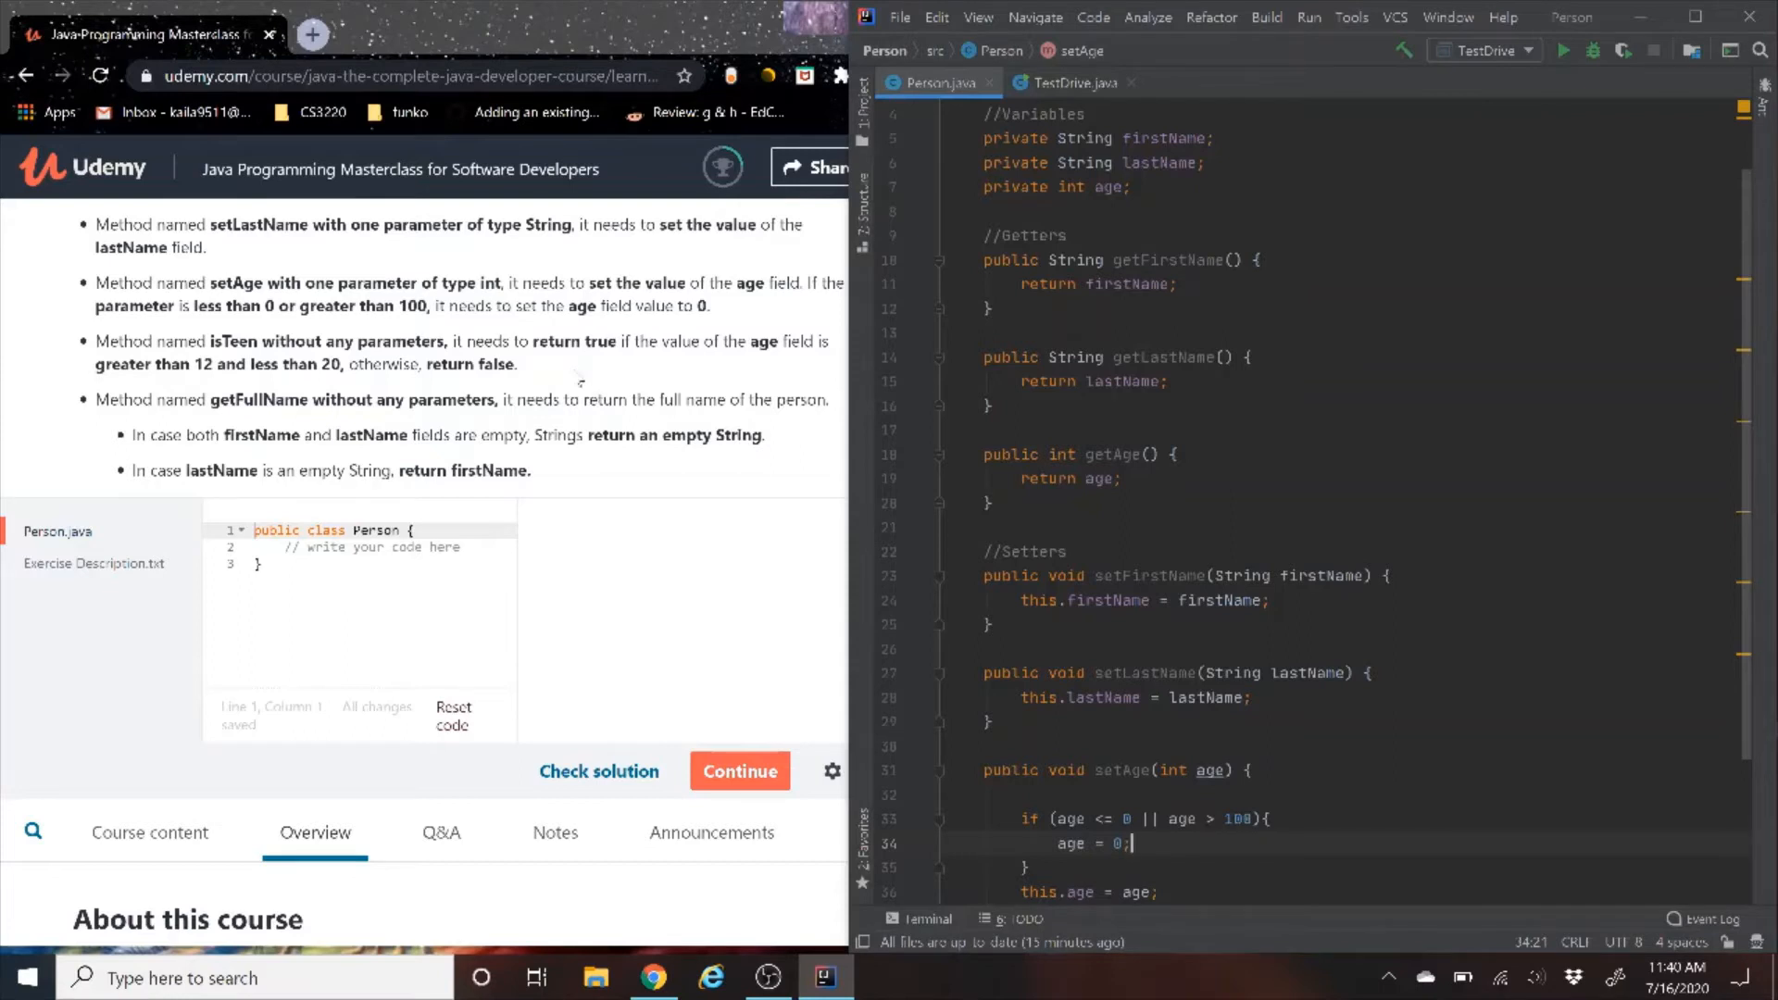
mouse_move(368, 432)
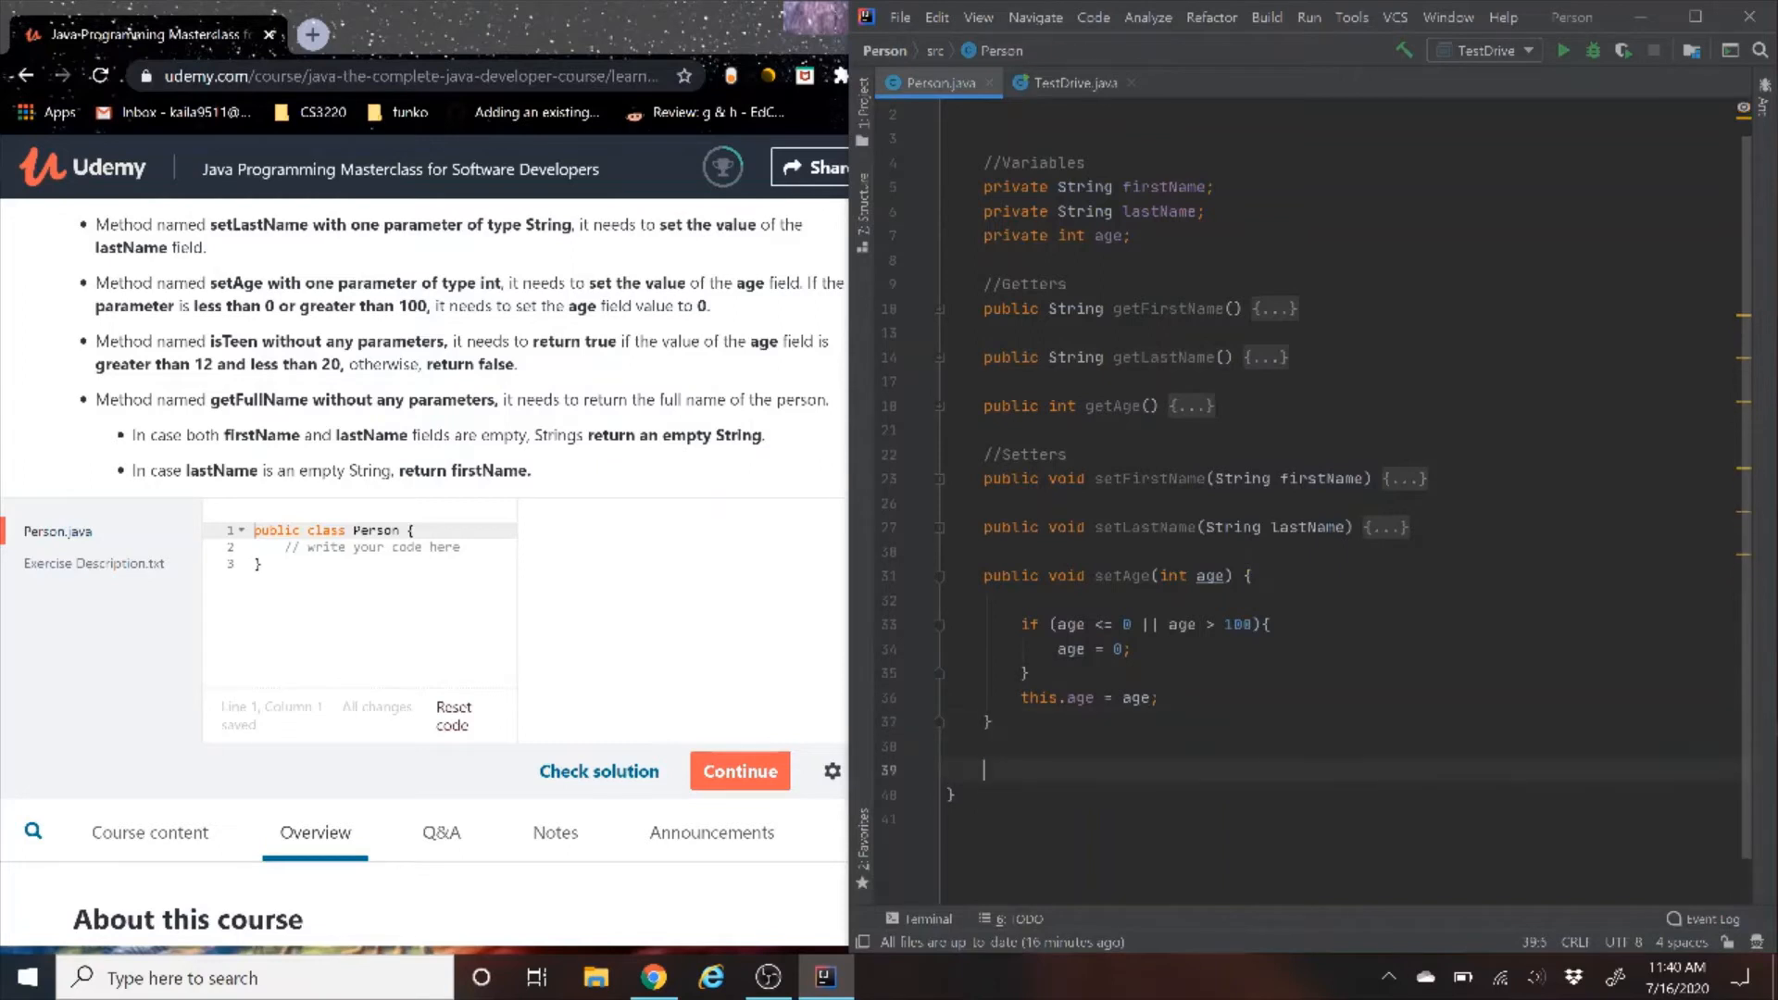
Declare a public boolean isTeen(int age) method below setAge
type("public")
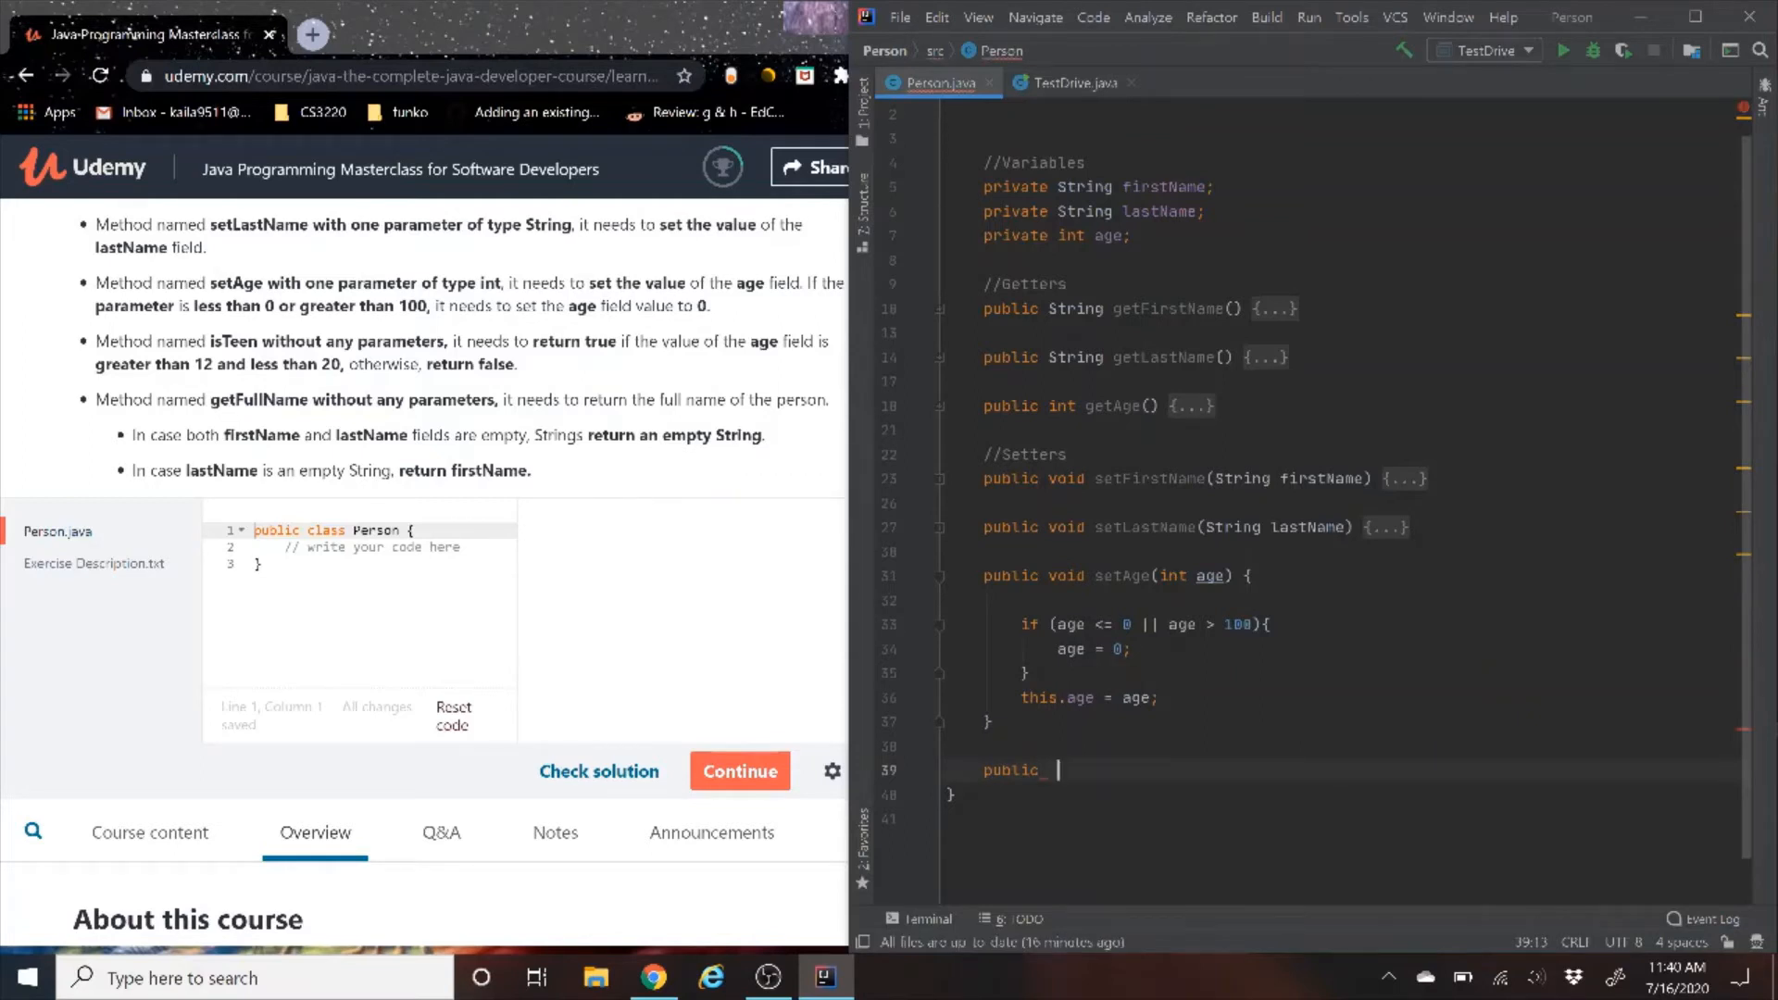
type("b")
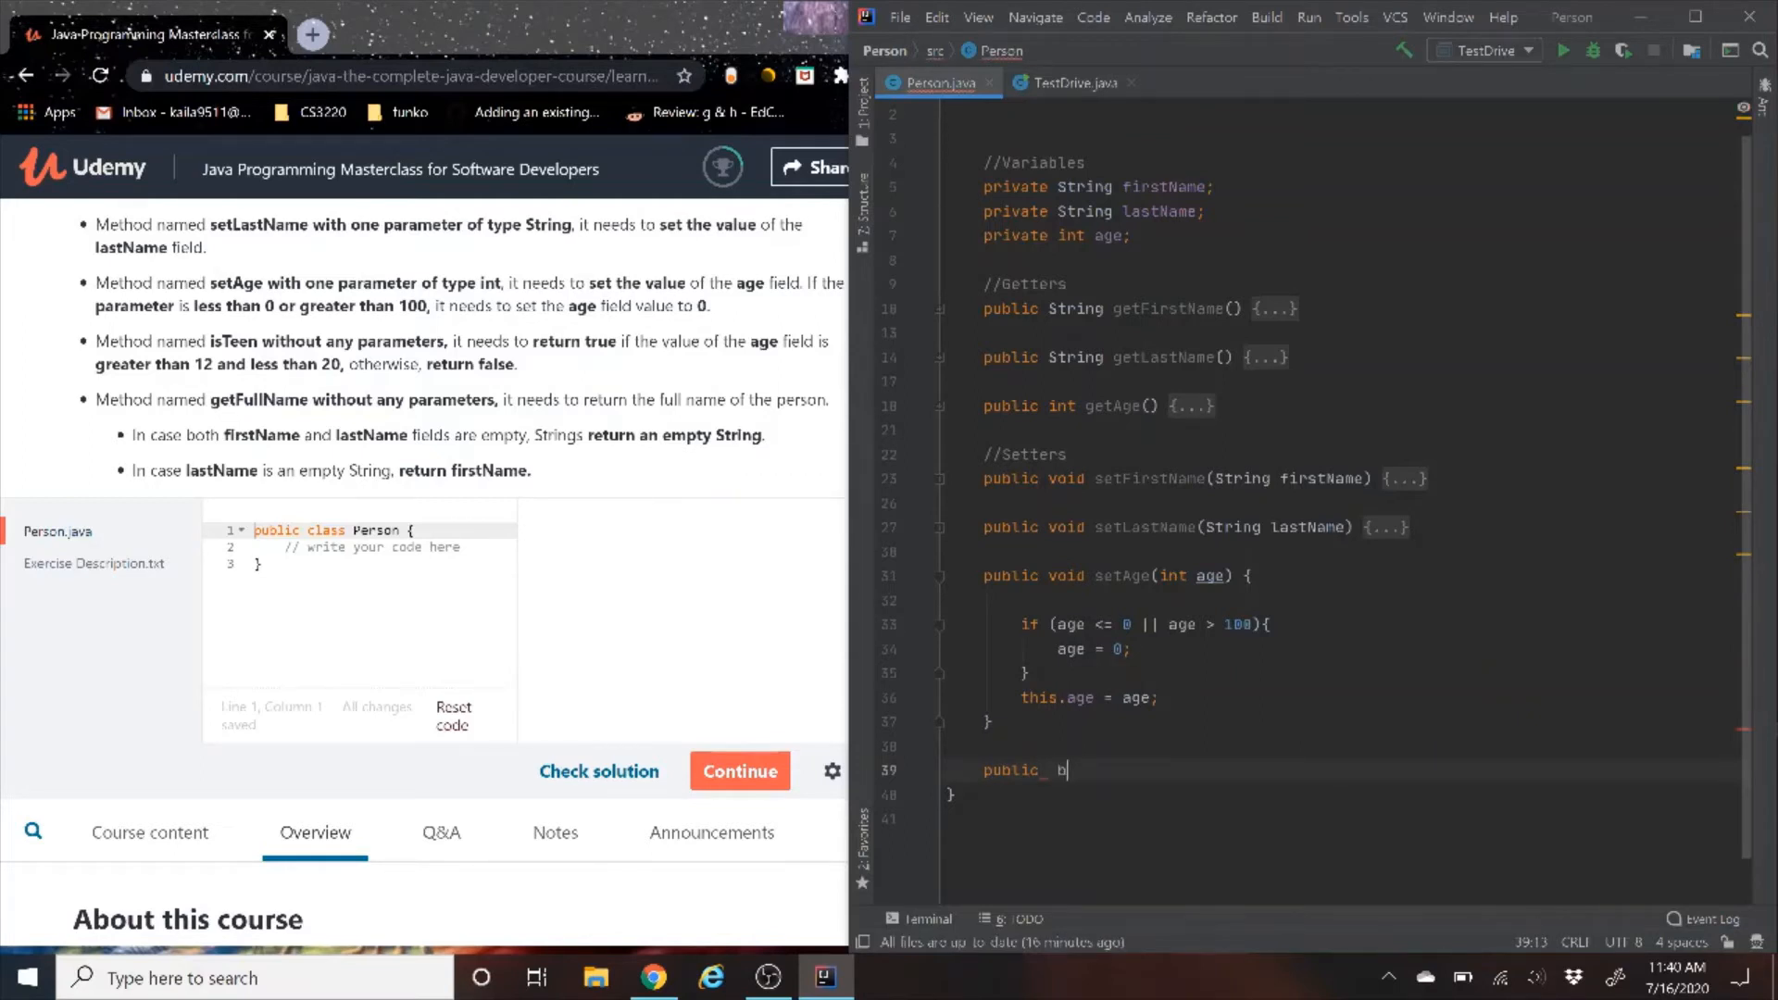
type("oolean is")
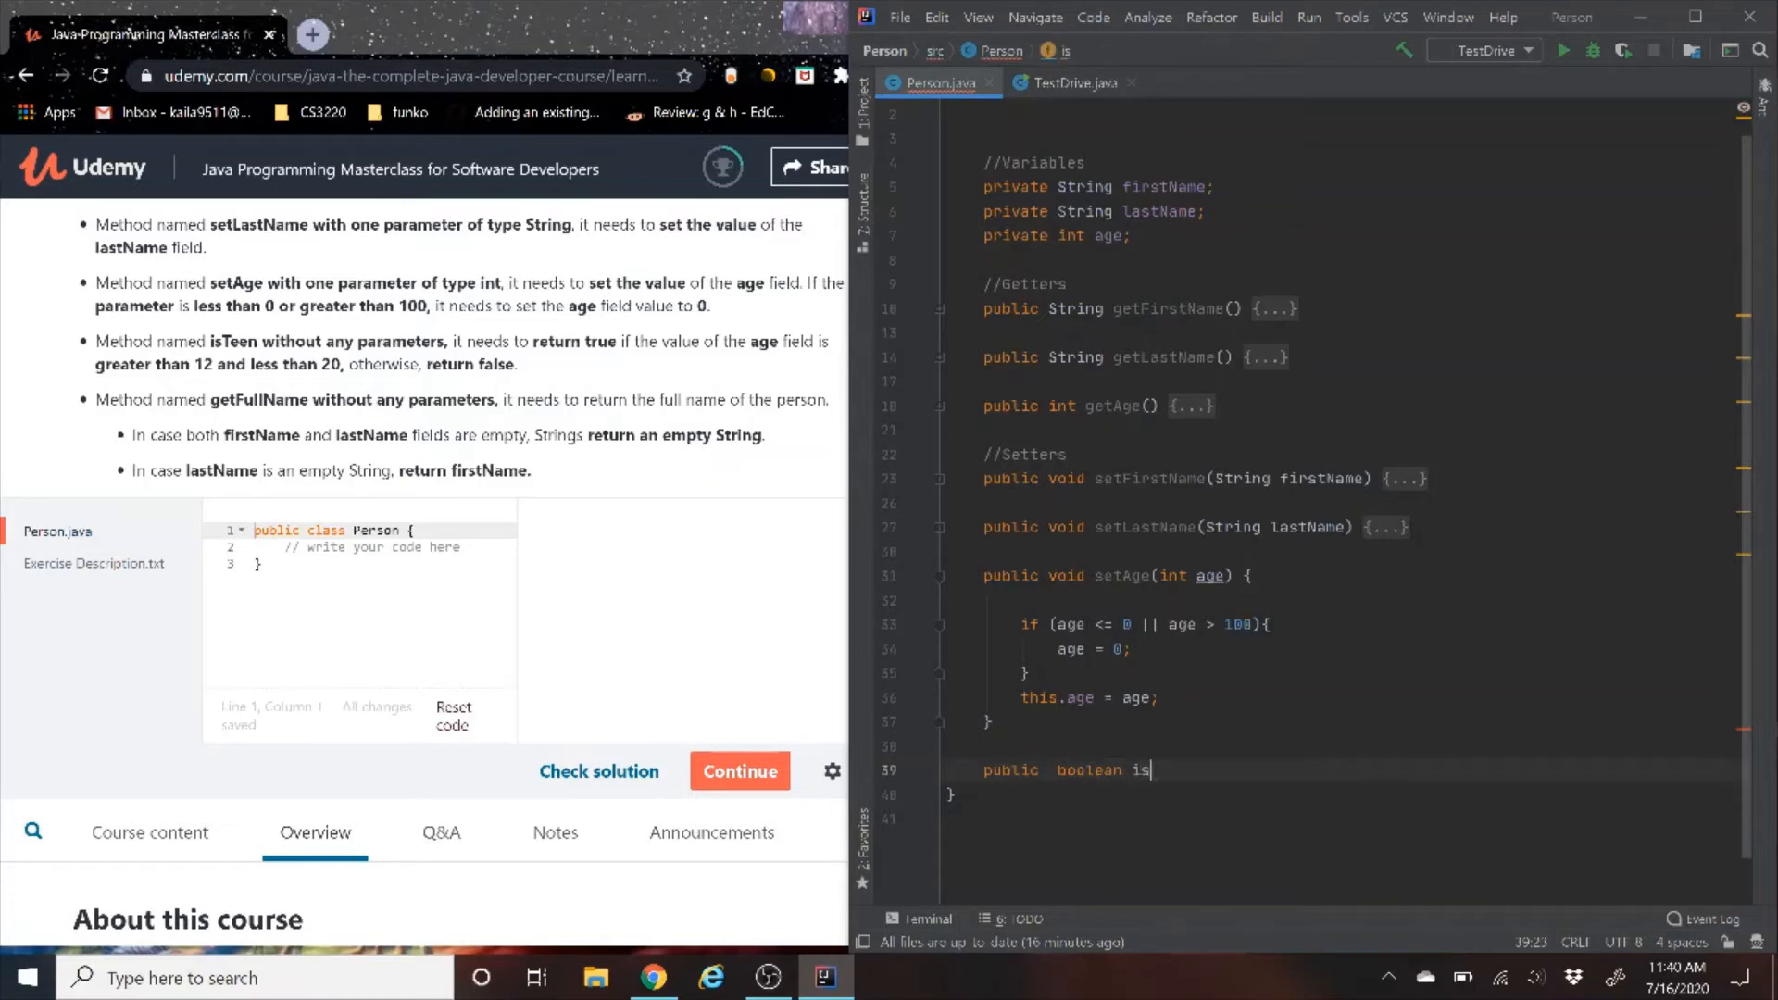
type("Teen")
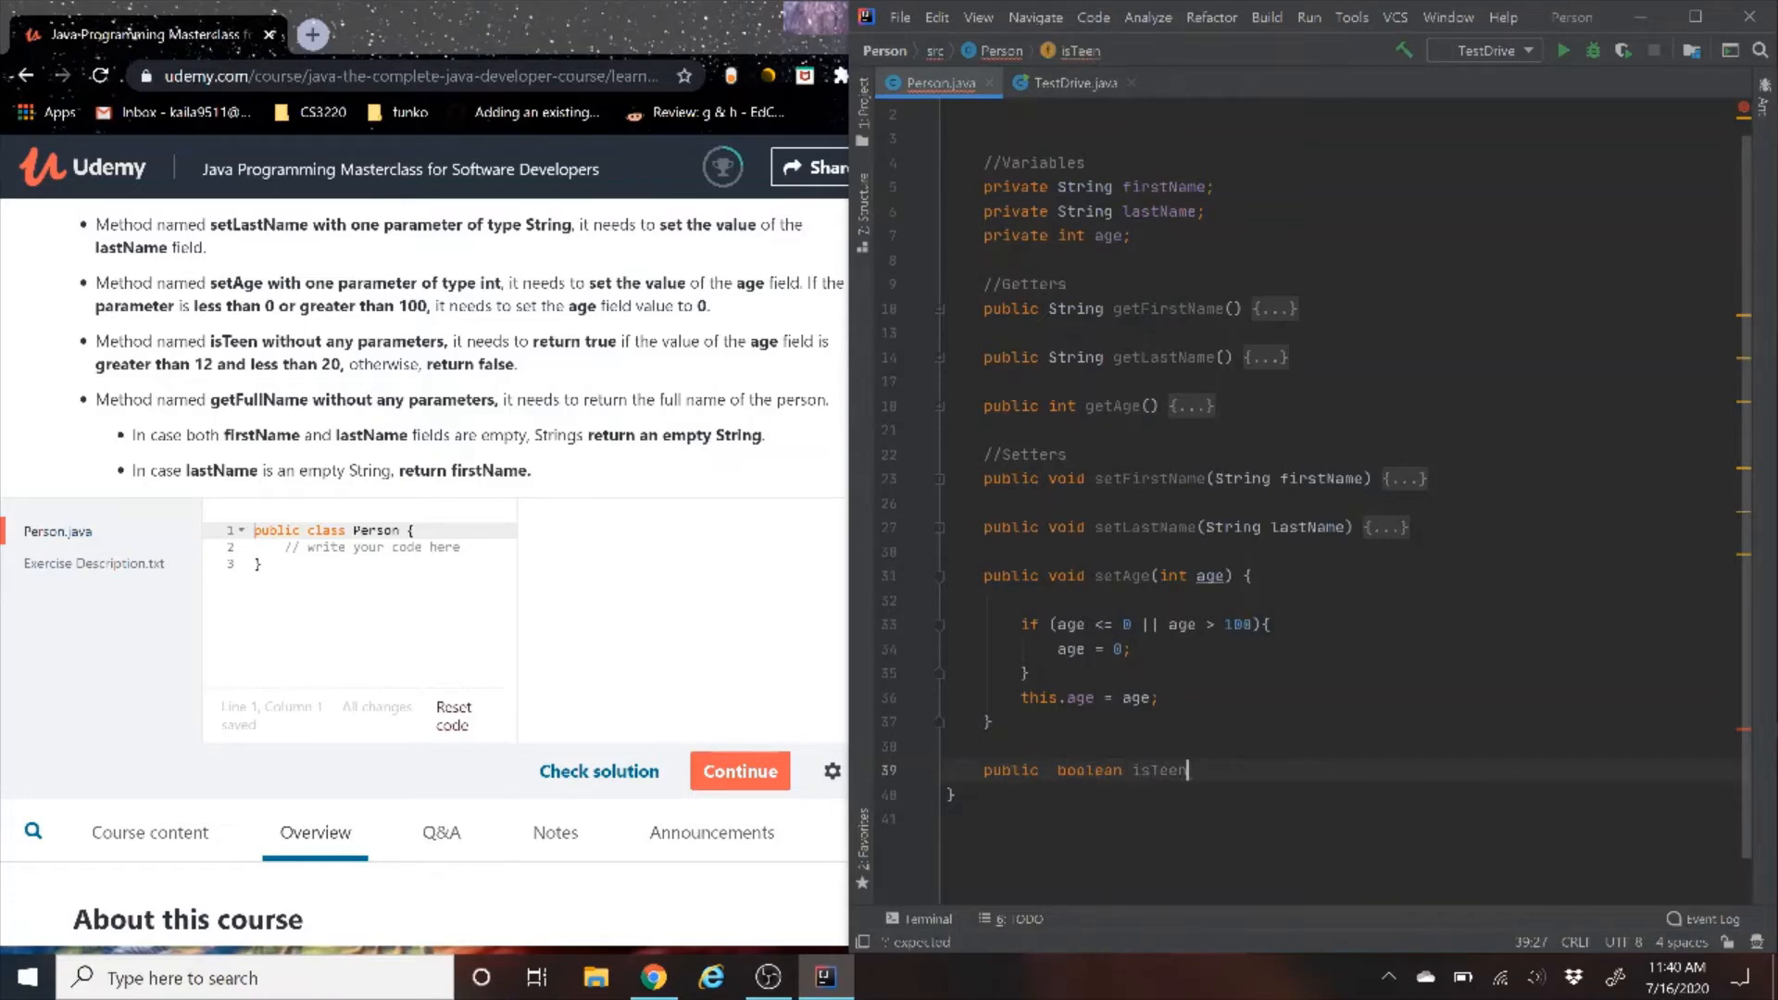
type("()")
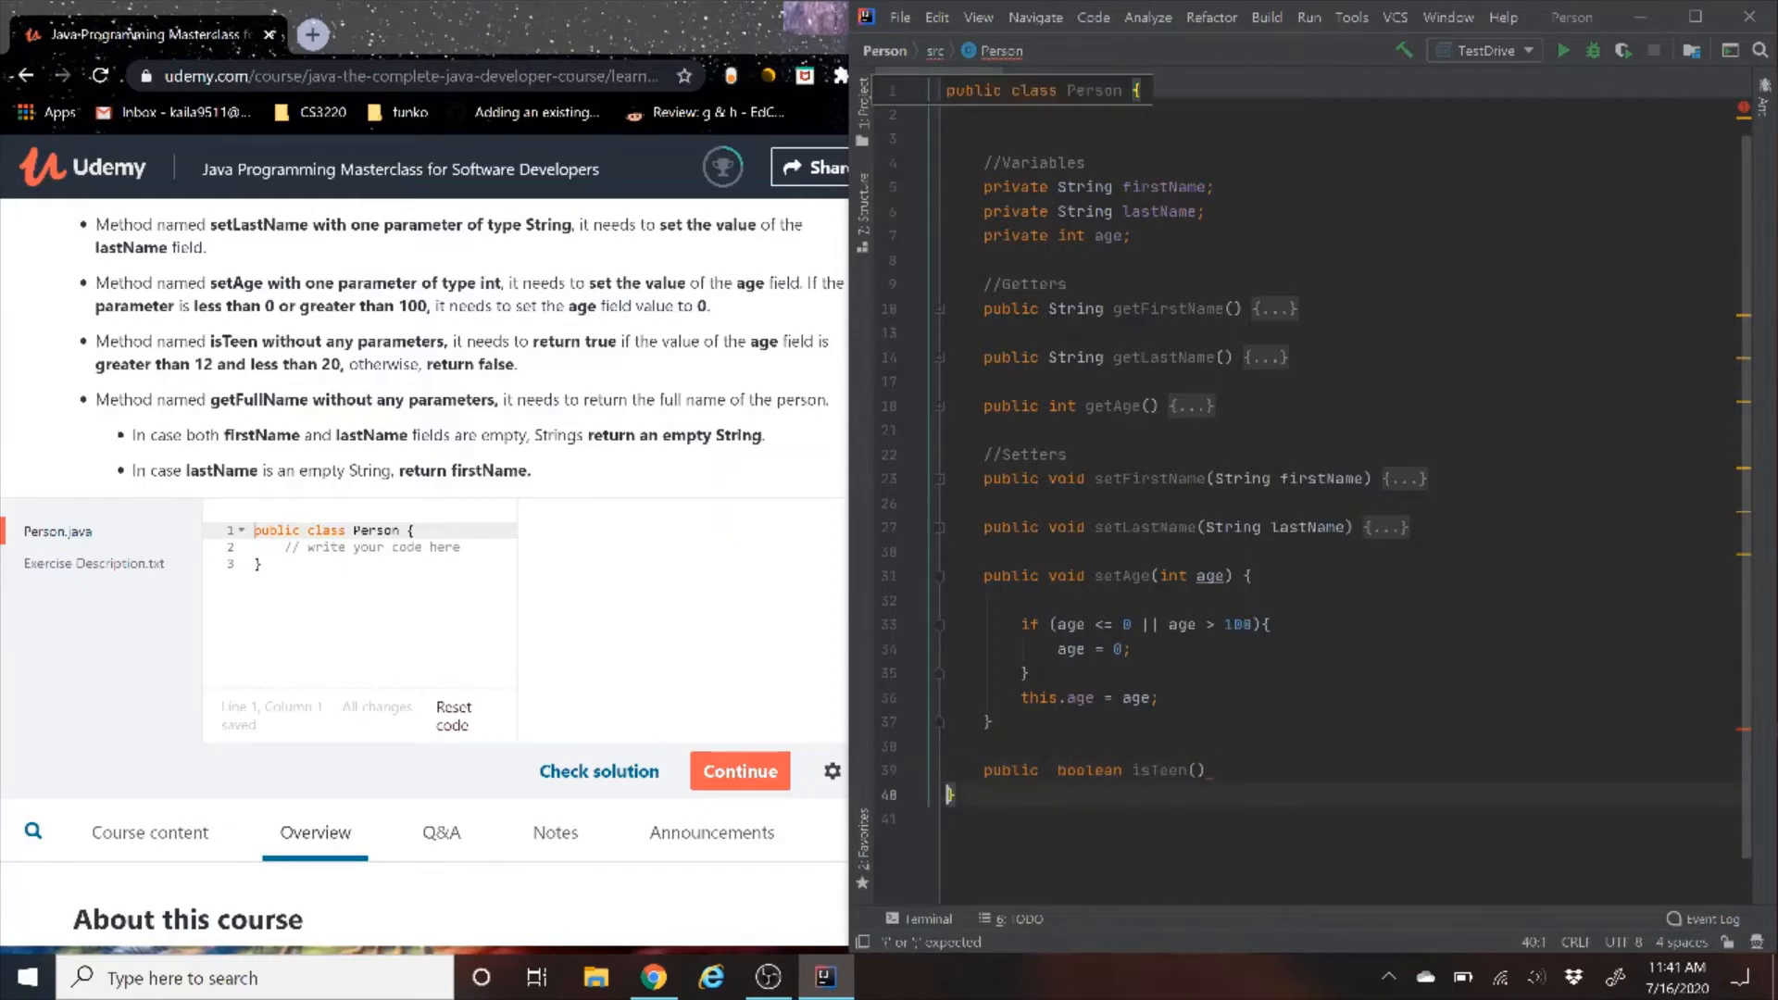
type("()")
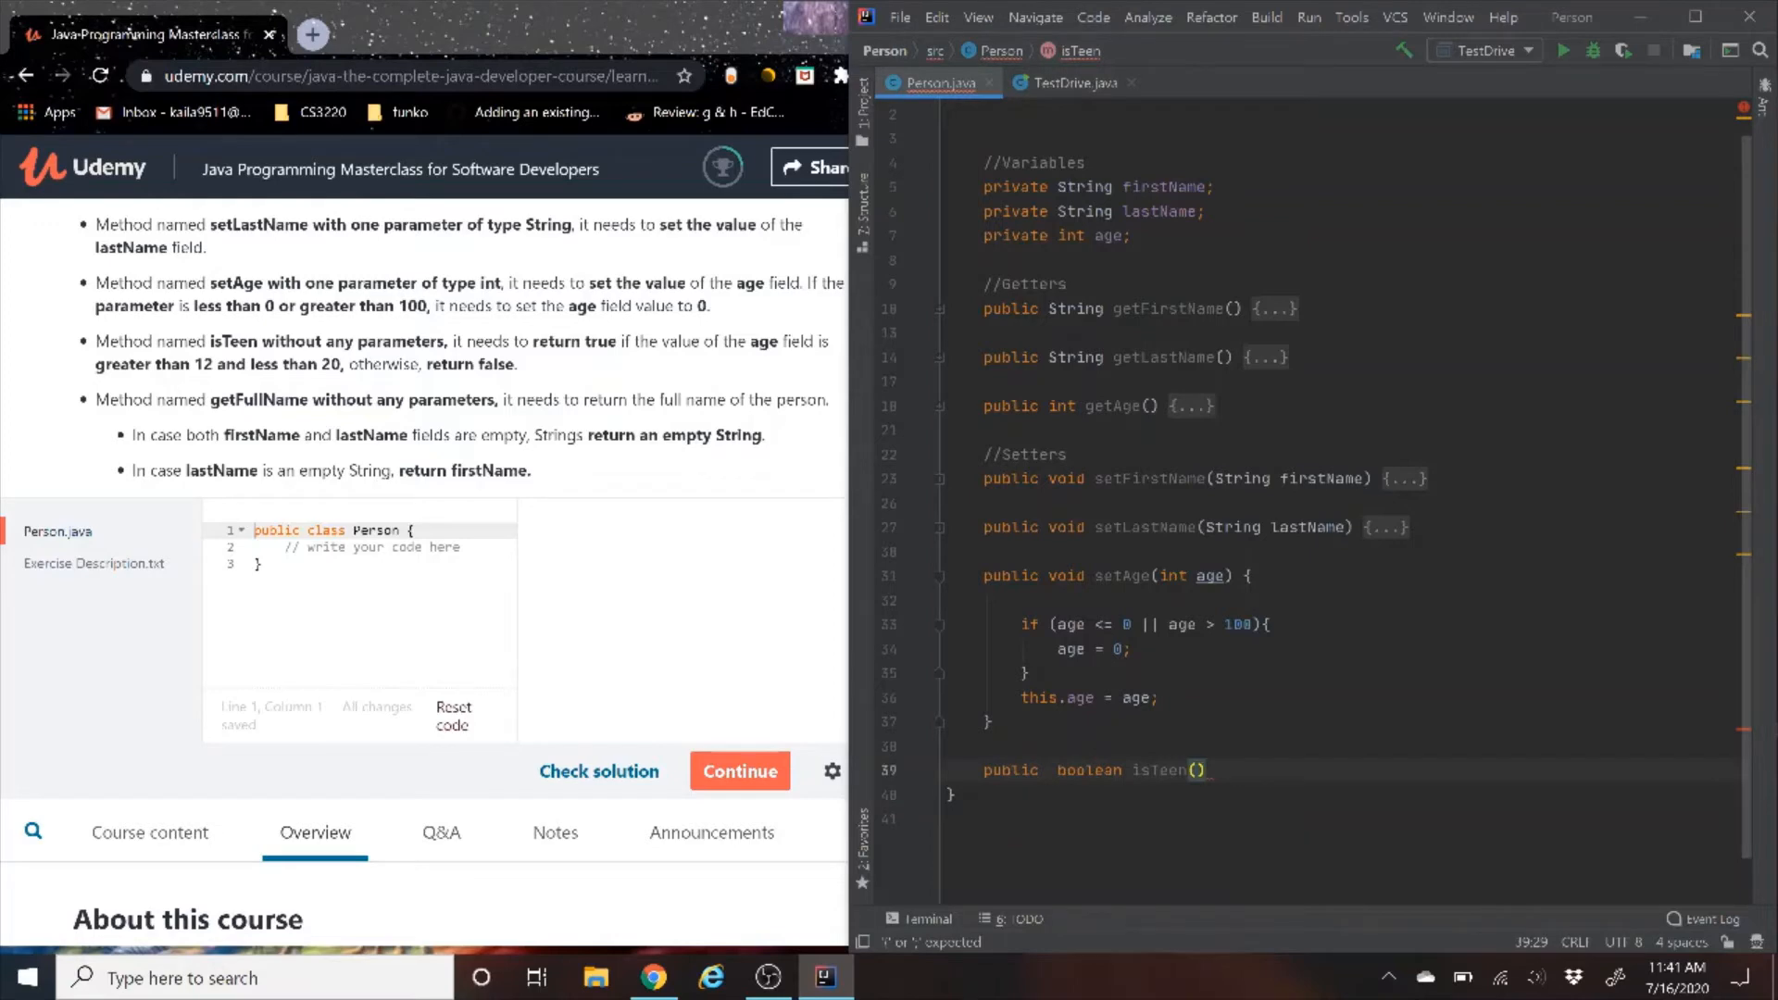
type("int")
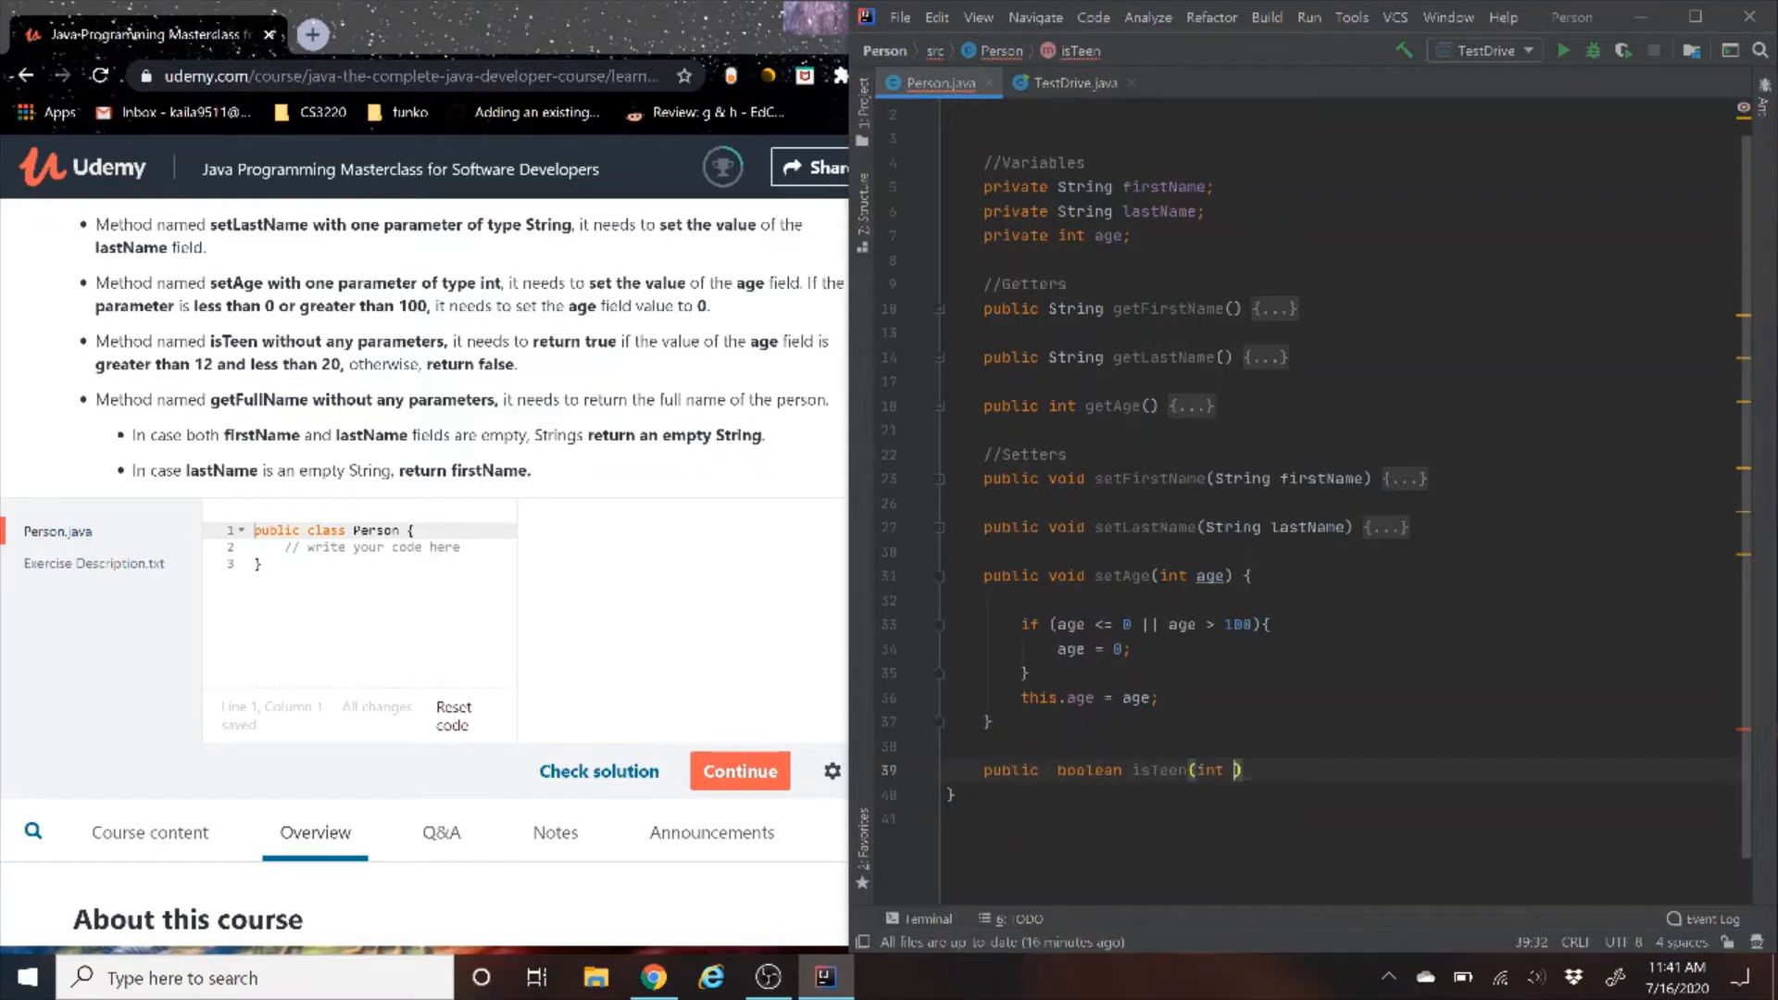
type("age){")
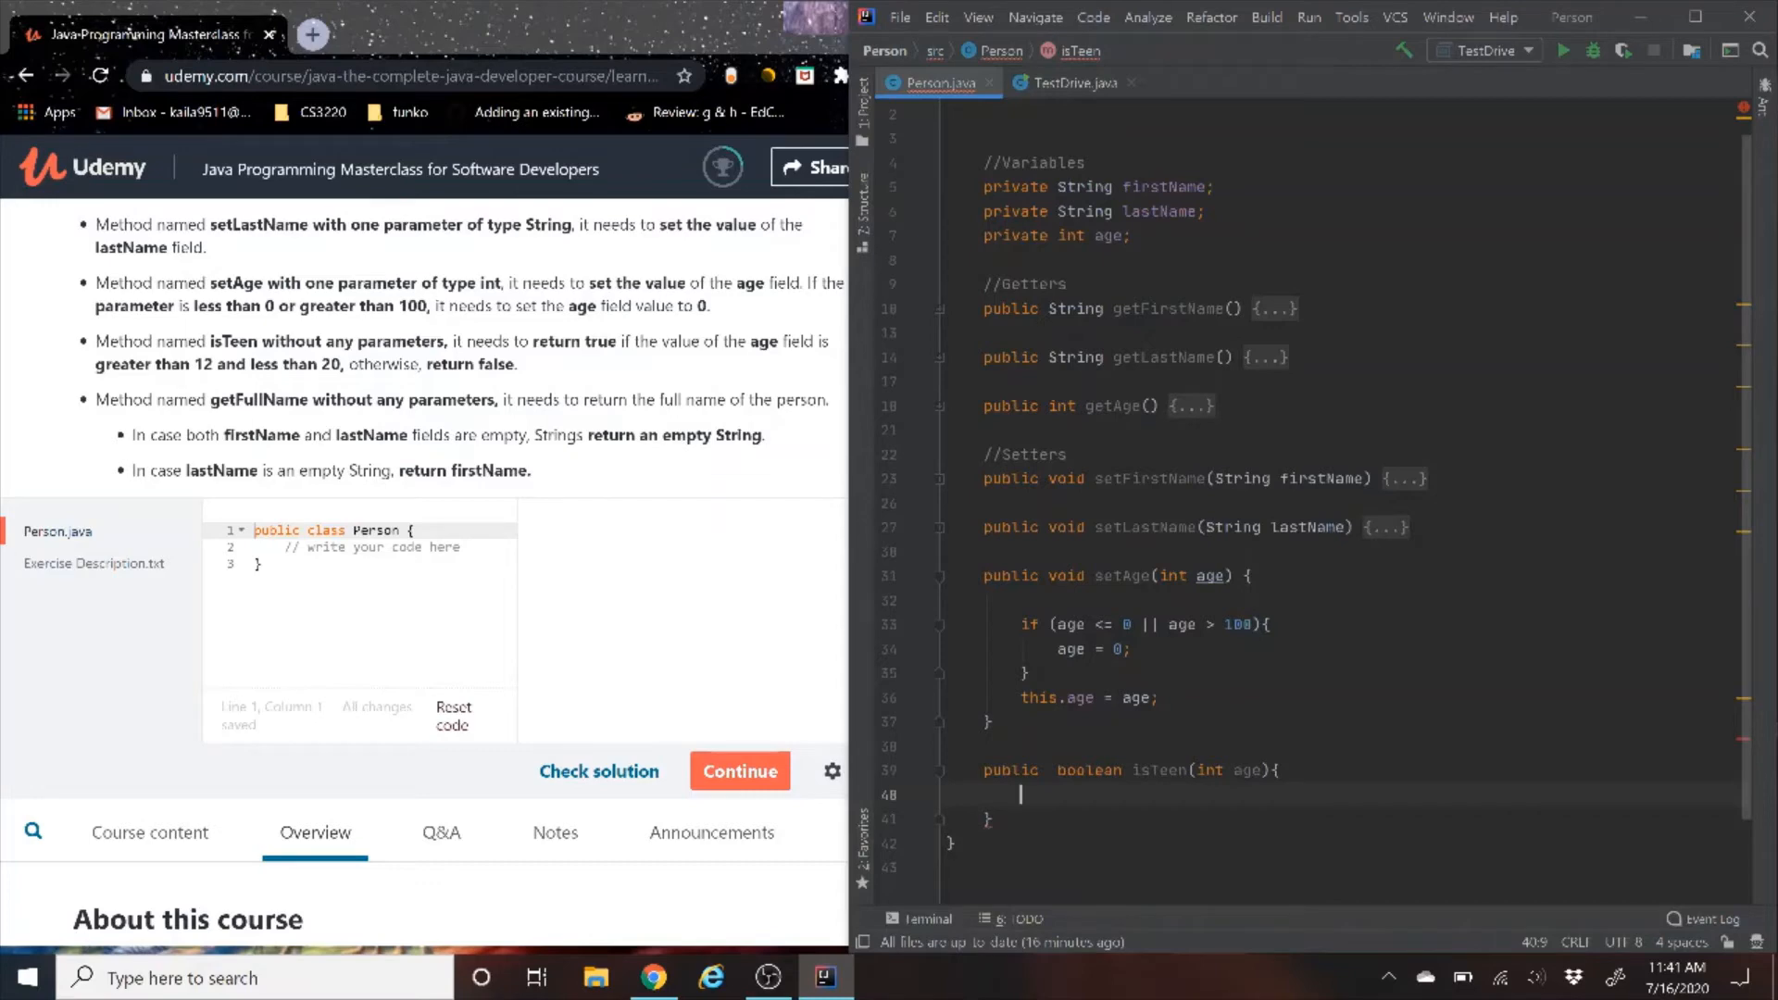
Make isTeen return true when age > 12 && age < 20, otherwise return false
type("if")
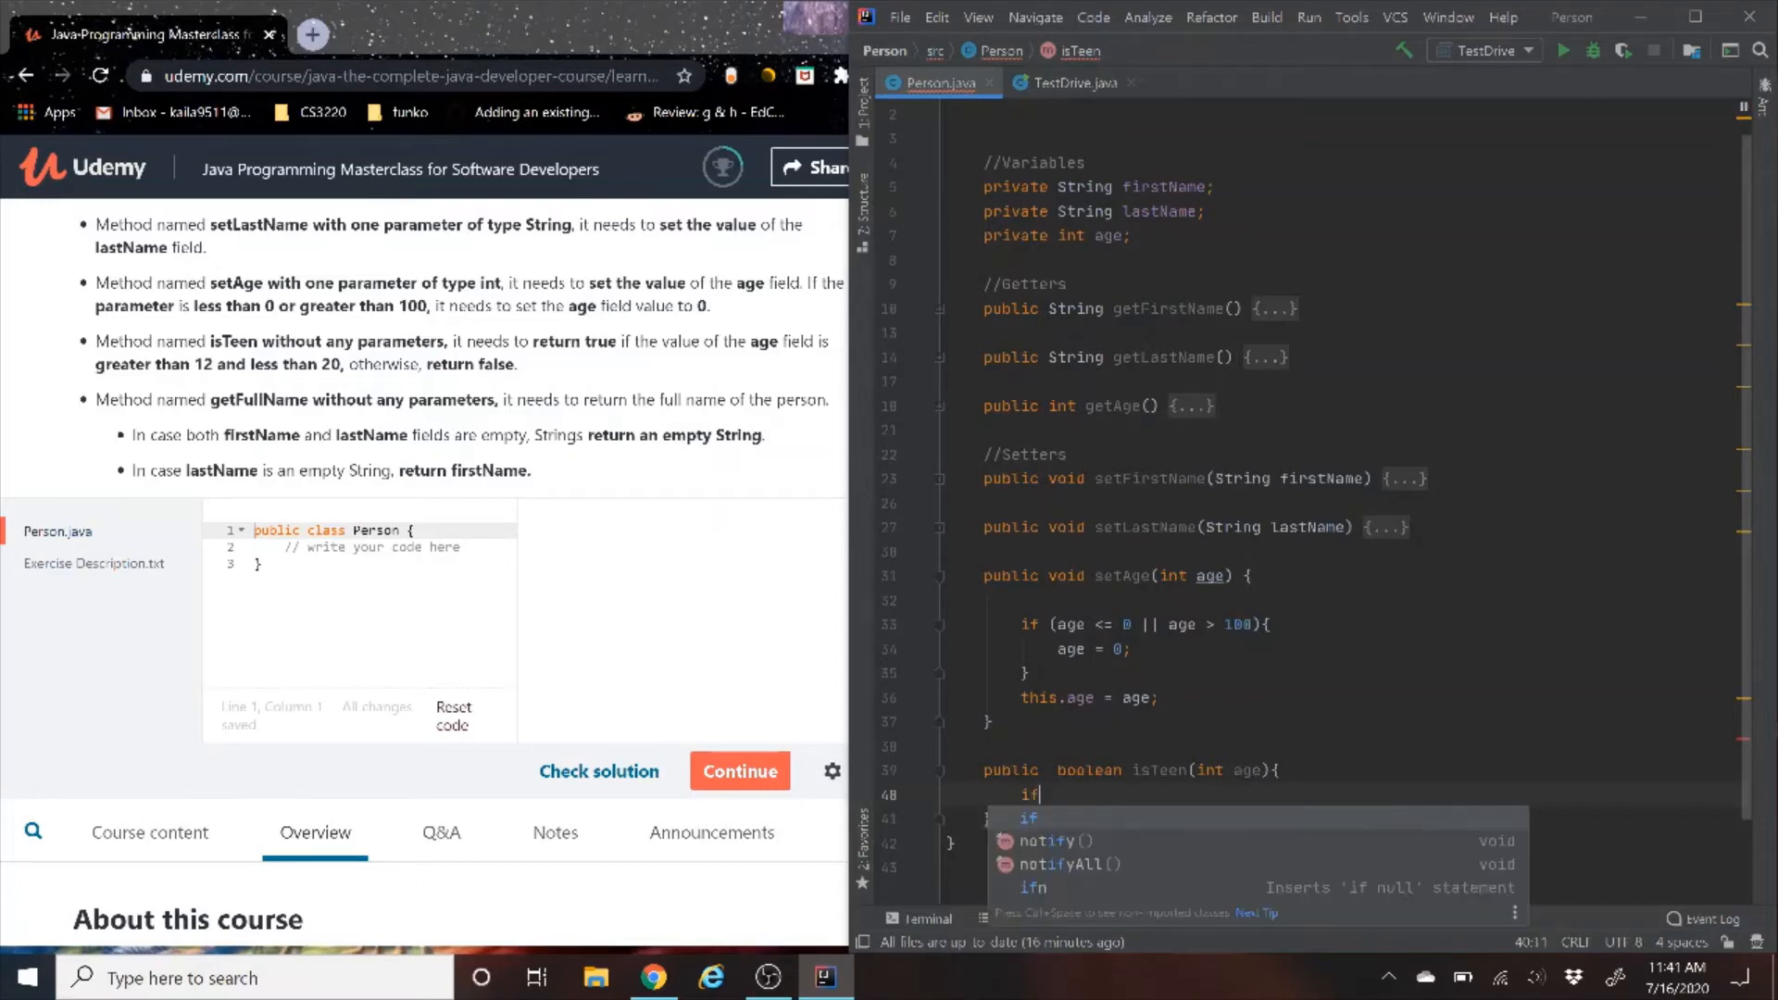
type("(sg")
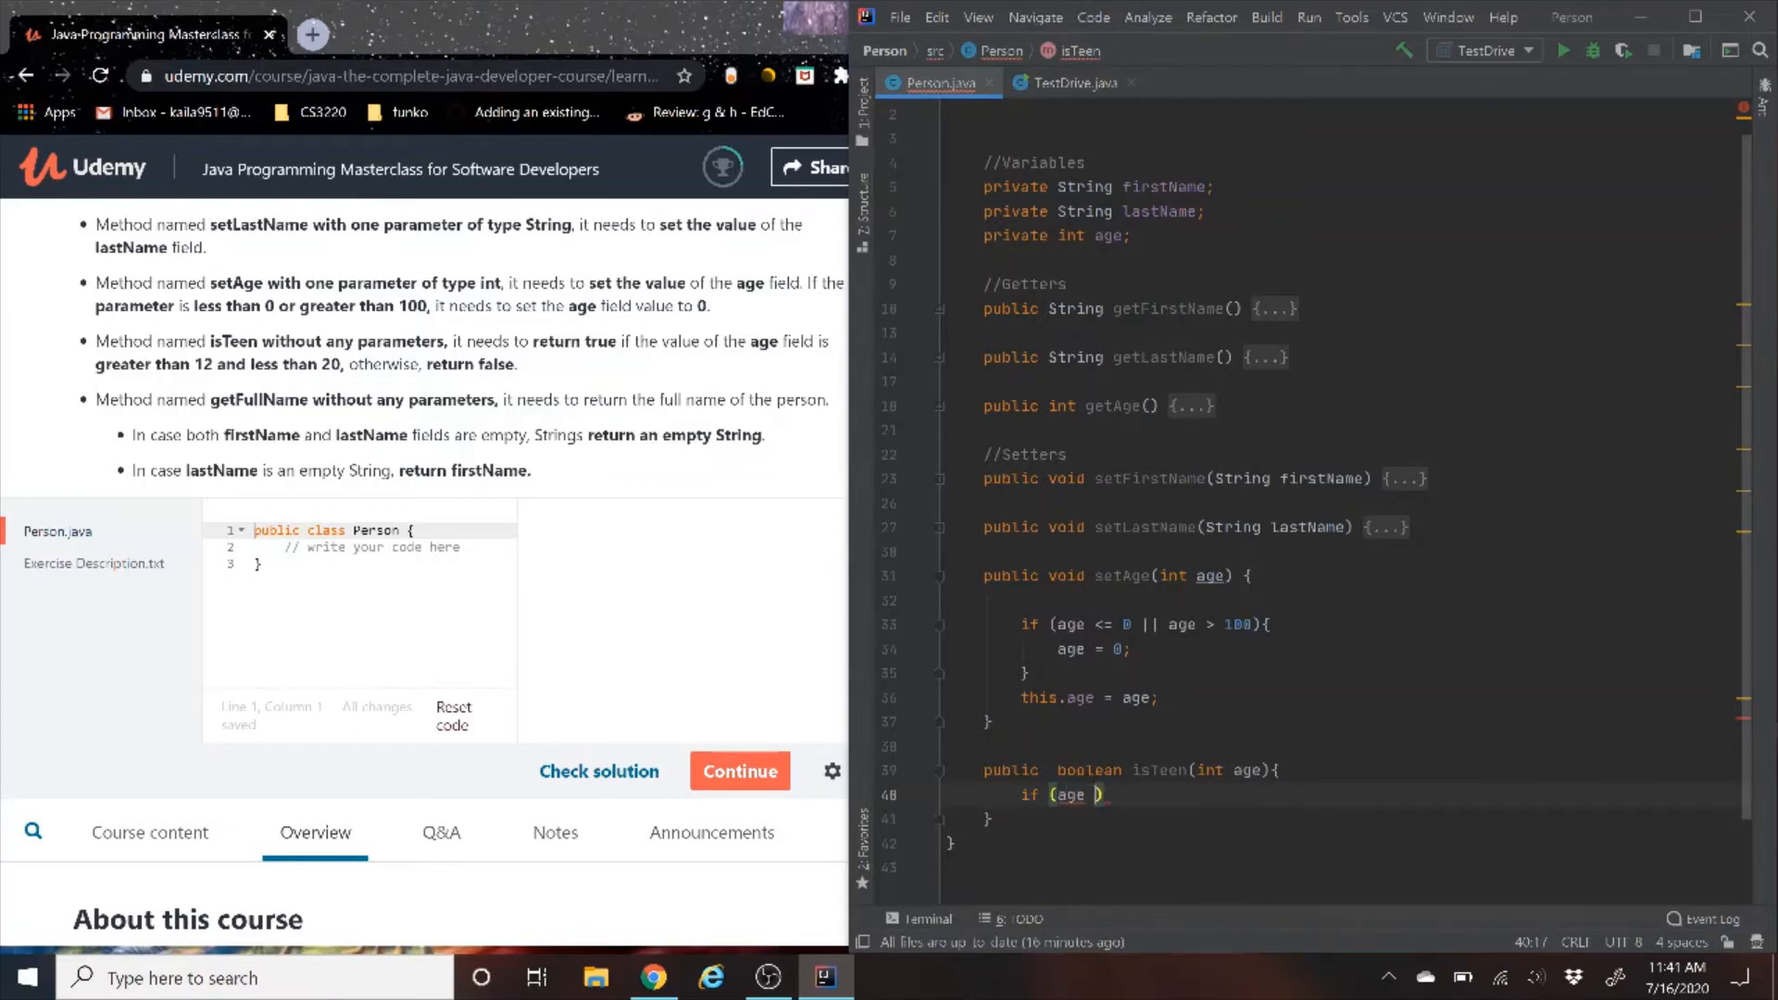
type("> 12")
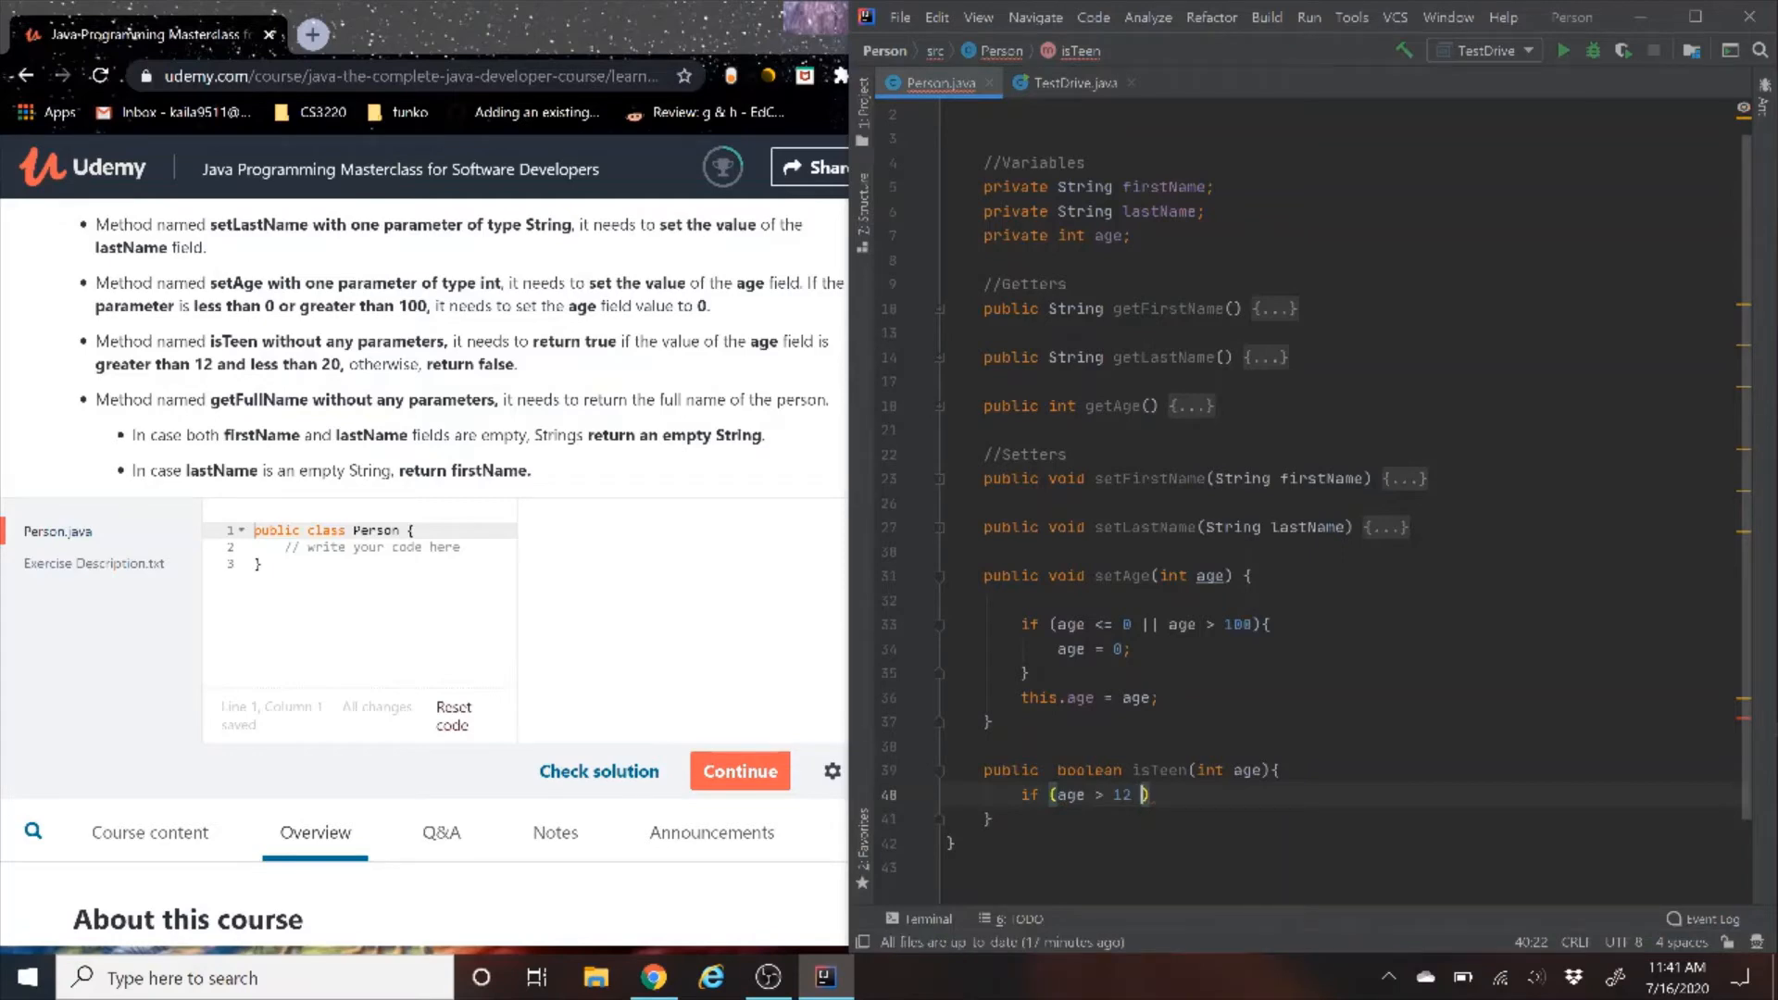
type("&&")
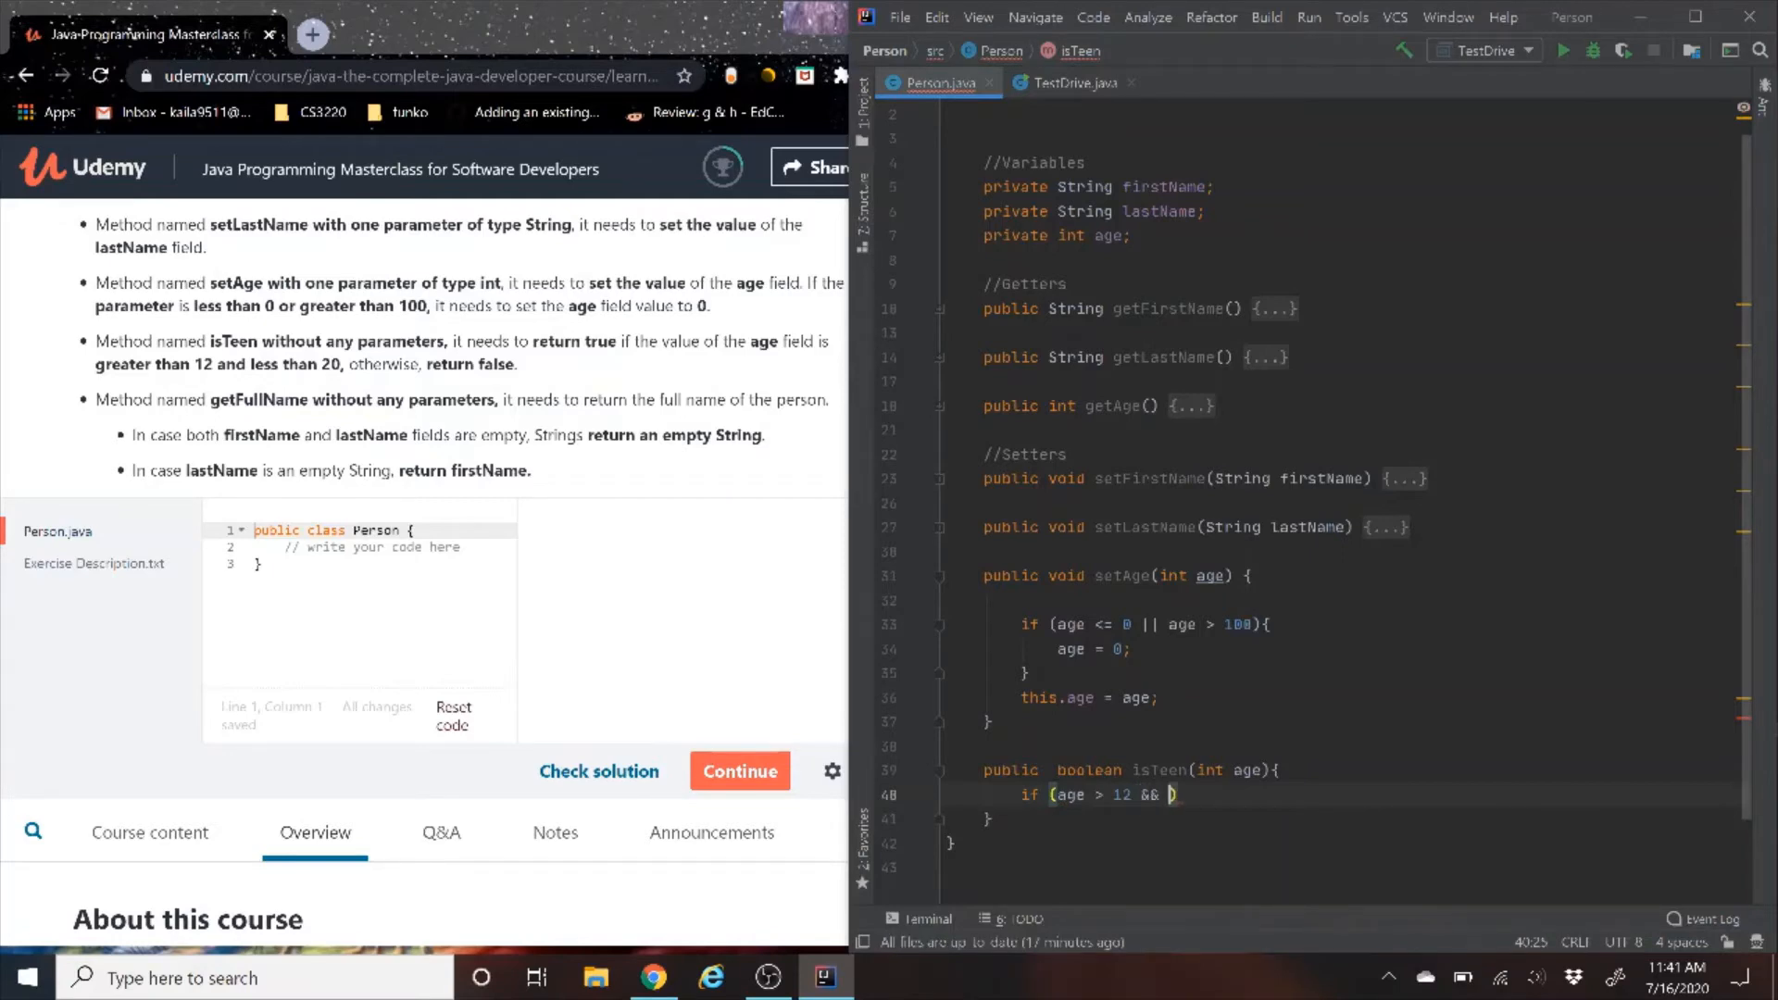
type("sgr")
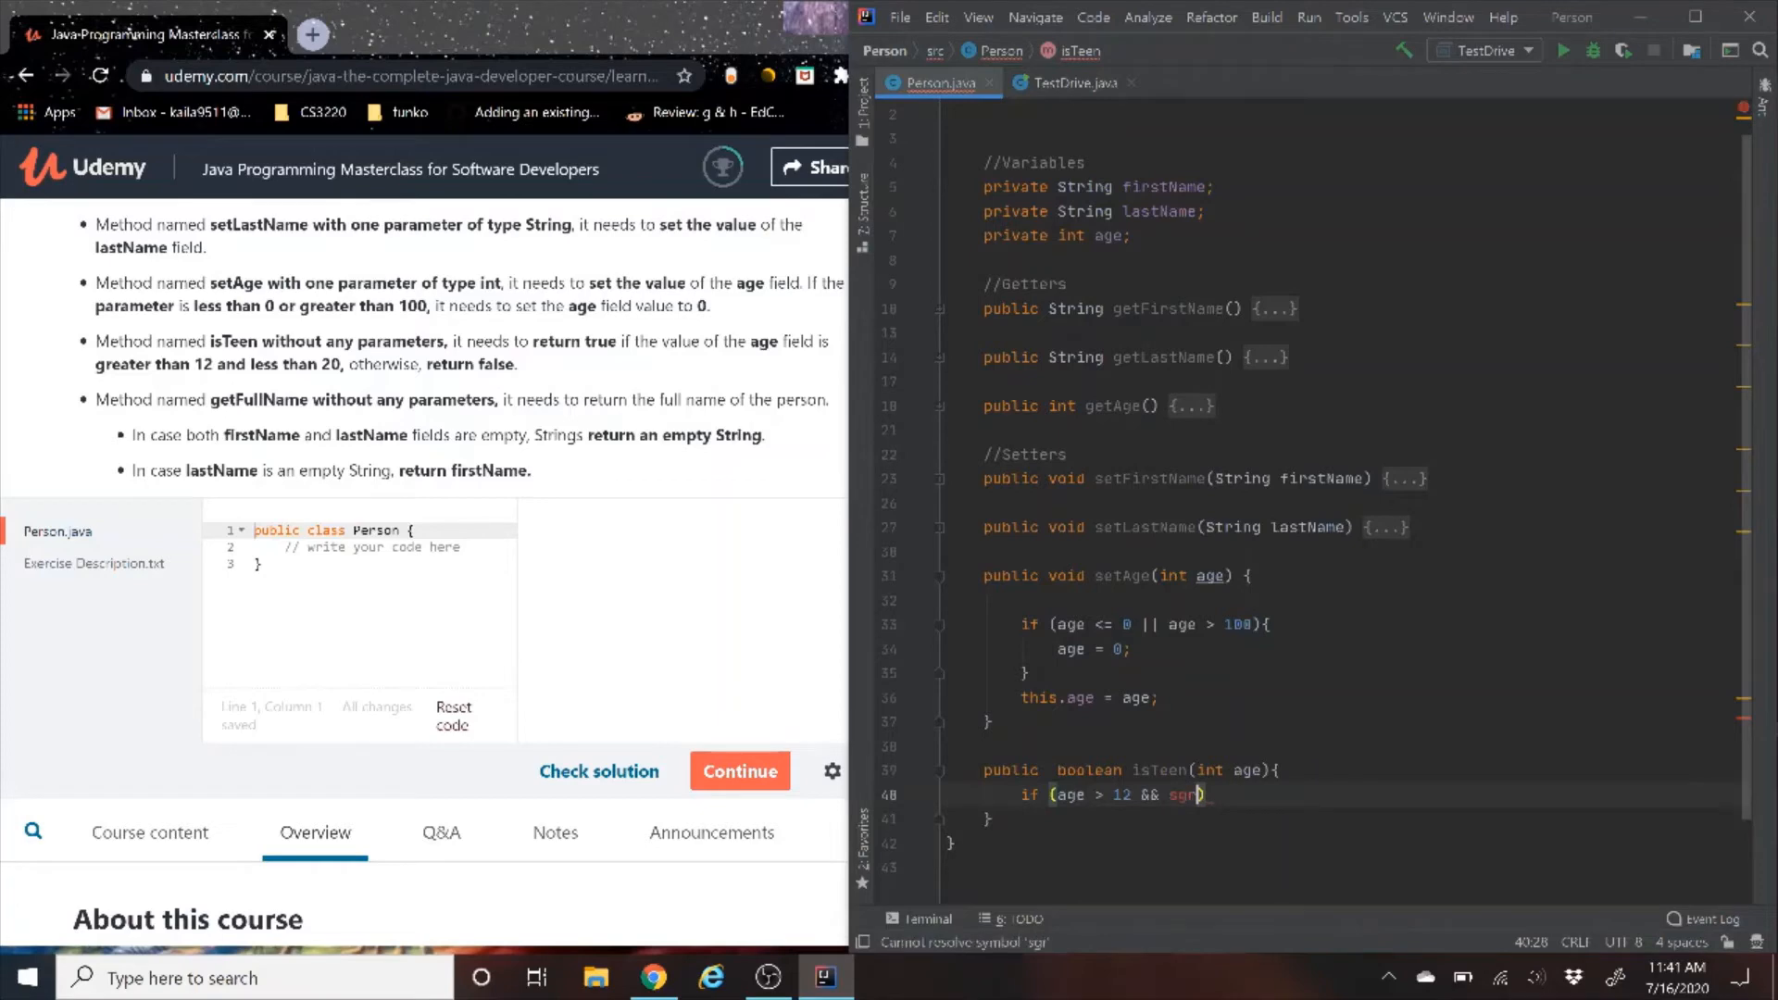
type("age")
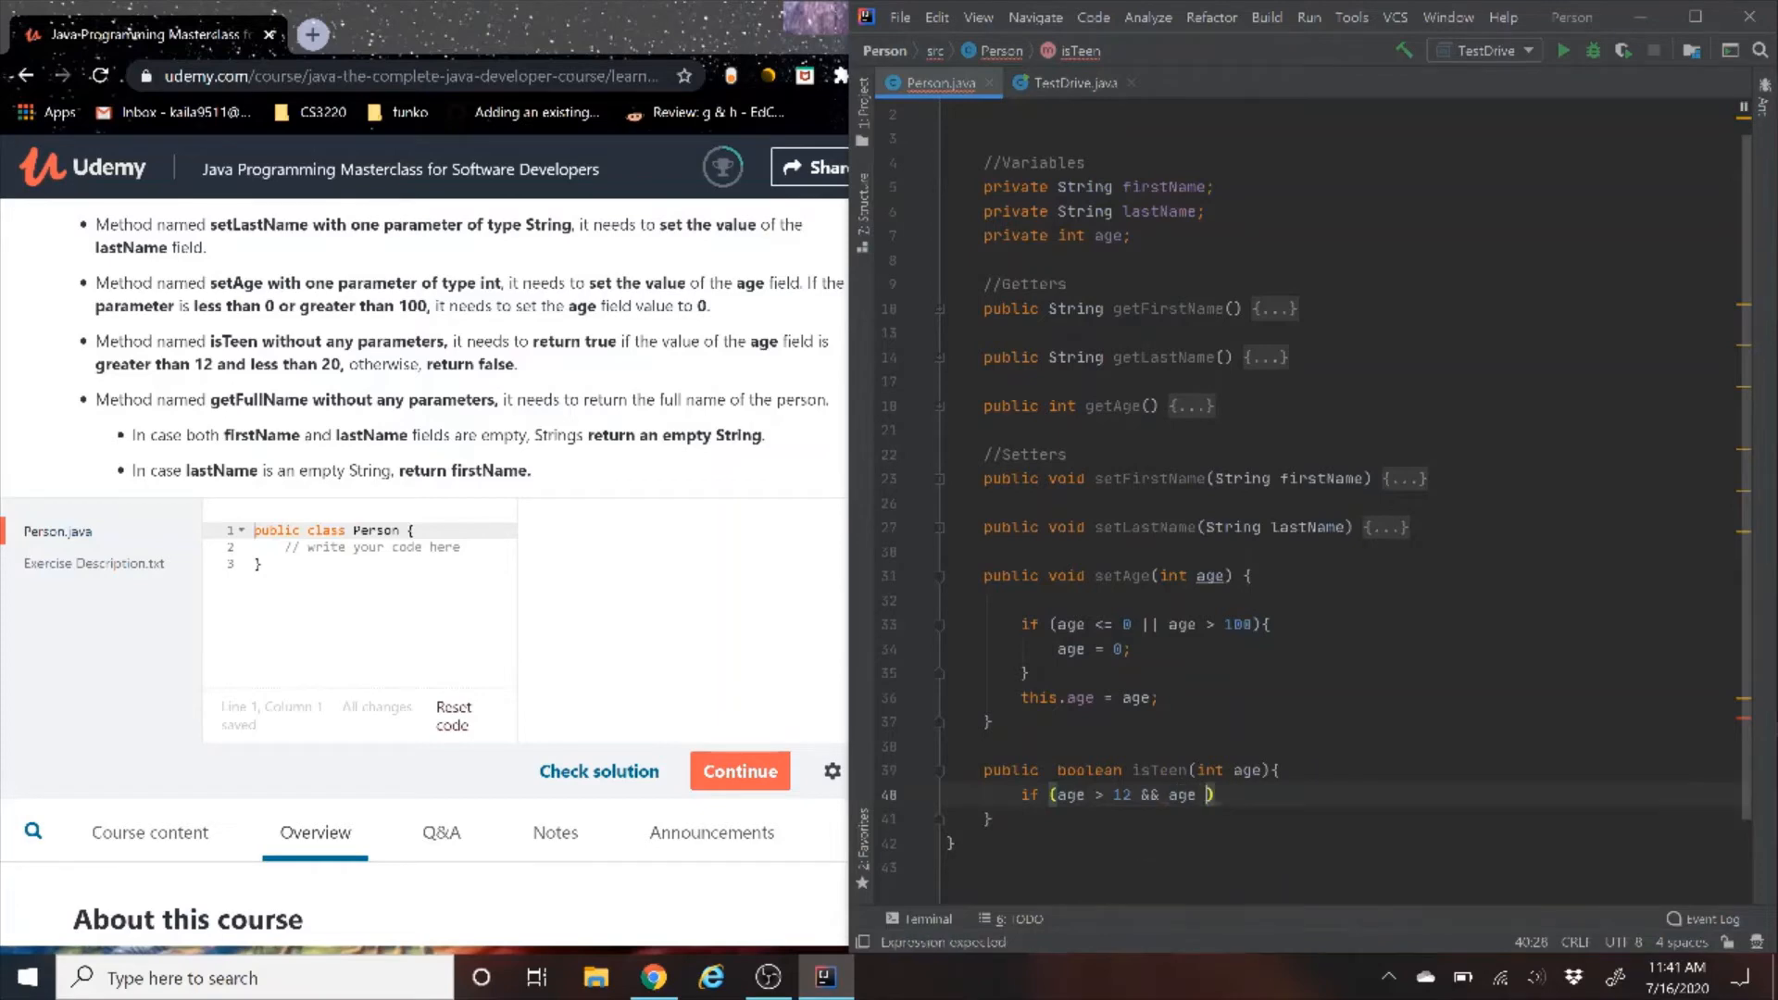
type("< 20")
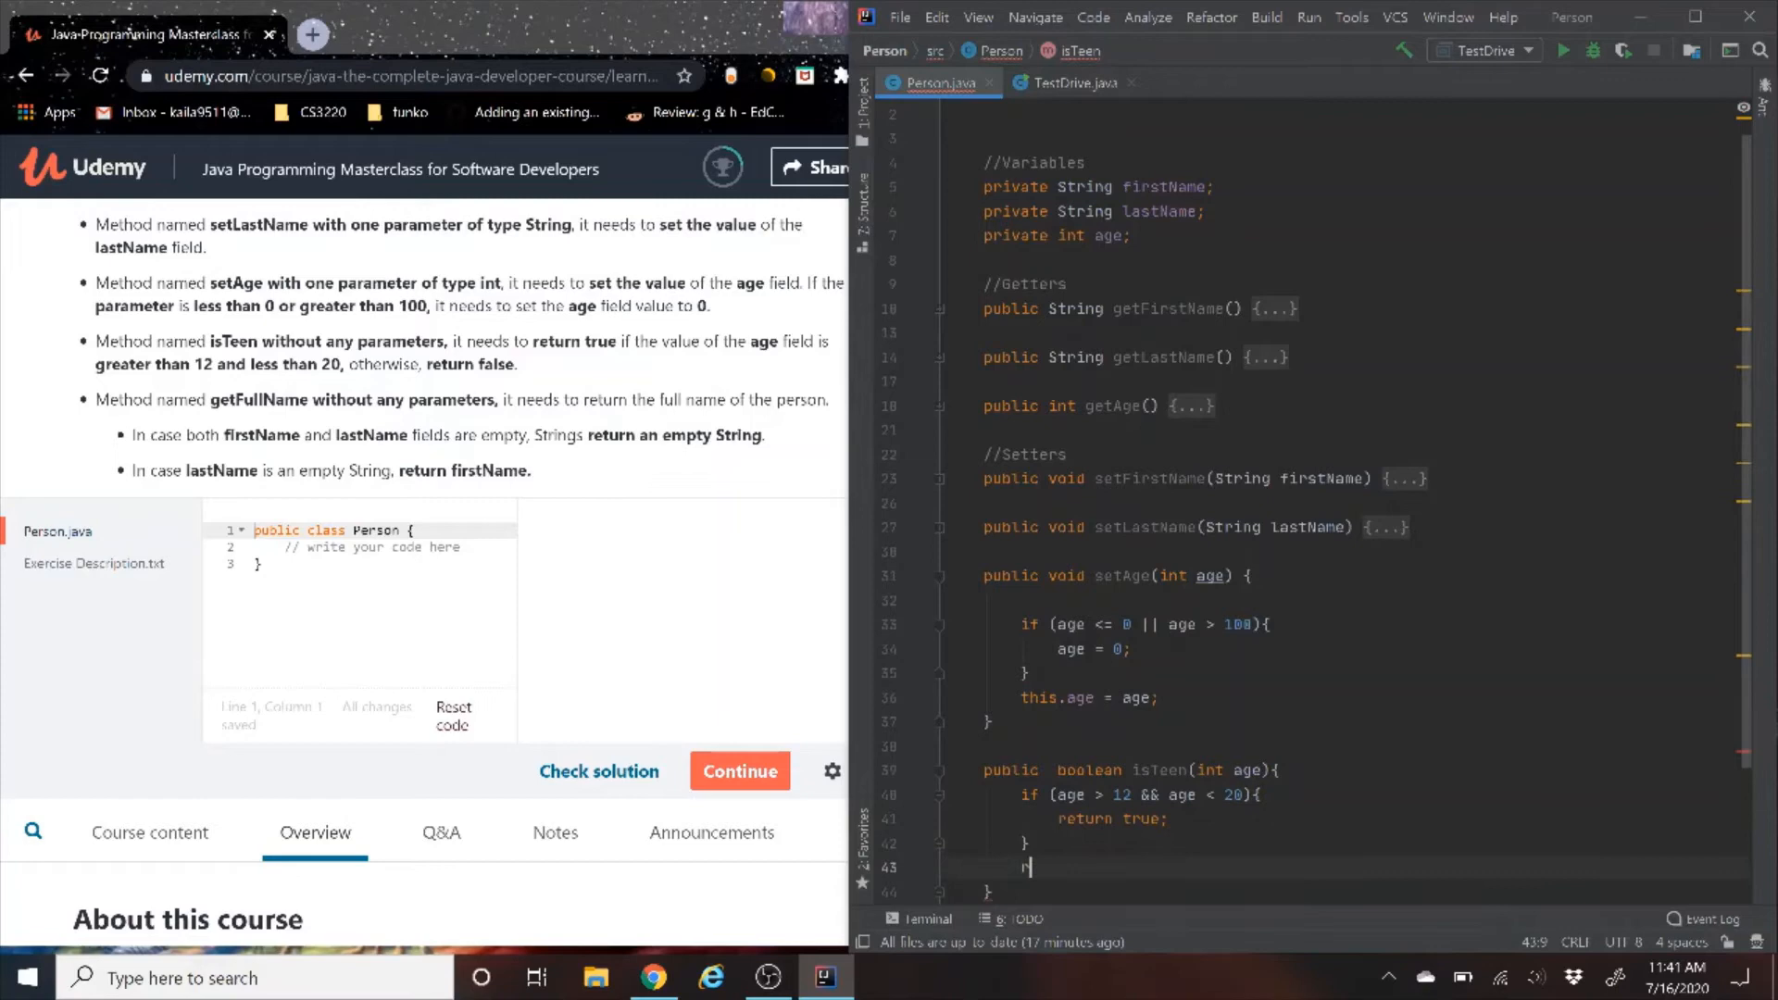
type("return false;")
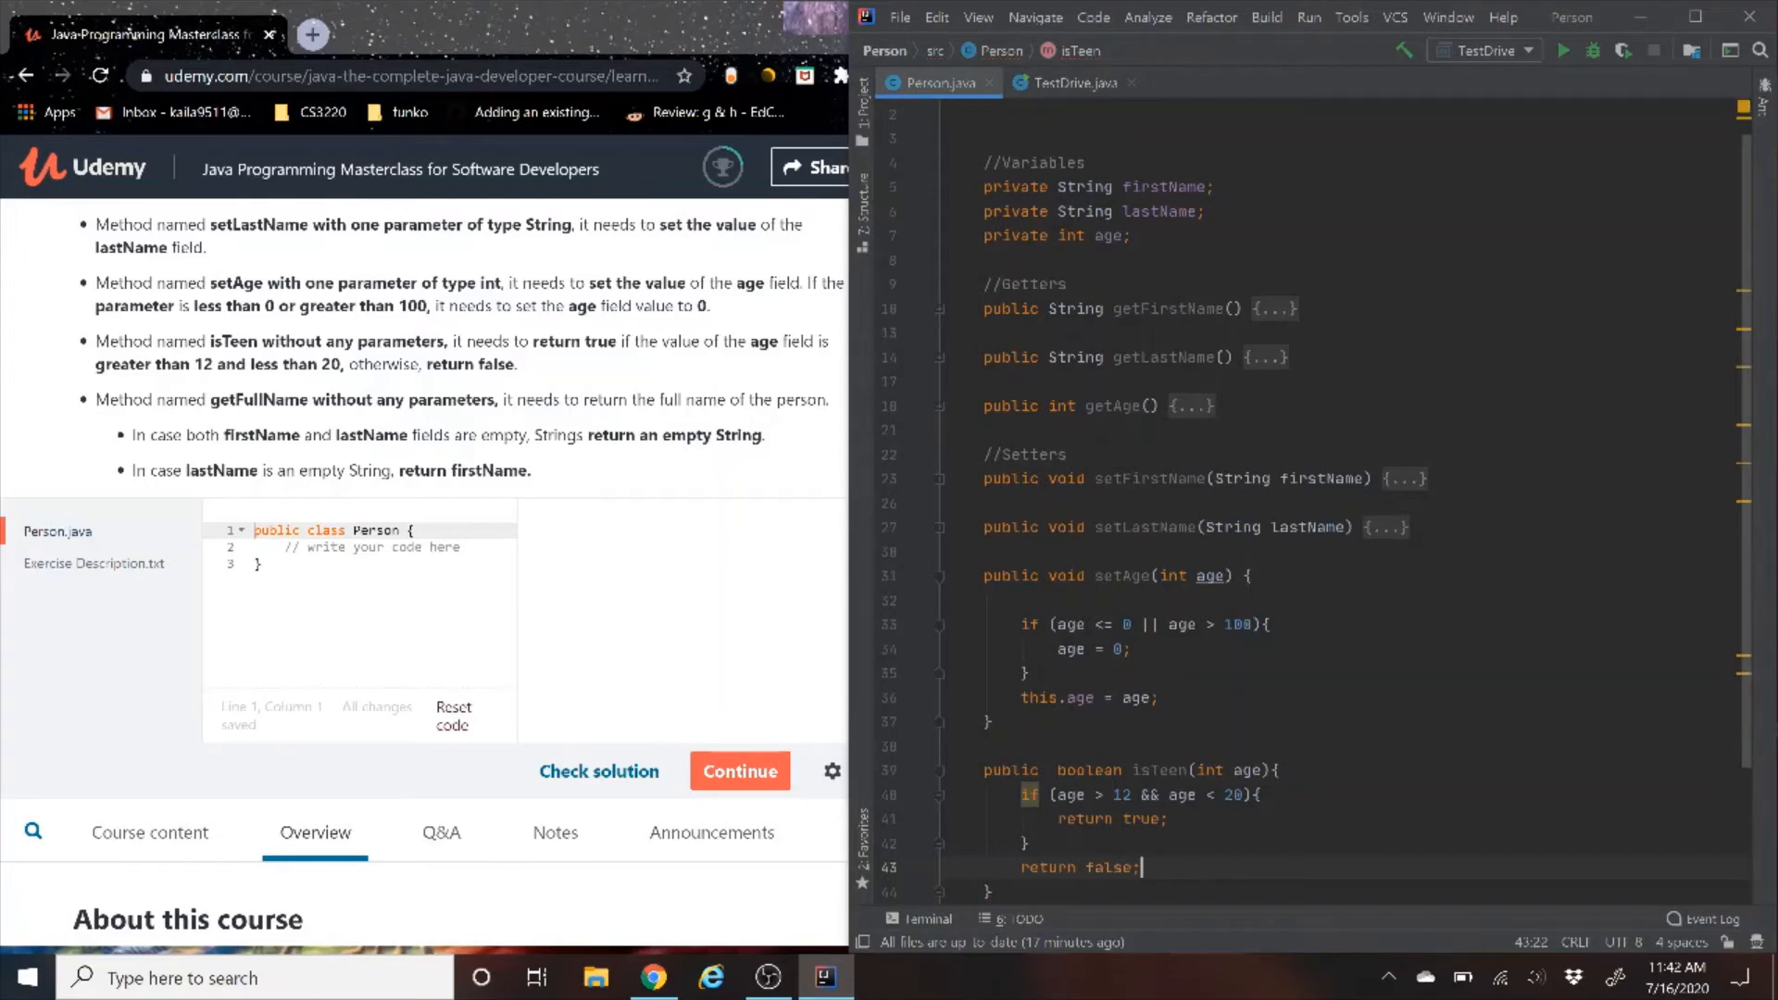
scroll("down", 3)
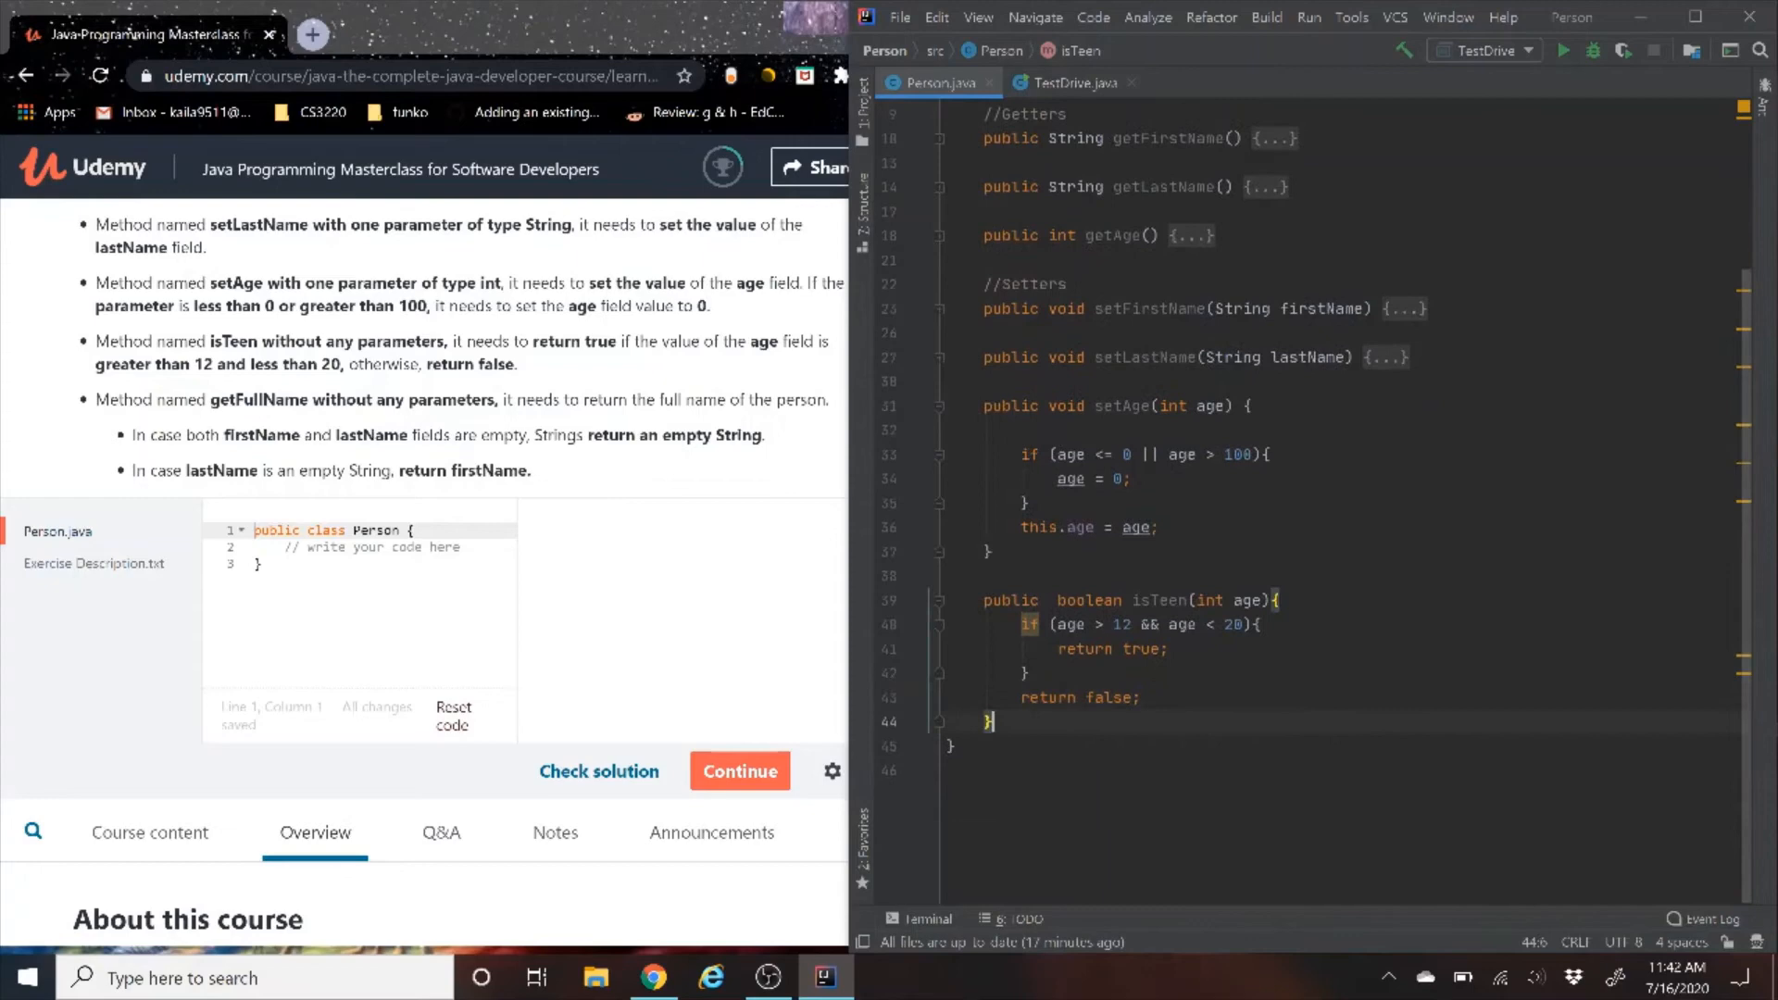
Declare an empty public String getFullName() method below isTeen, replacing the mistyped void return type
type("public")
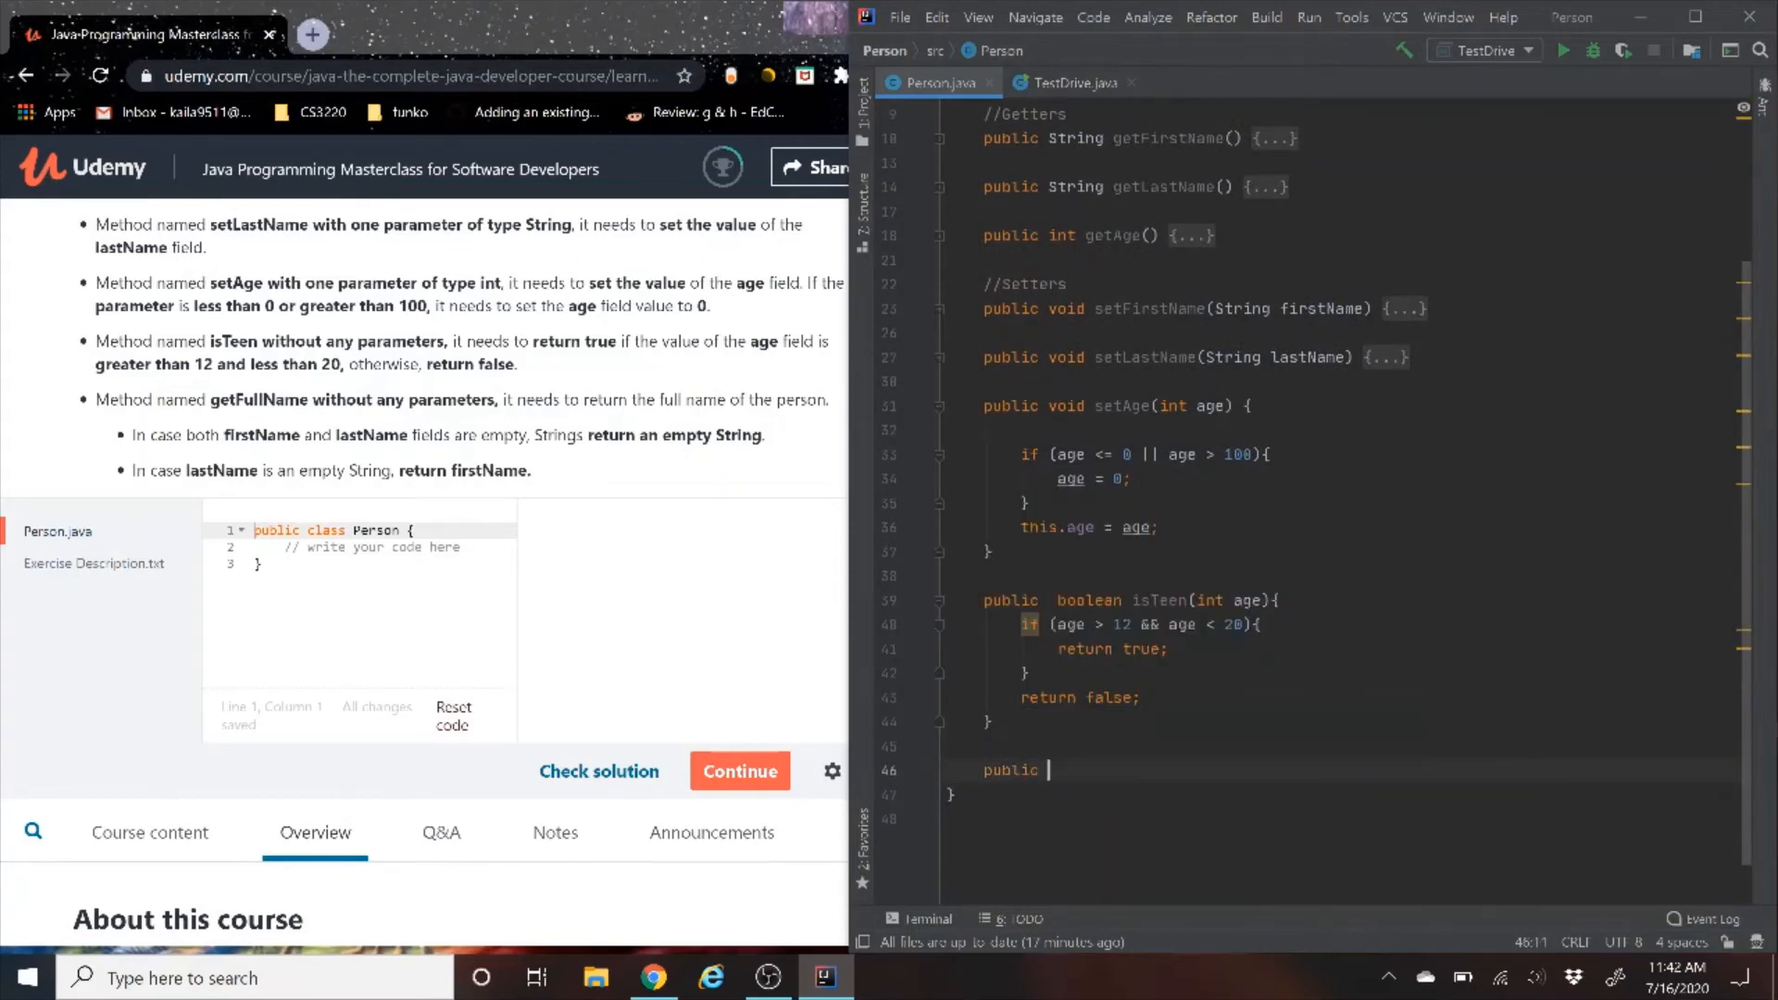
type("v")
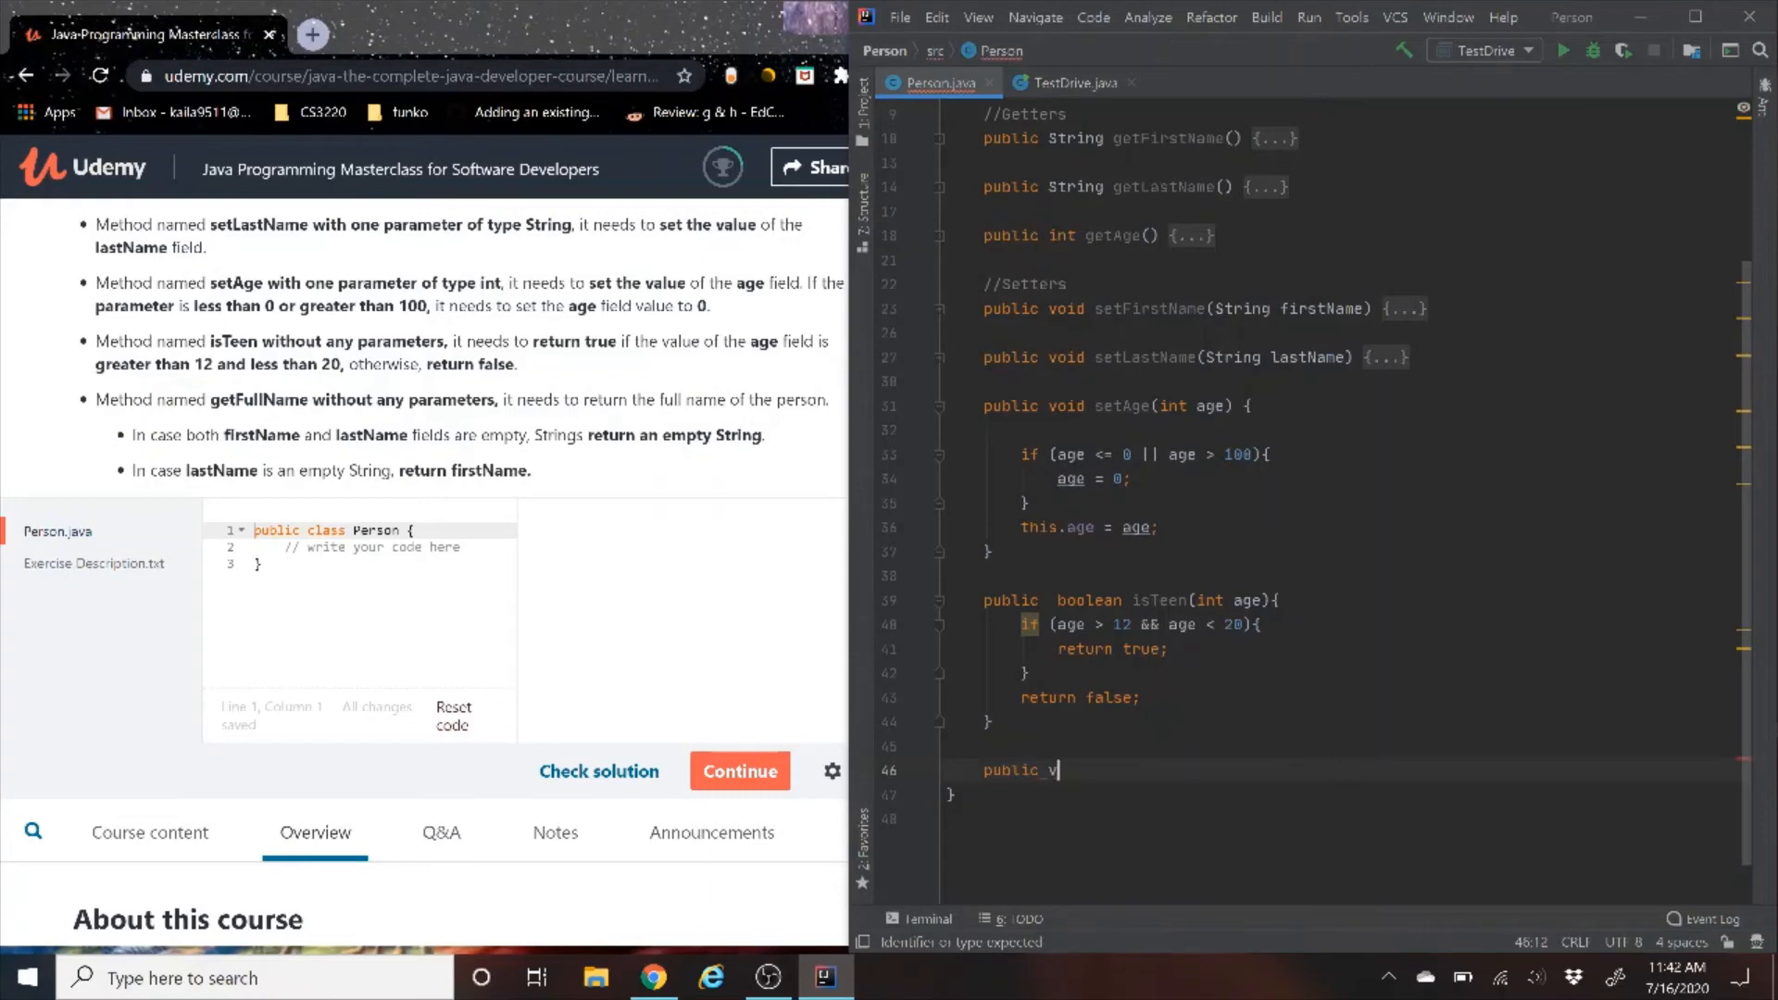
type("oid")
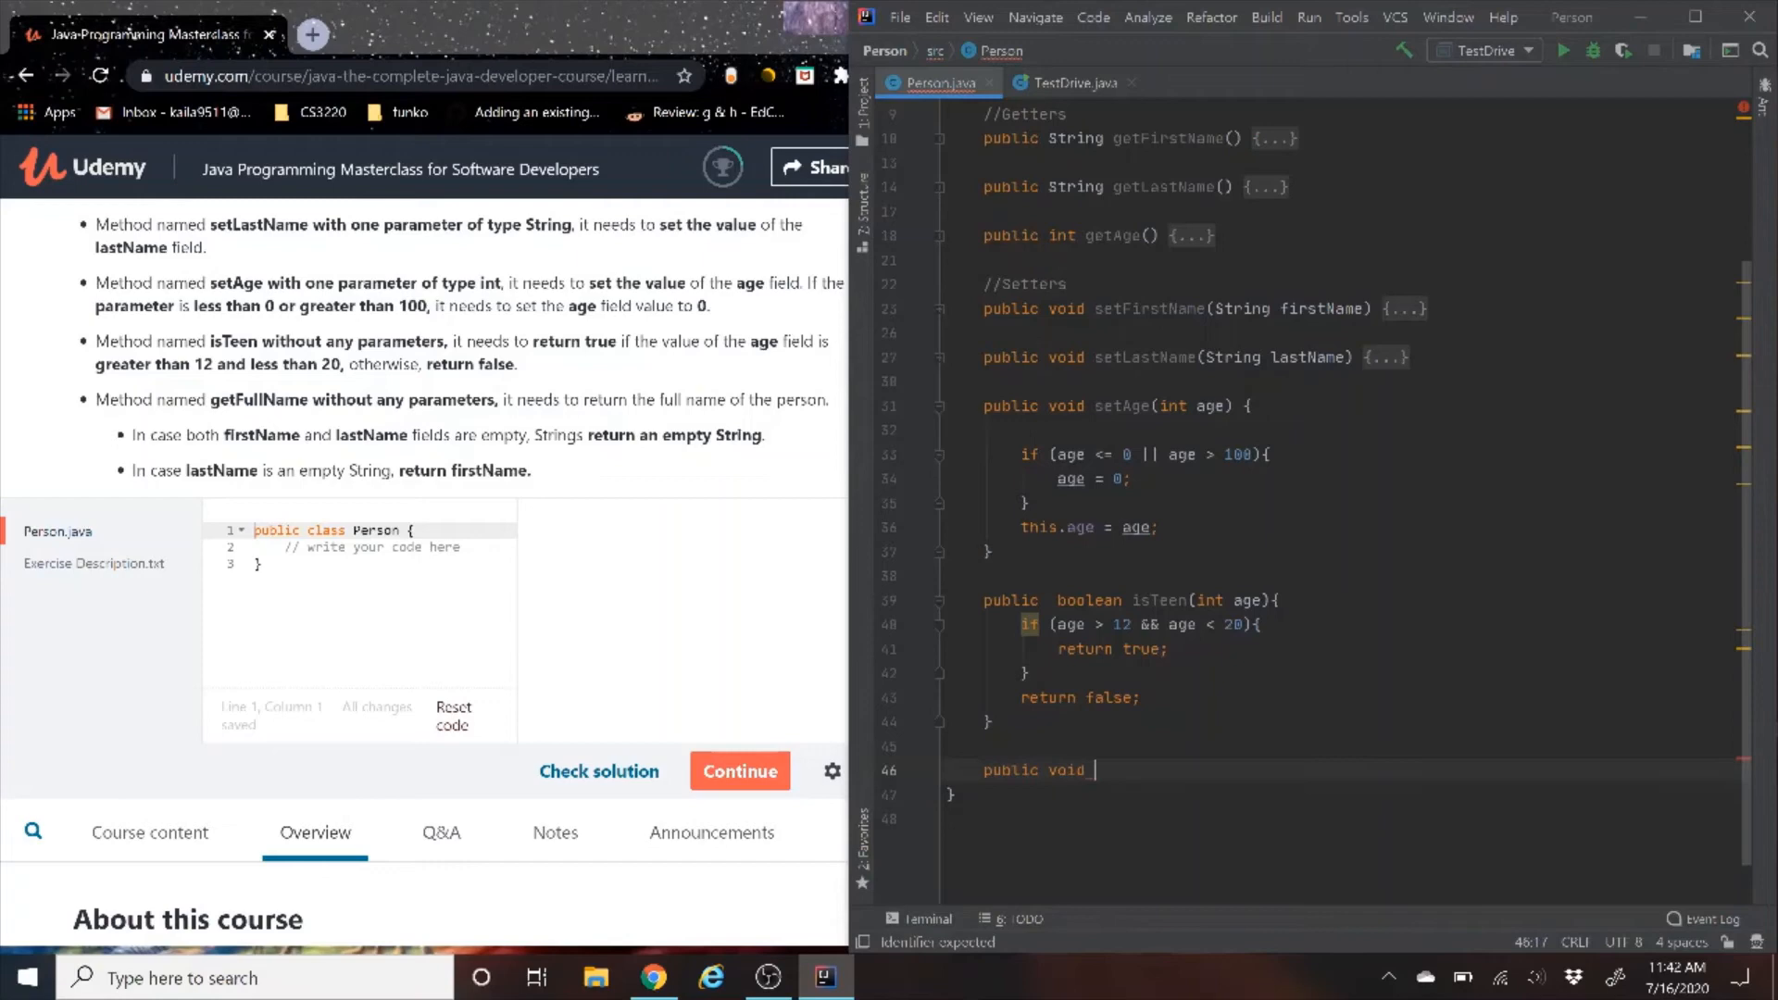
key("BackSpace")
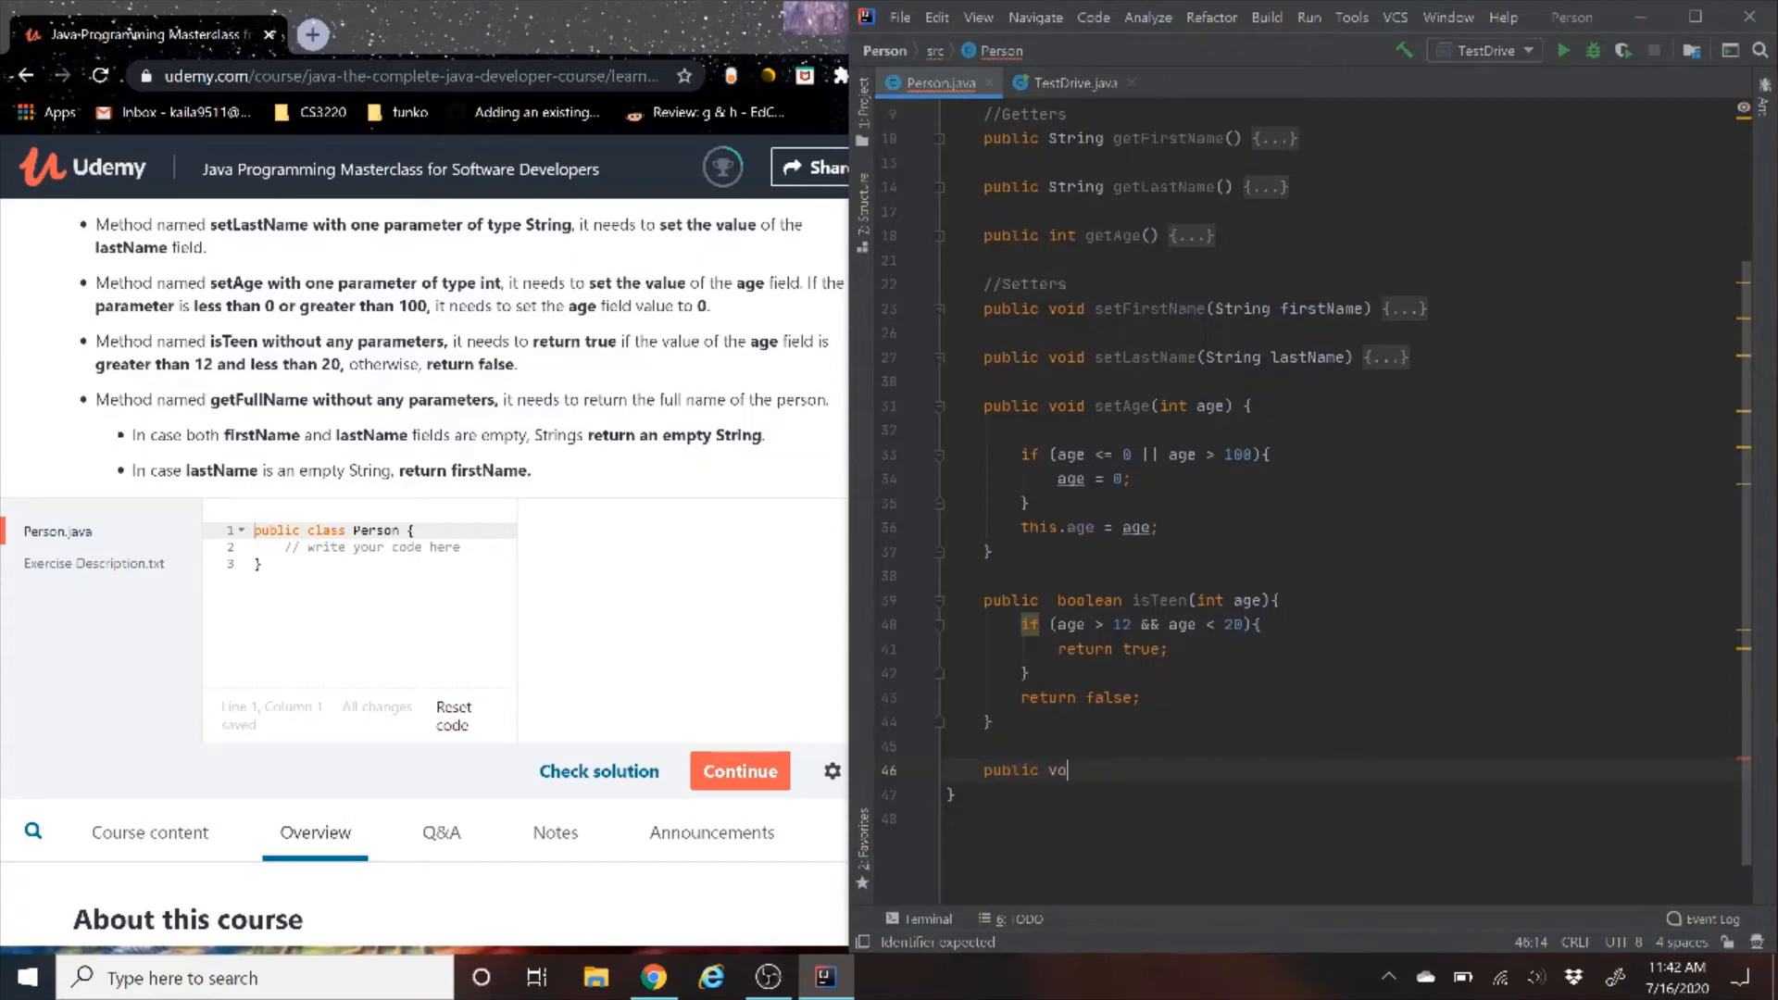
key("BackSpace")
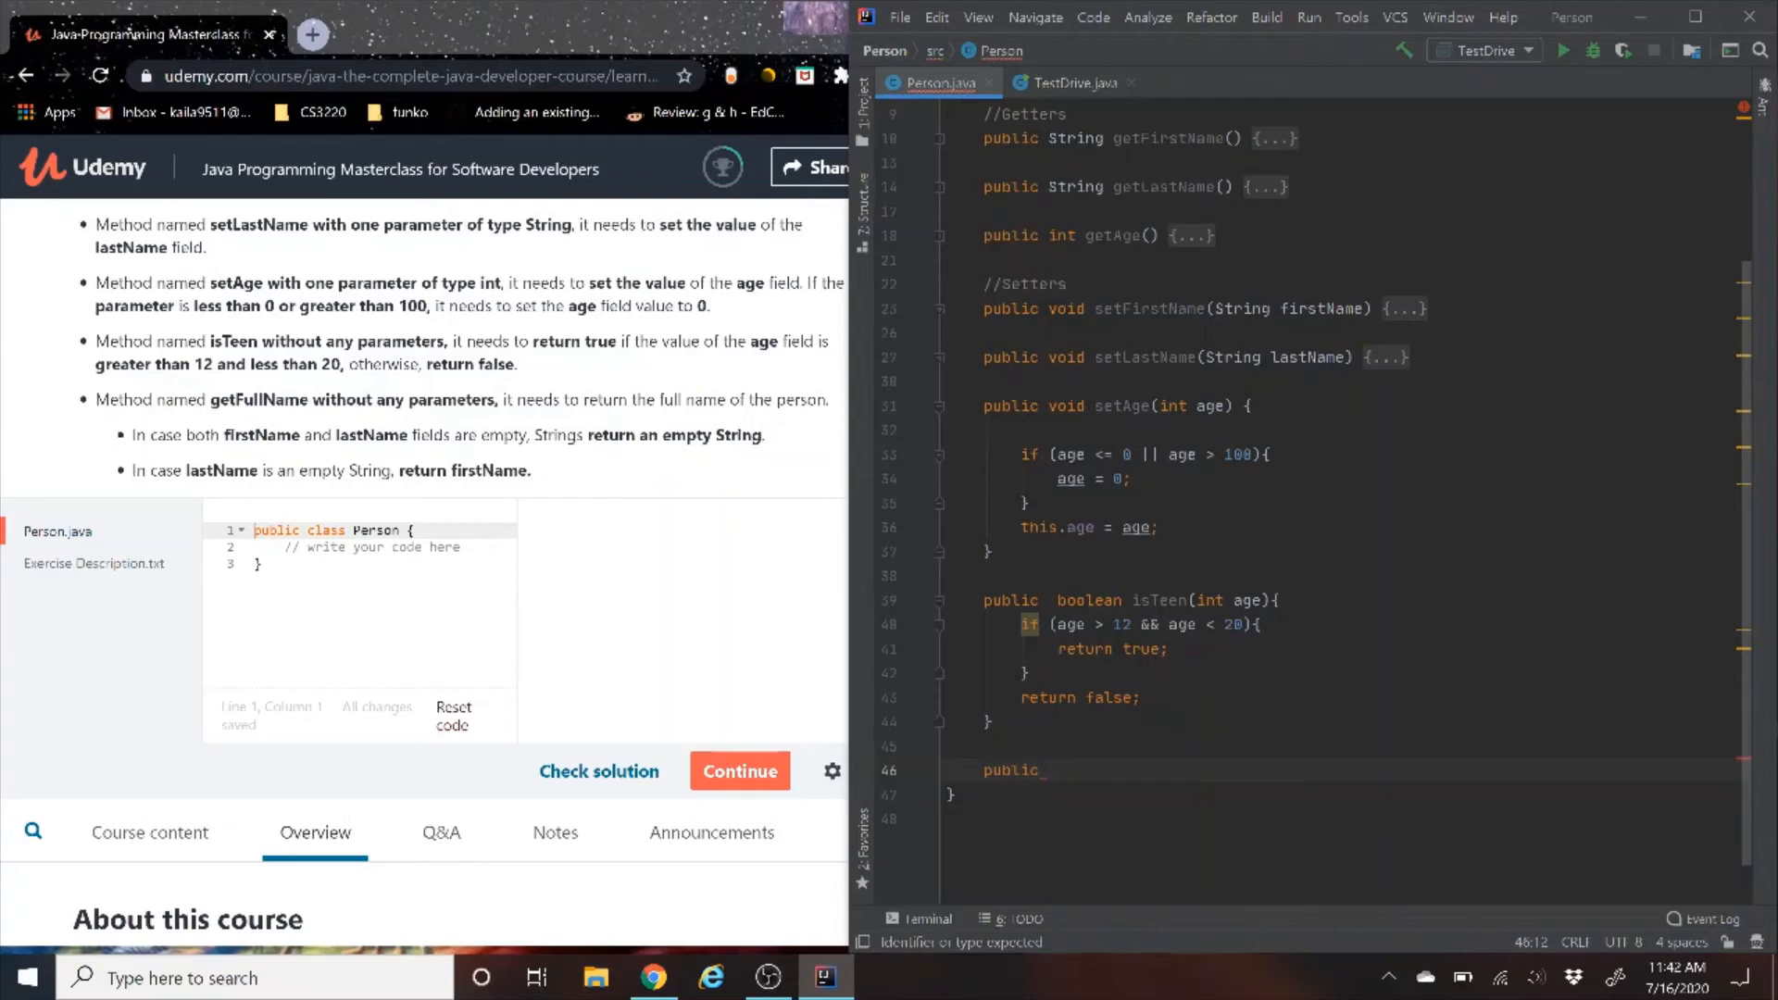
type("STr")
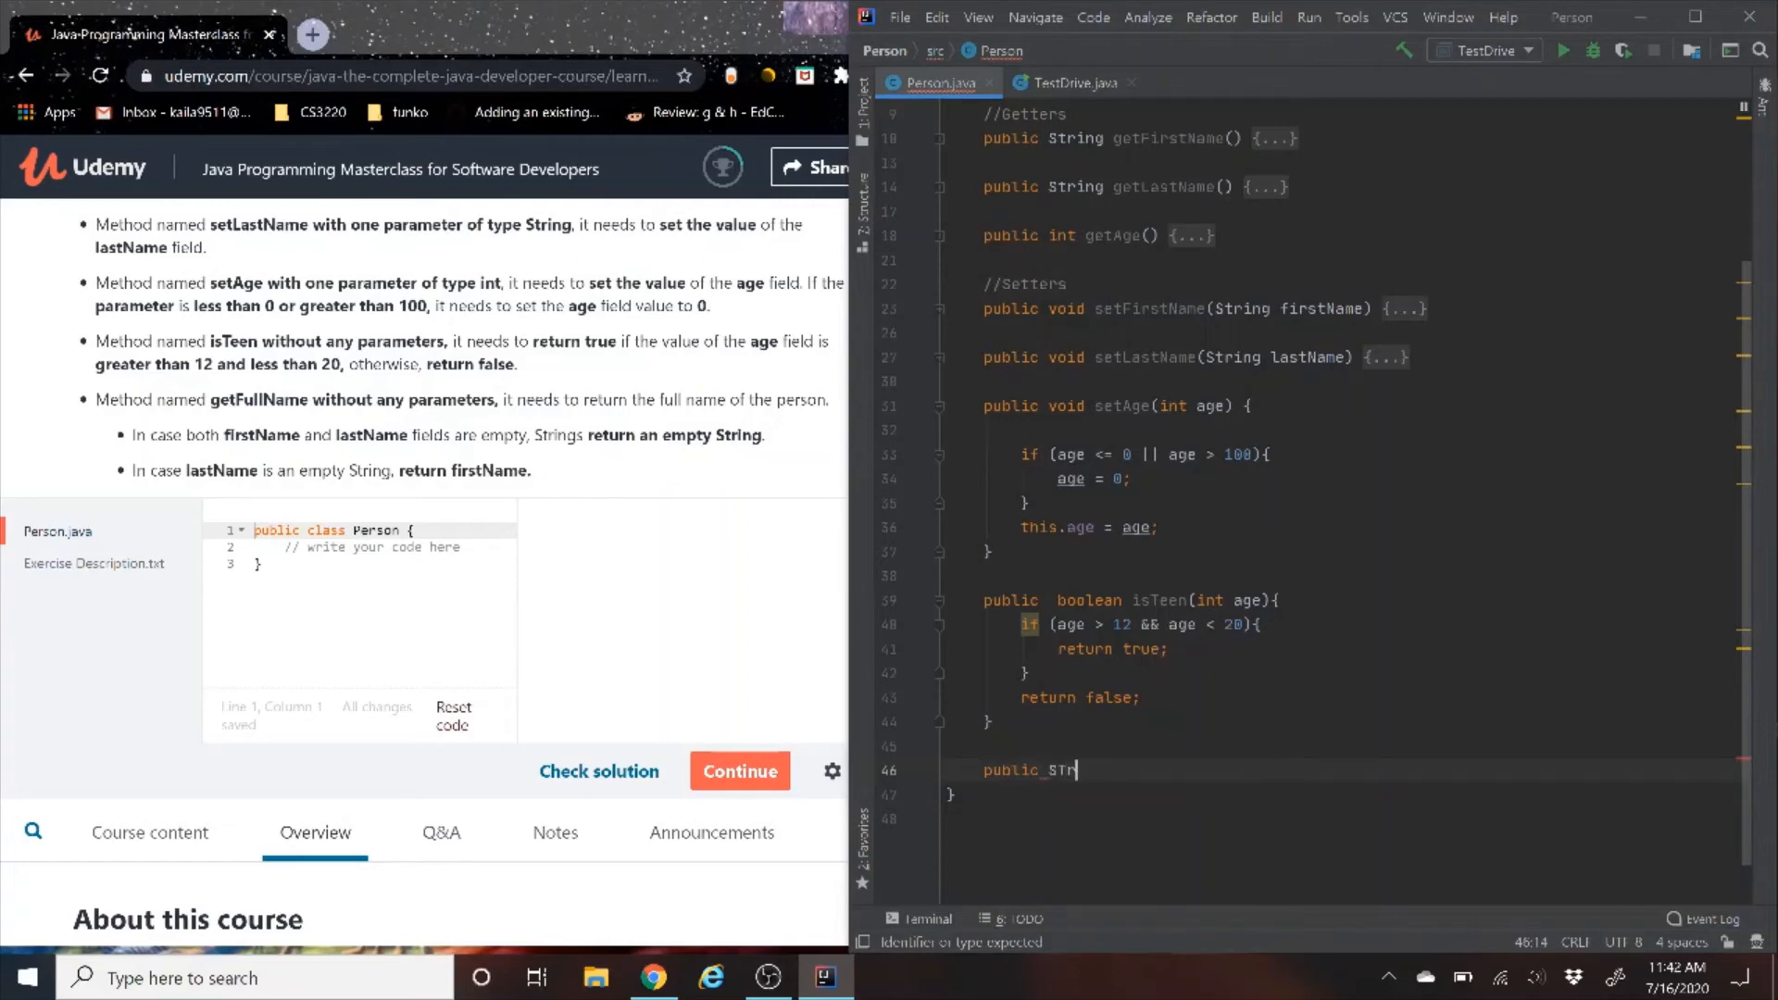
key("BackSpace")
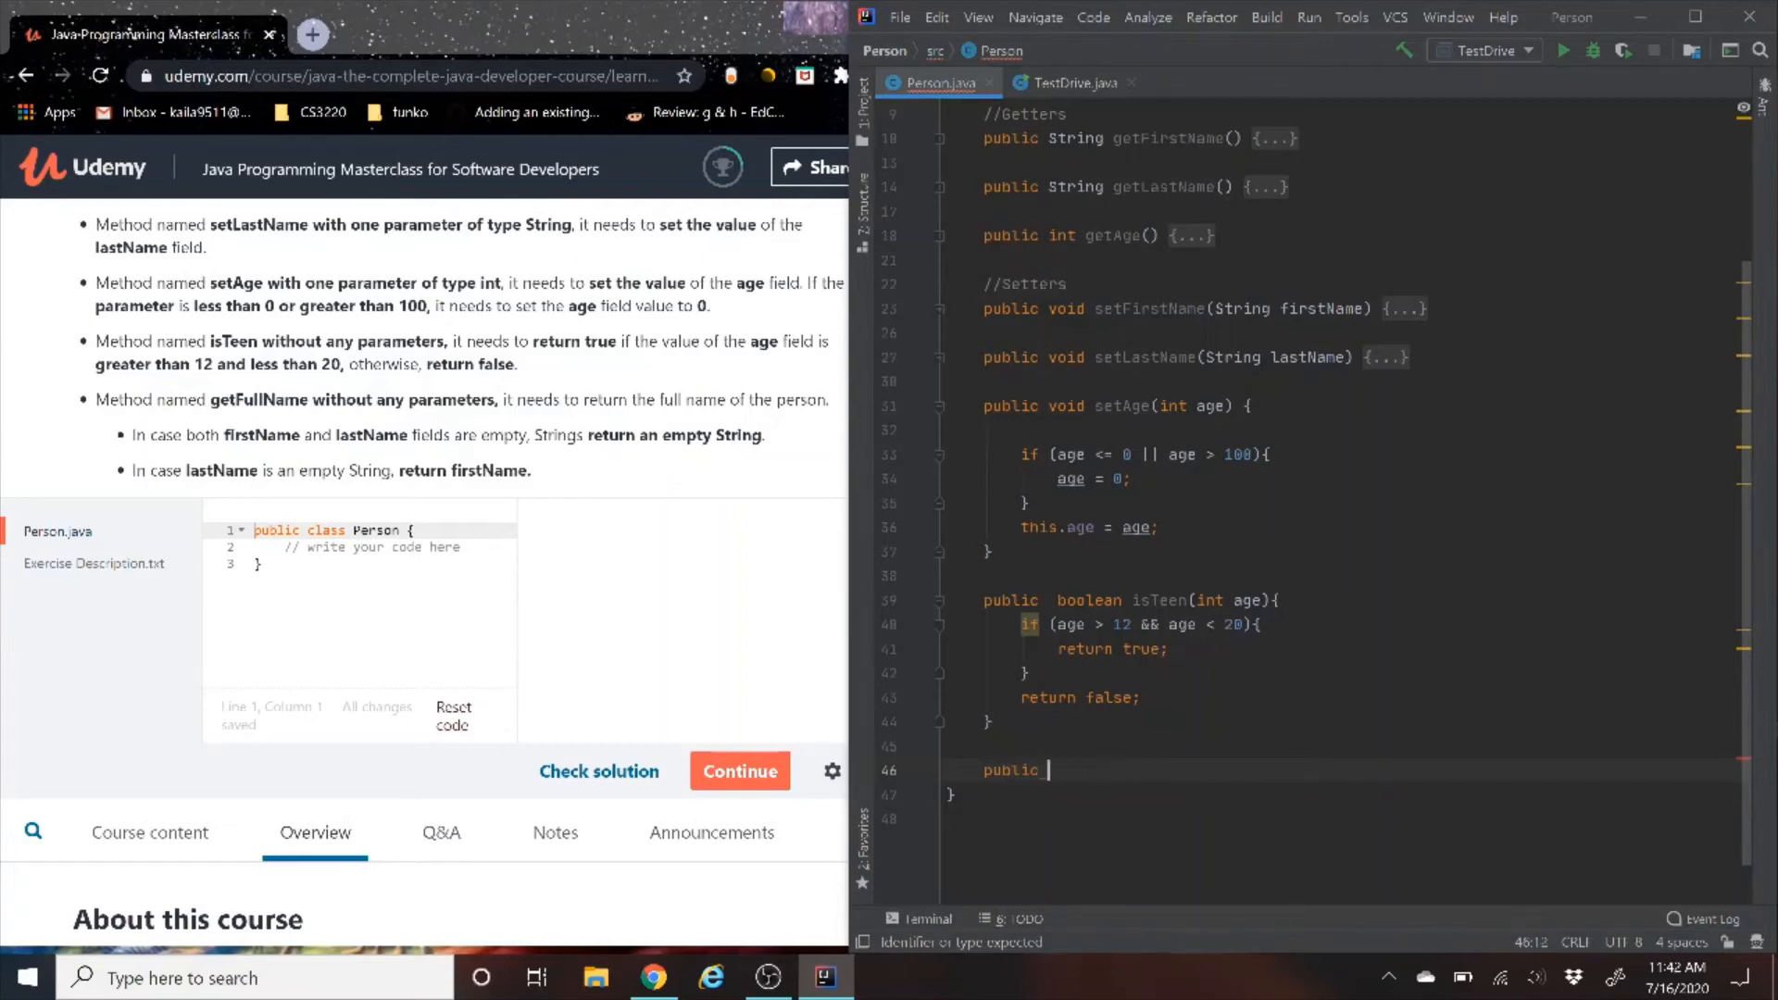
type("St")
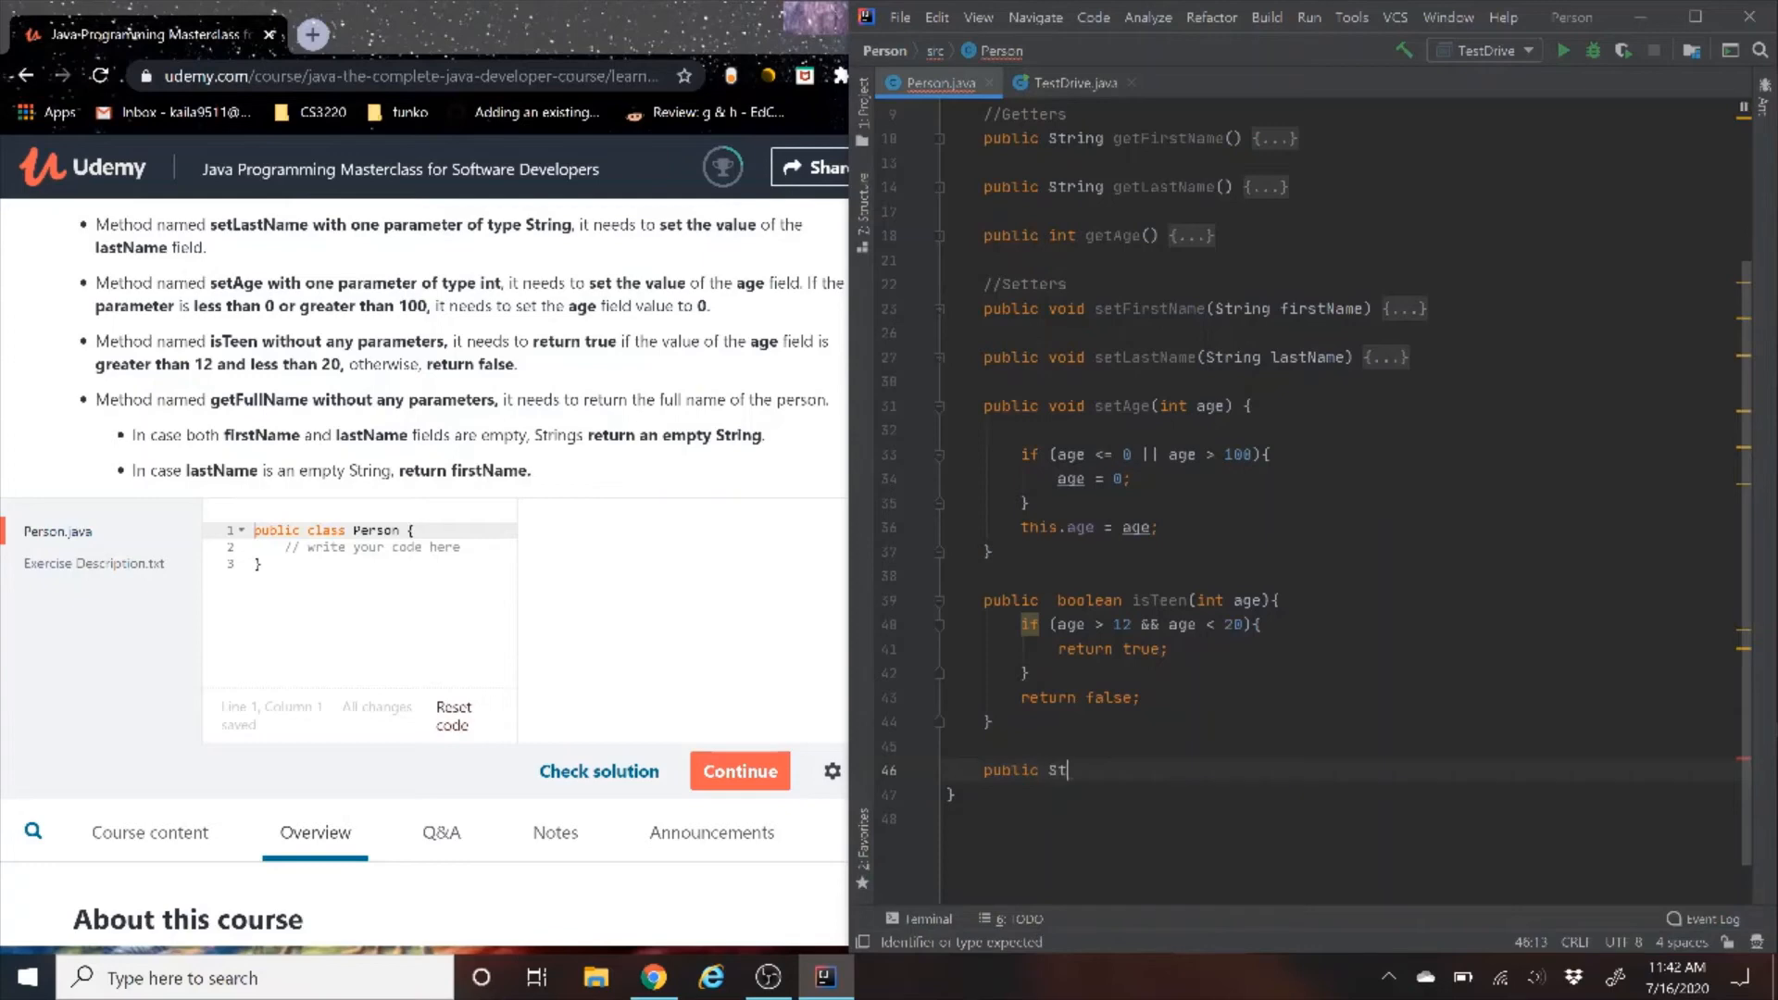
type("ring ge")
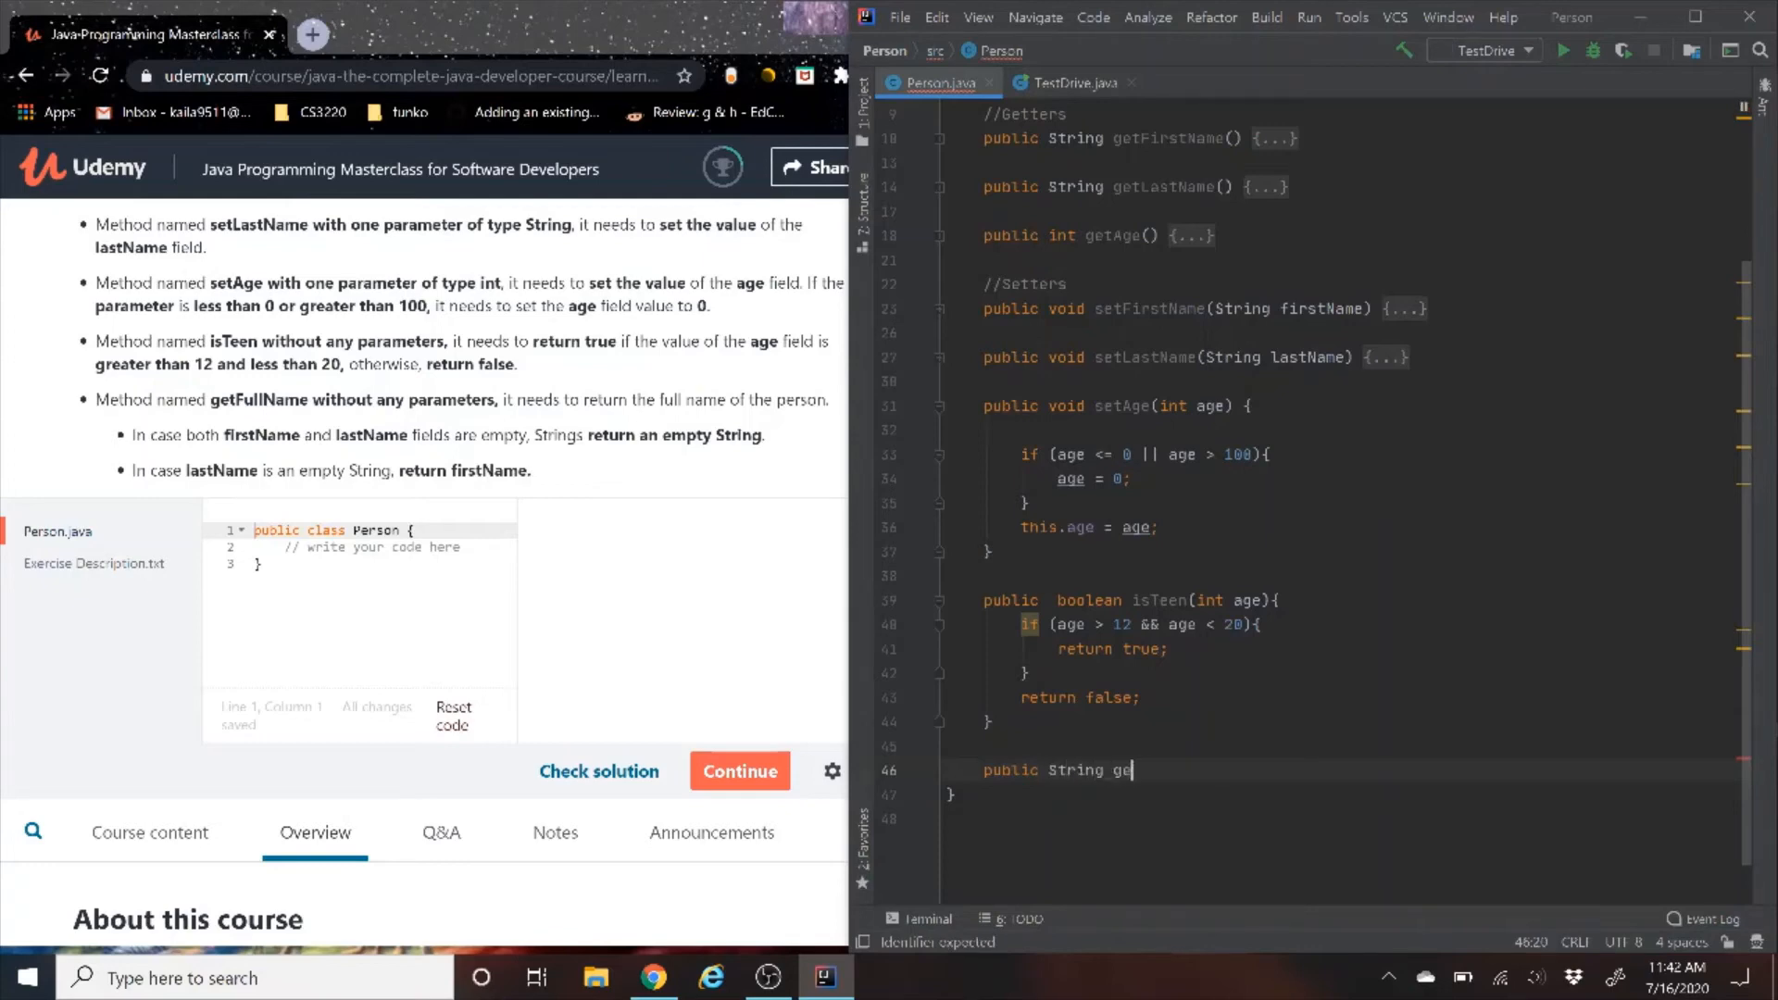
type("FullN")
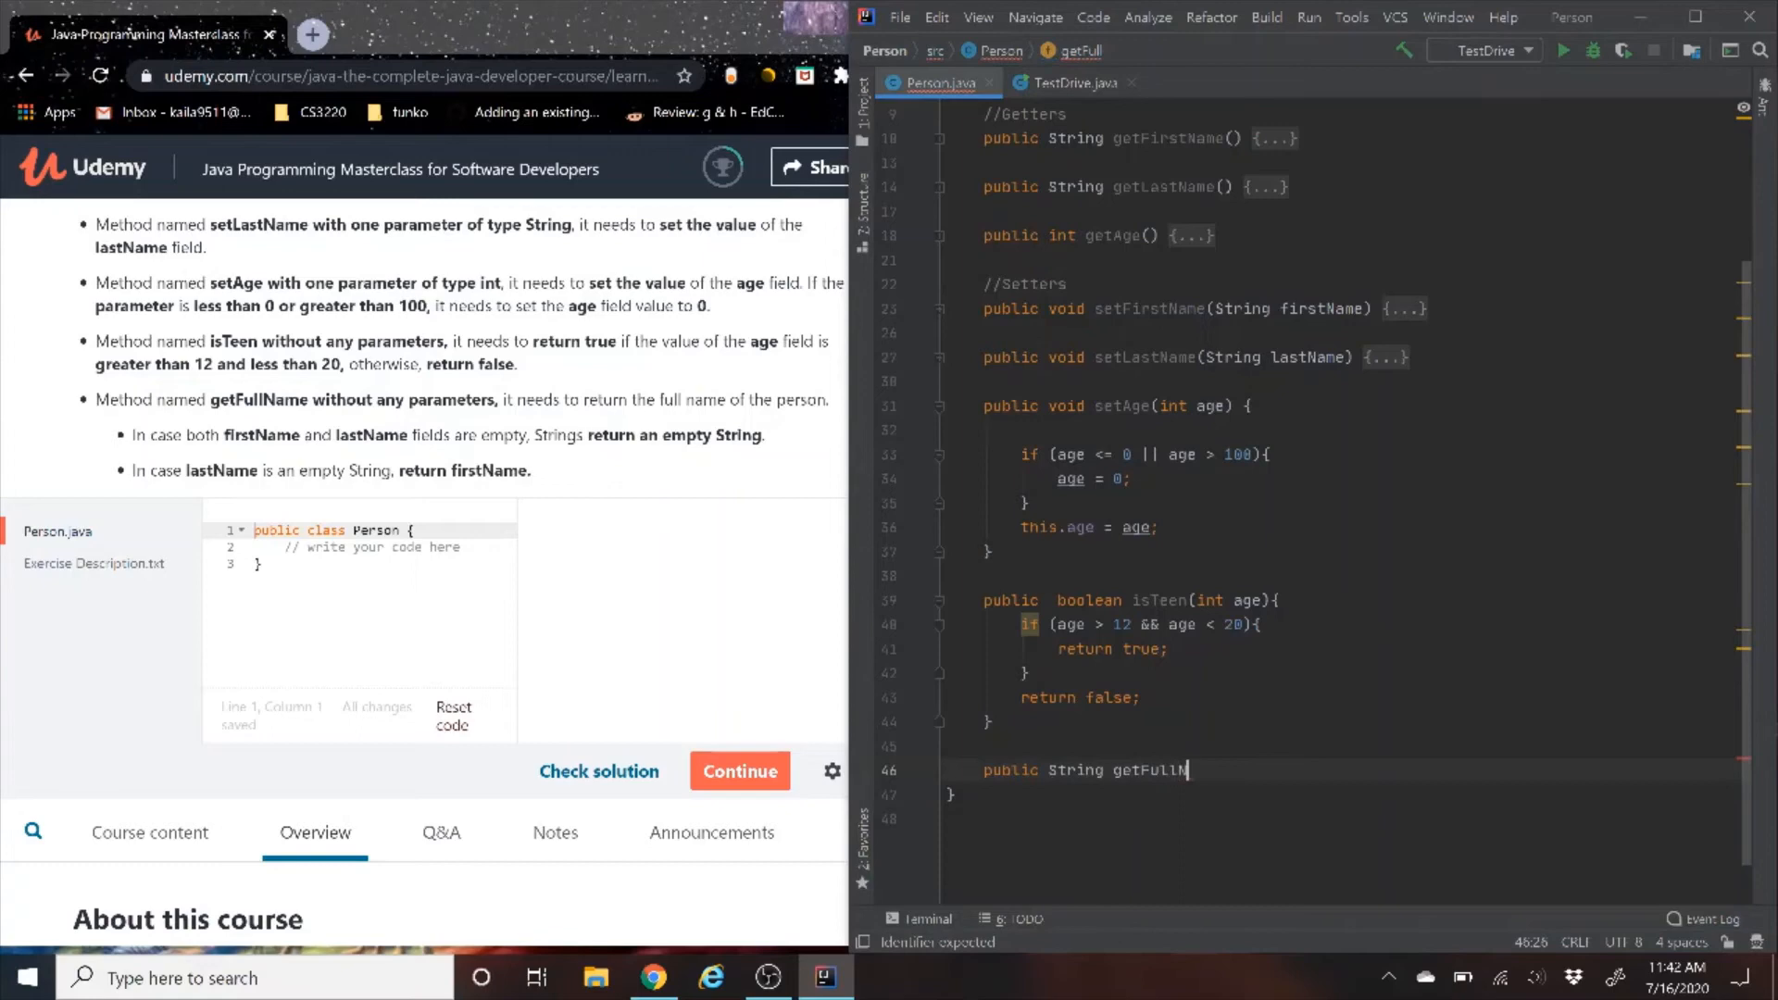
type("Name()")
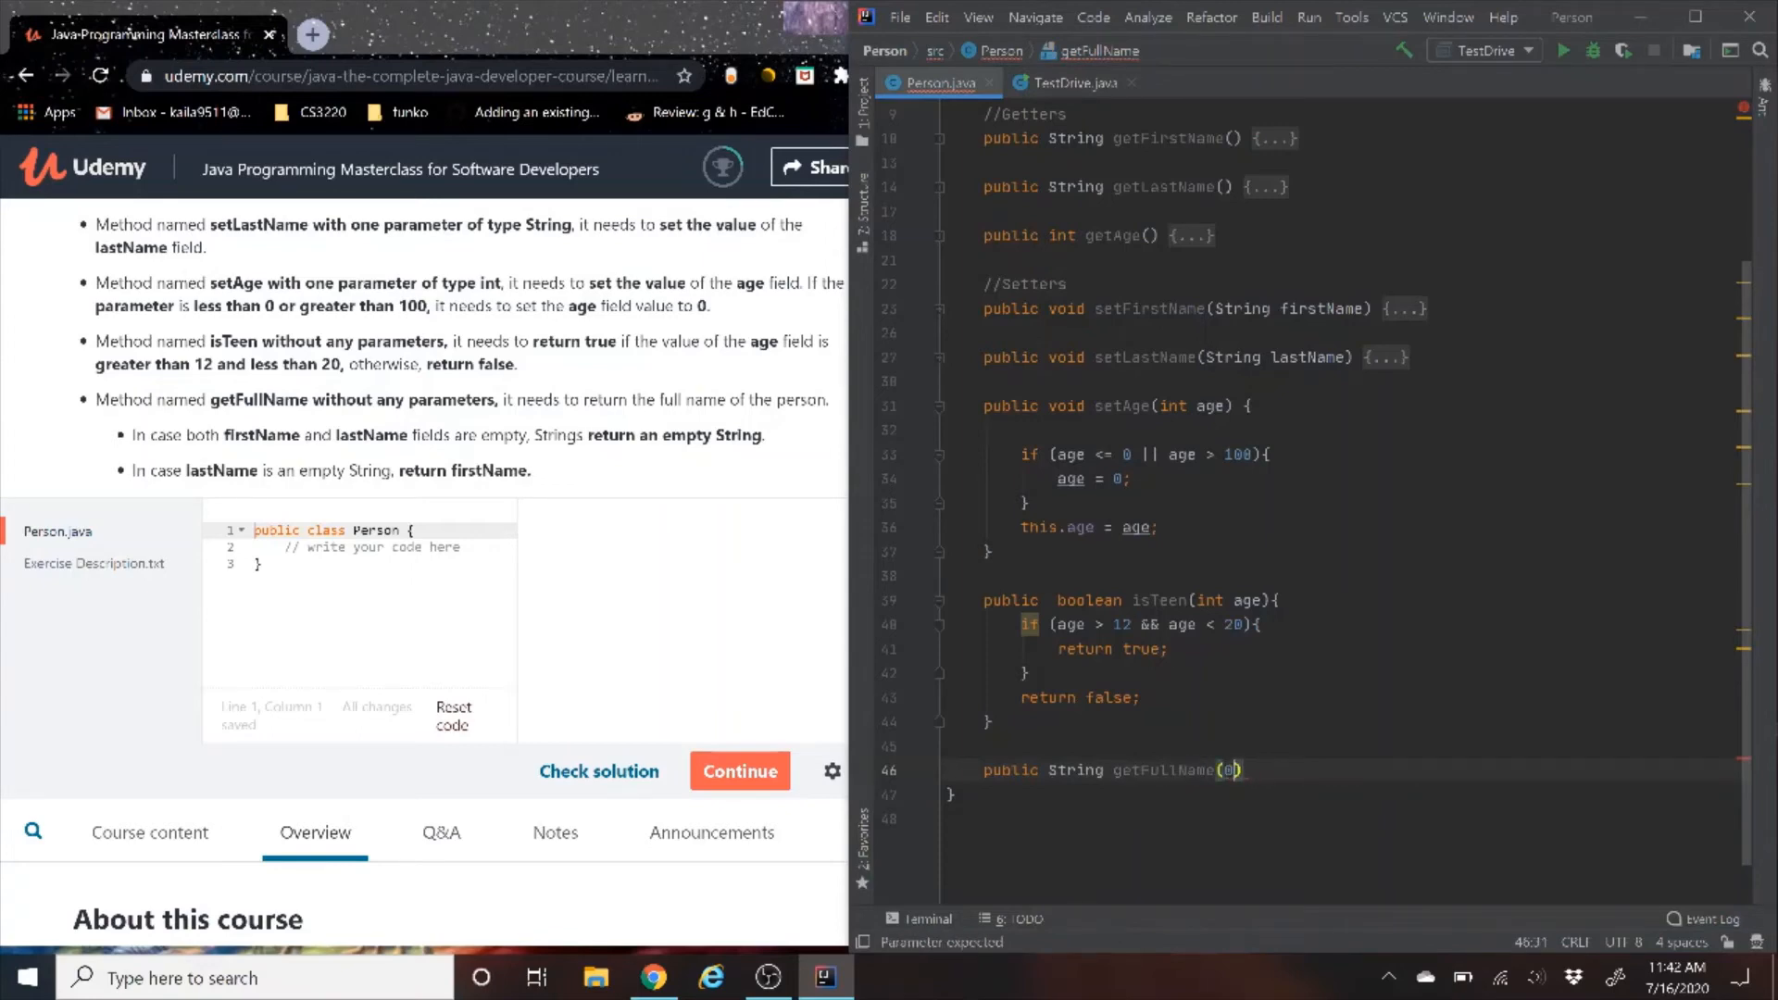
type("){")
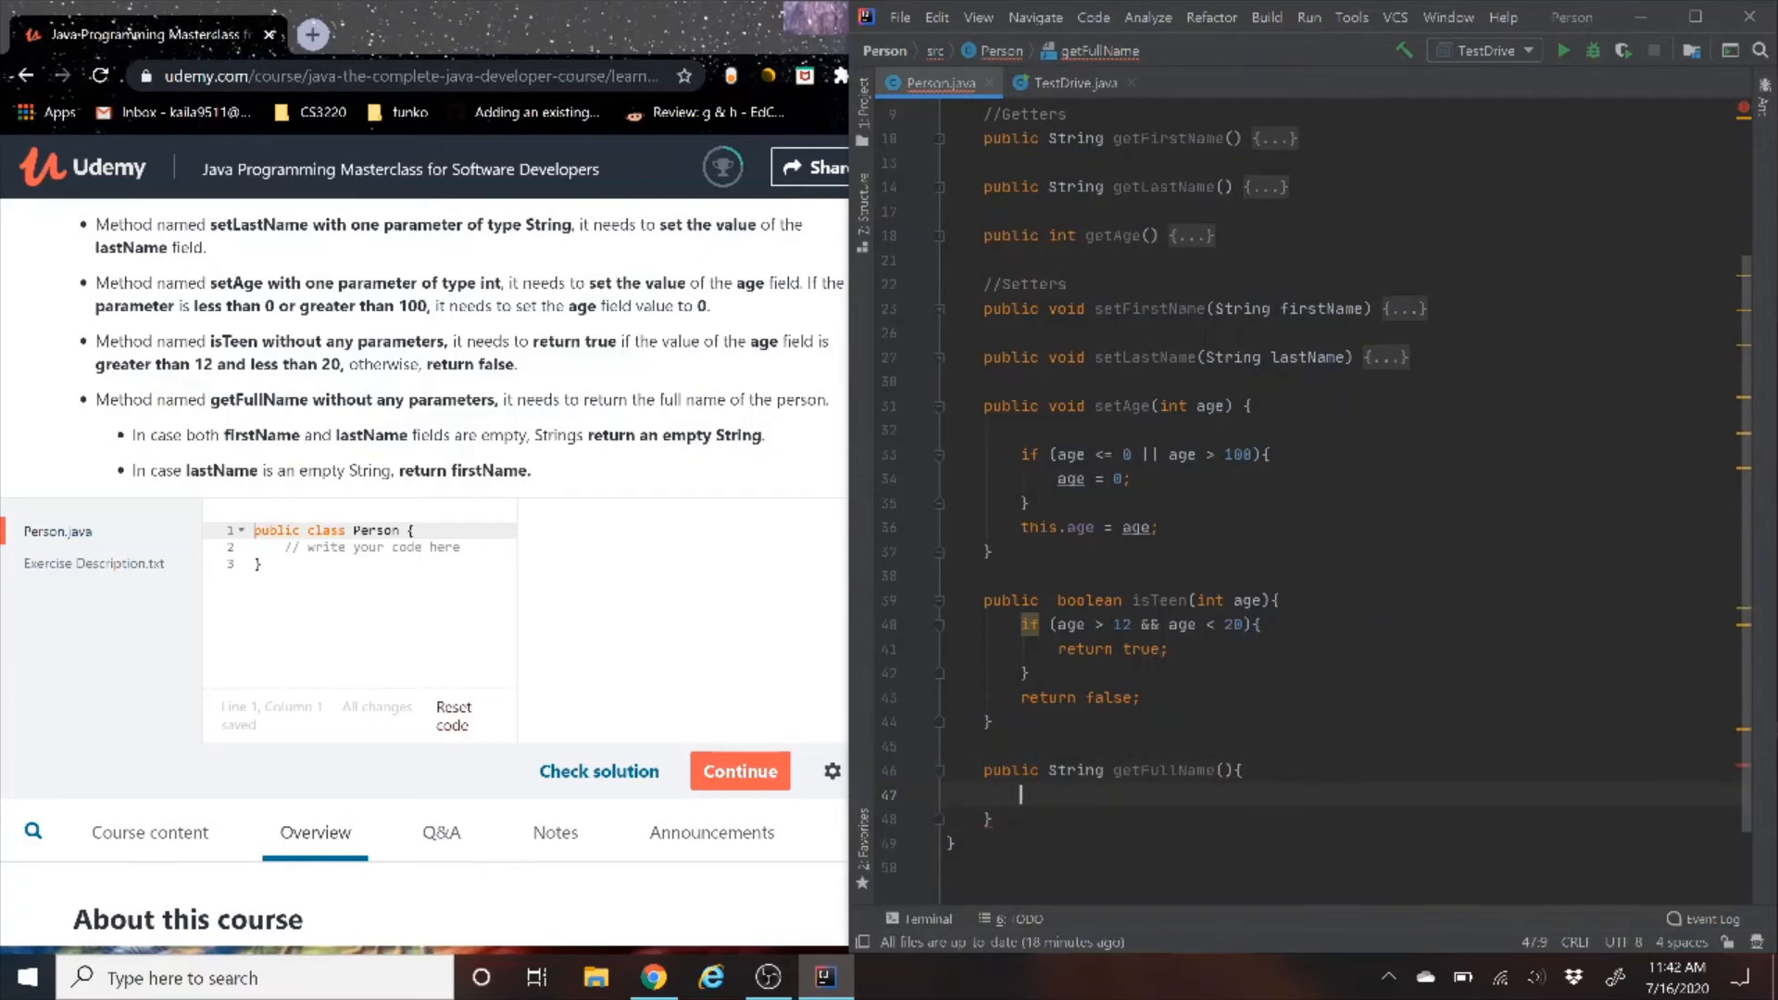
Return "" when firstName.isEmpty() && lastName.isEmpty()
type("if ()")
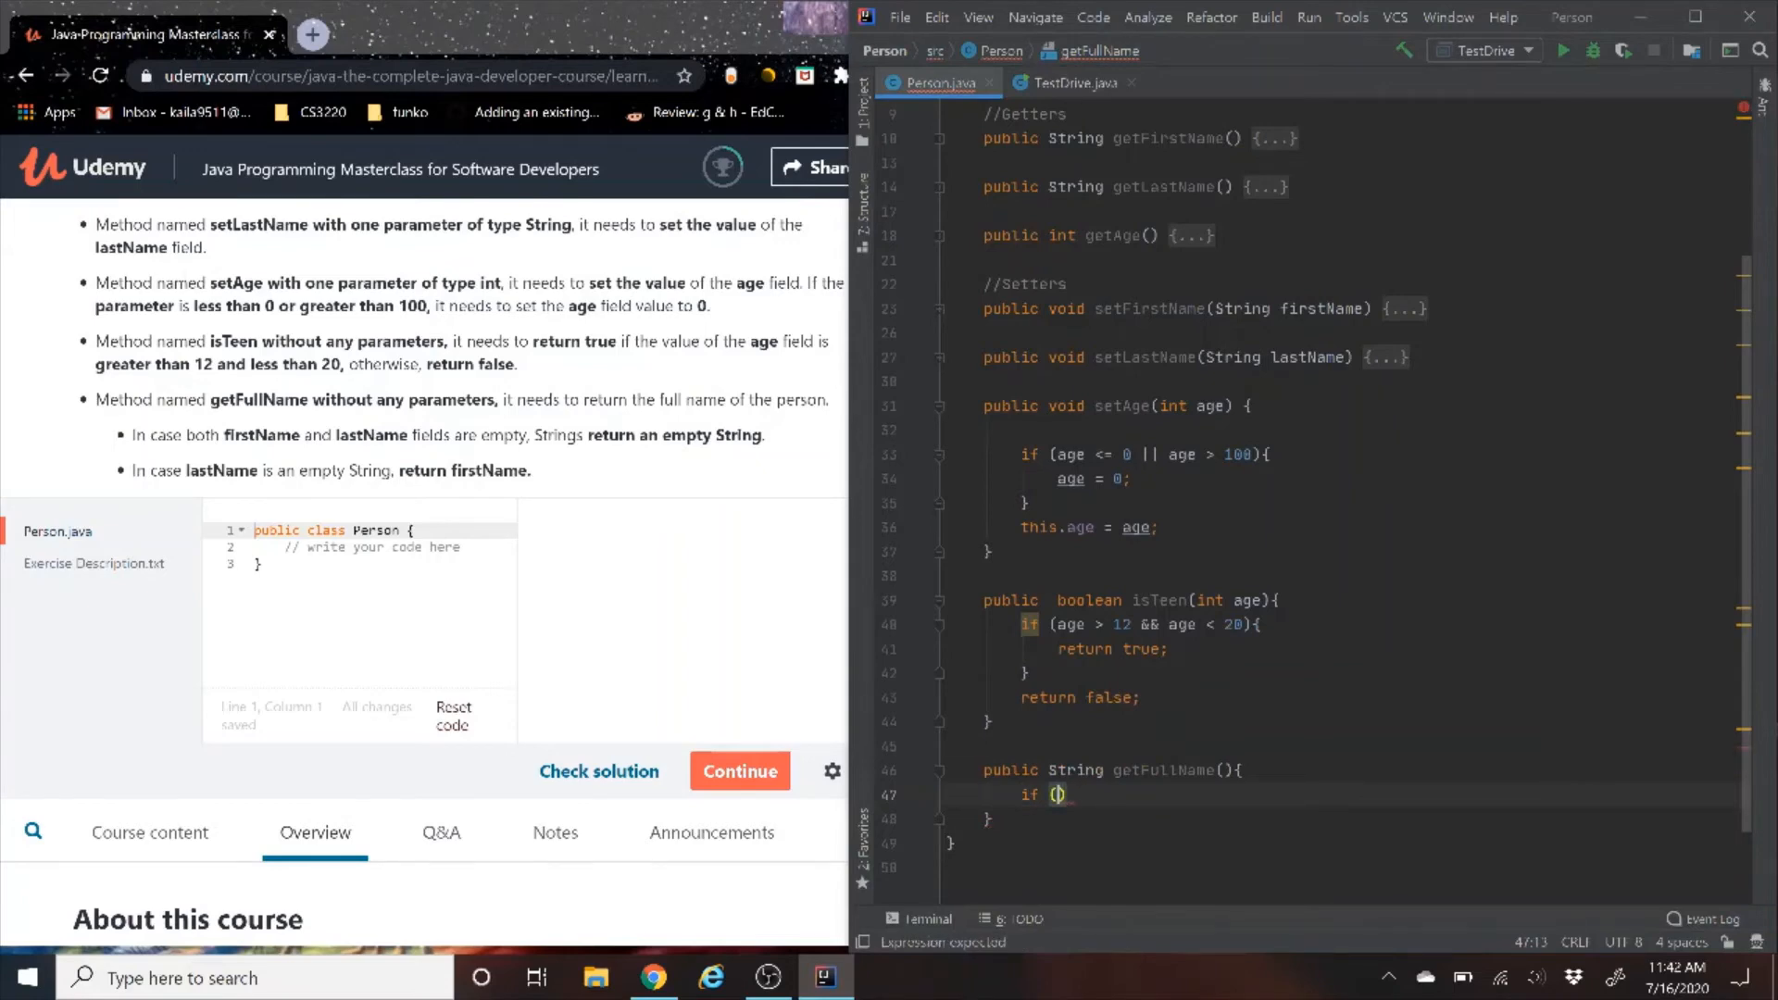
type("firstName.")
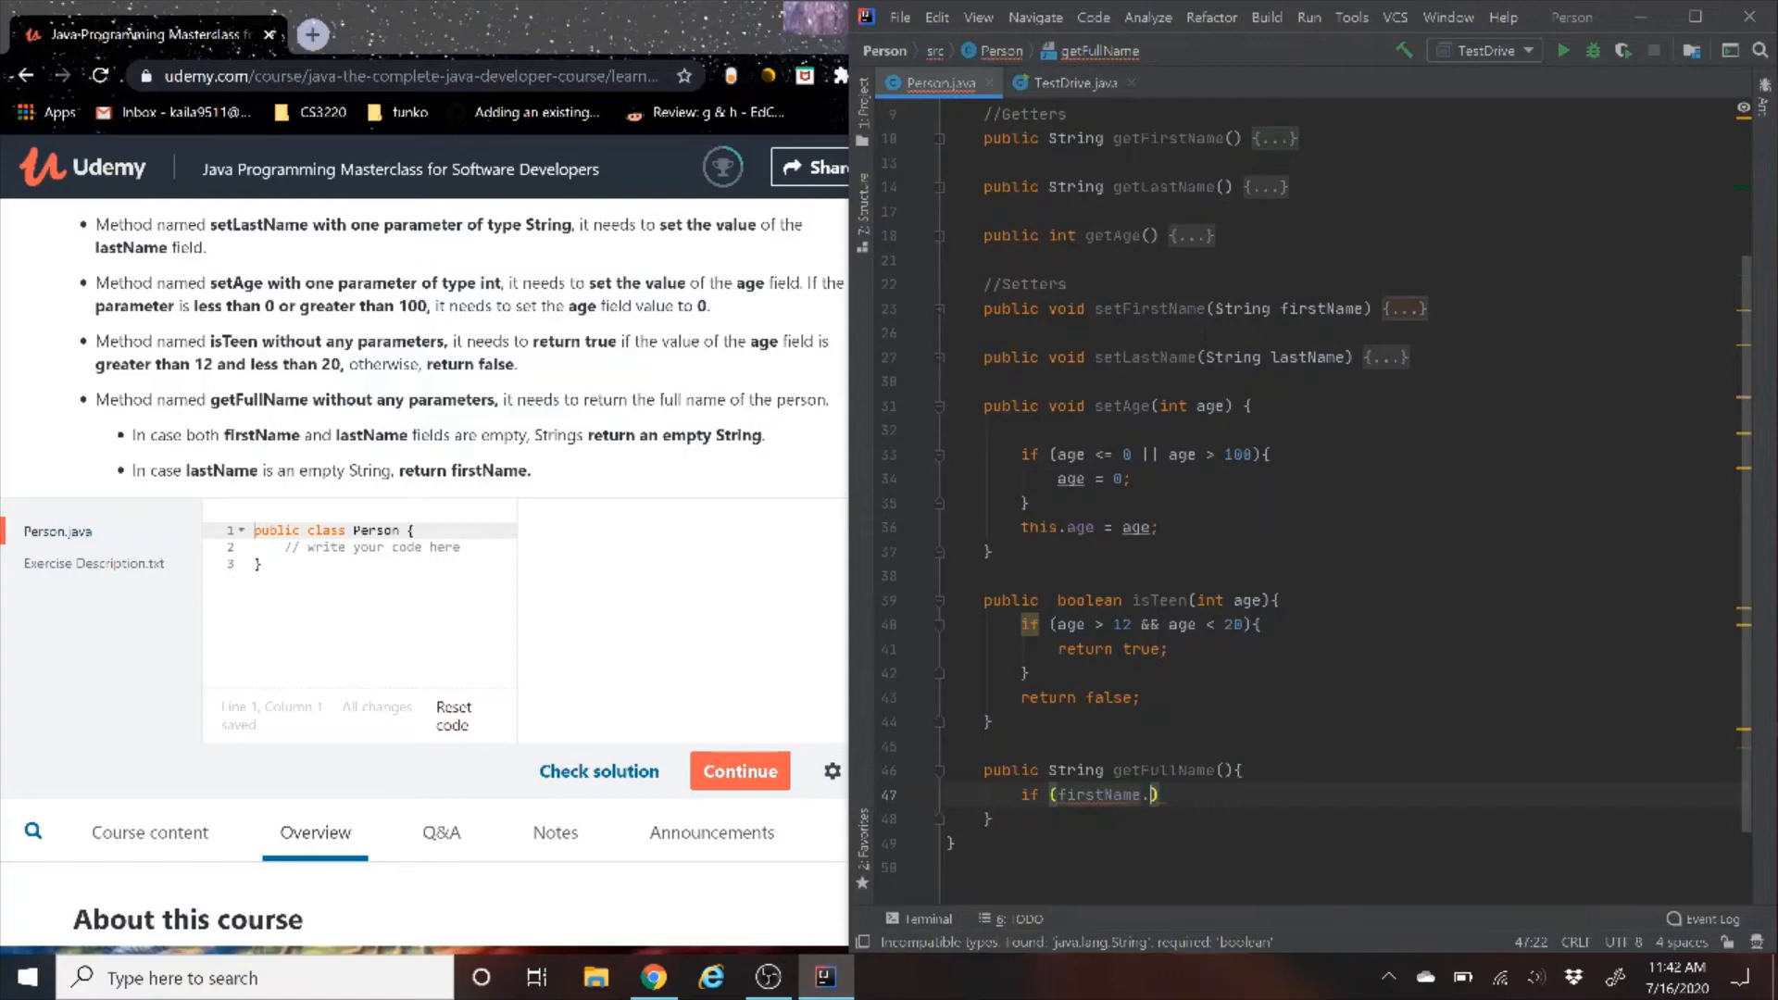
type("isEmpty()")
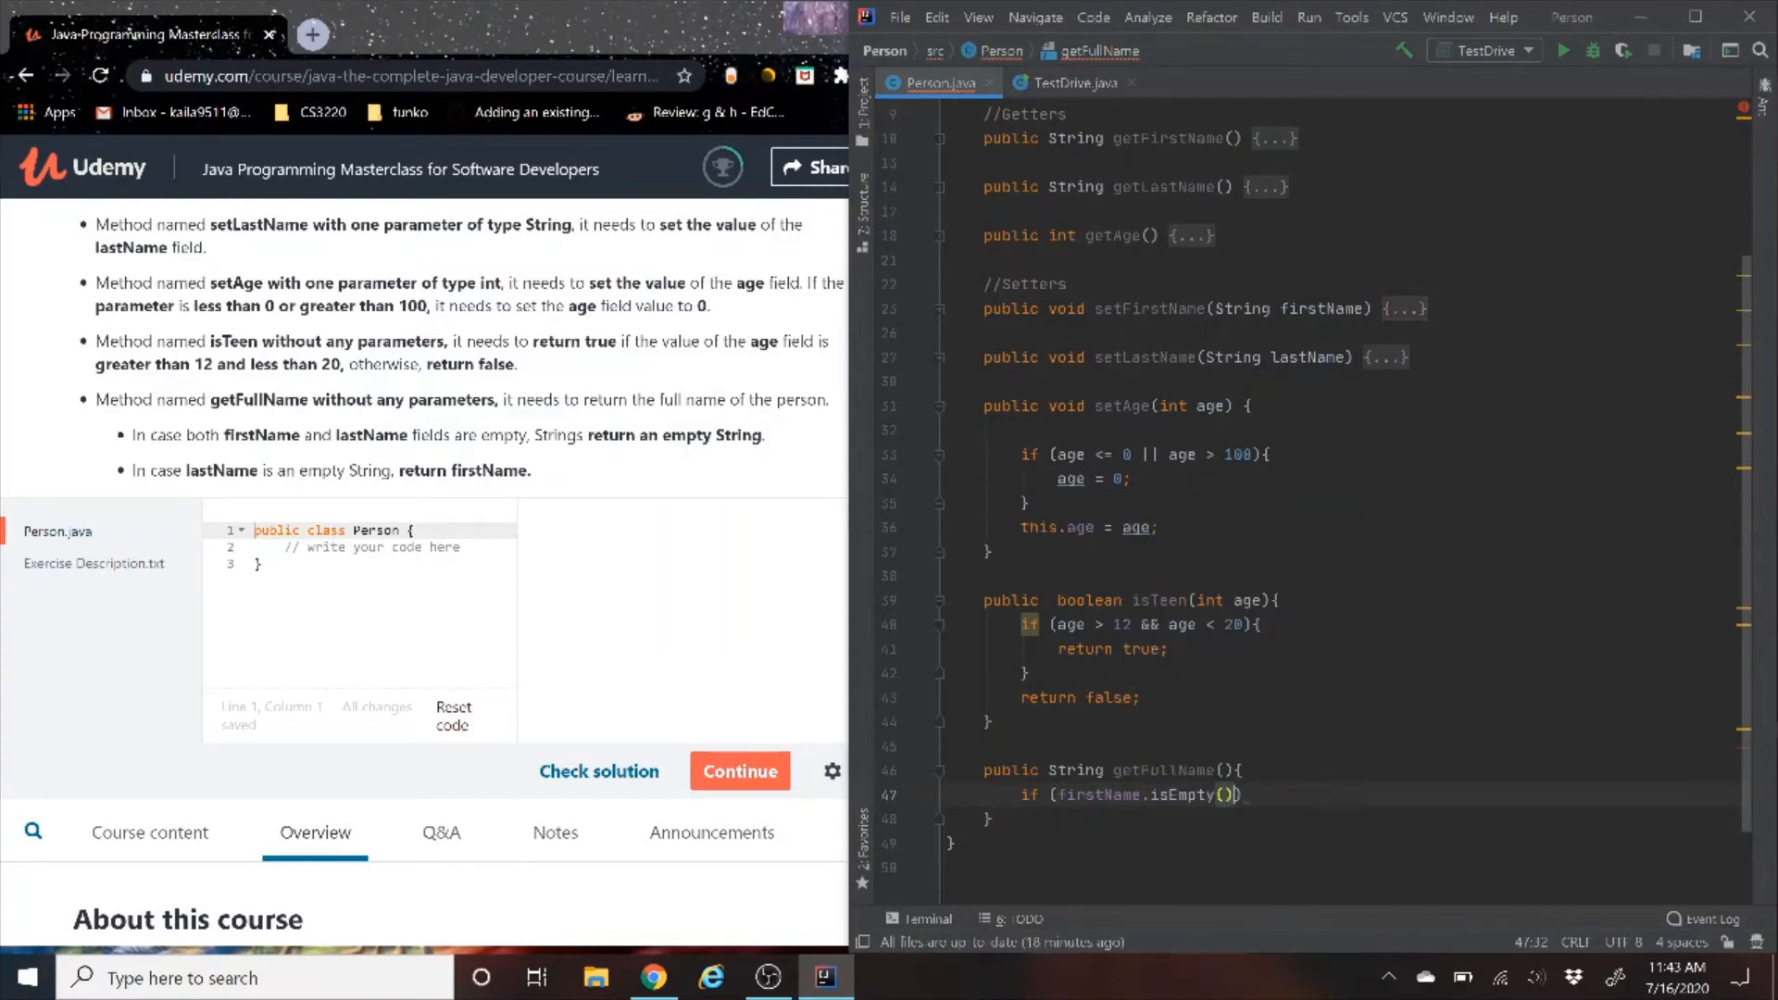
type("\" \"")
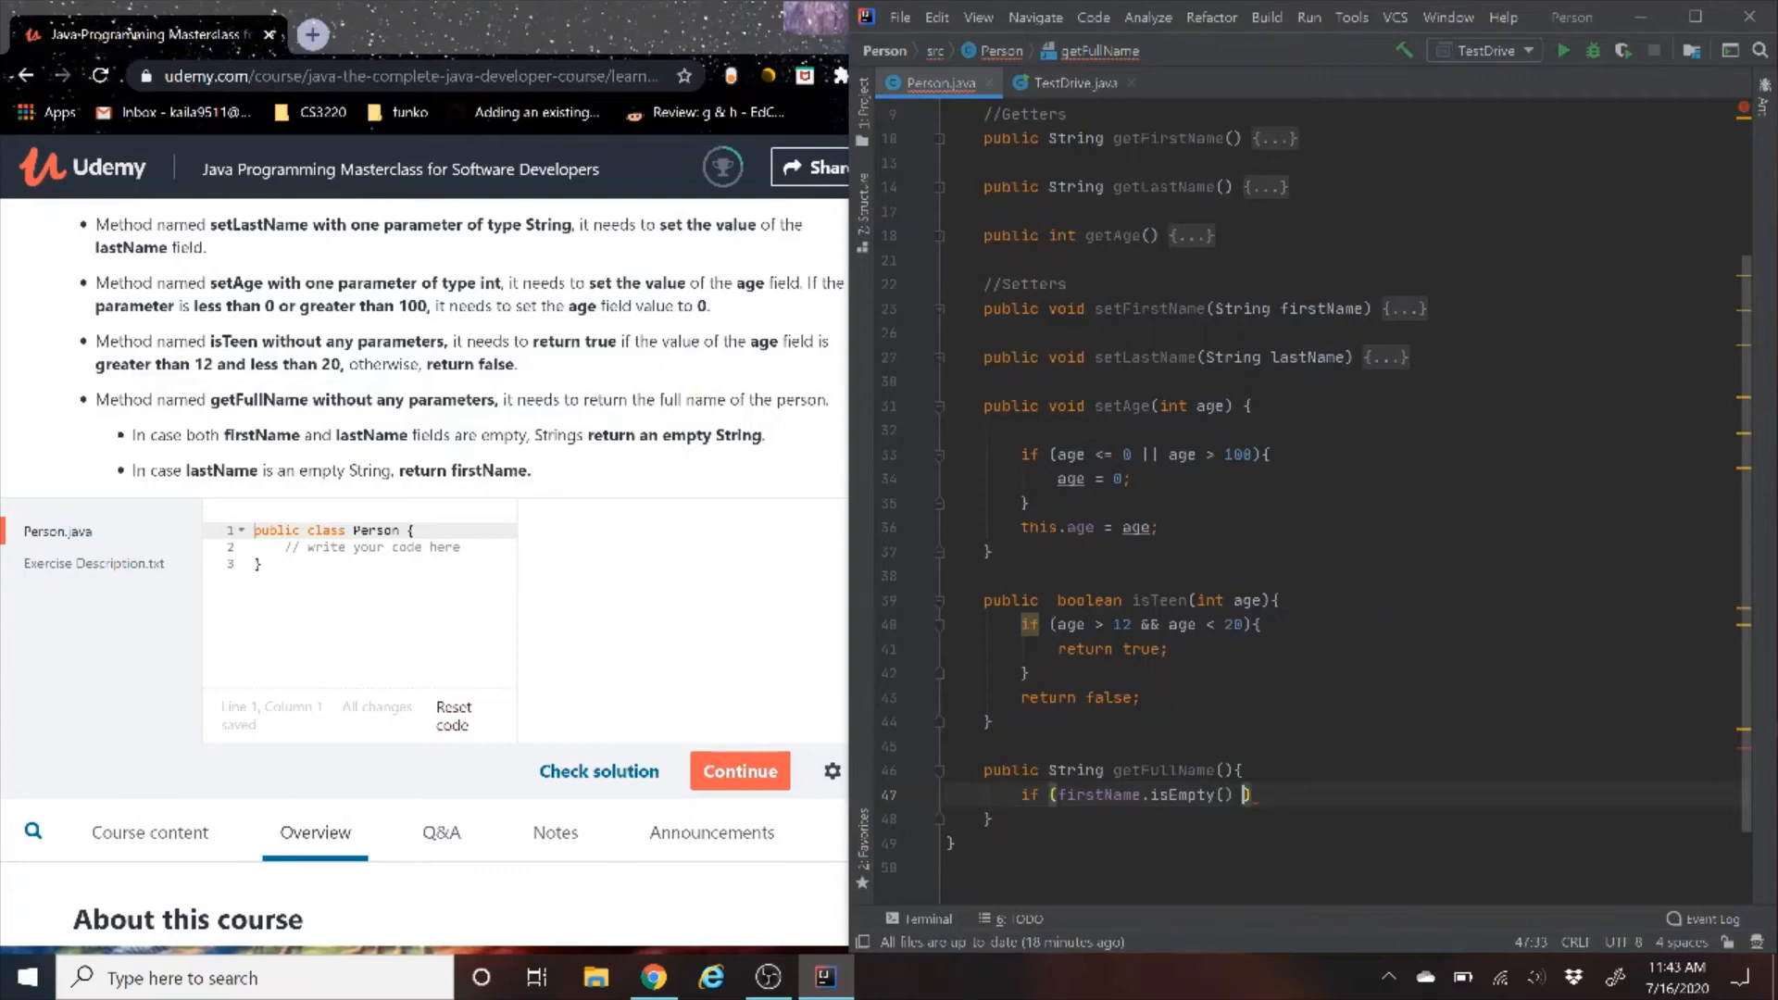
type("&&")
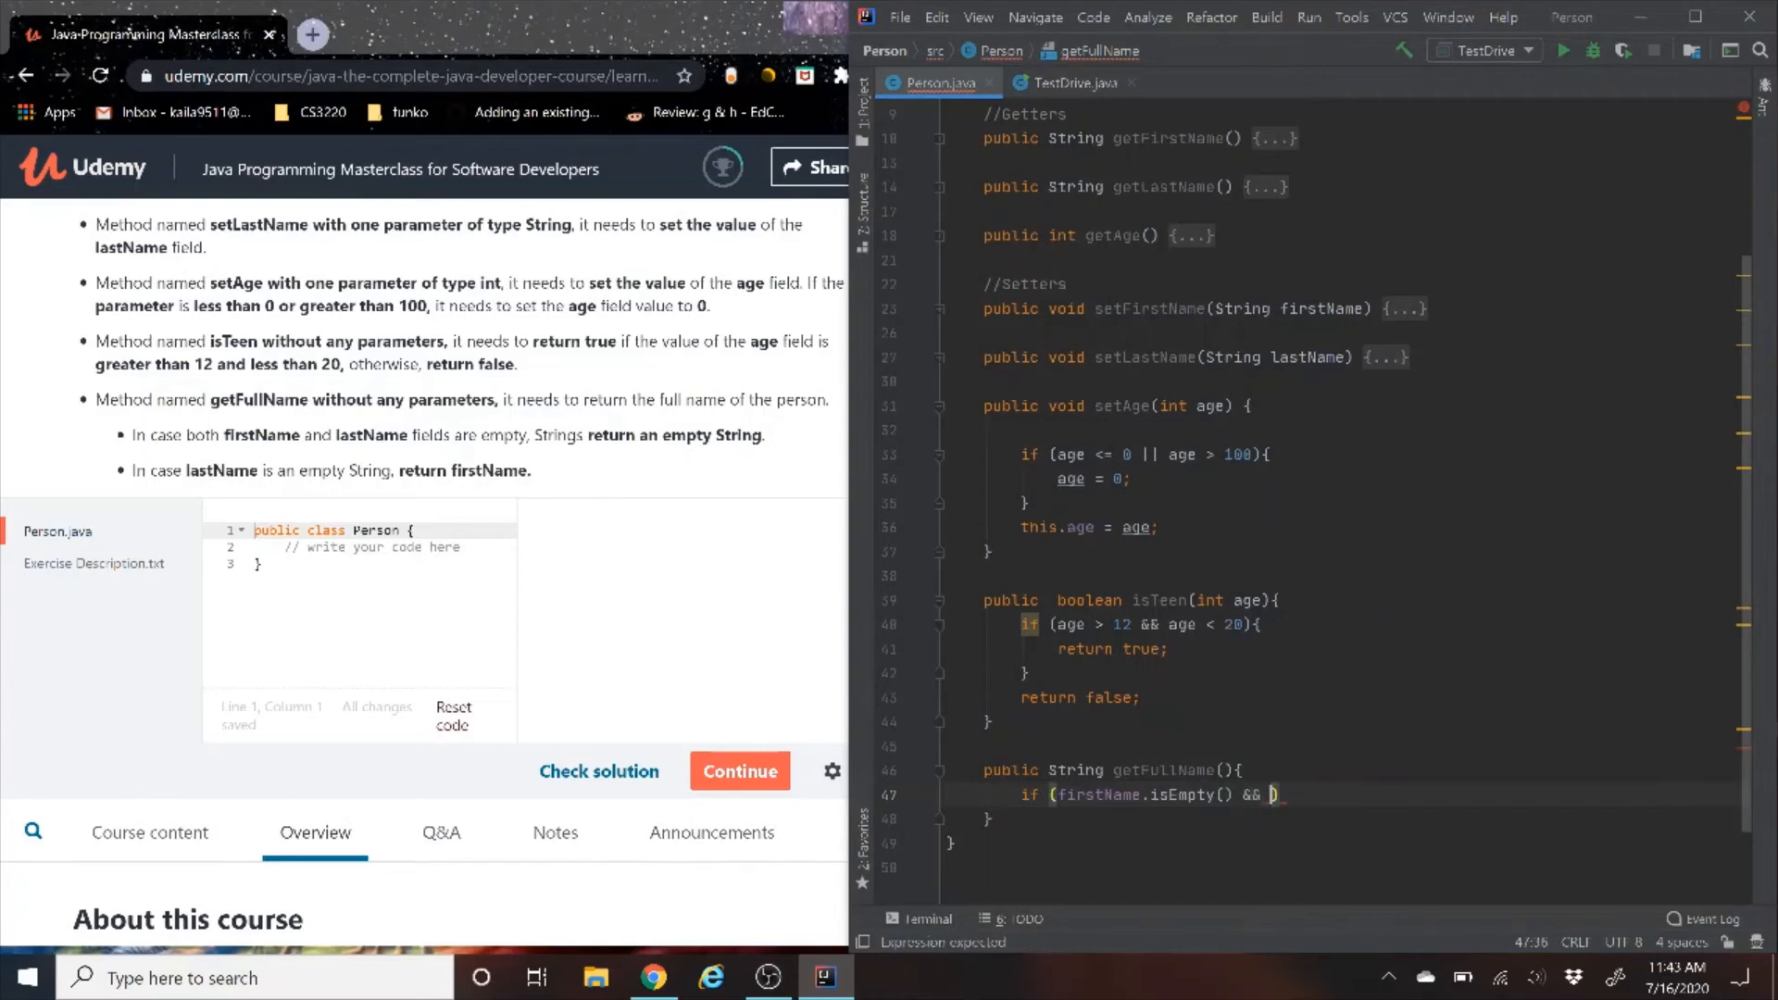
type("lastName")
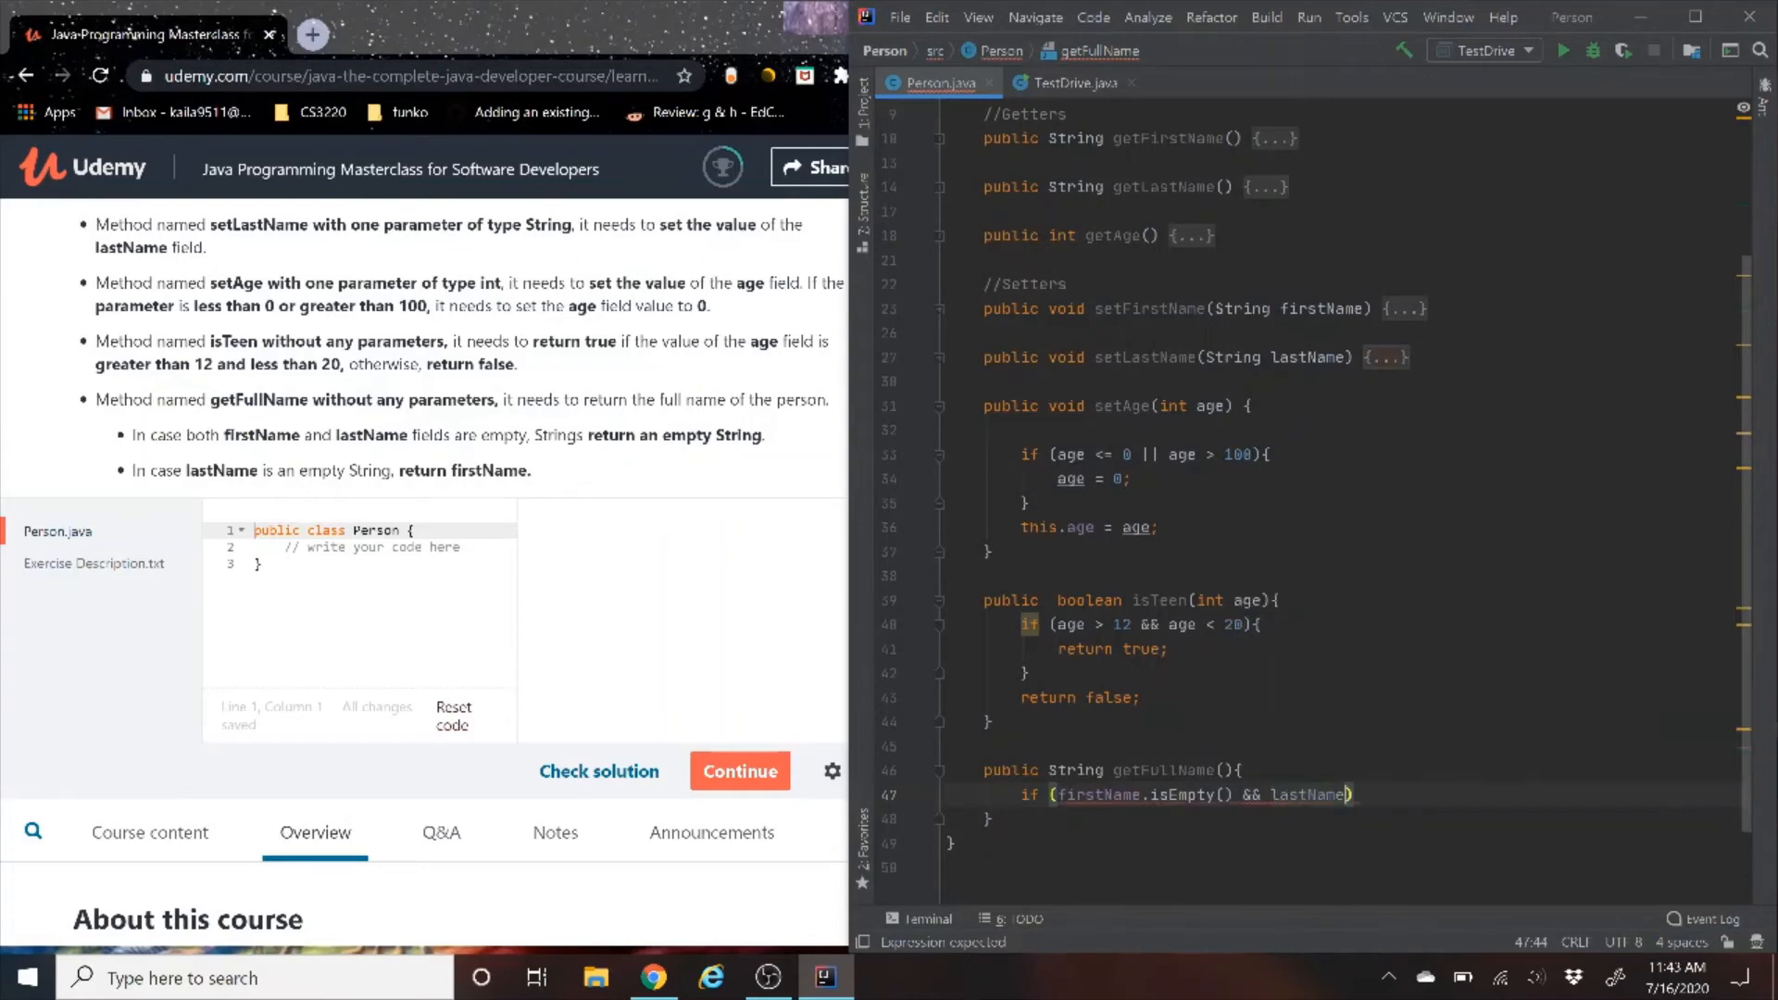
type(".isEmpty()")
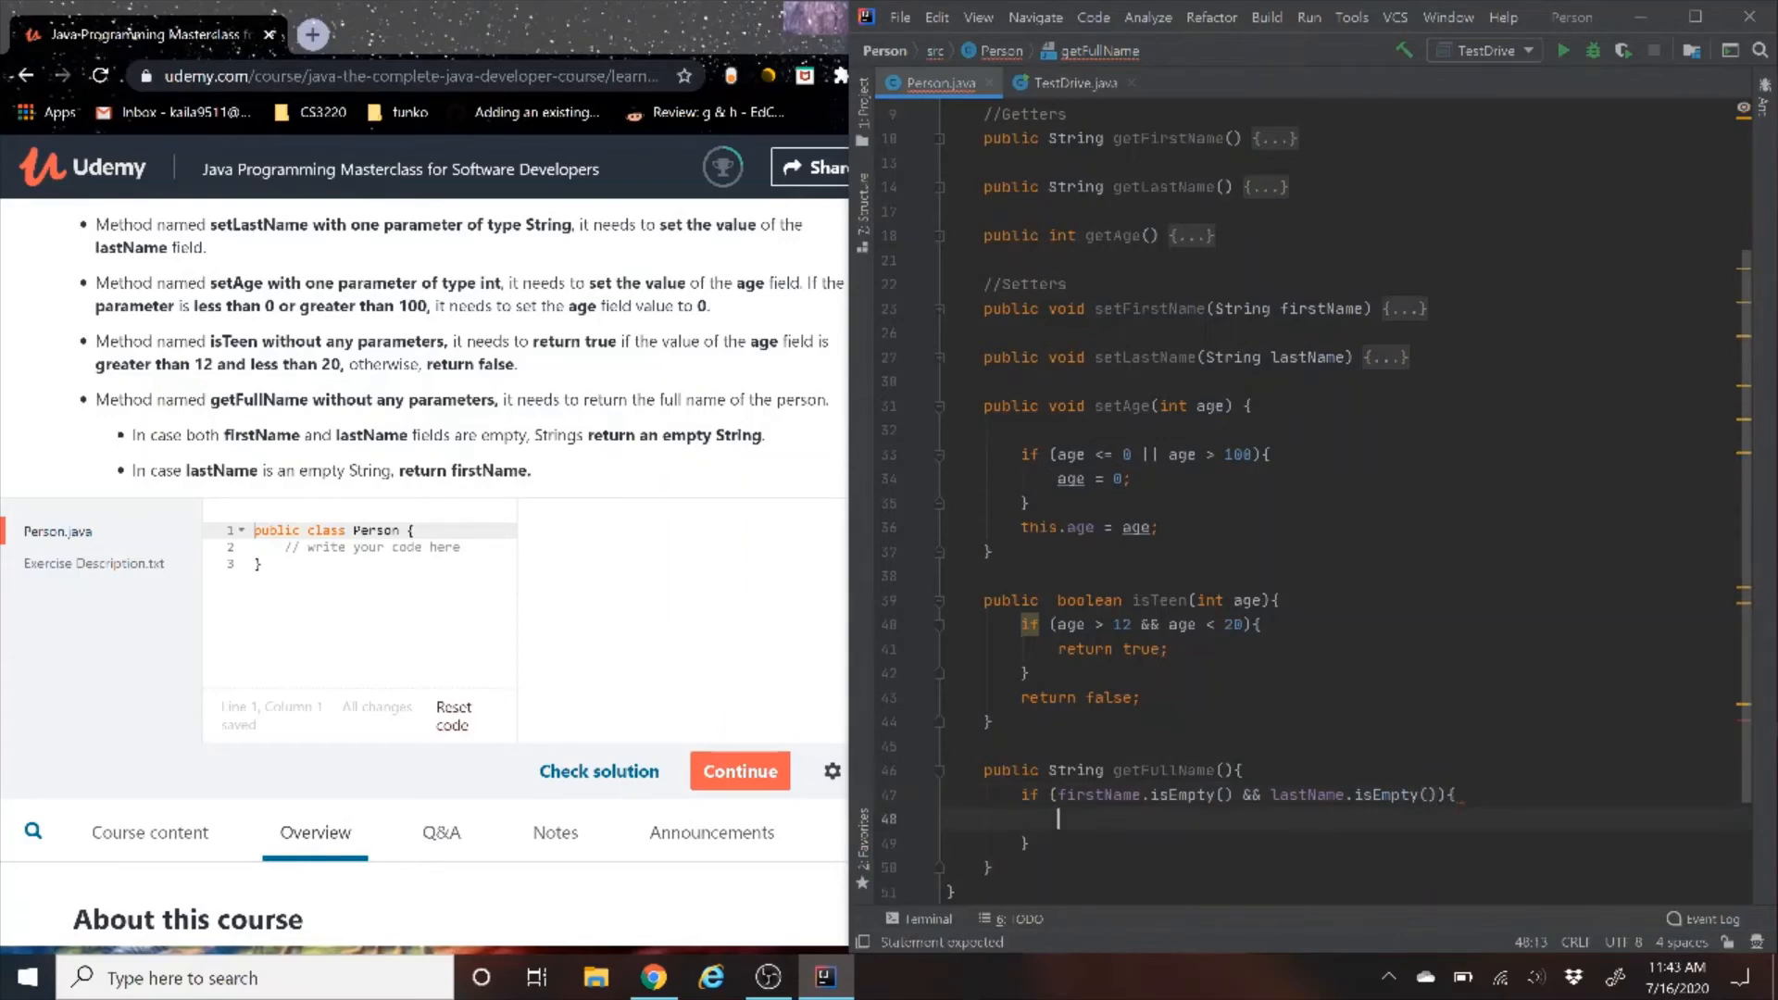
type("return")
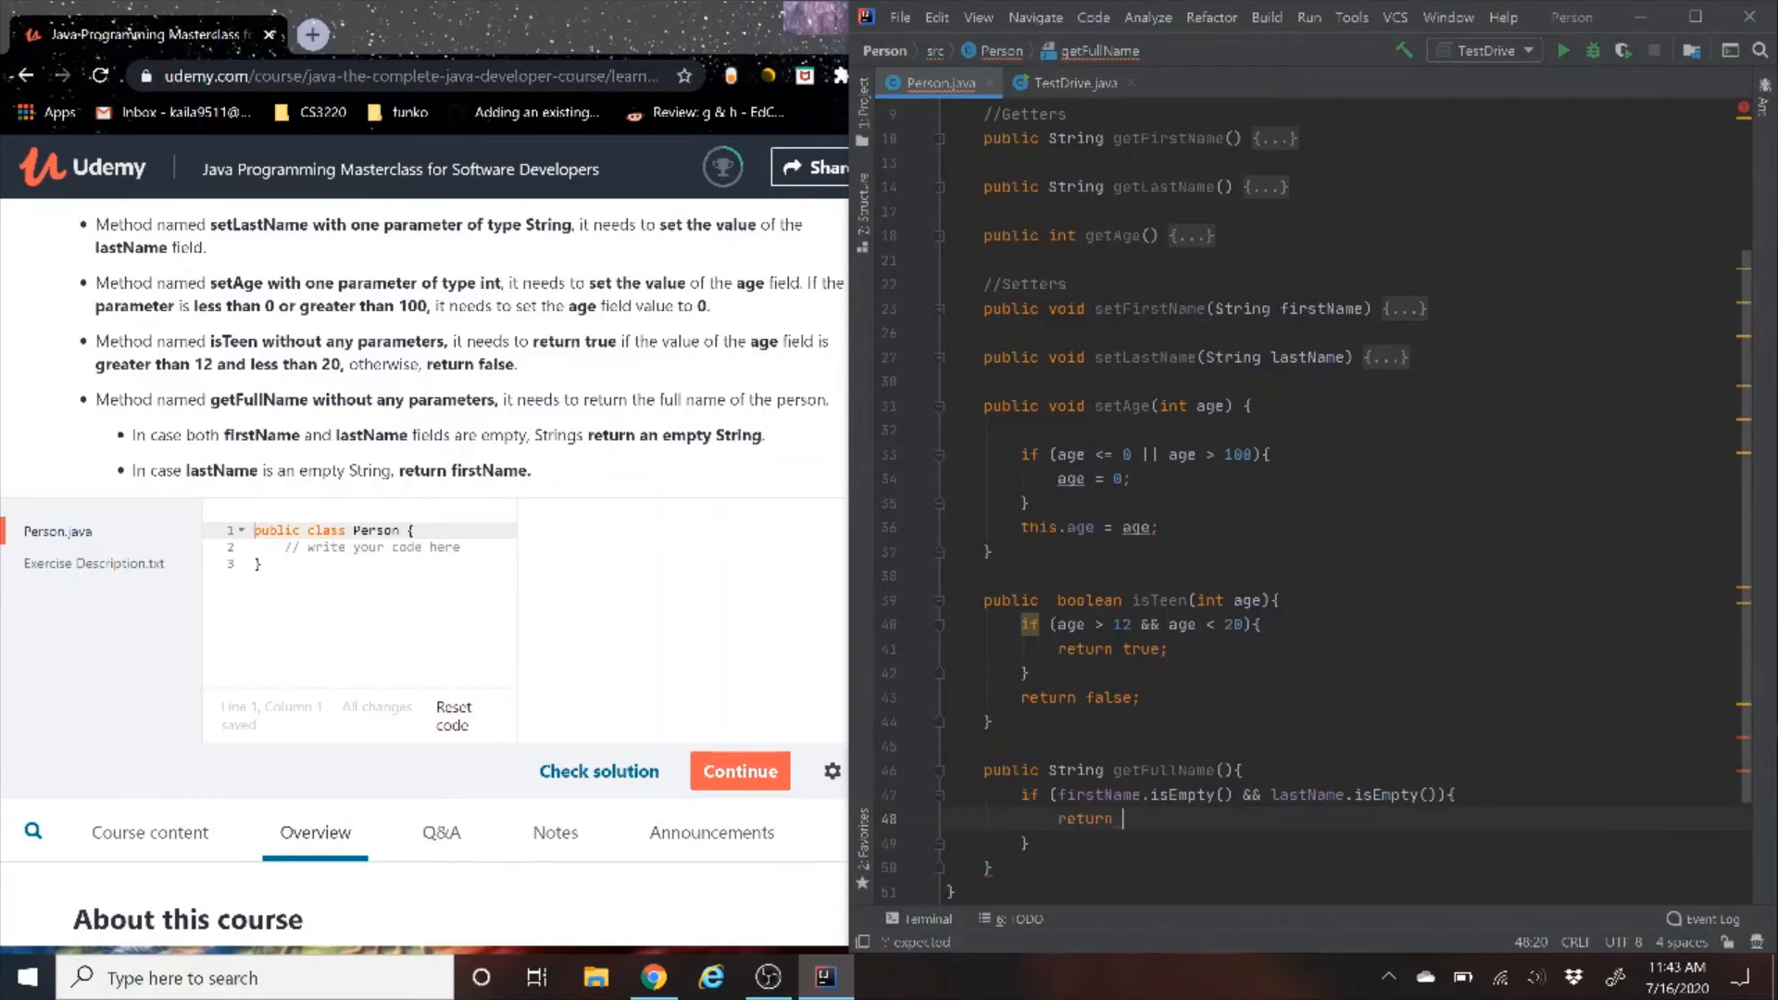
type("\"\"")
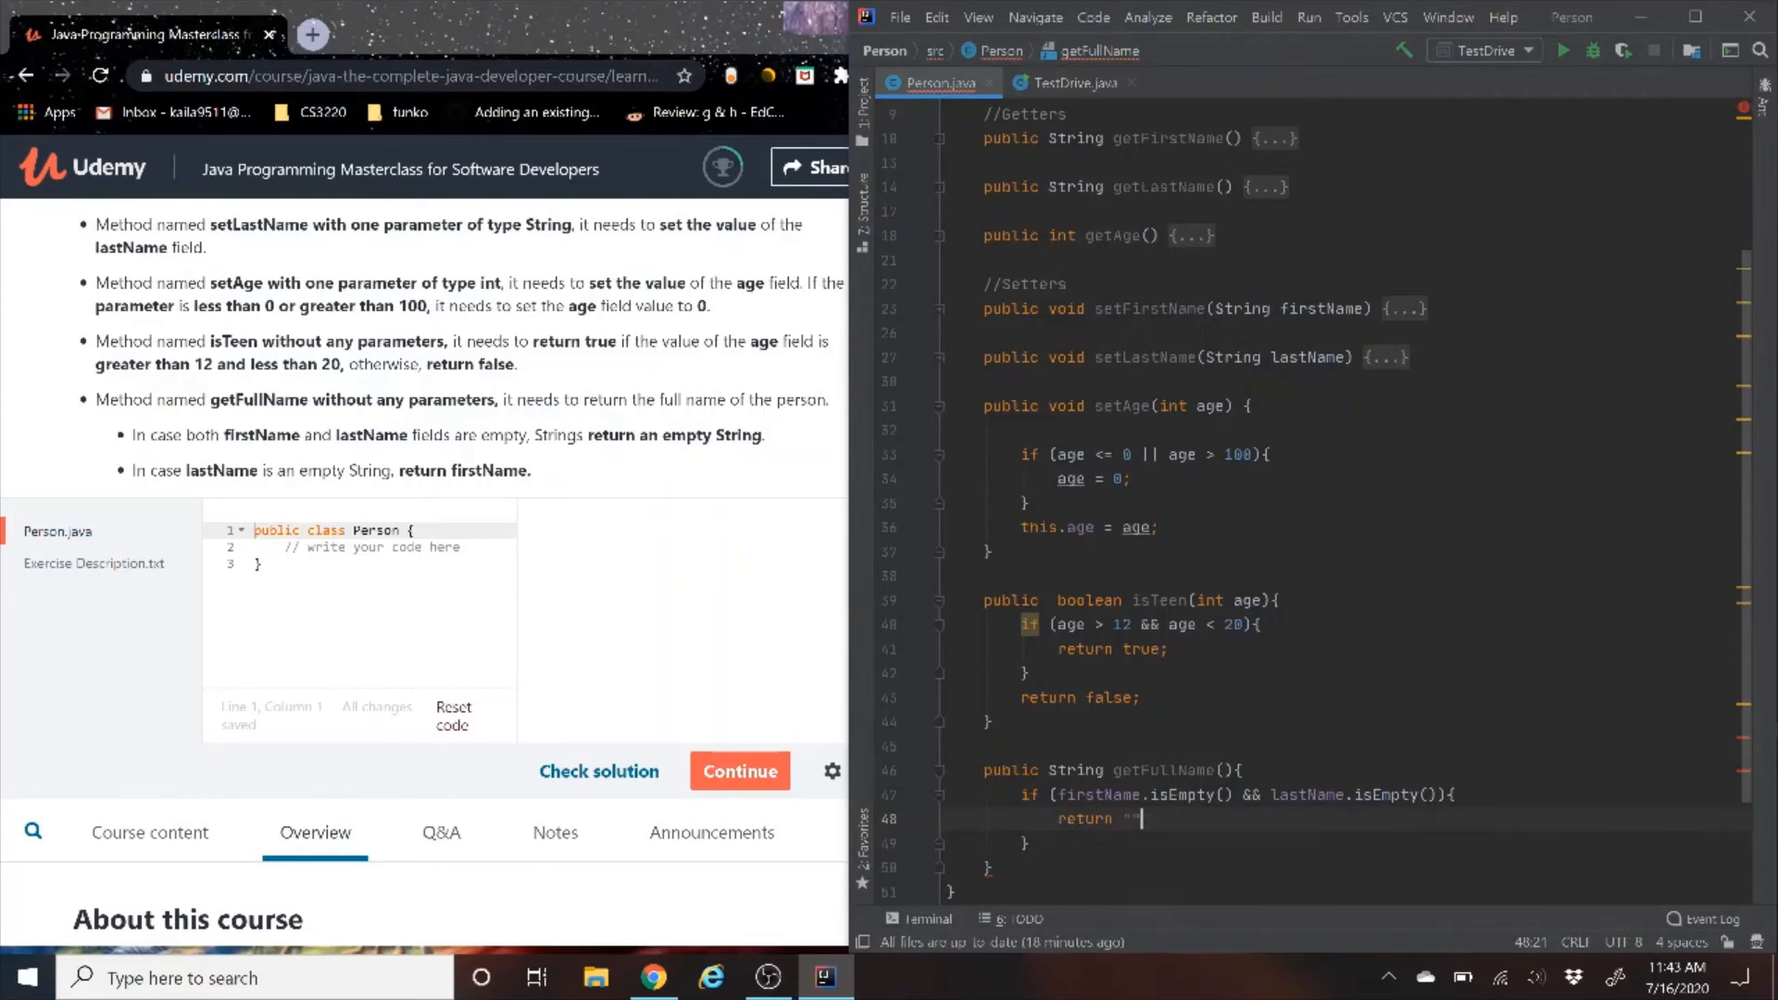
key("enter")
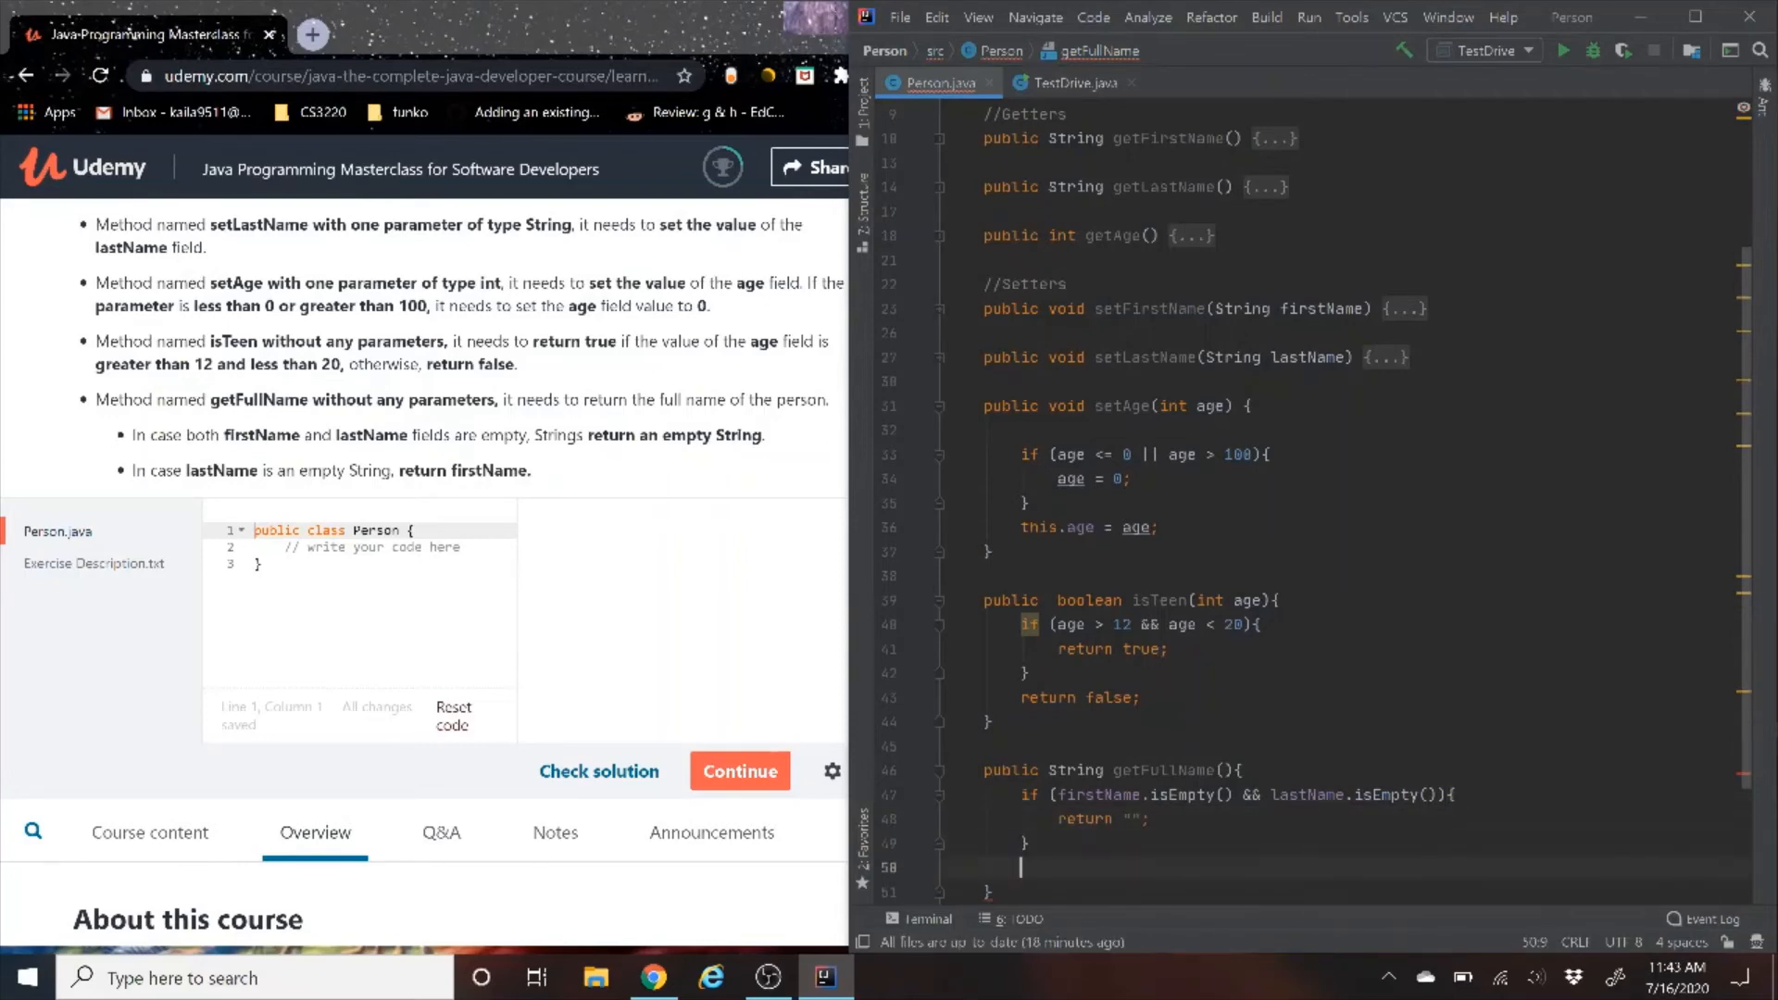
Add an else-if returning lastName when firstName is empty
type("else if")
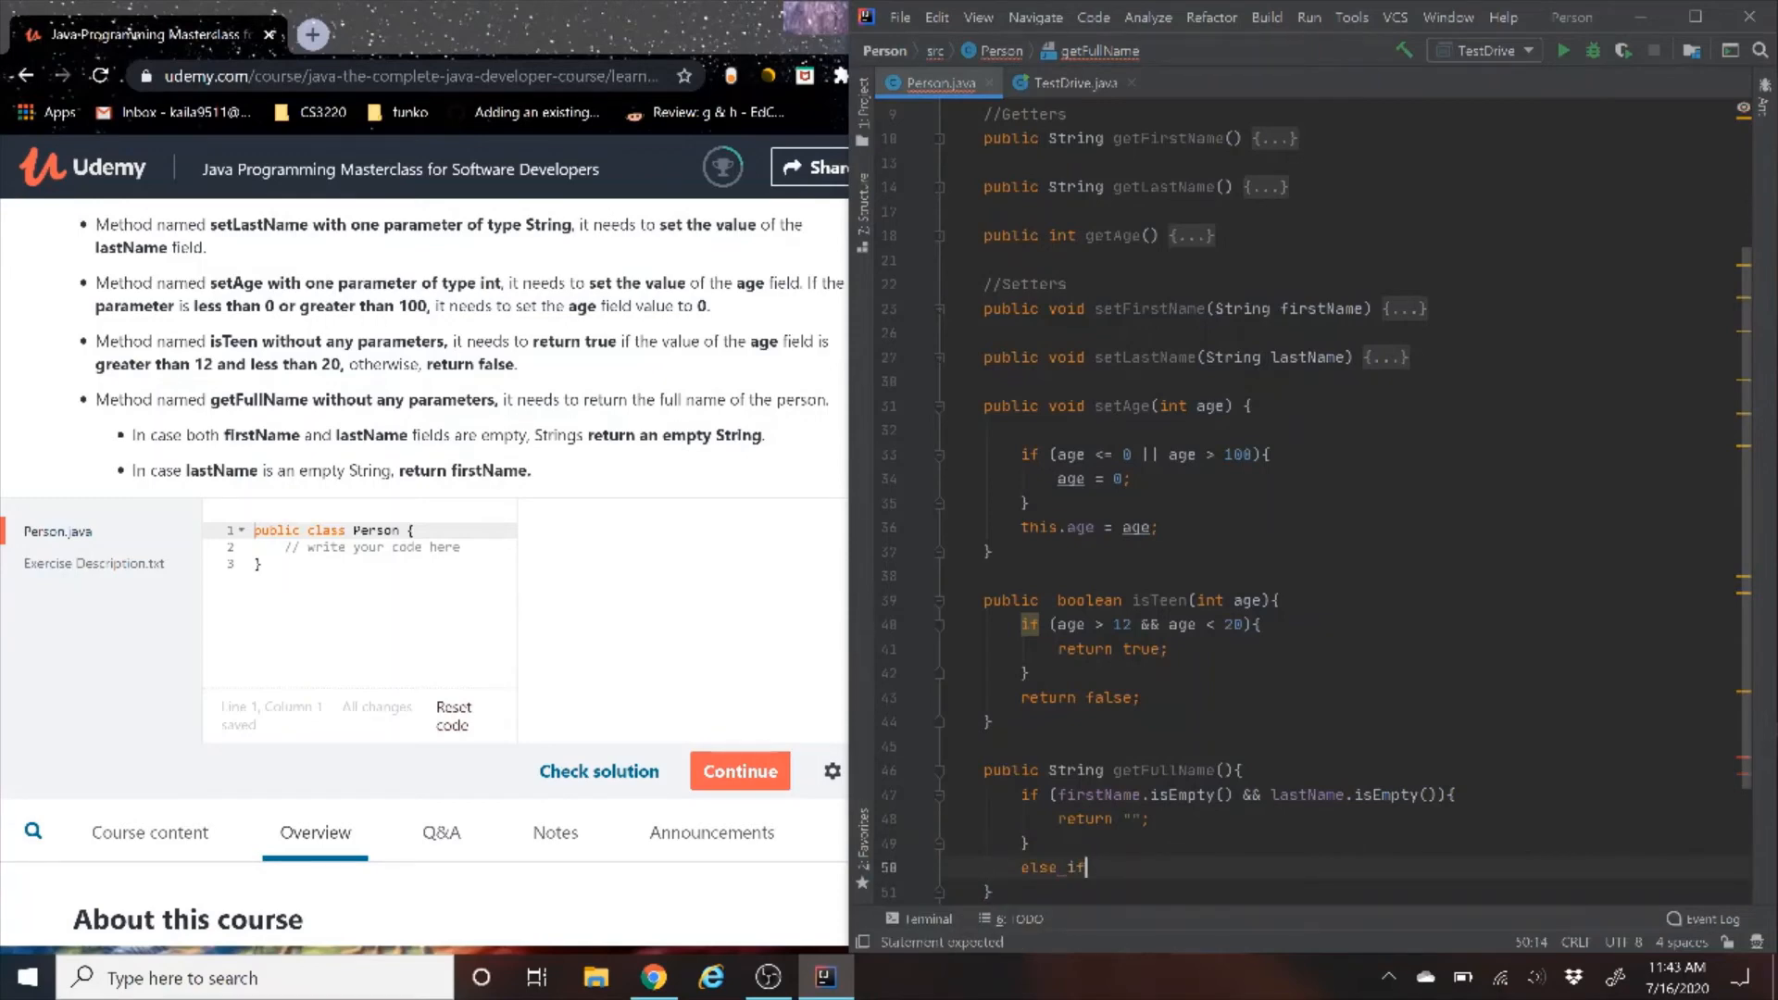
type("(")
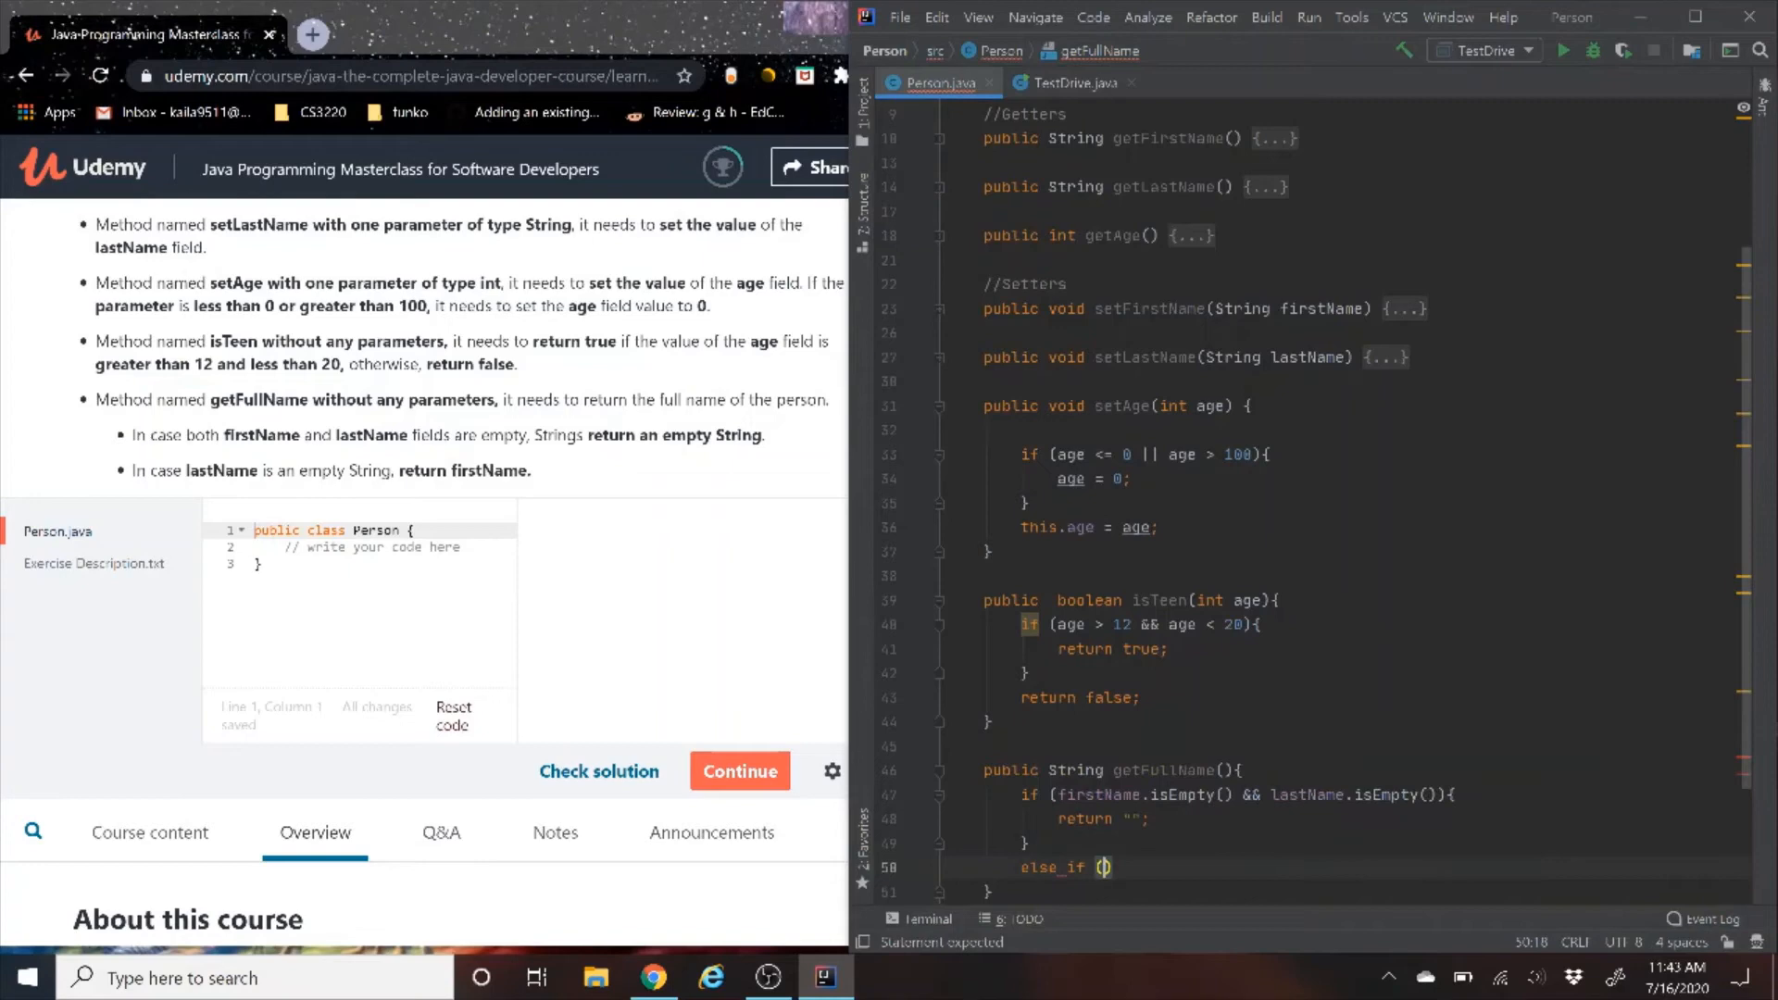
type("firstName")
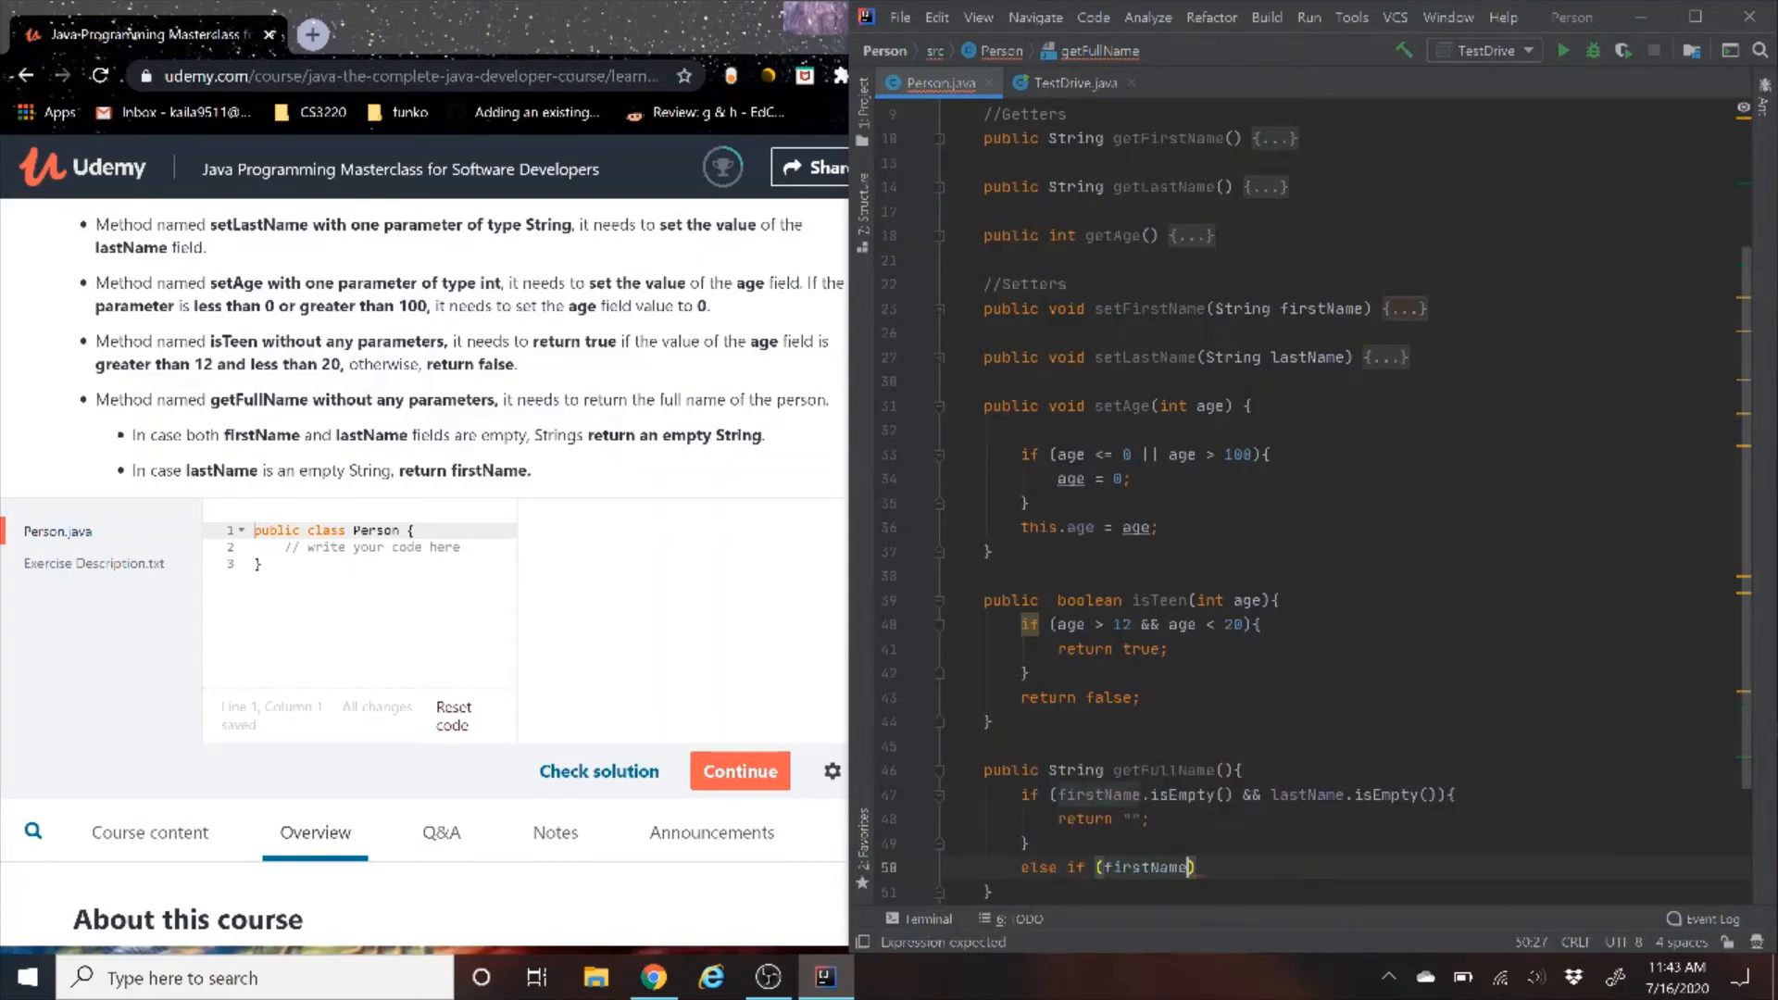
type(".isEmpty()){")
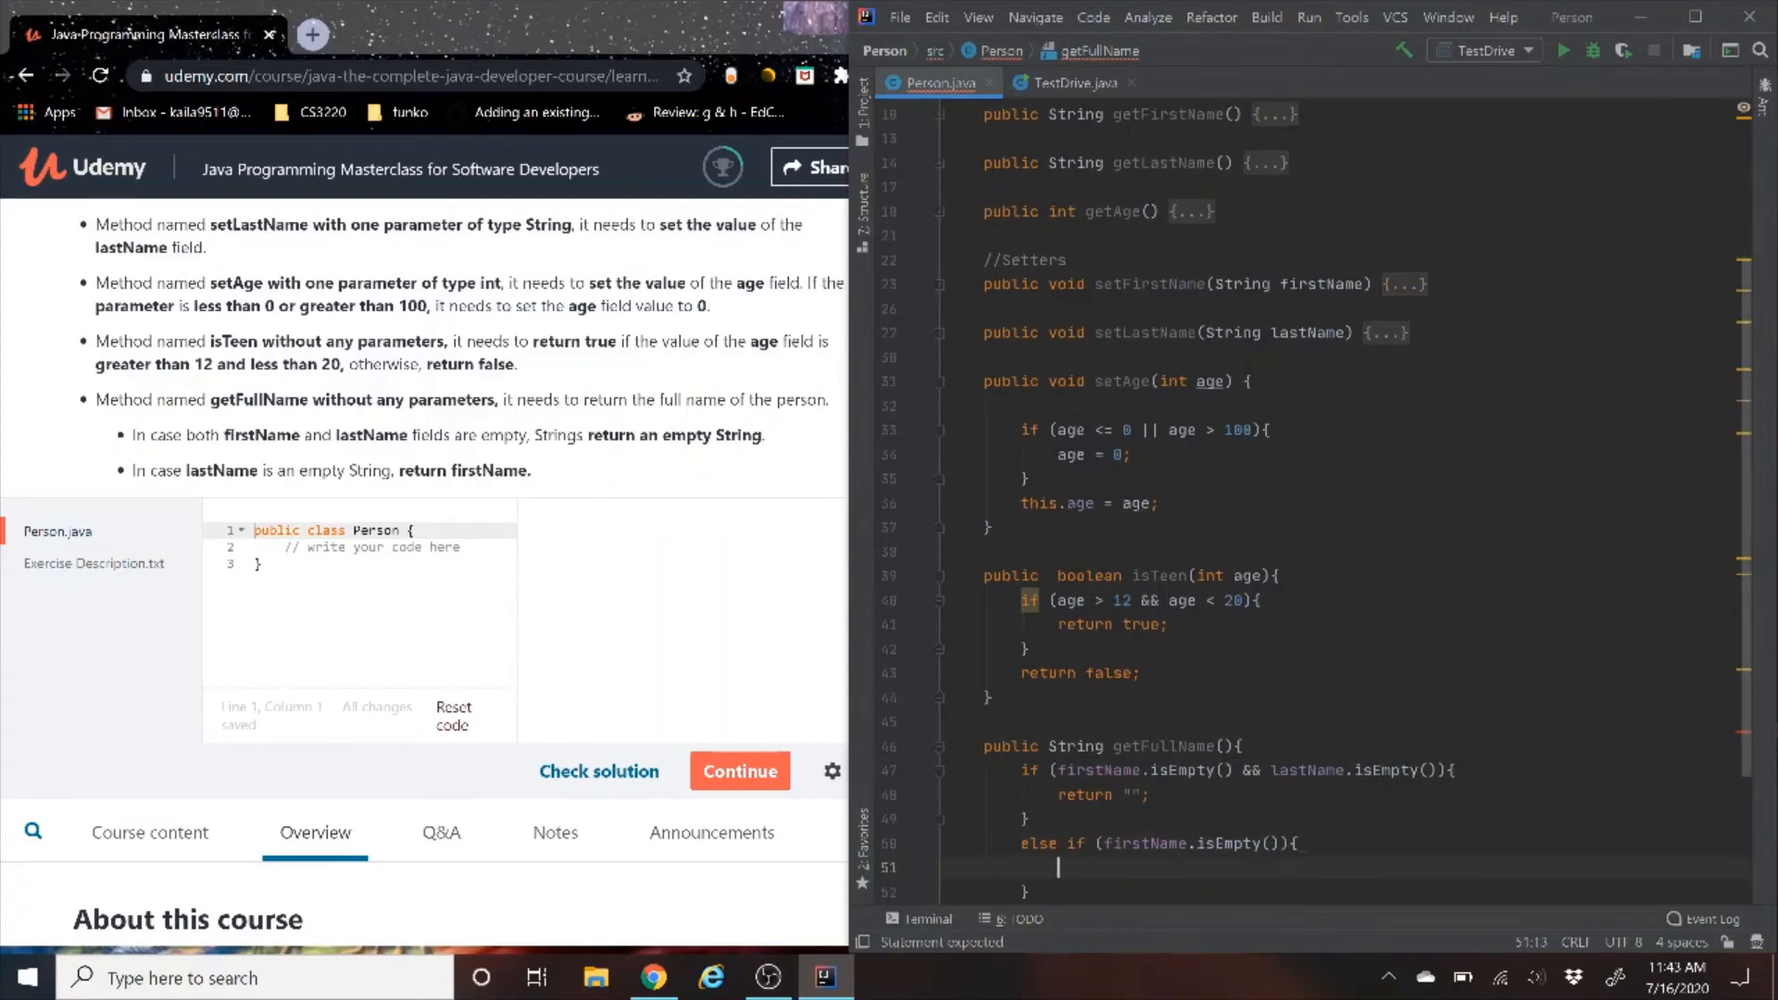
type("return")
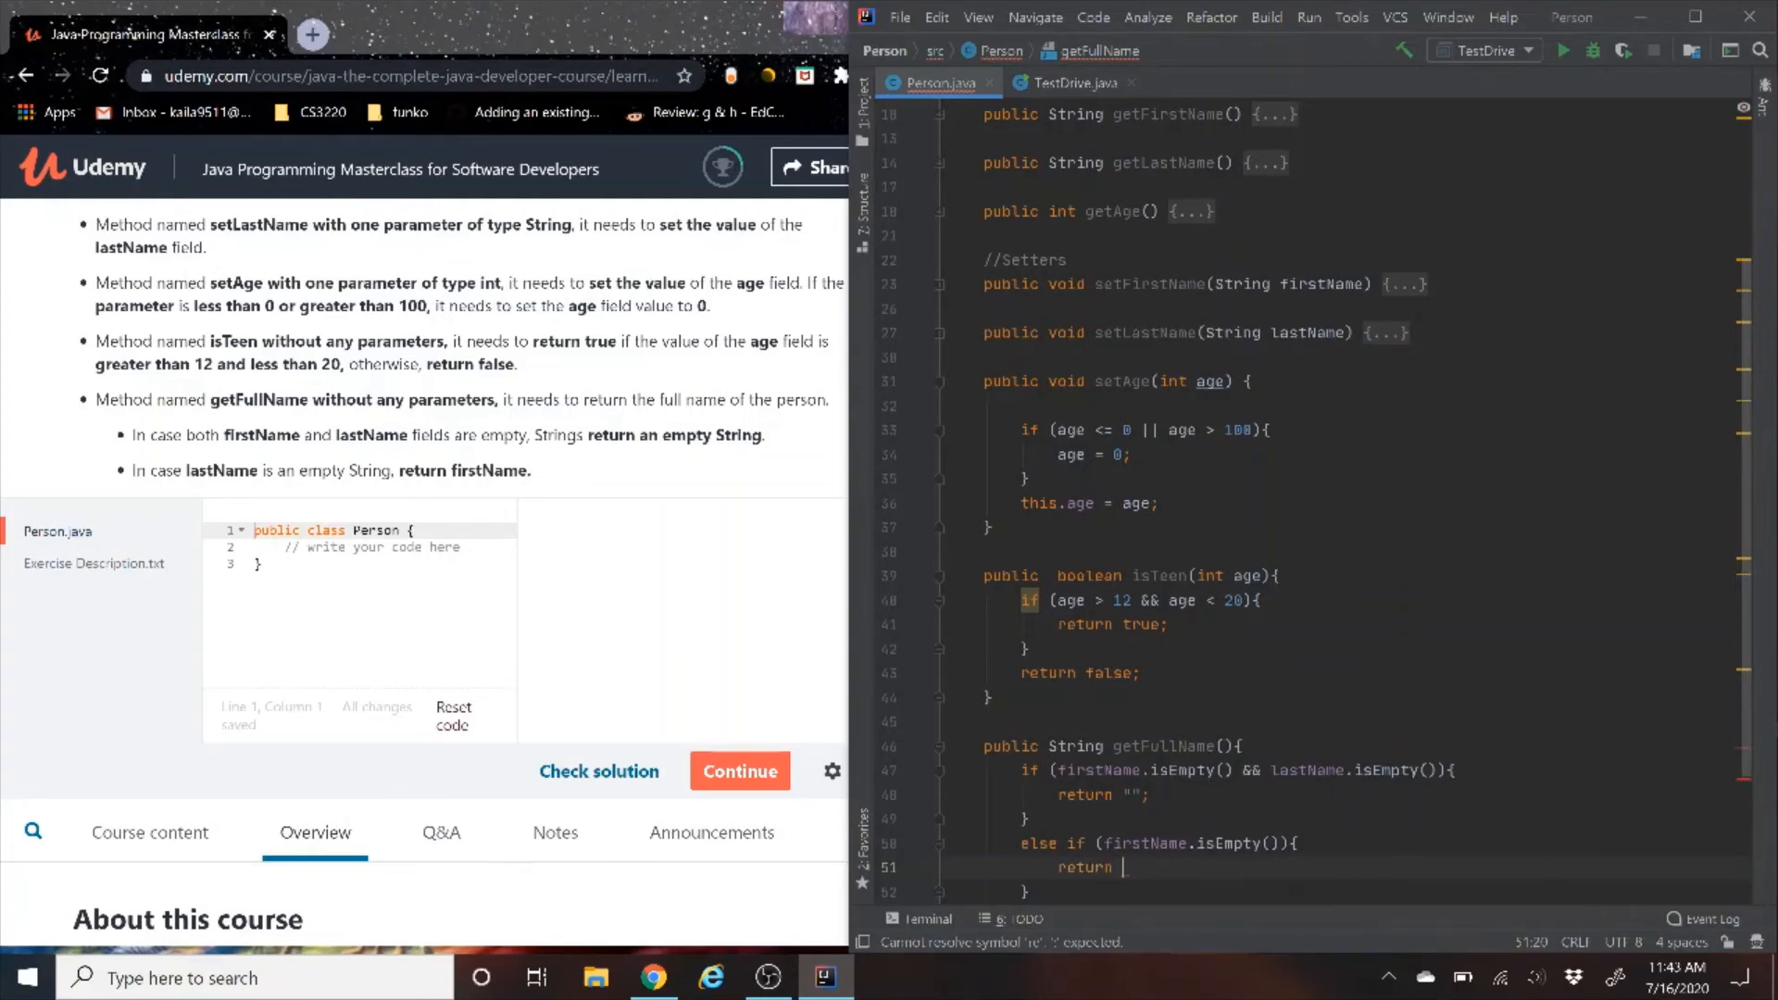
type("las")
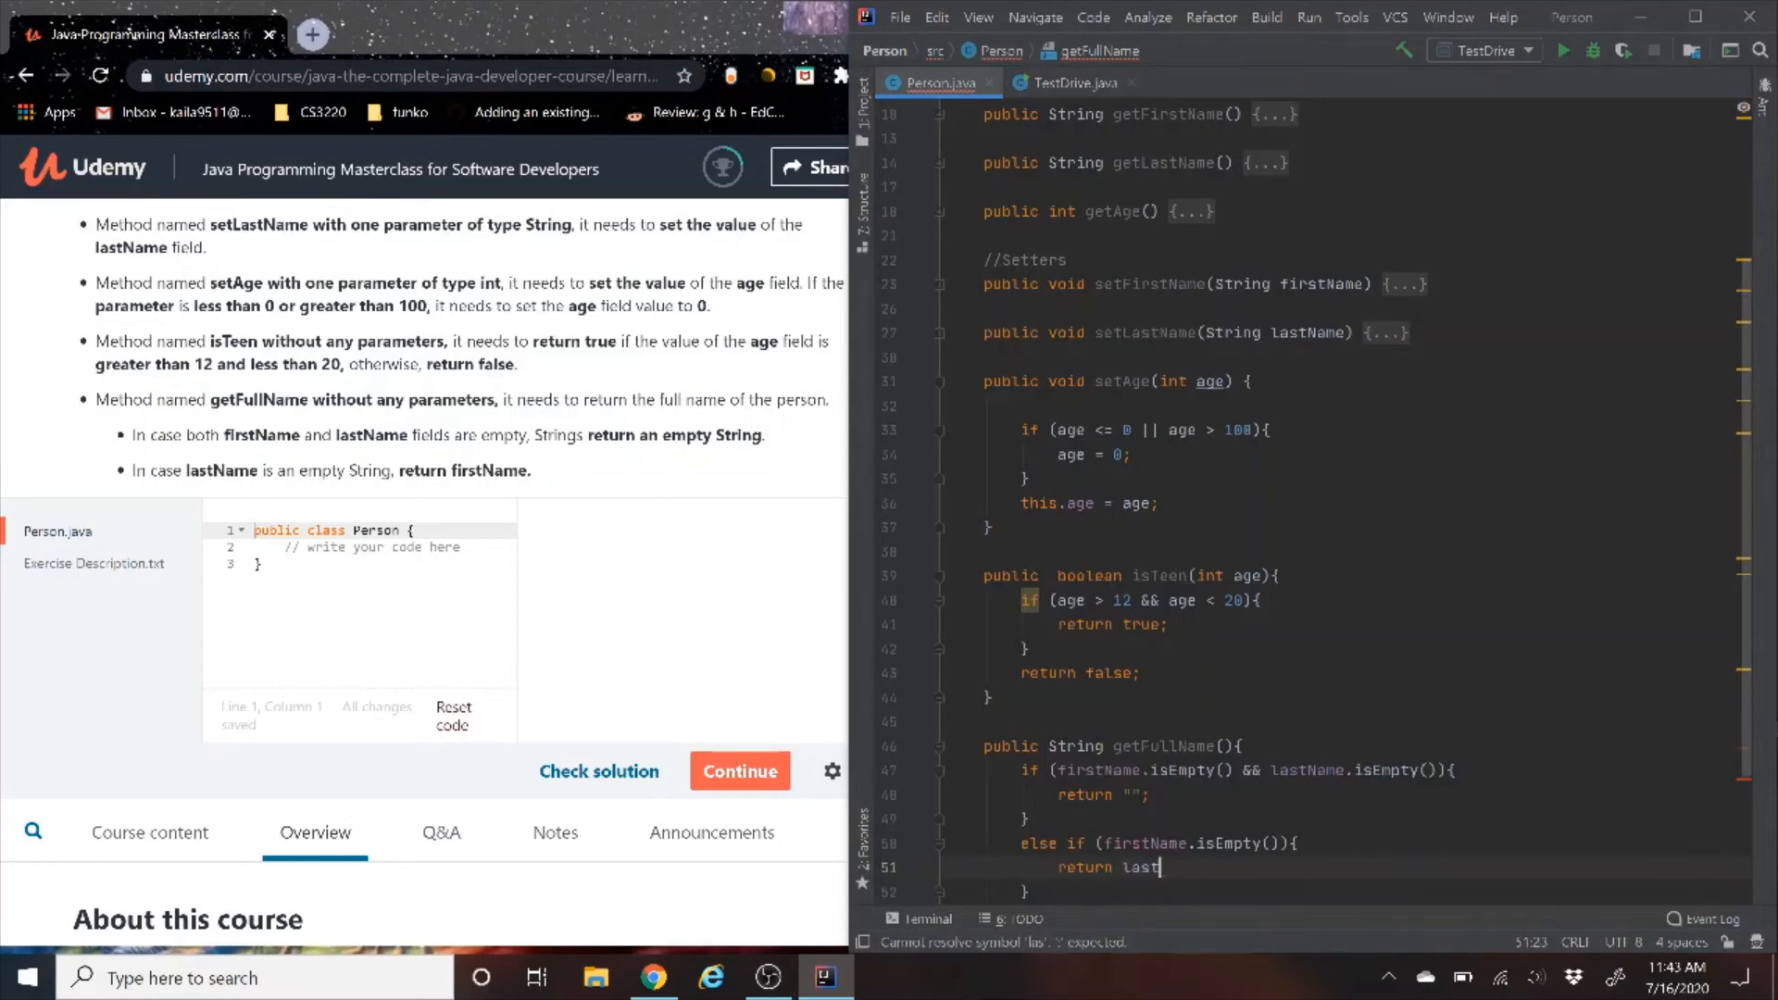
type("Name;")
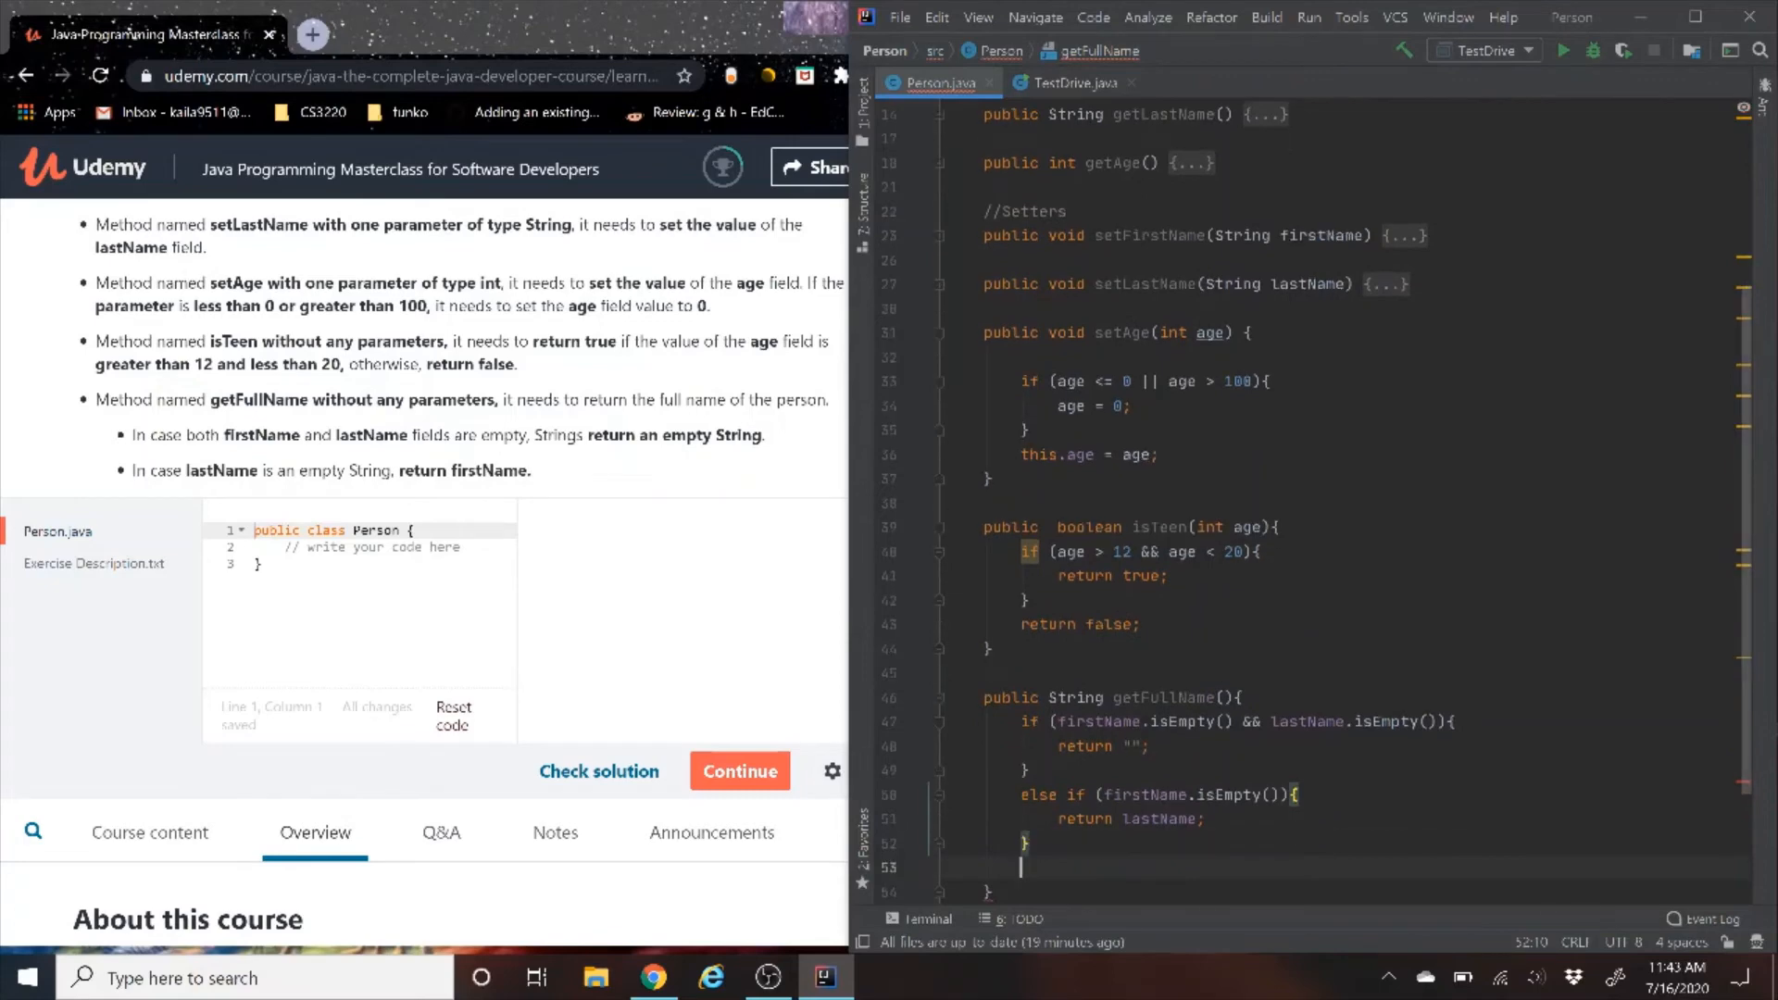
Add an else-if returning firstName when lastName is empty
type("else")
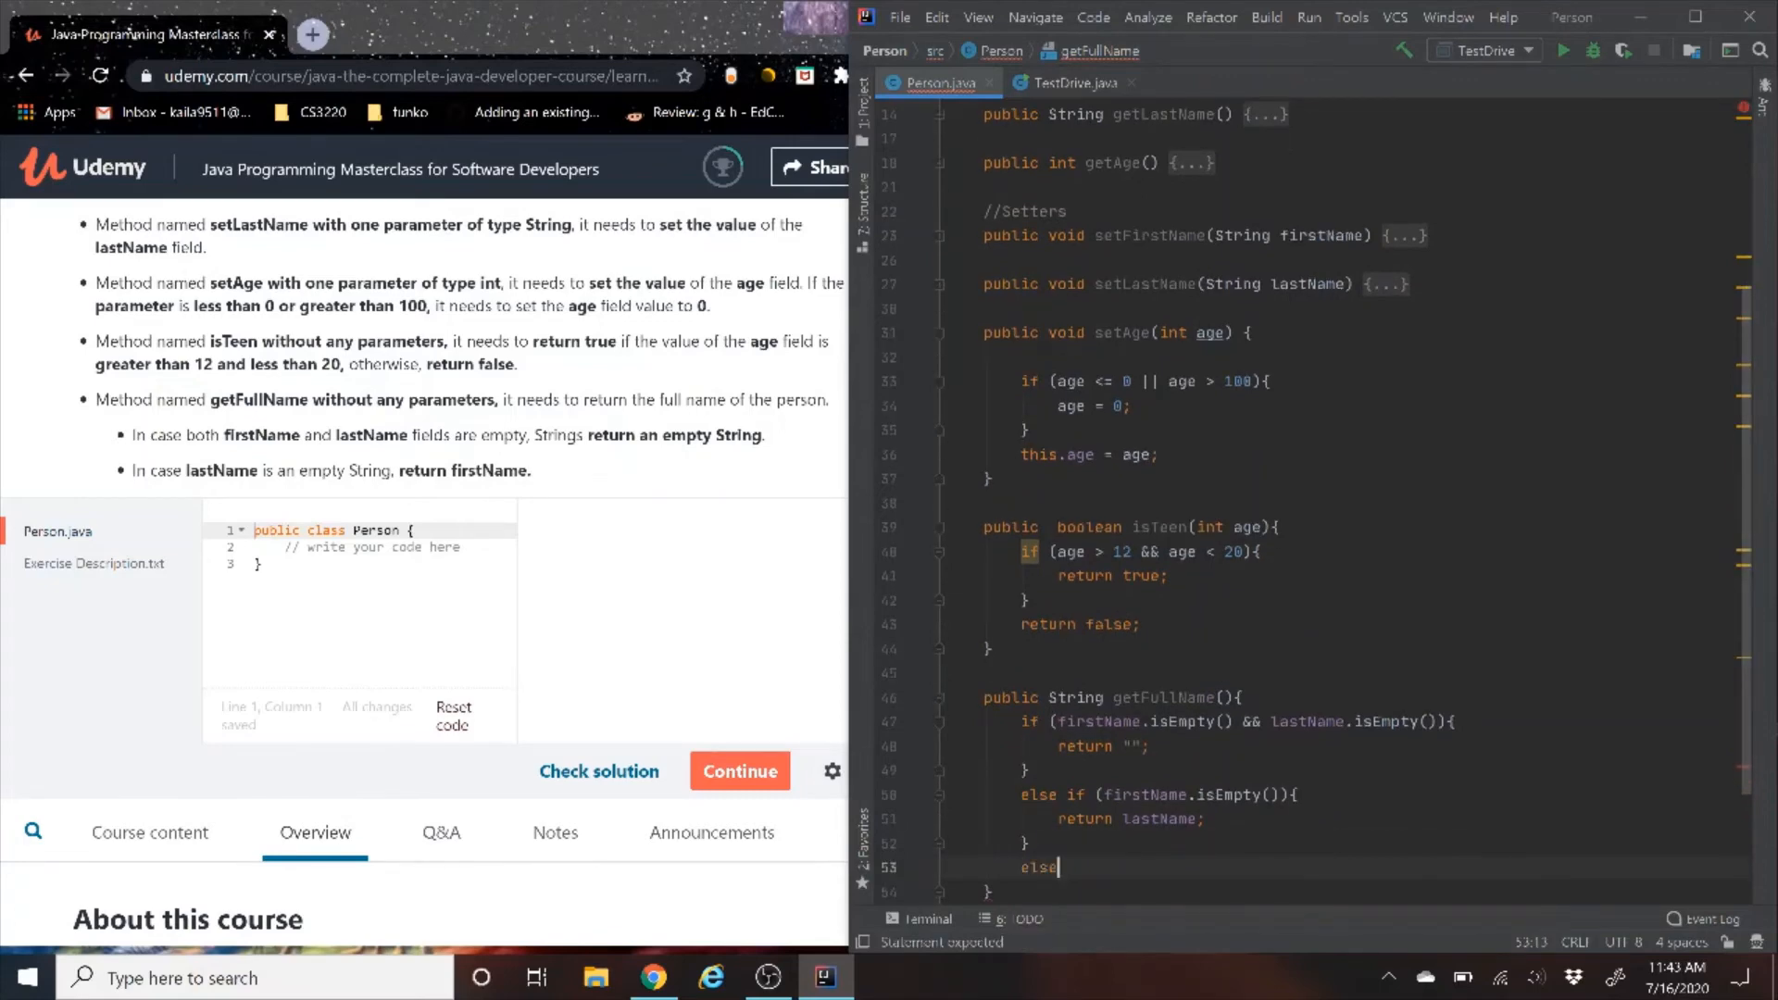
type("if (")
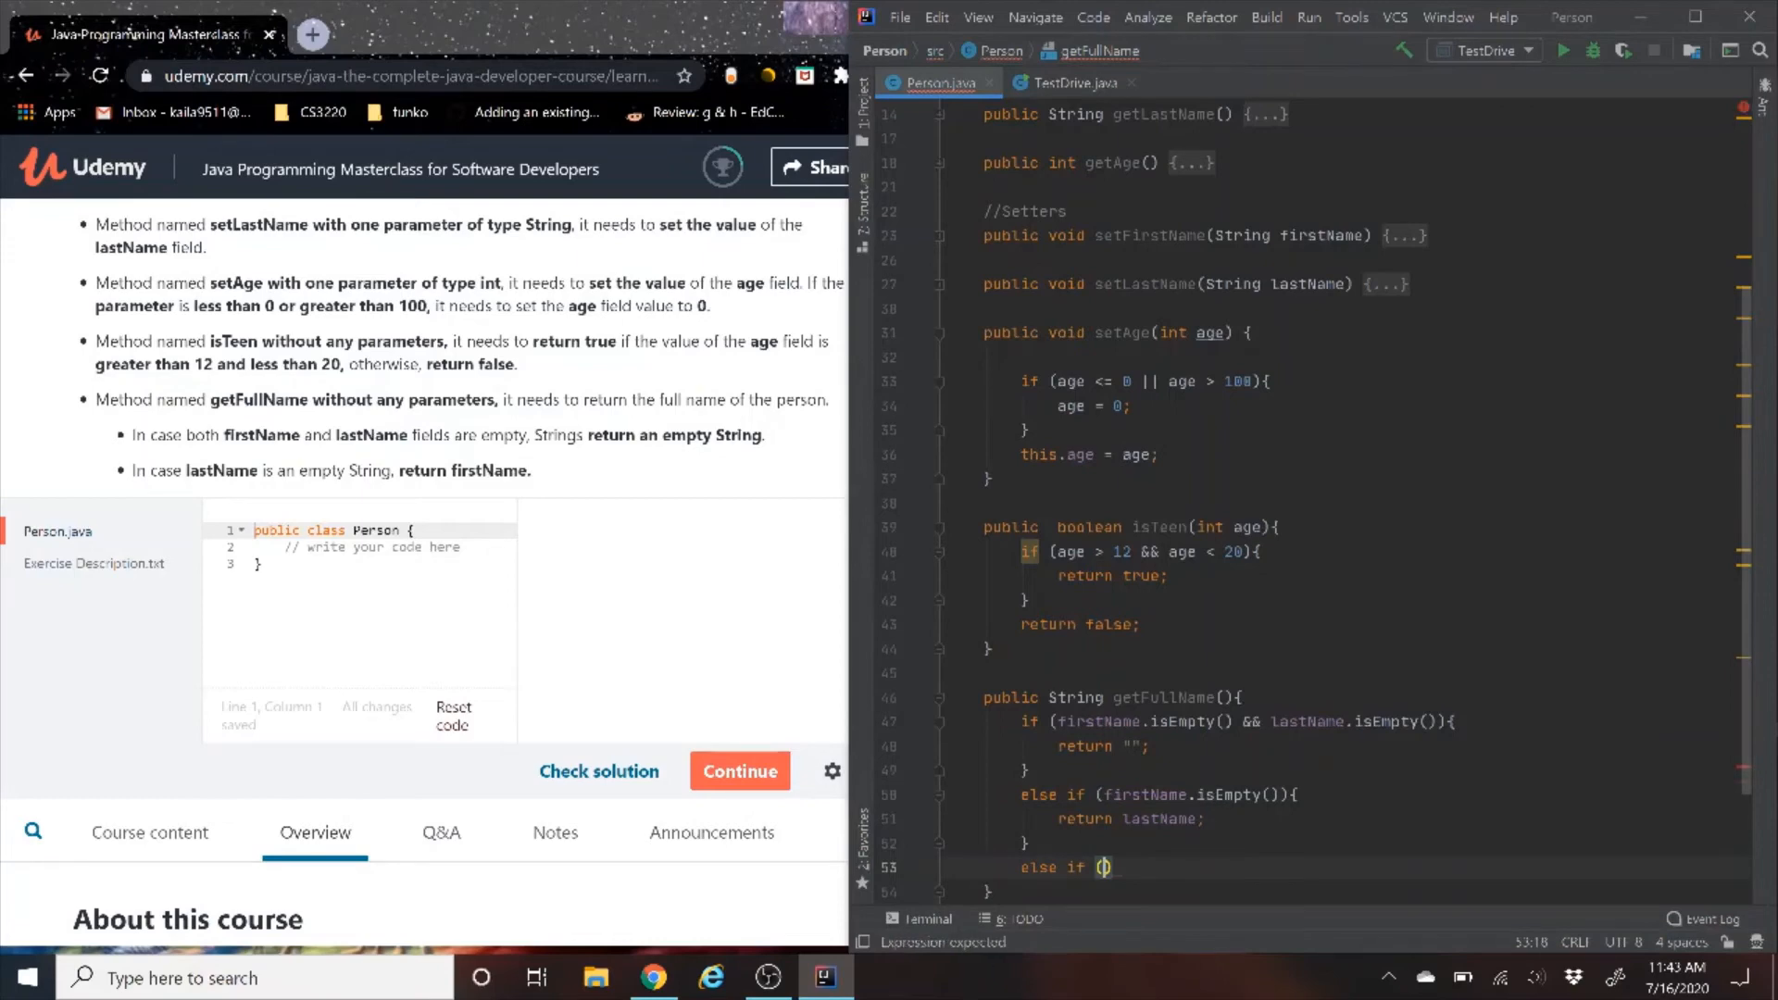
type("lastName")
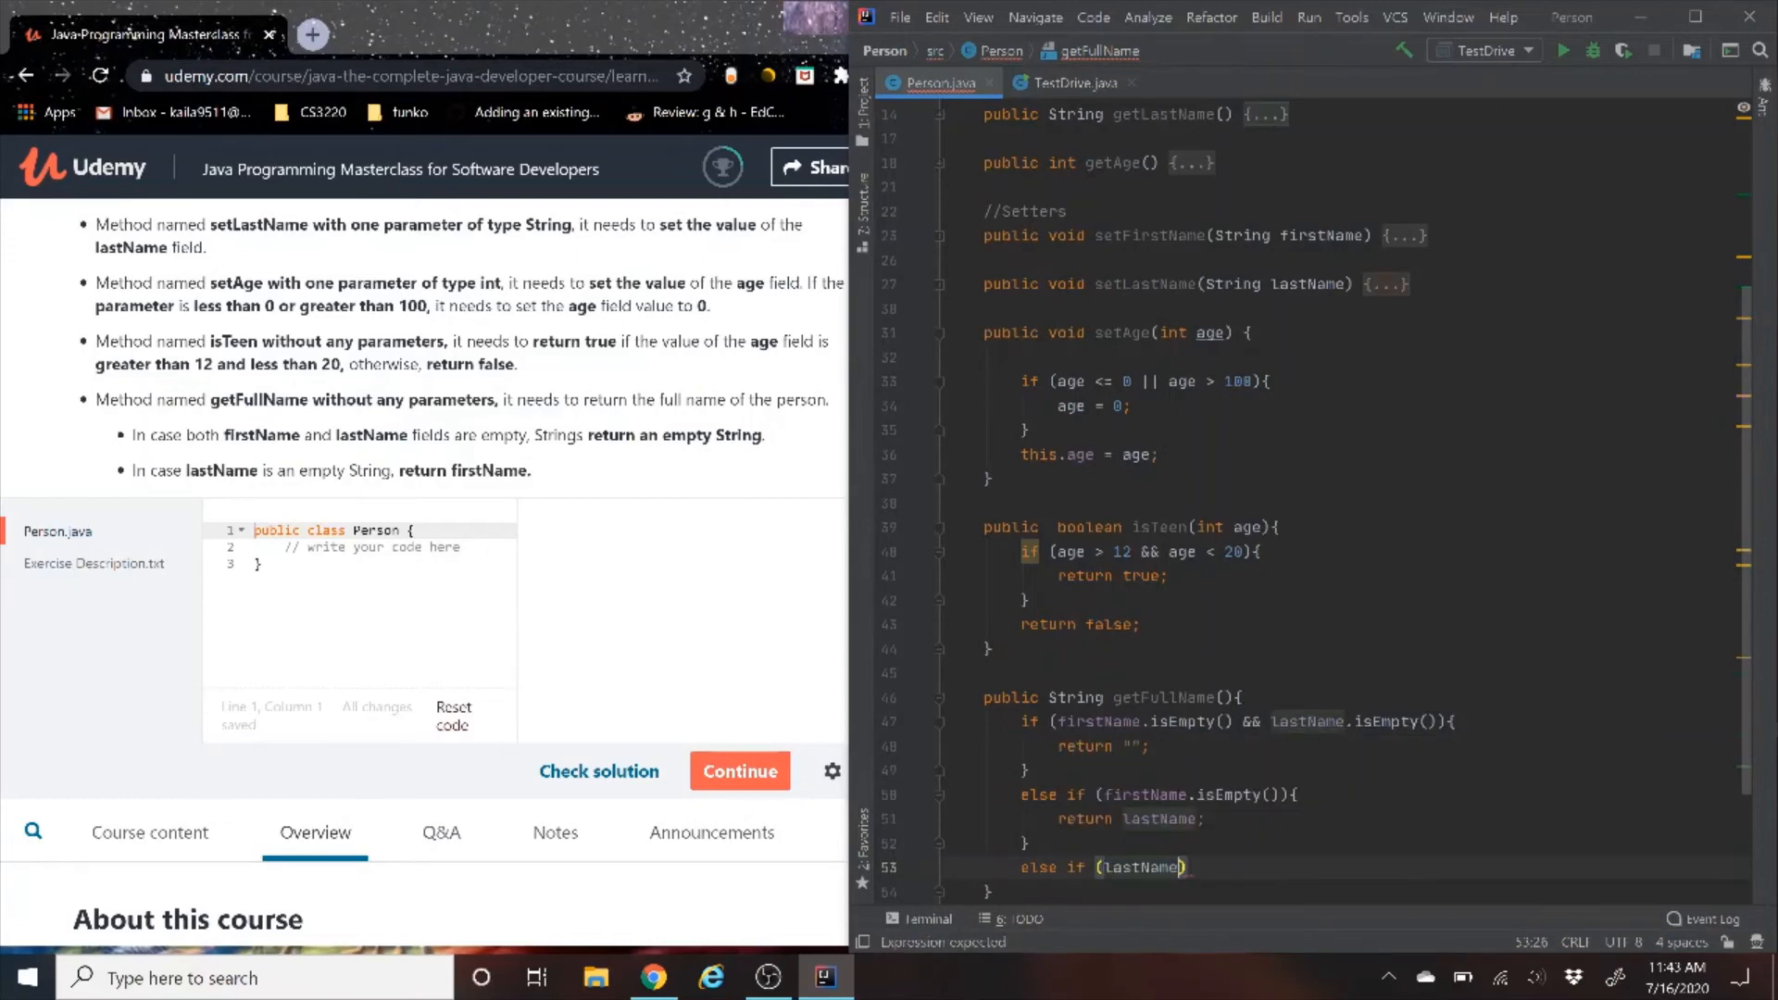
type("isEmpty(")
type("rtu")
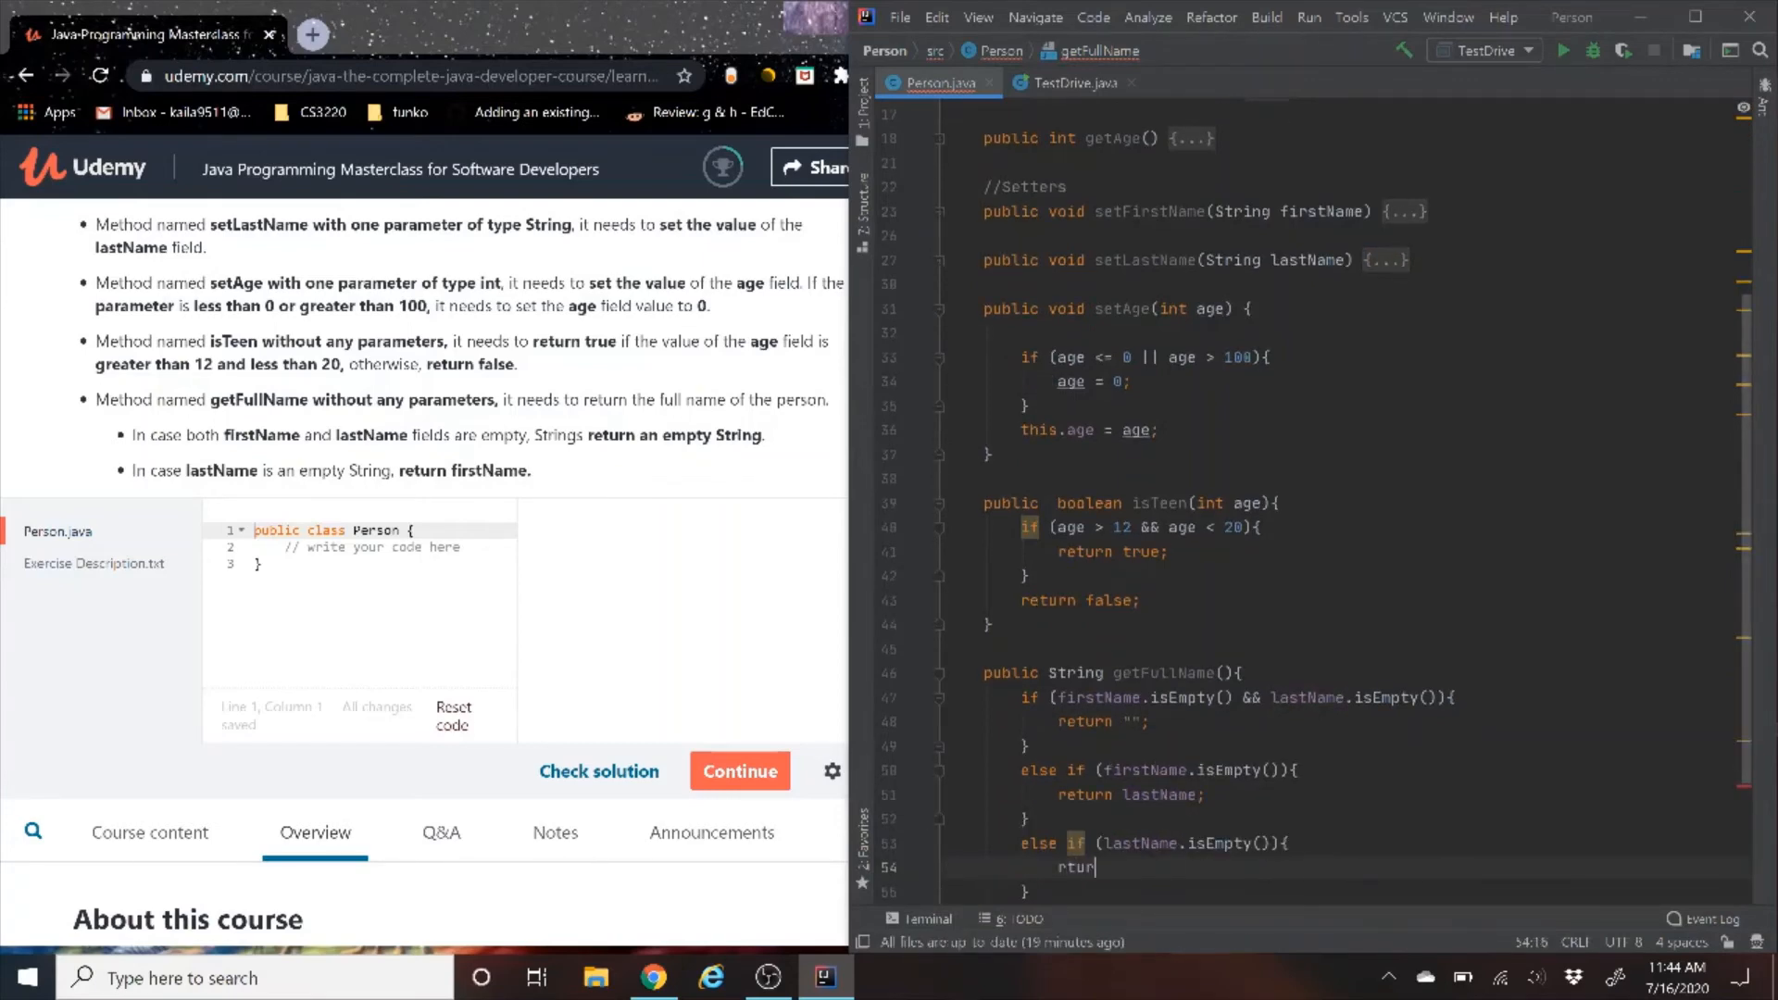
type("return")
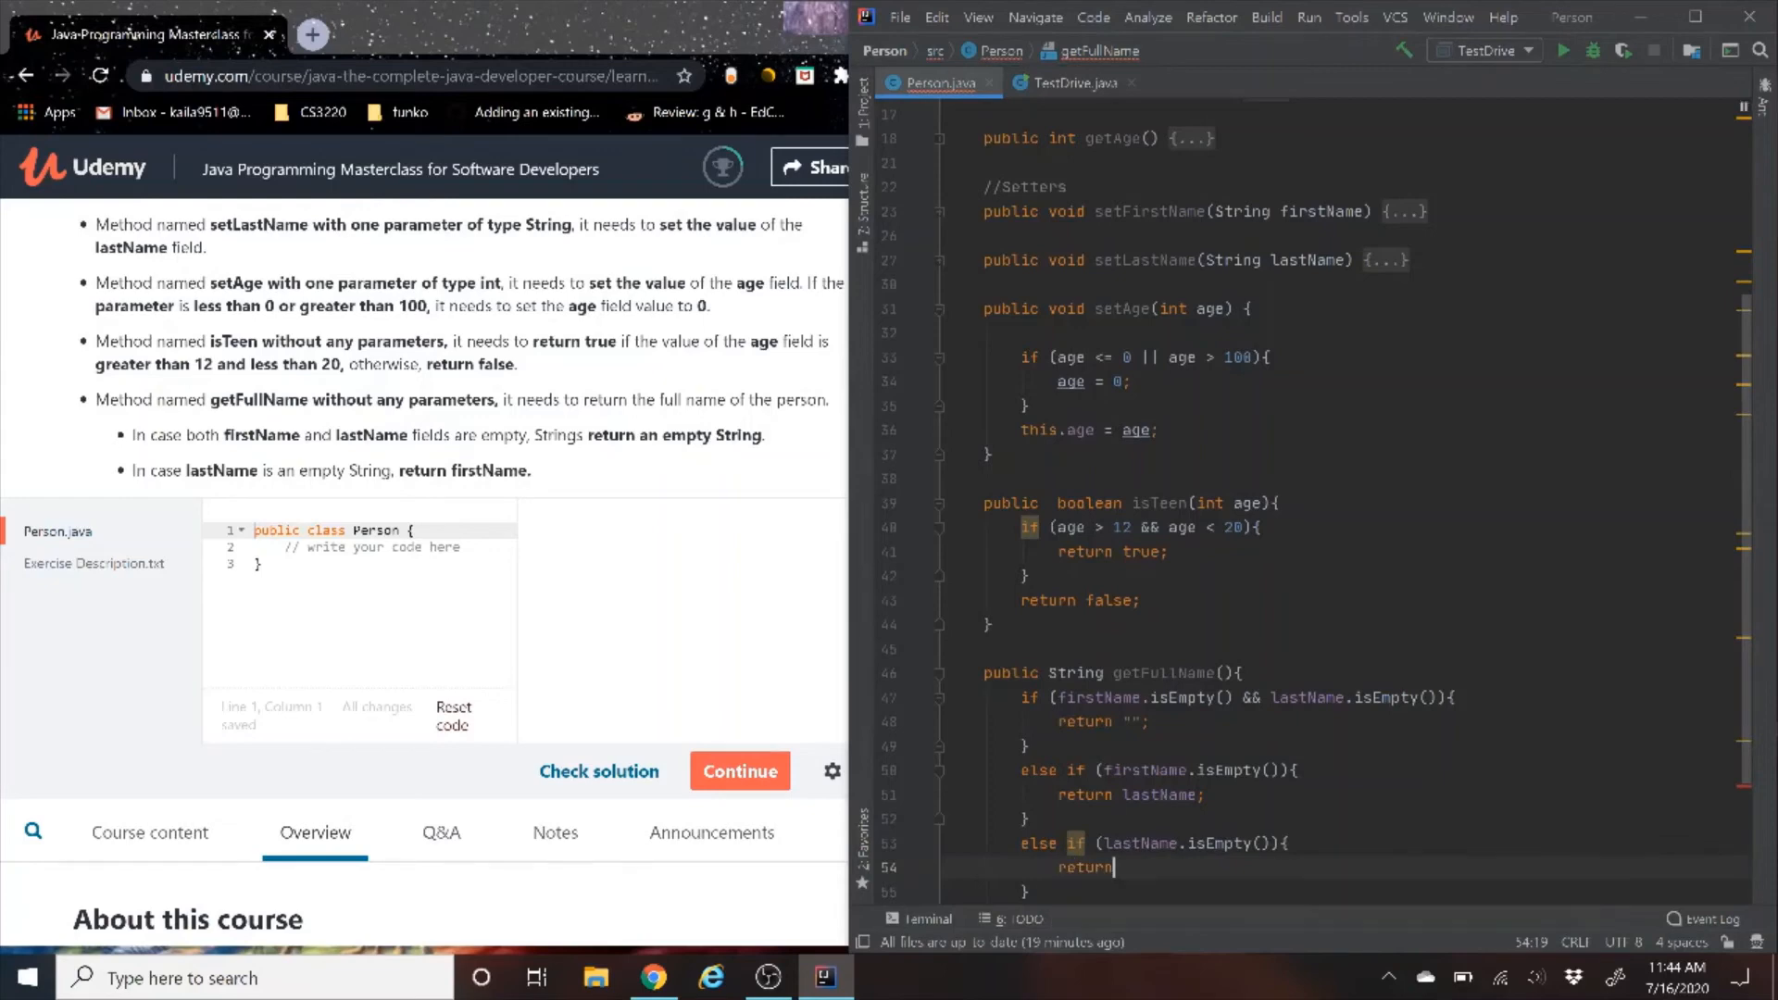
type("fin")
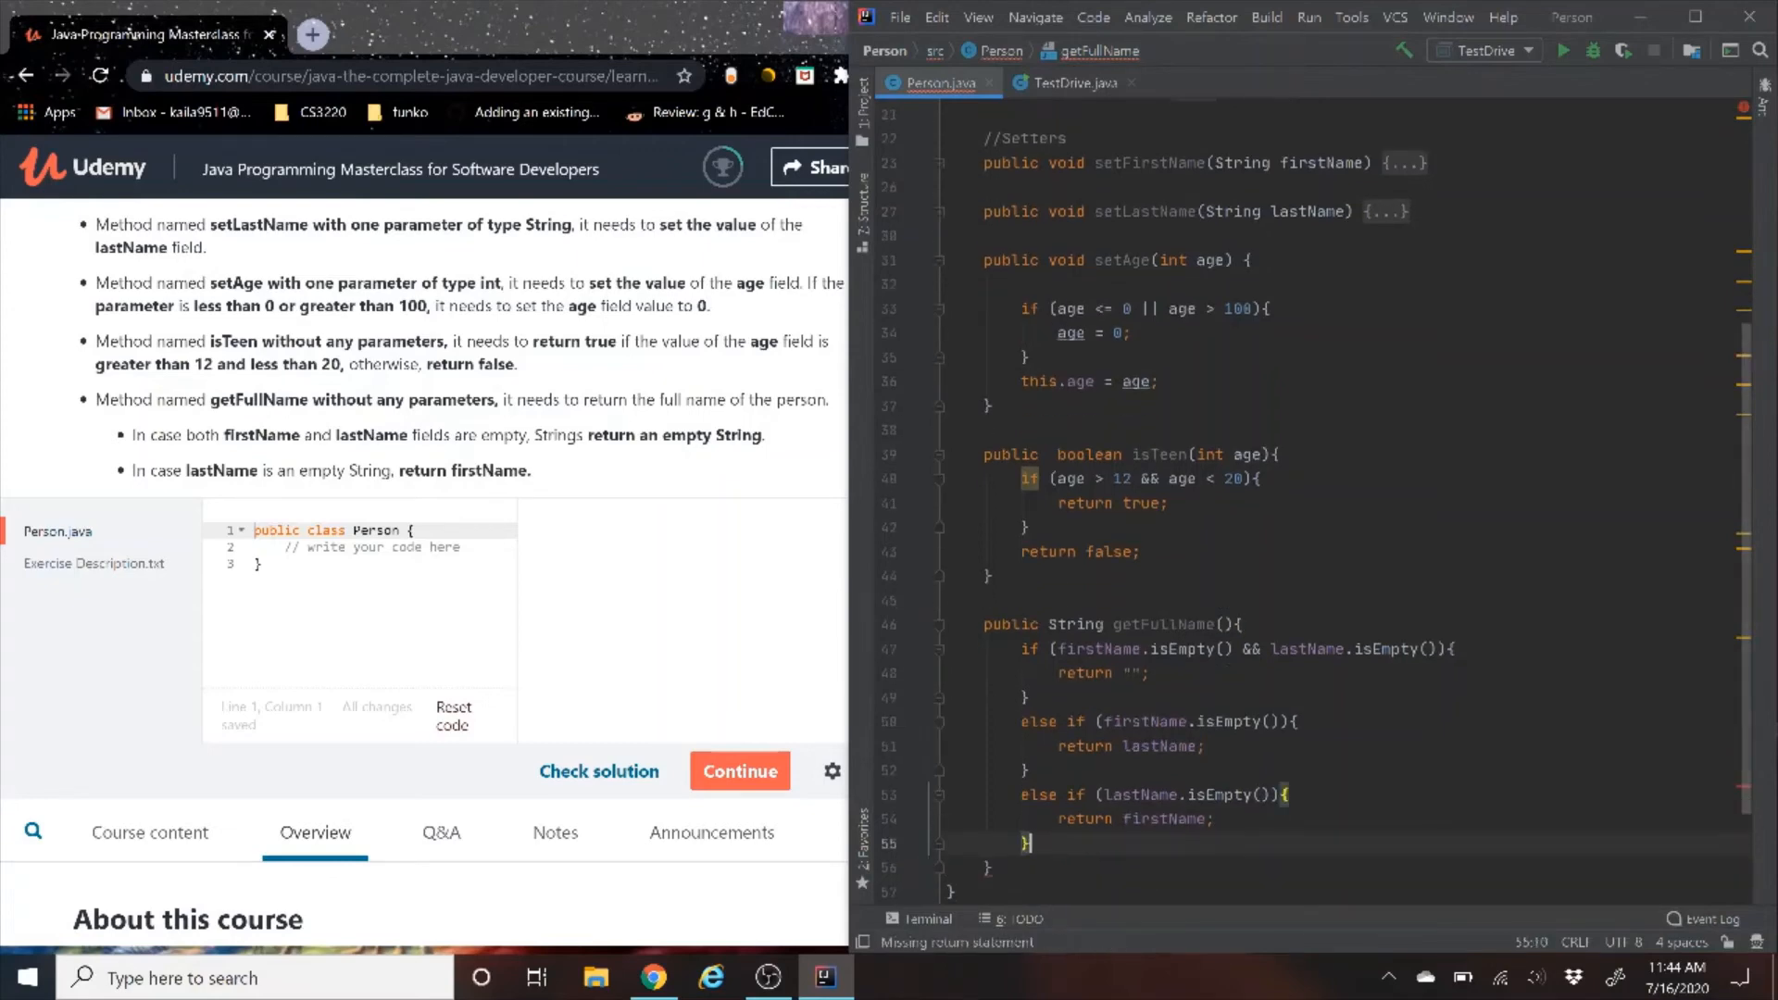
Add the else branch returning getFirstName() + " " + getLastName()
type("else{")
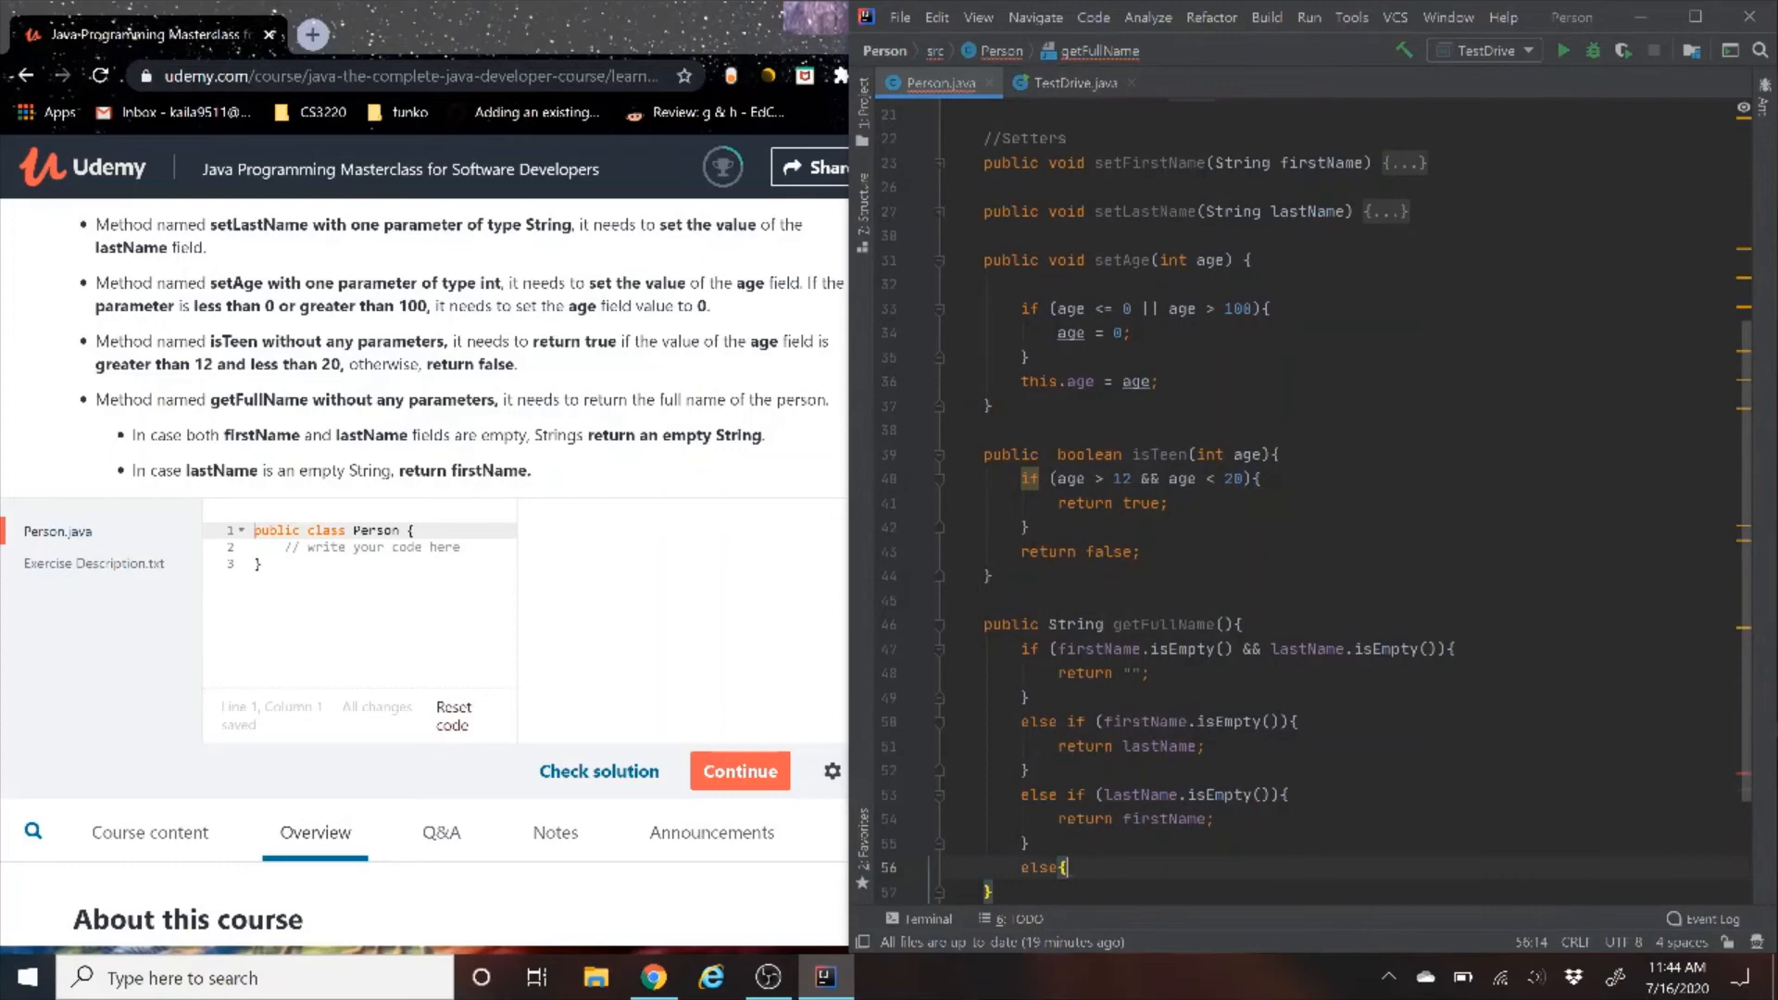
scroll("down", 3)
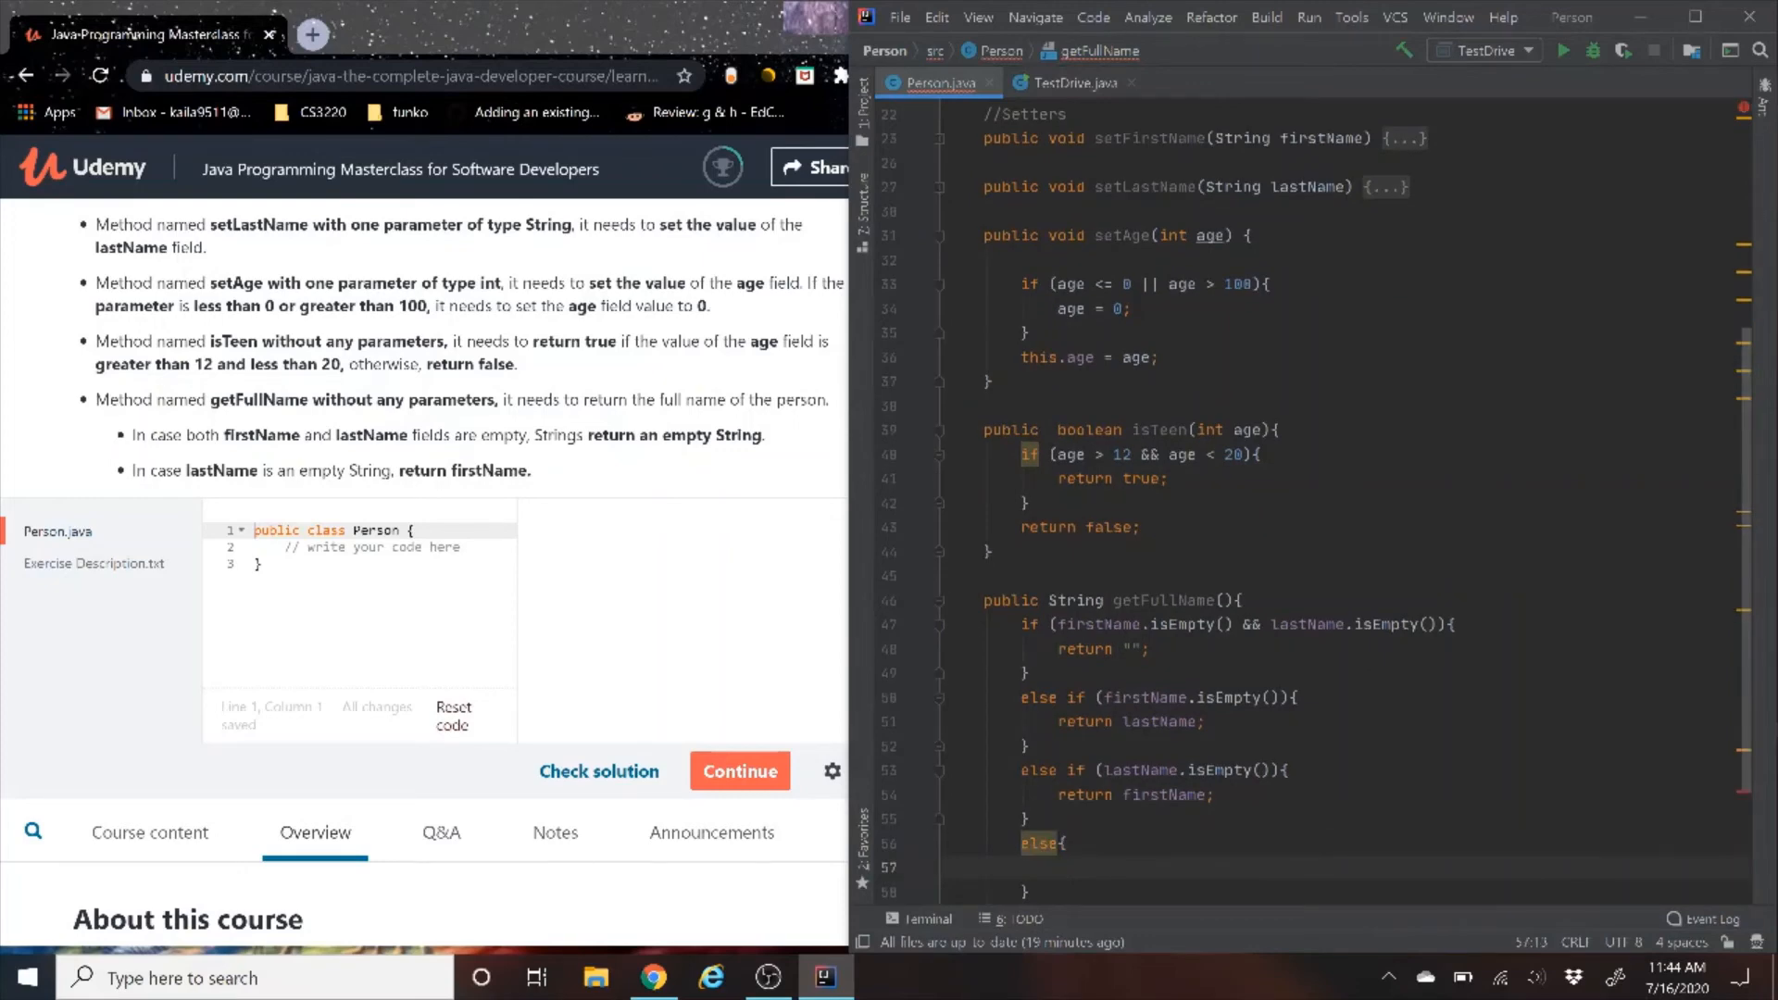
type("return")
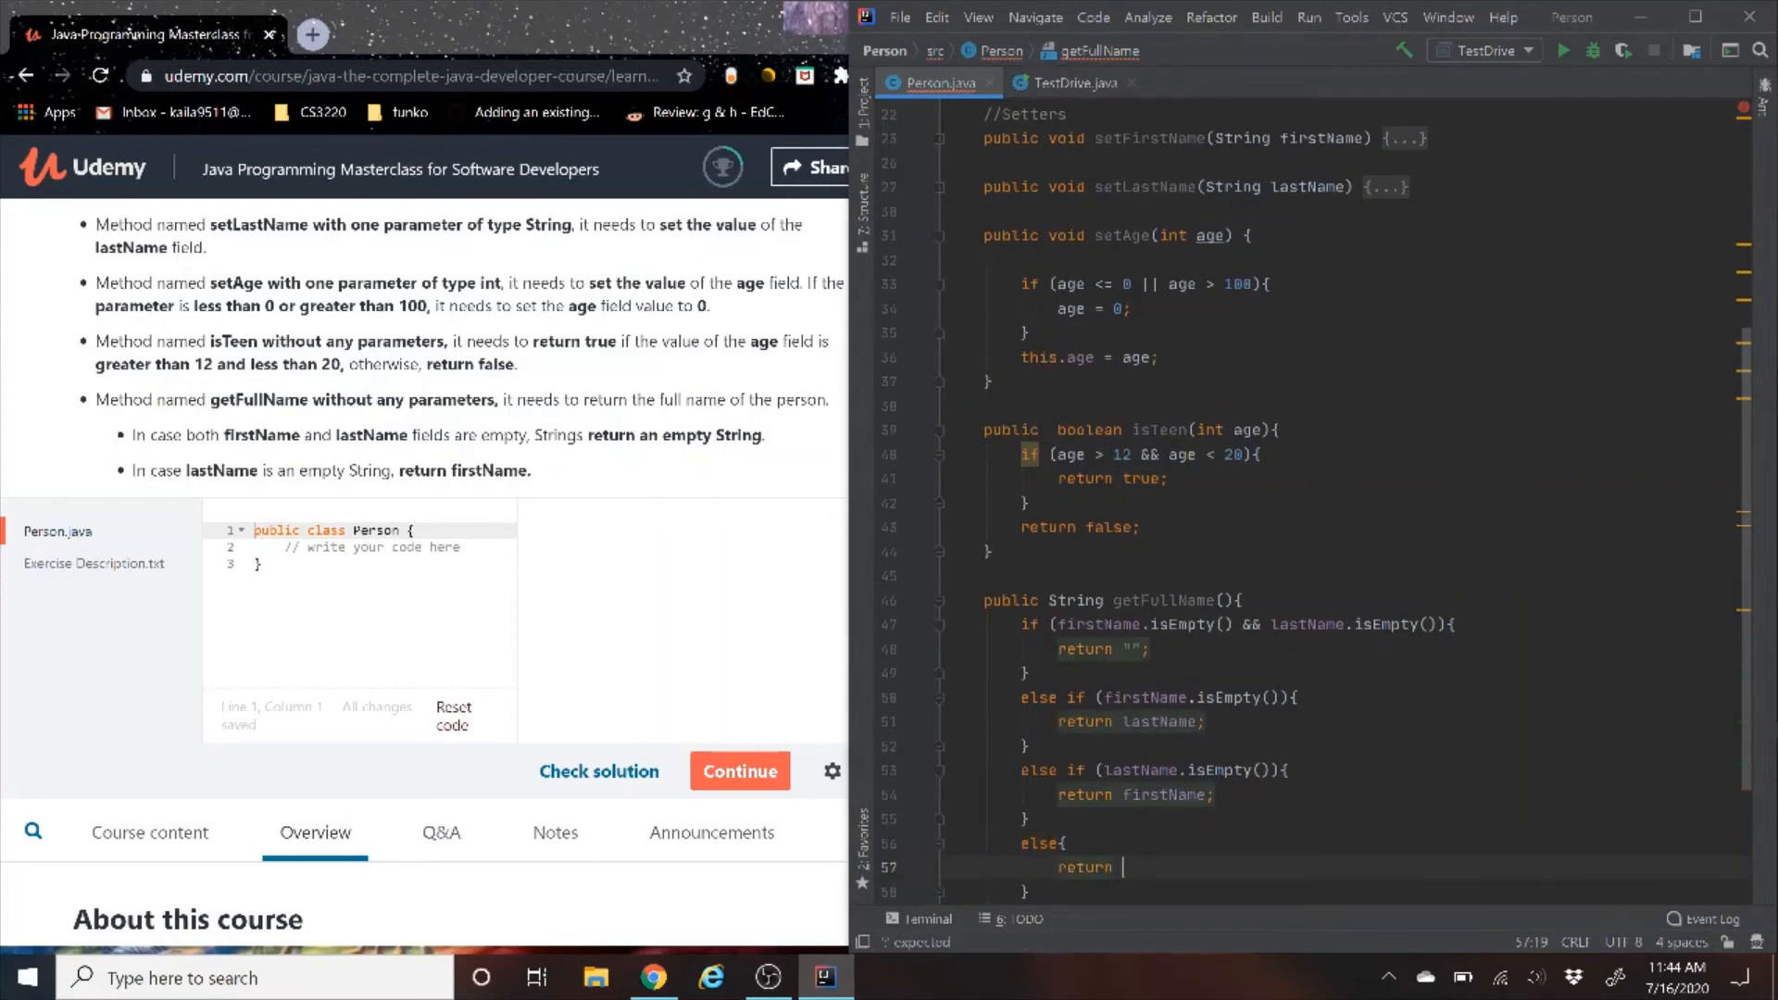
type("getFirstName() +")
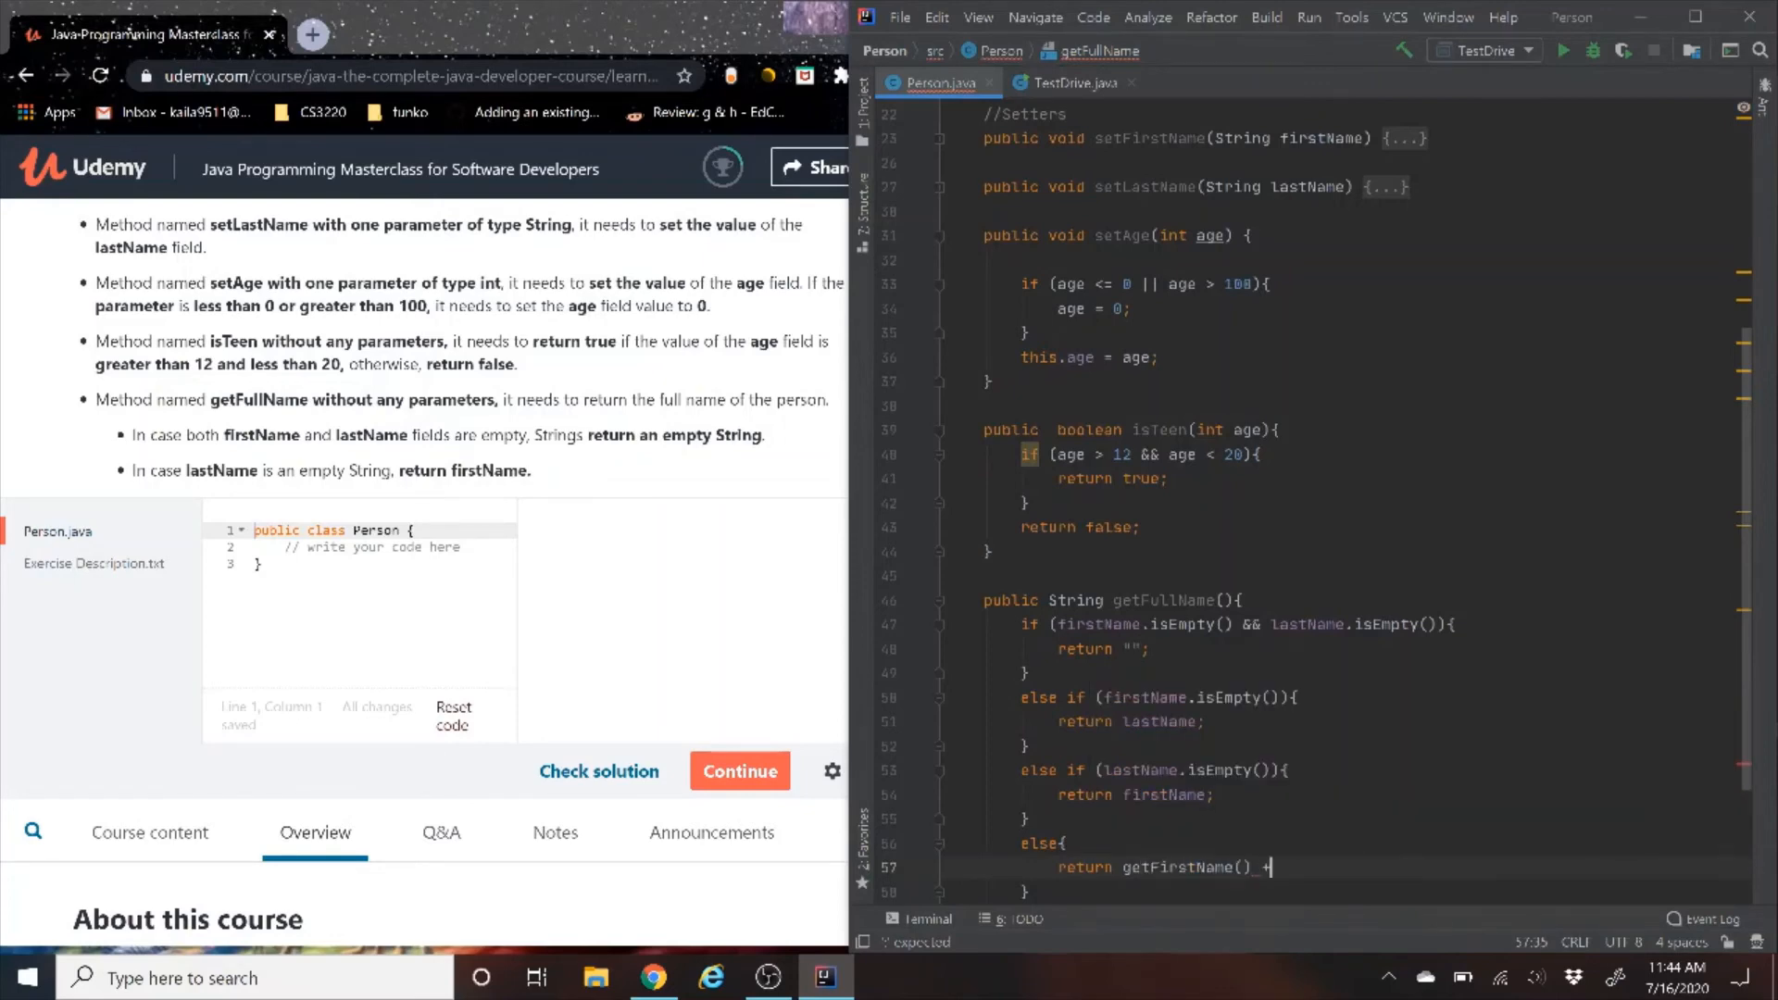
type("\" \"")
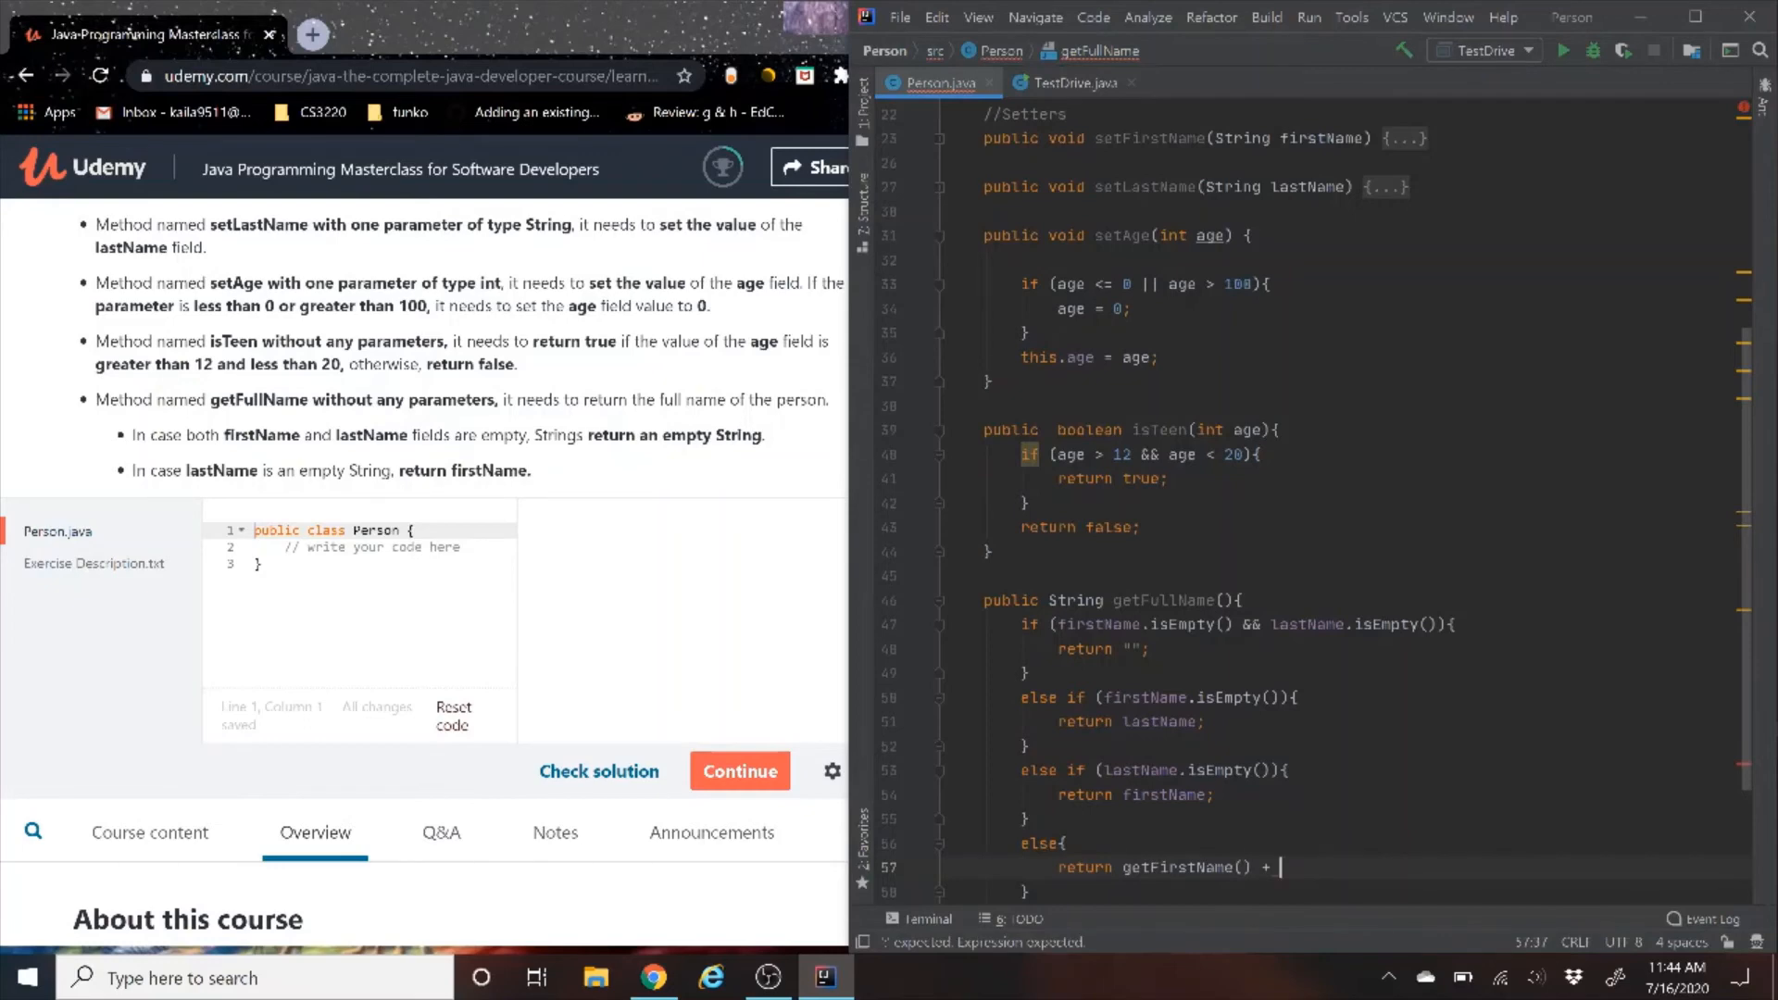
type("\" \"")
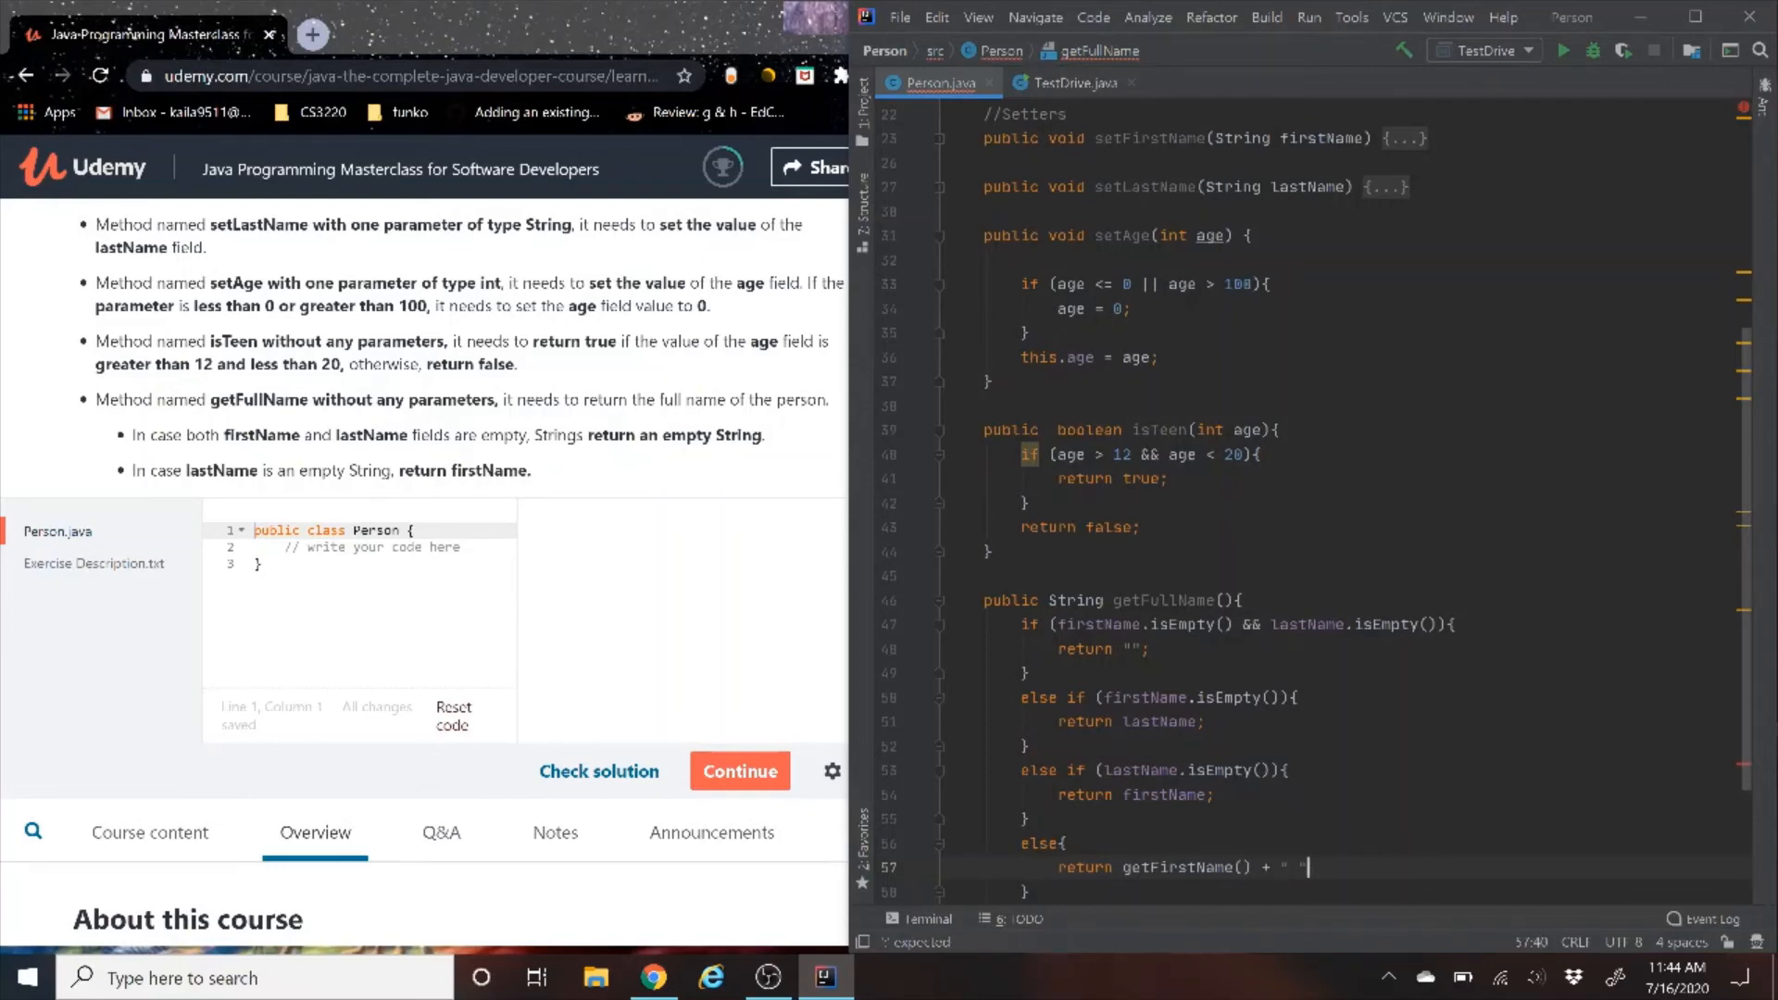
type("_get")
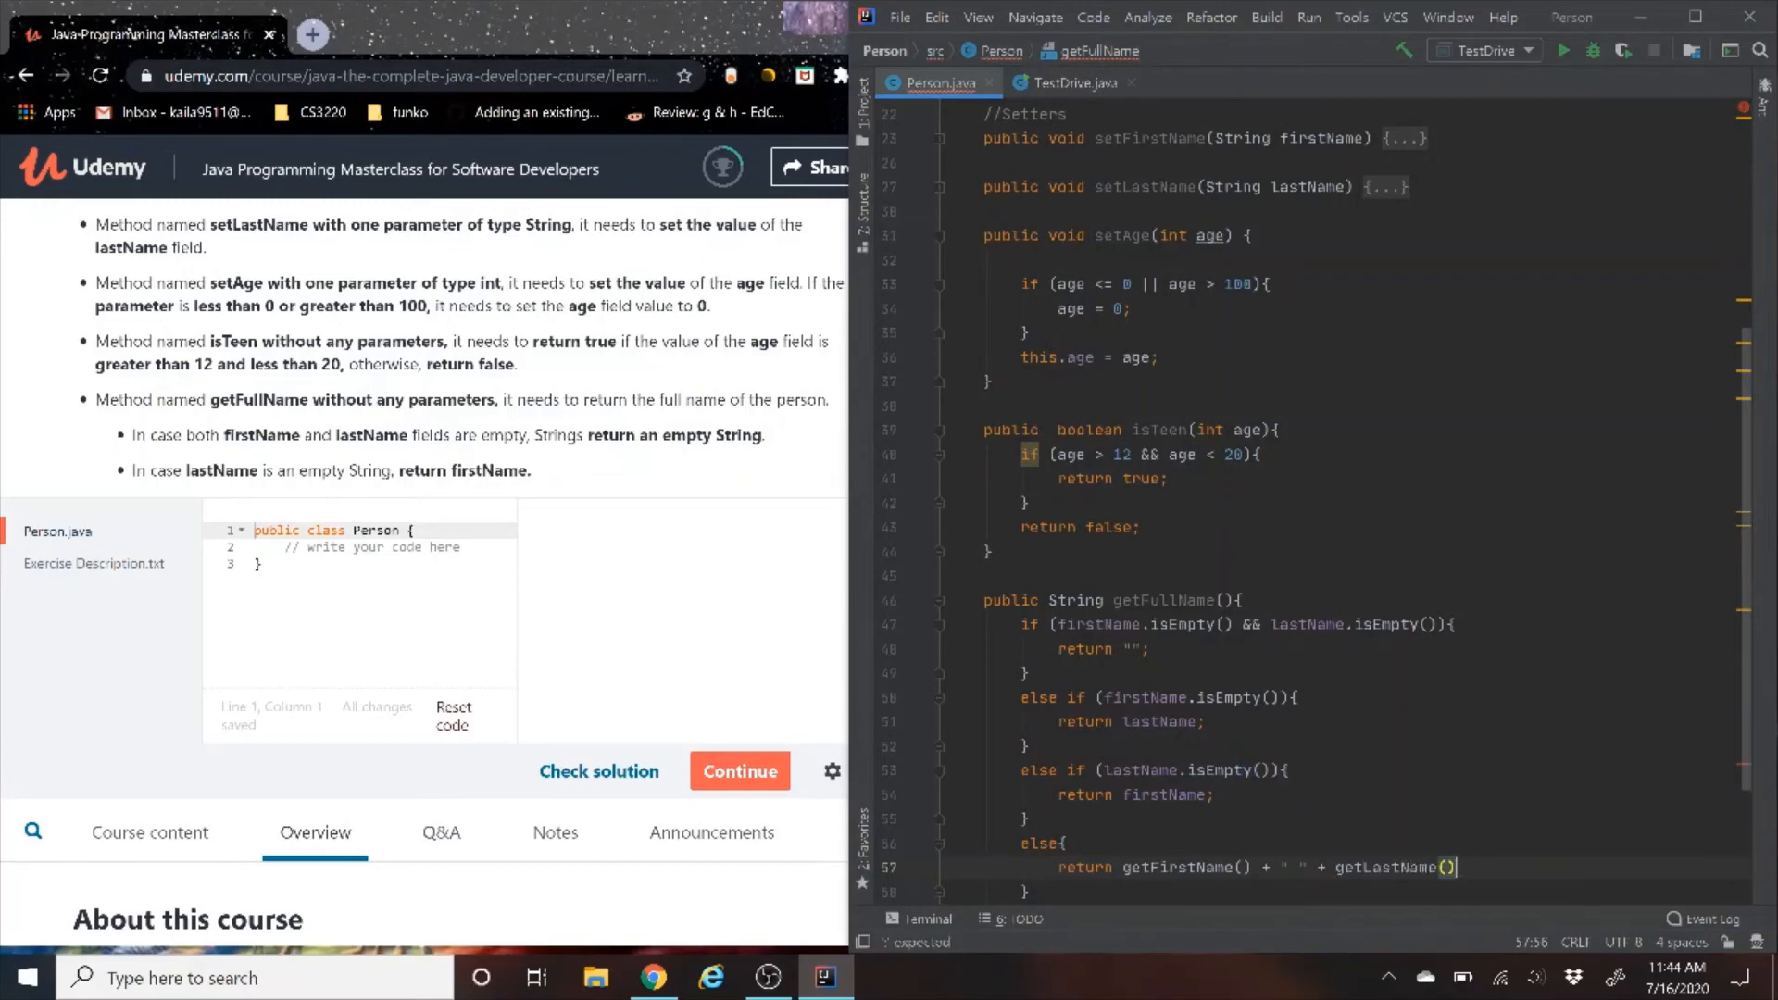
type(";")
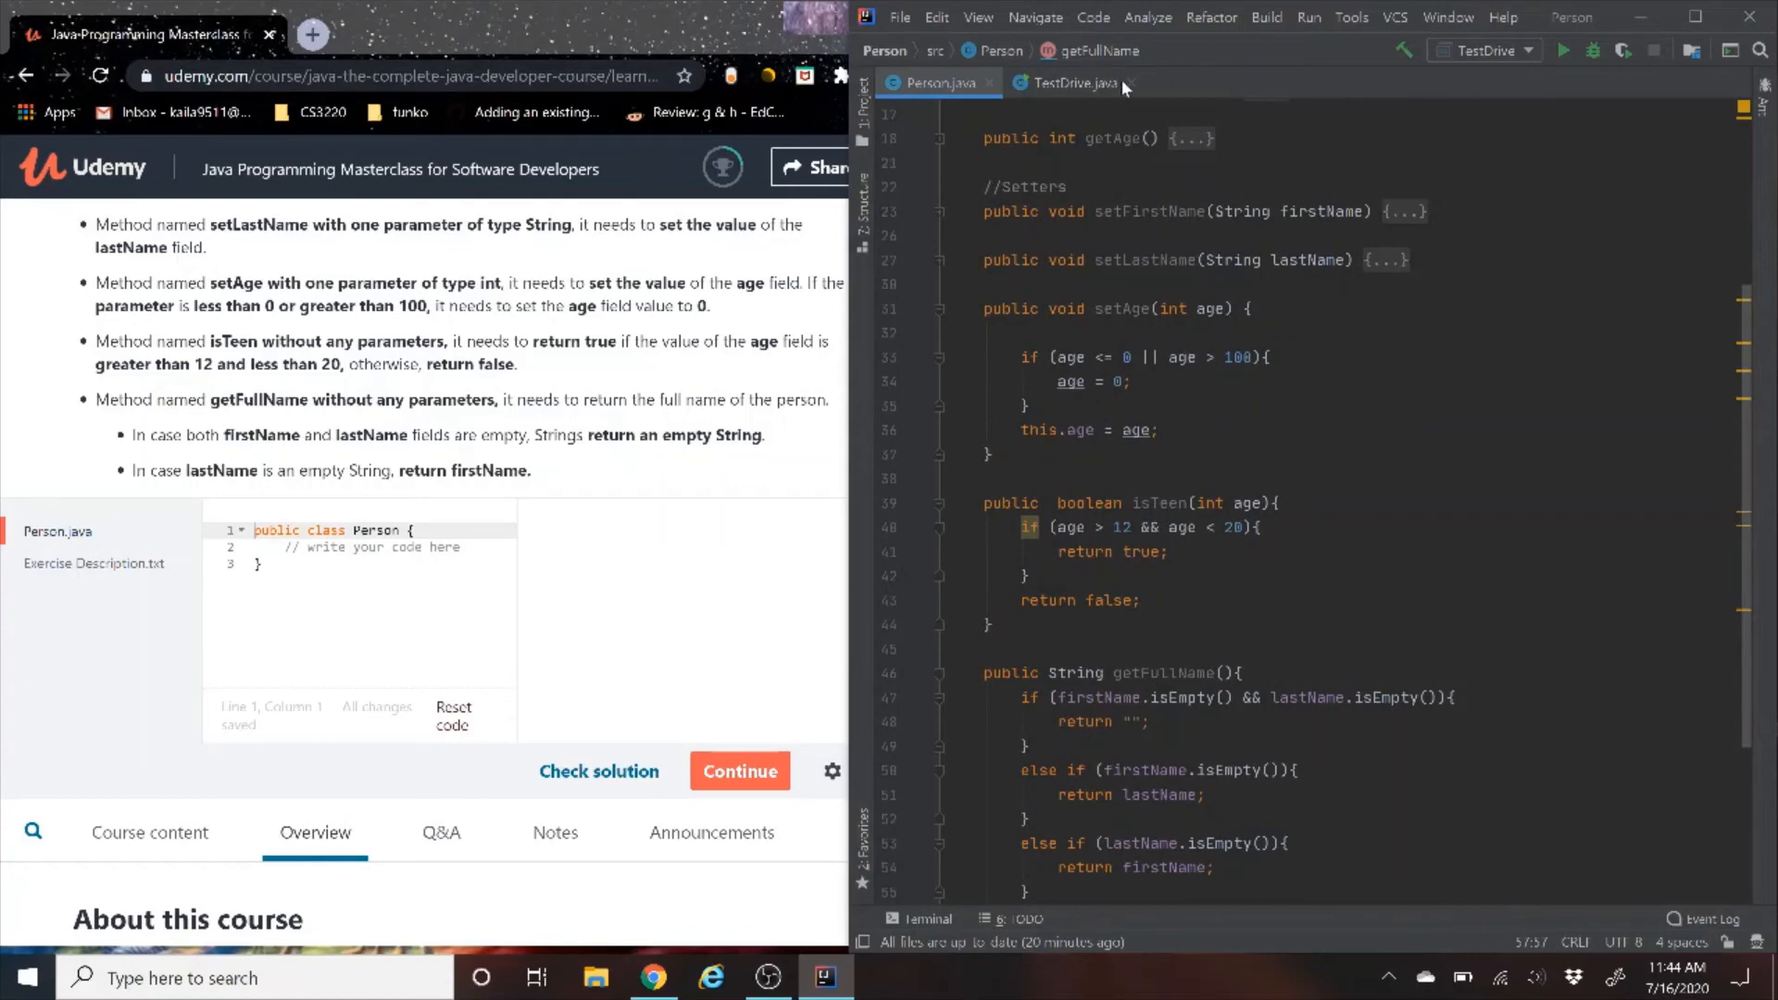
Uncomment the TestDrive test code and run it, exposing the isTeen argument errors
left_click(1077, 81)
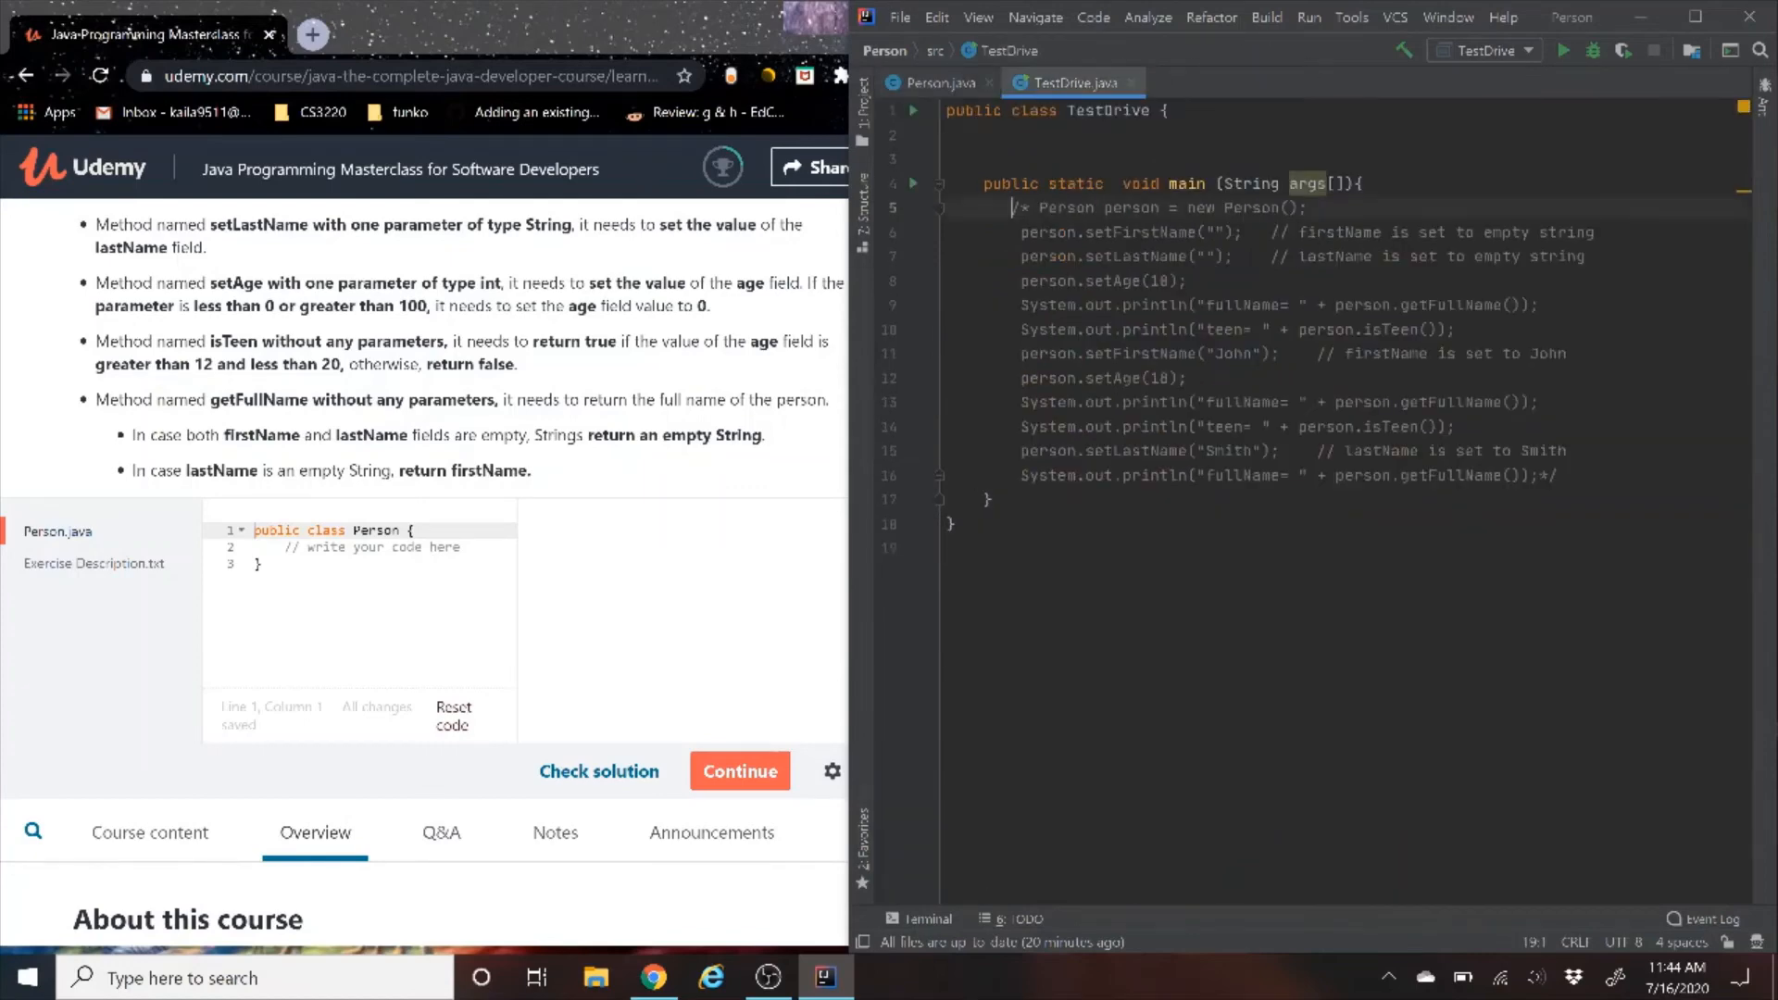
left_click_drag(1010, 207, 1559, 476)
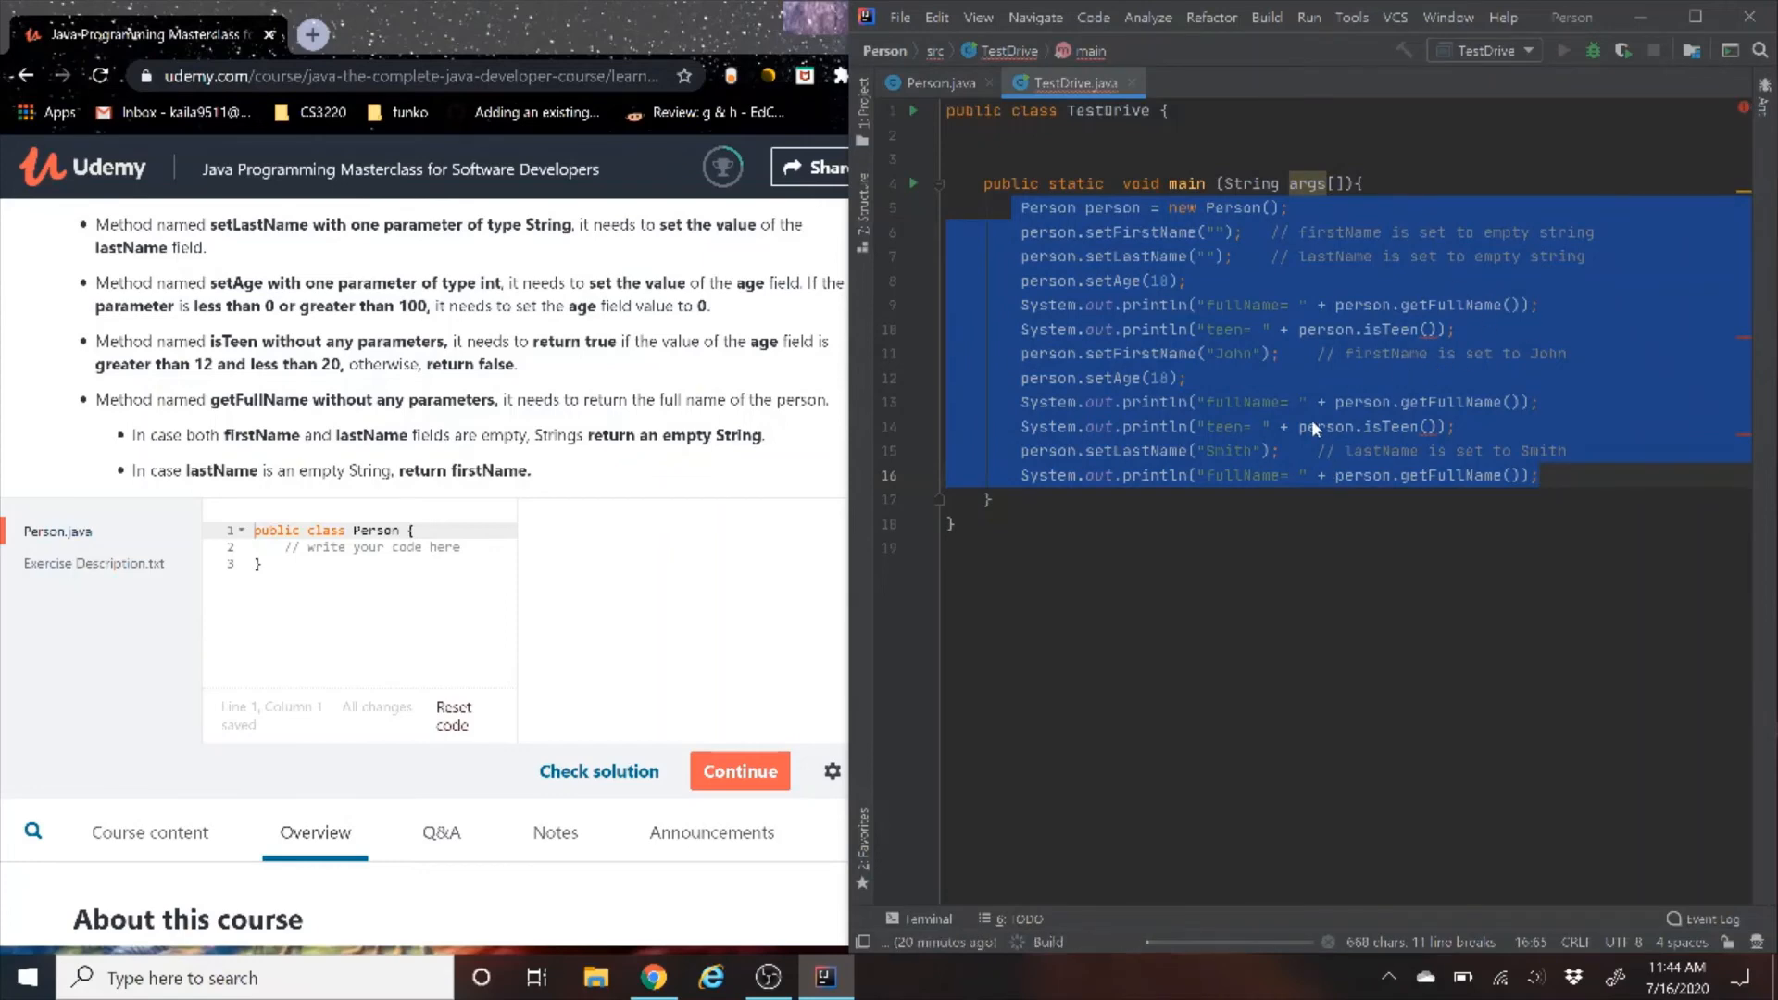
mouse_move(1461, 443)
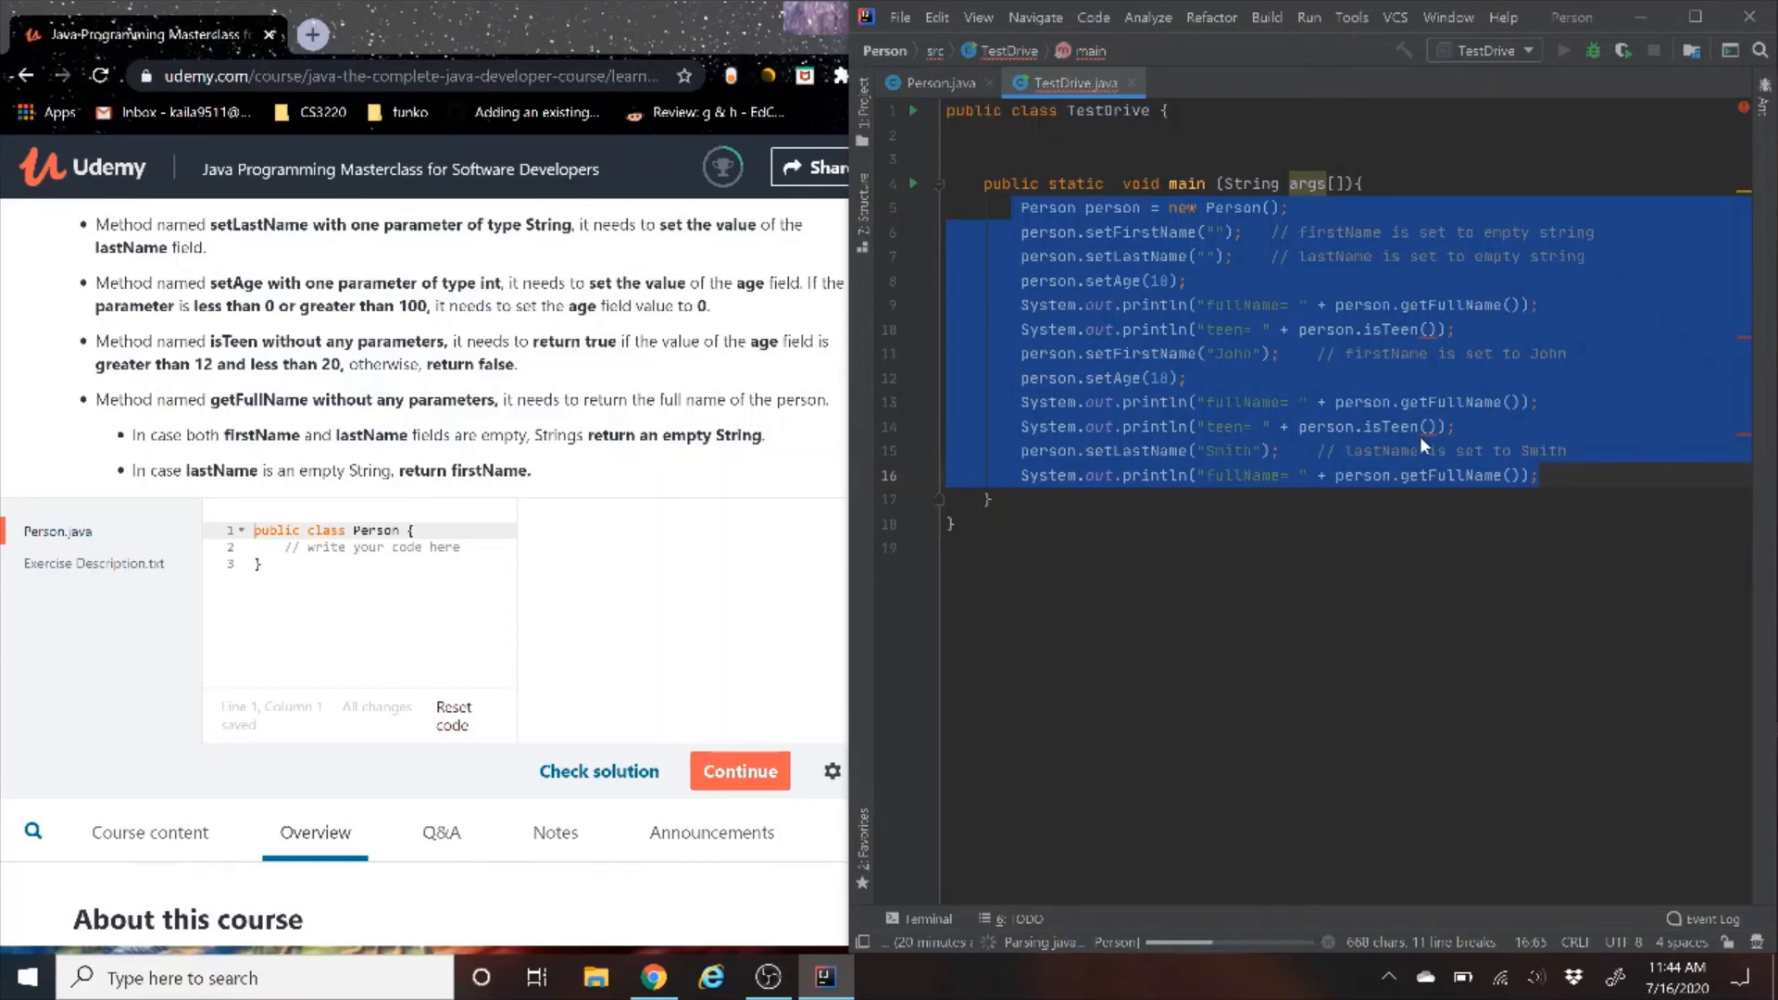
left_click(1563, 50)
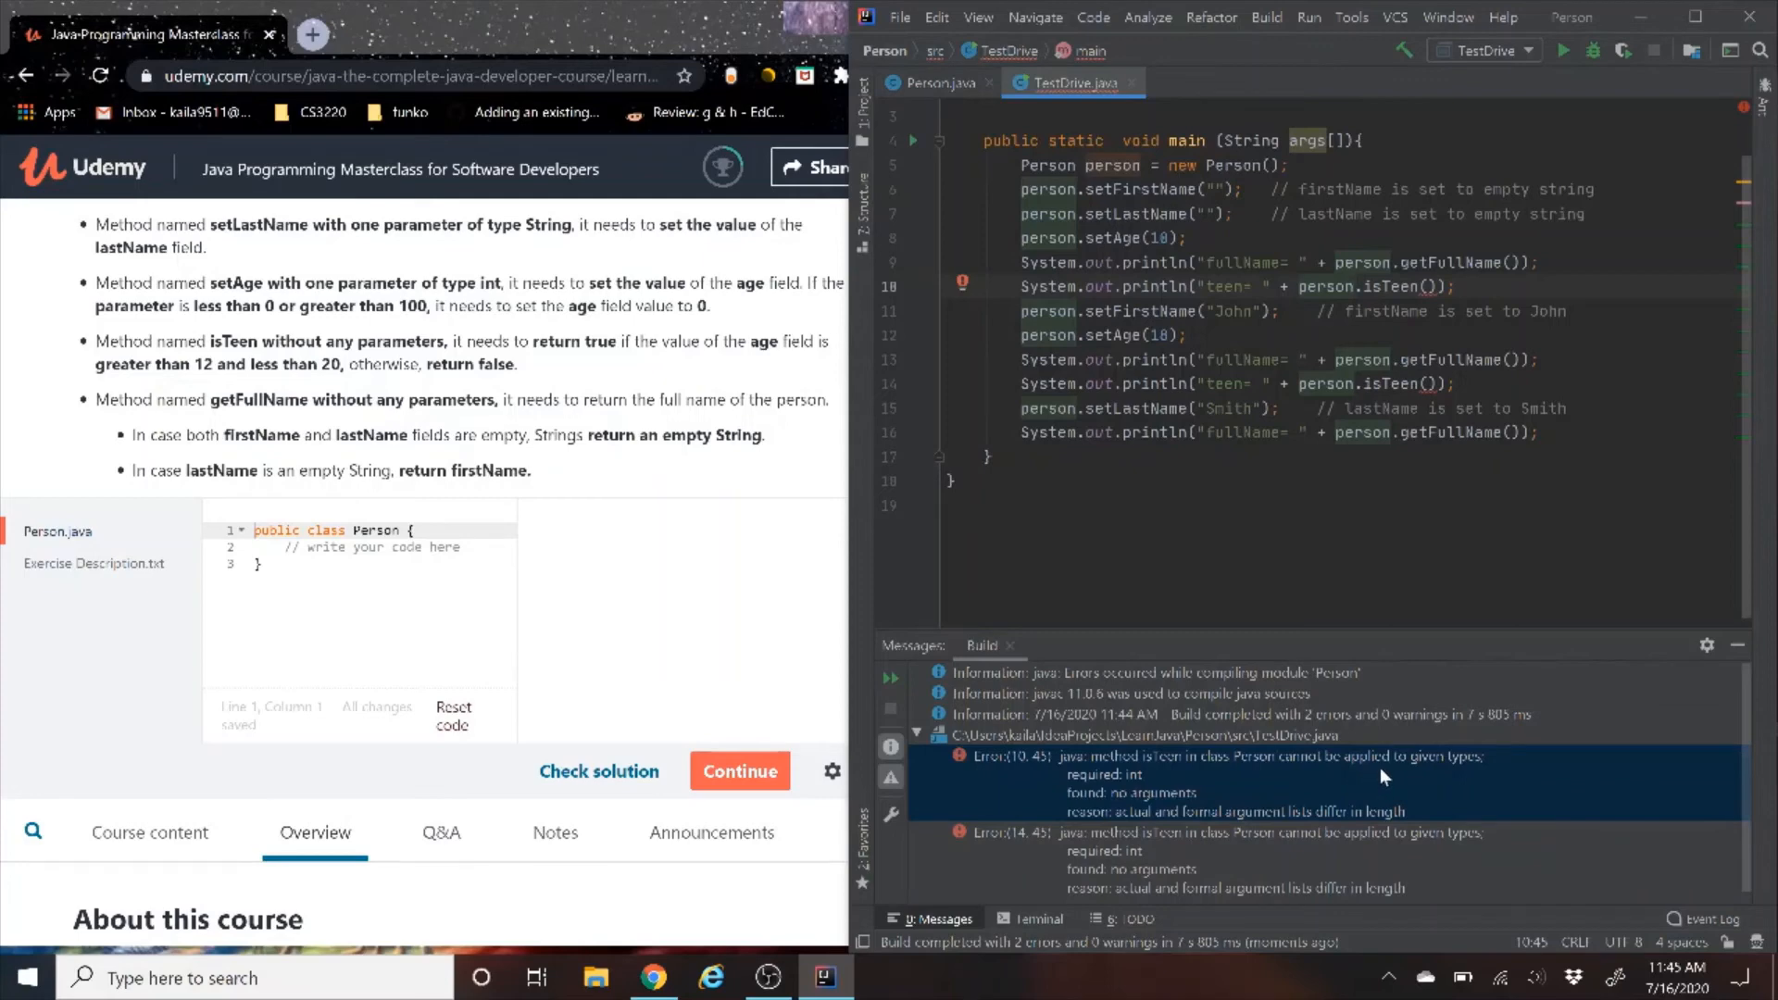
mouse_move(1159, 796)
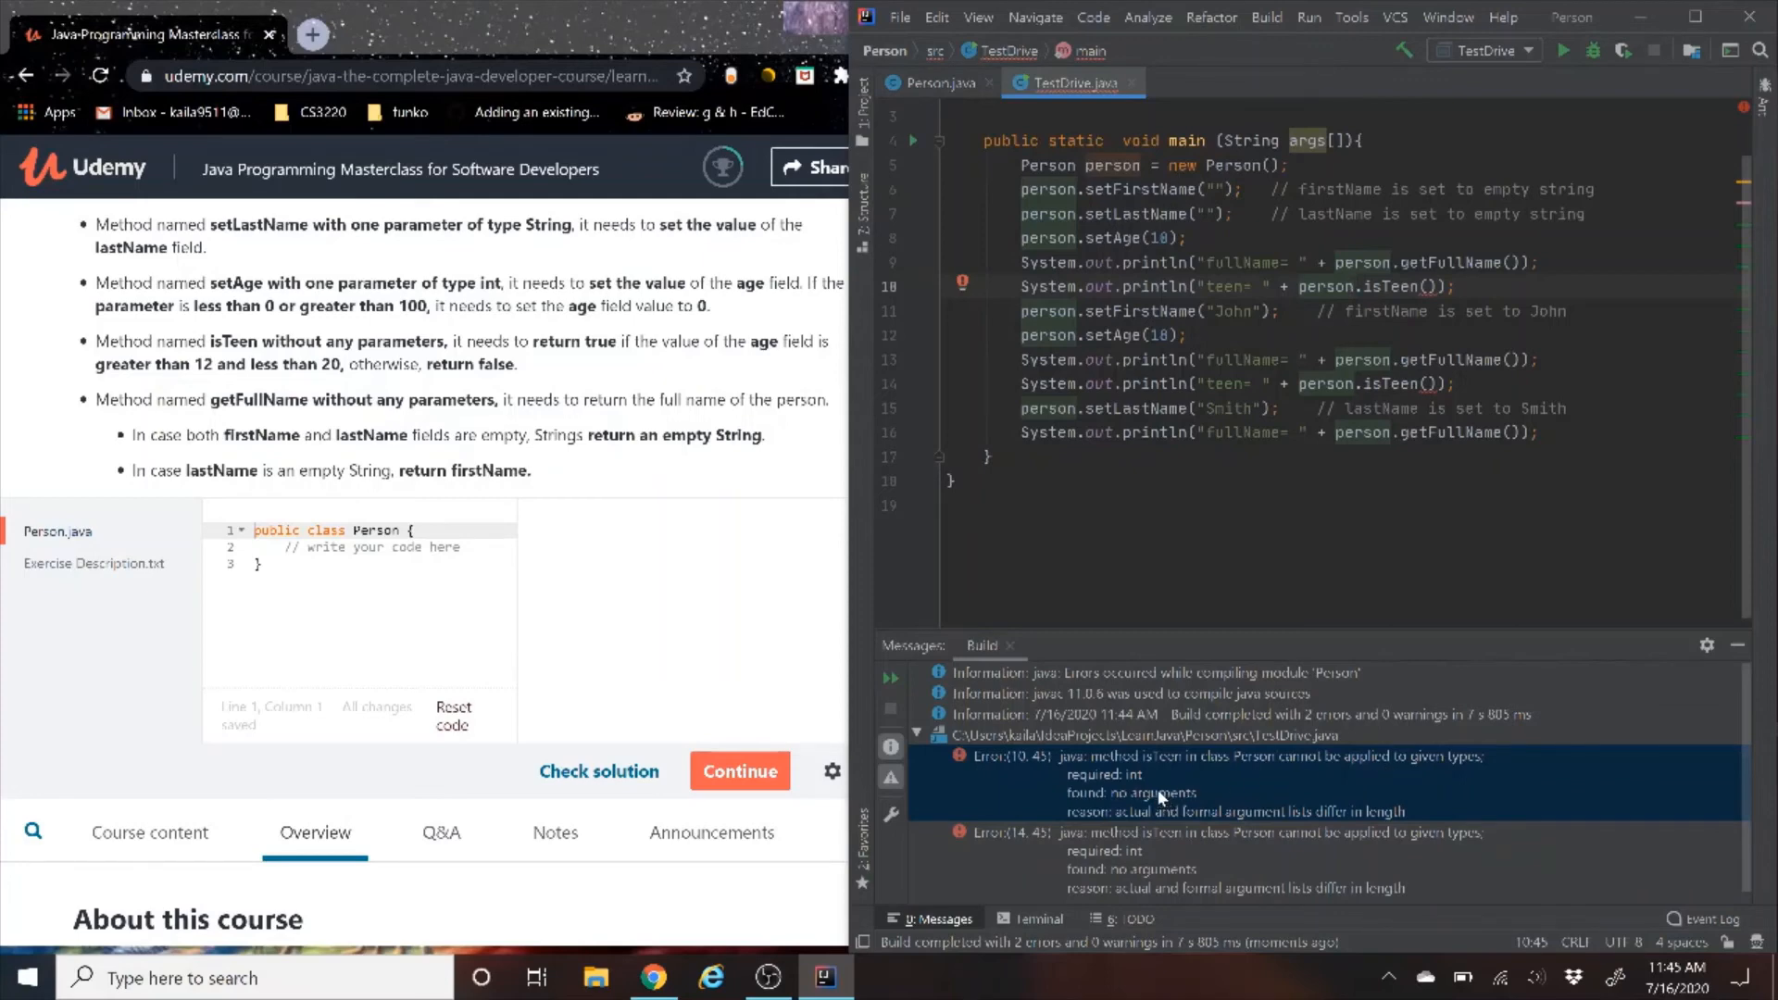
mouse_move(1159, 797)
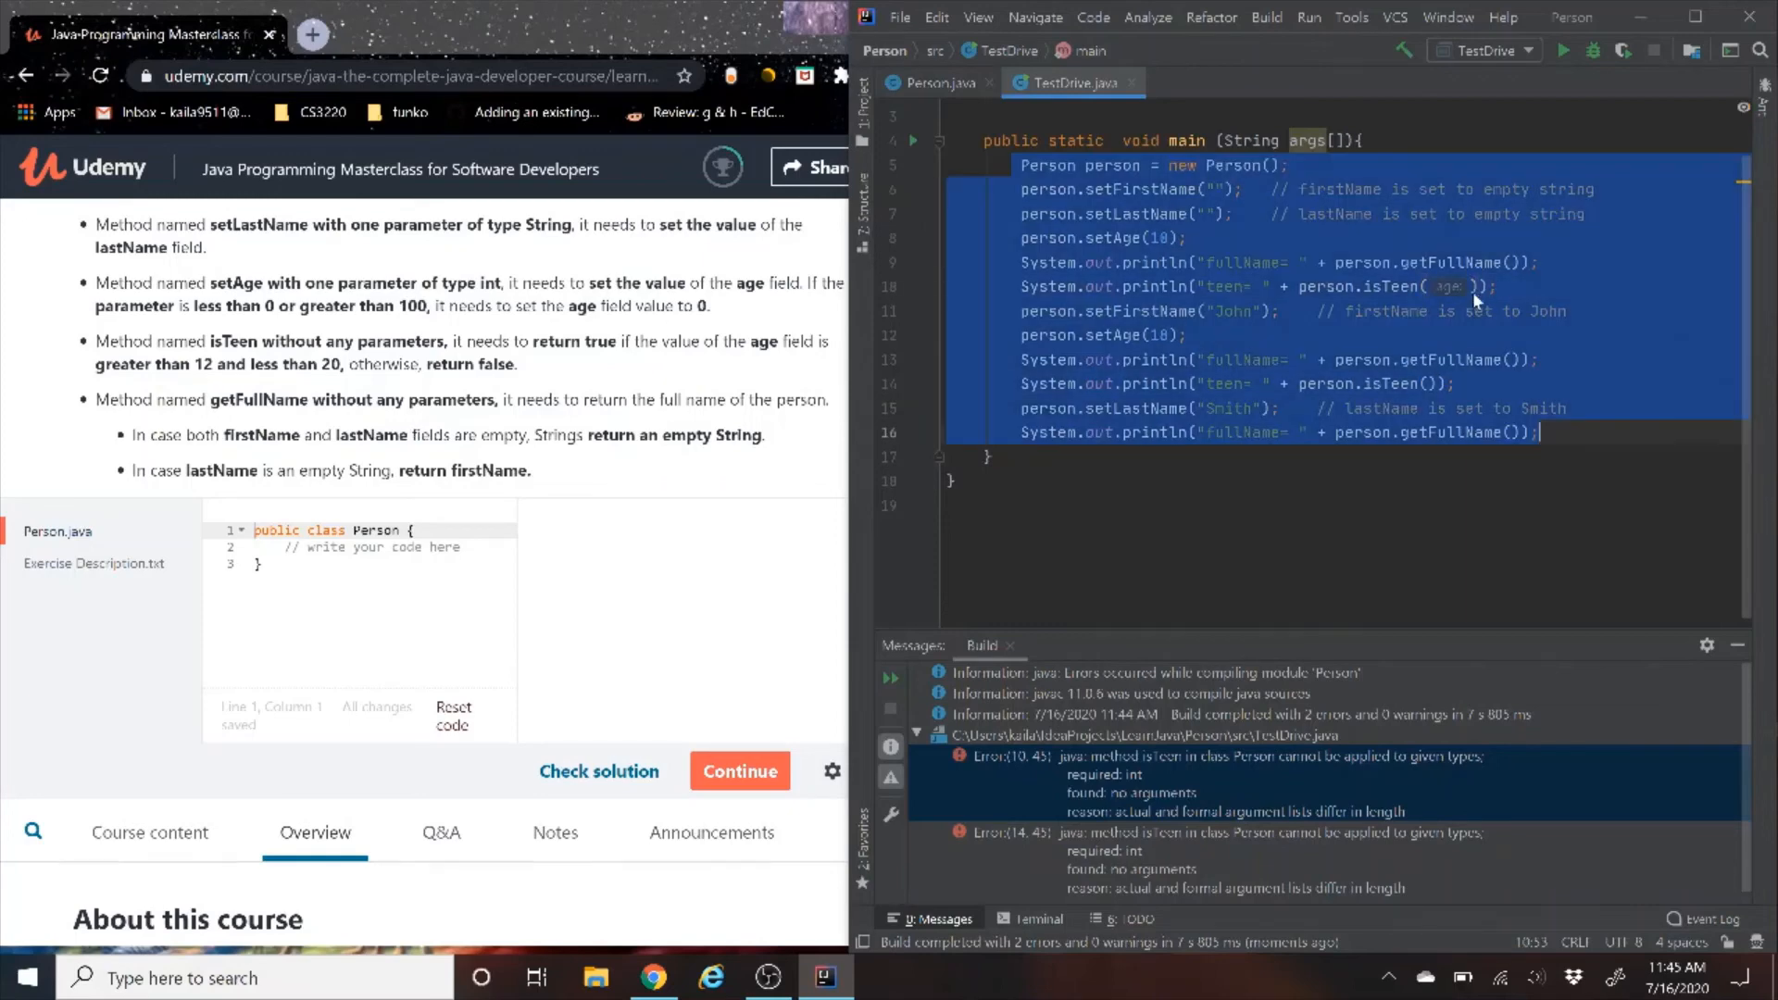
Make isTeen parameterless, comparing getAge() against 12 and 20 instead of age
left_click(934, 81)
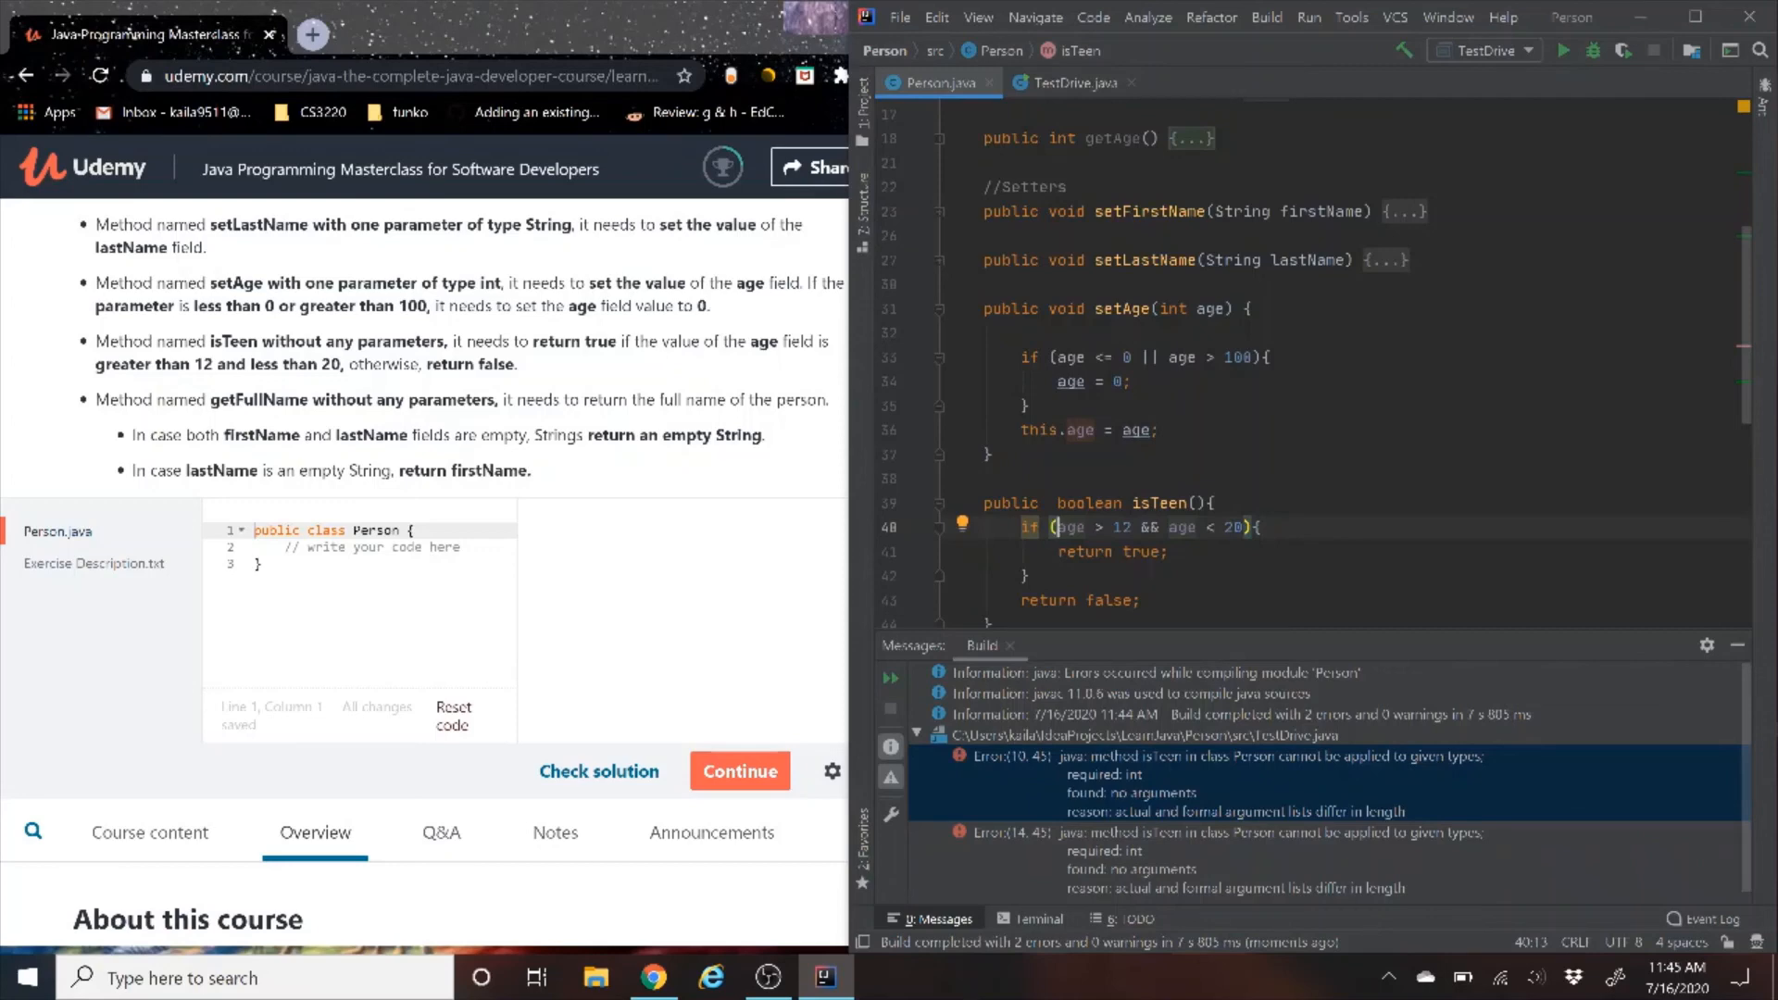
double_click(1069, 527)
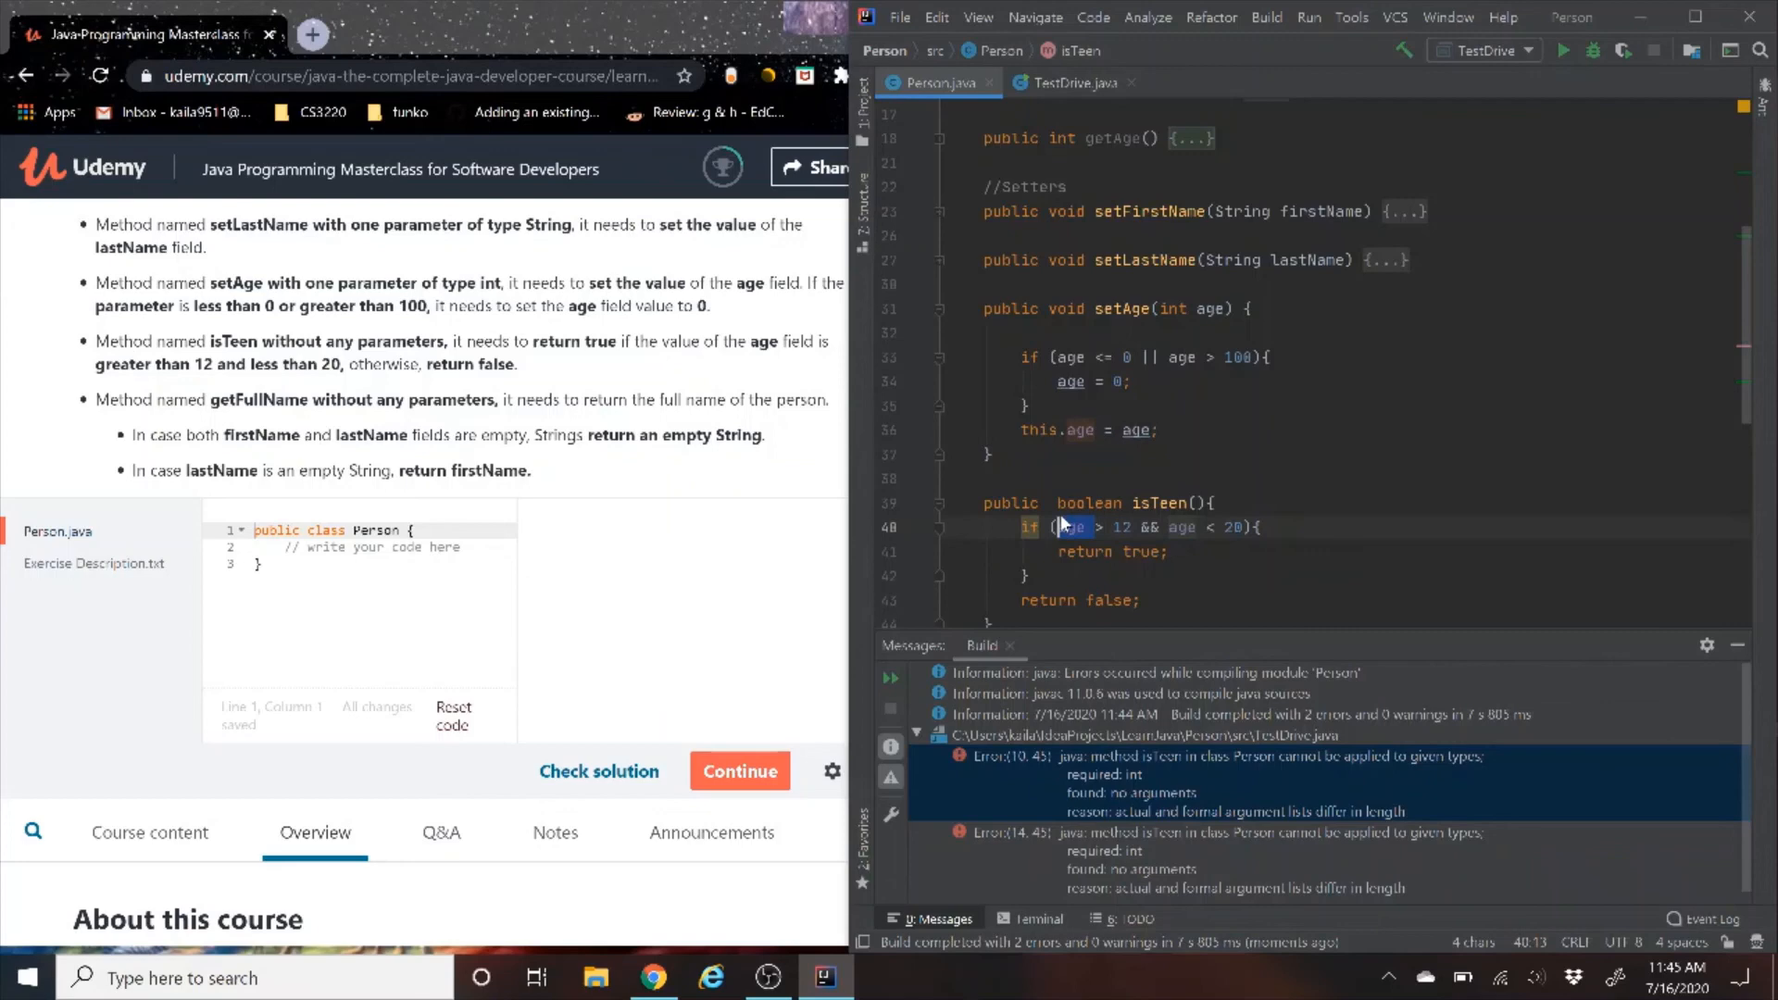
type("getAge(")
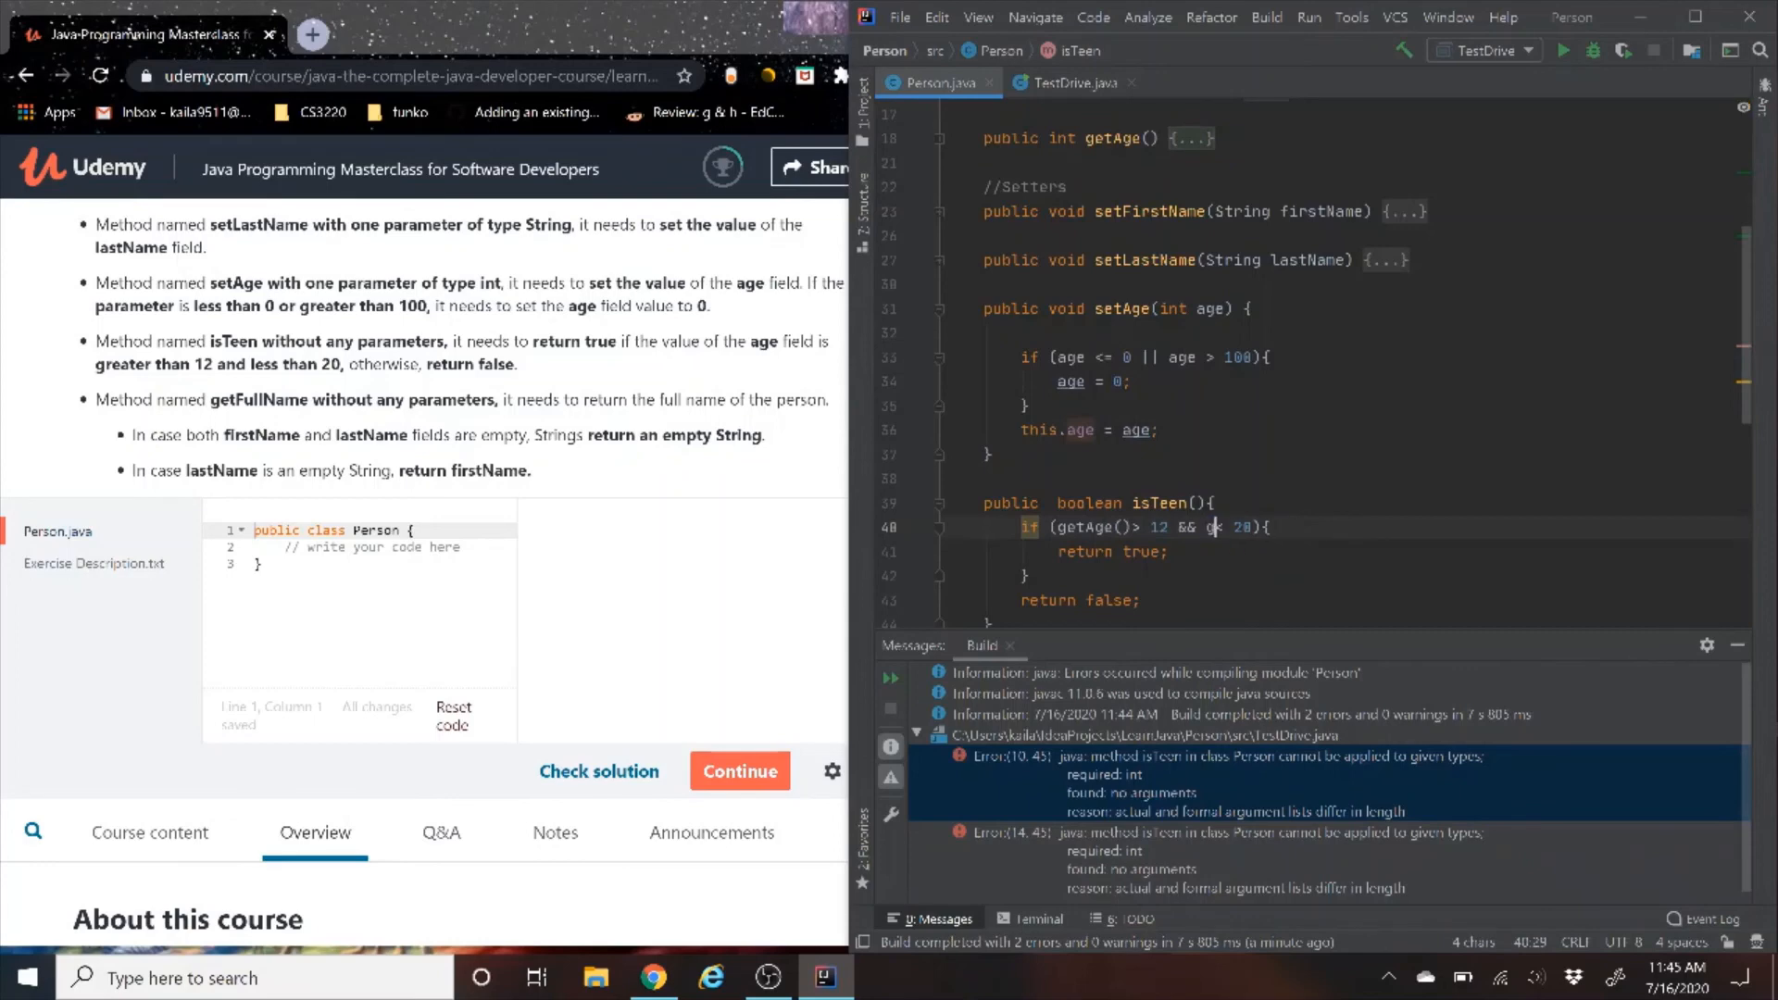
type("get")
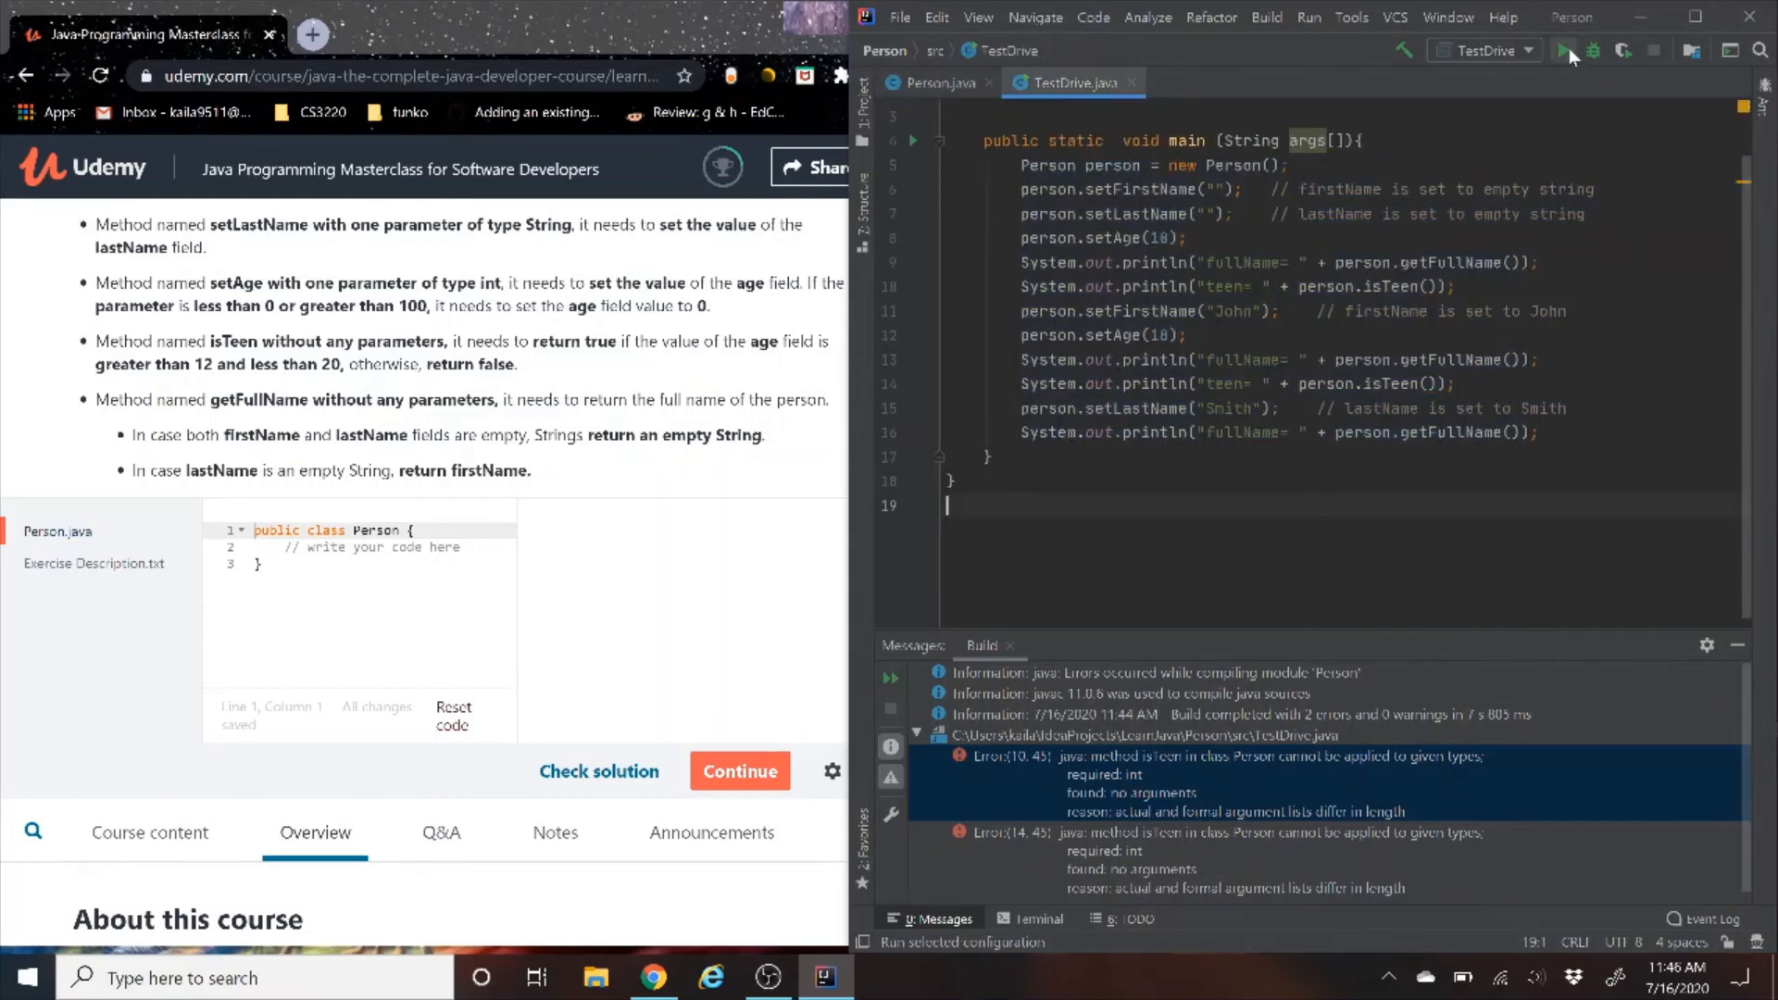
Run TestDrive after terminating the stuck compile, verify the printed names and teen results, and return to Person.java
left_click(1565, 50)
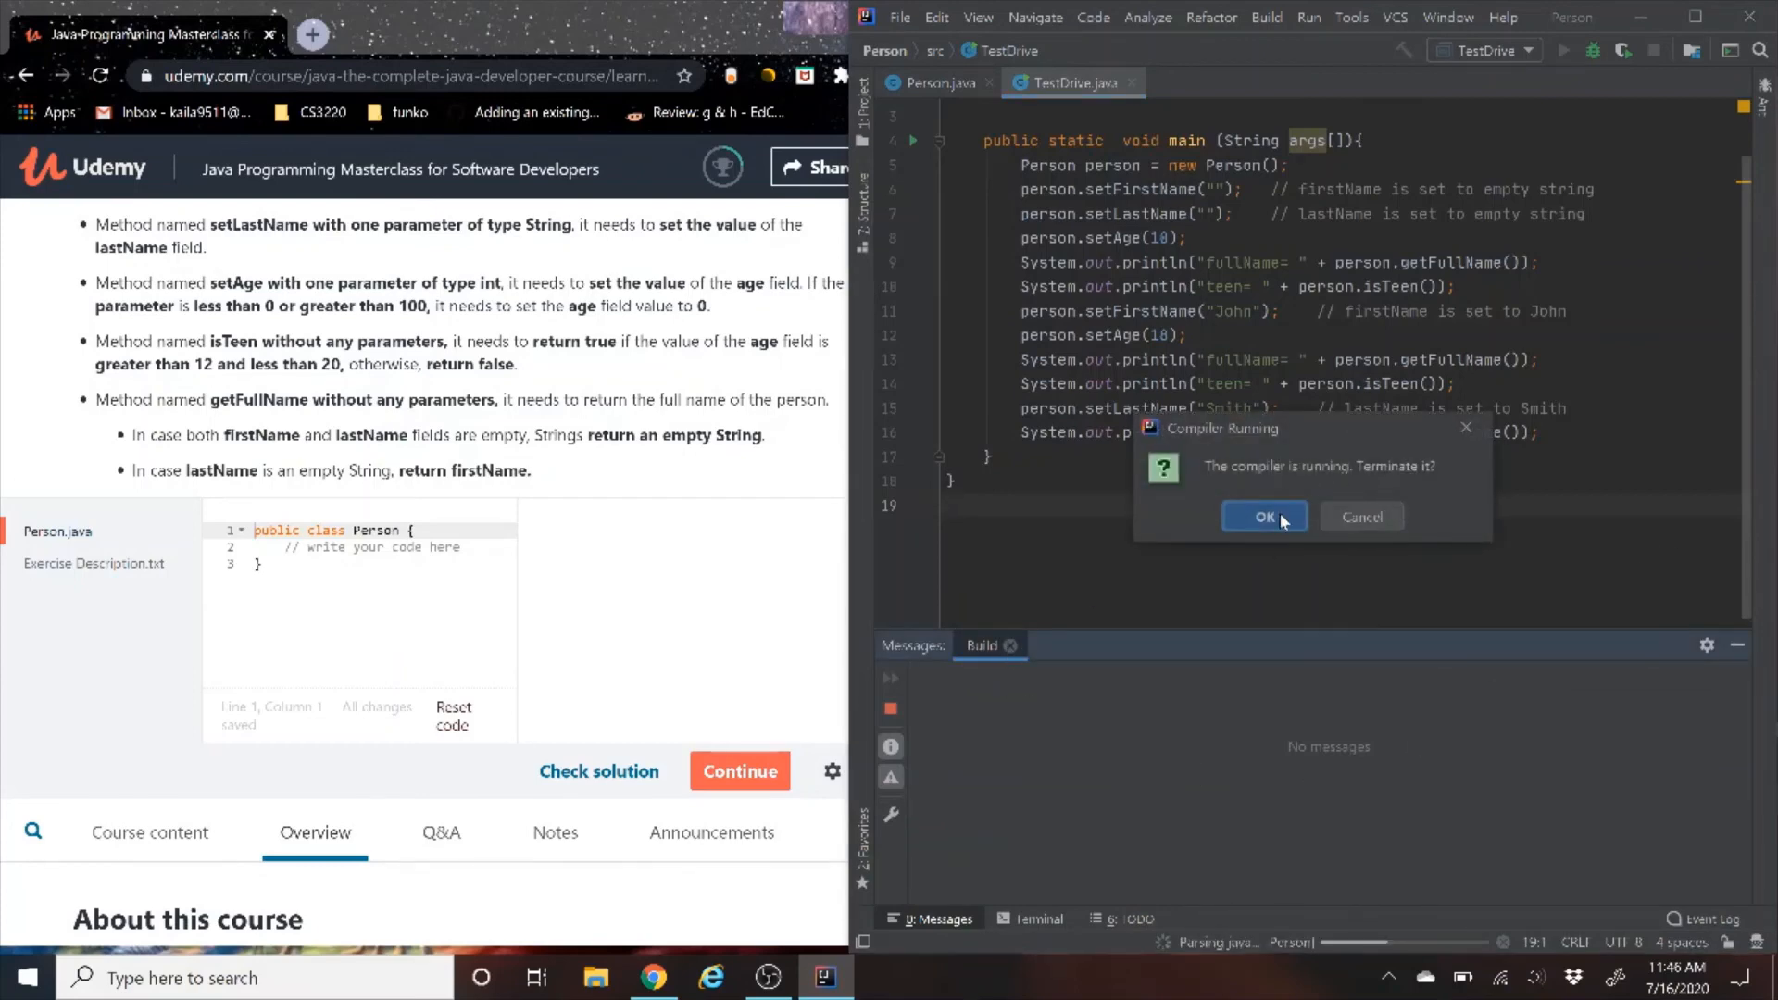
left_click(1263, 517)
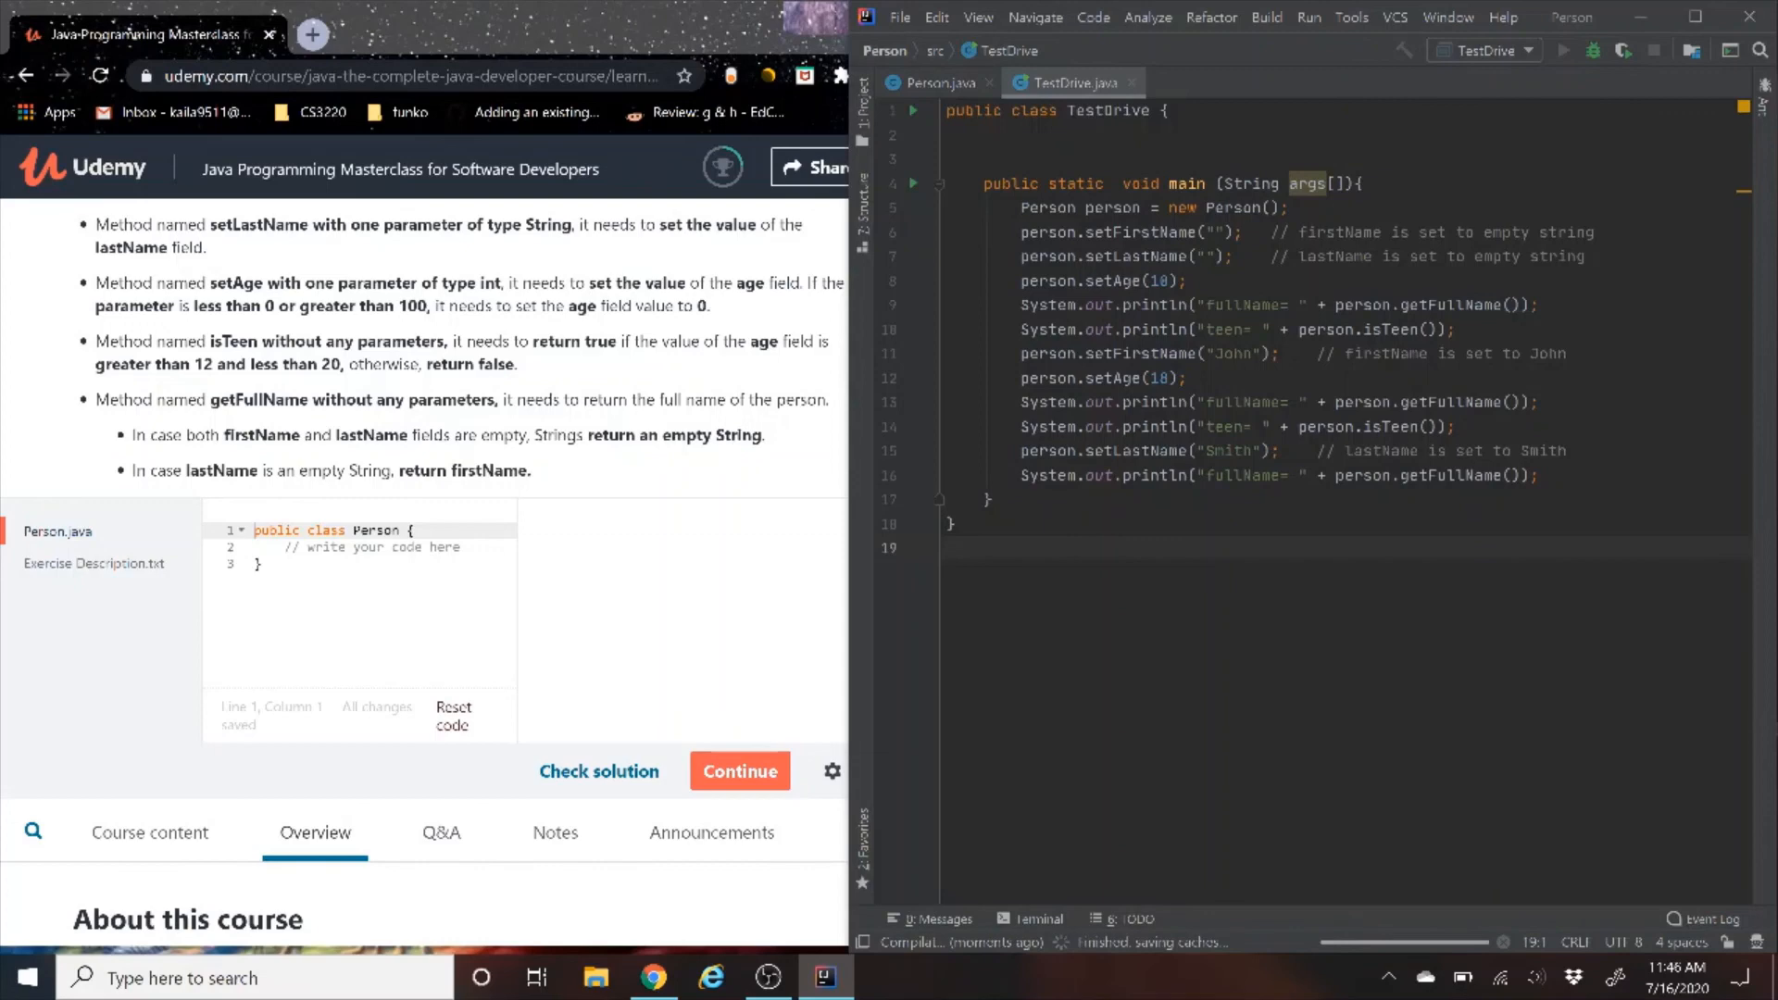
left_click(1564, 50)
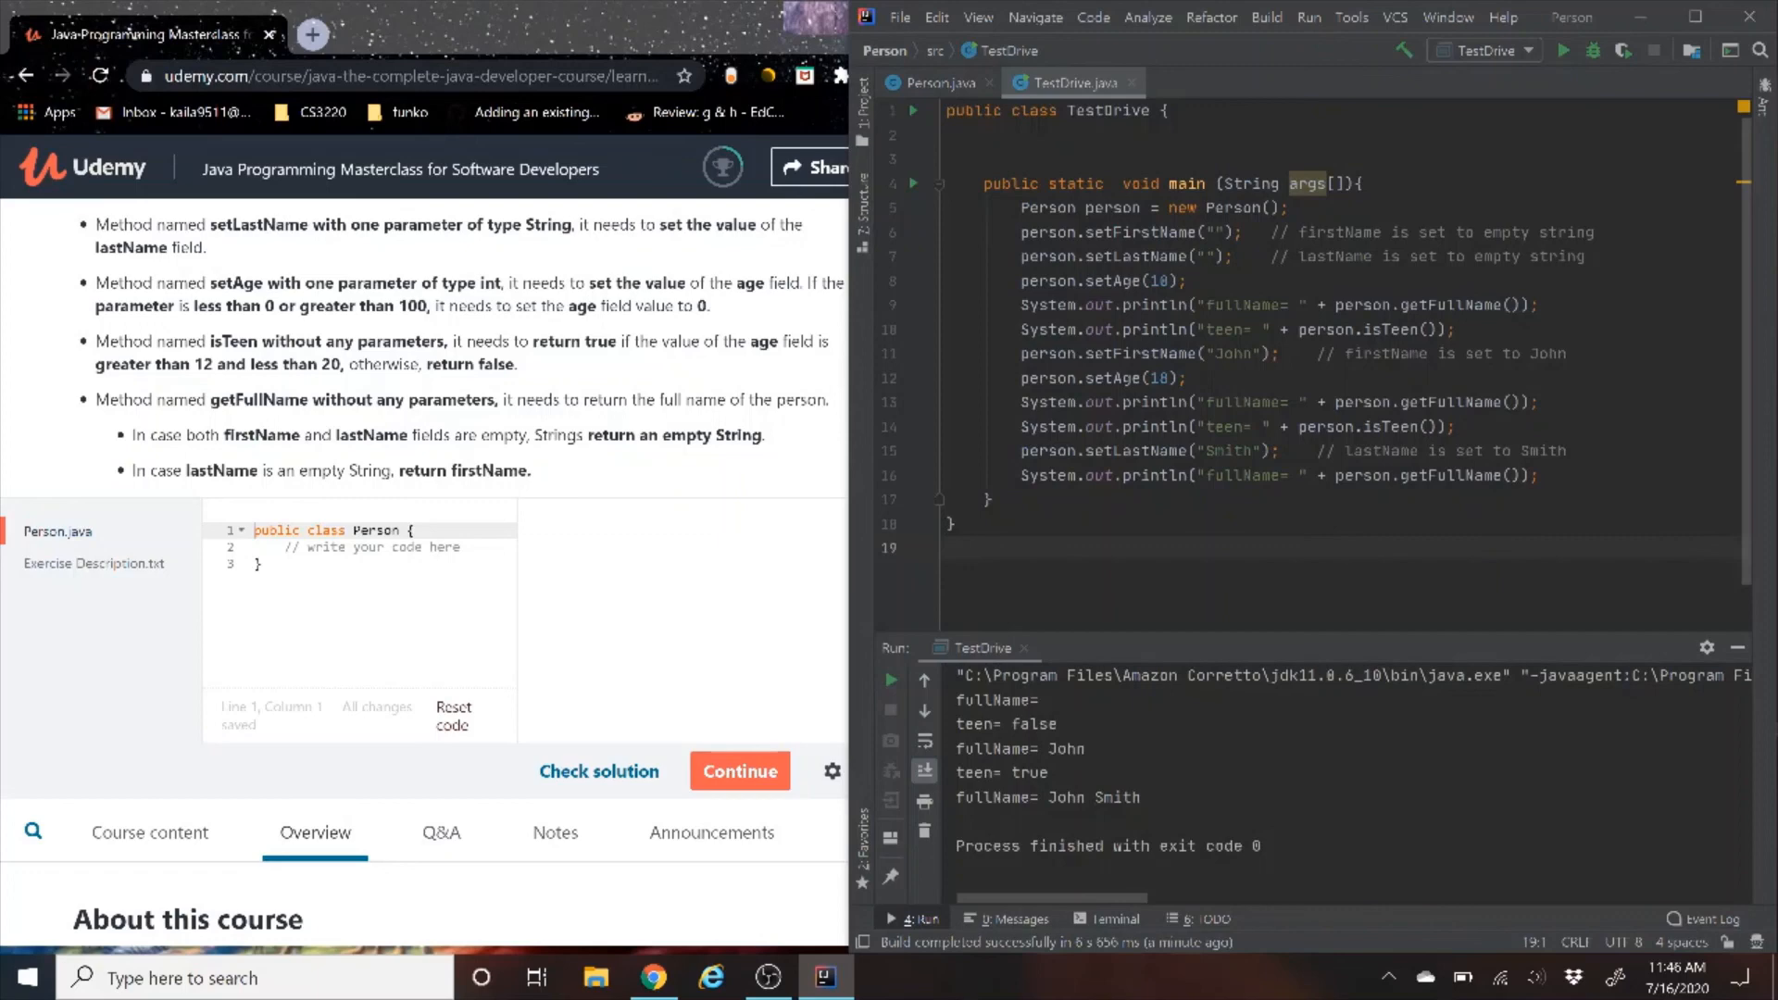
left_click(935, 82)
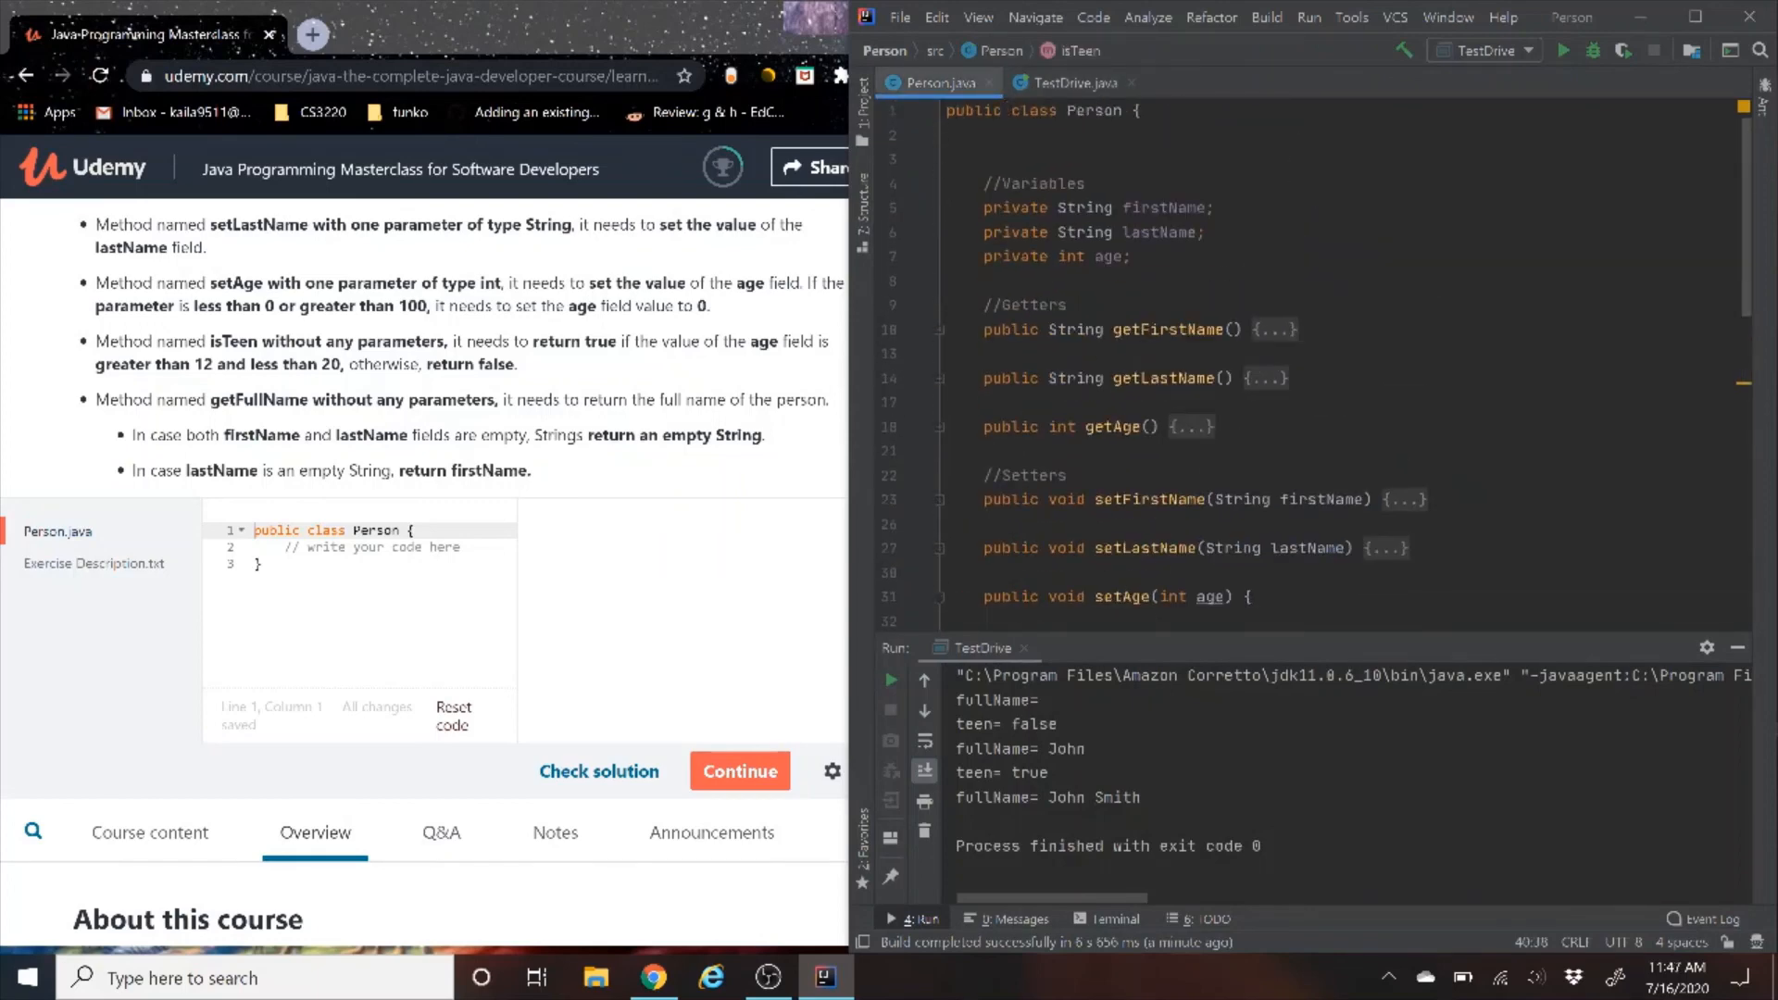
Copy the whole Person class into the Udemy editor and check the solution, which passes
scroll("down", 3)
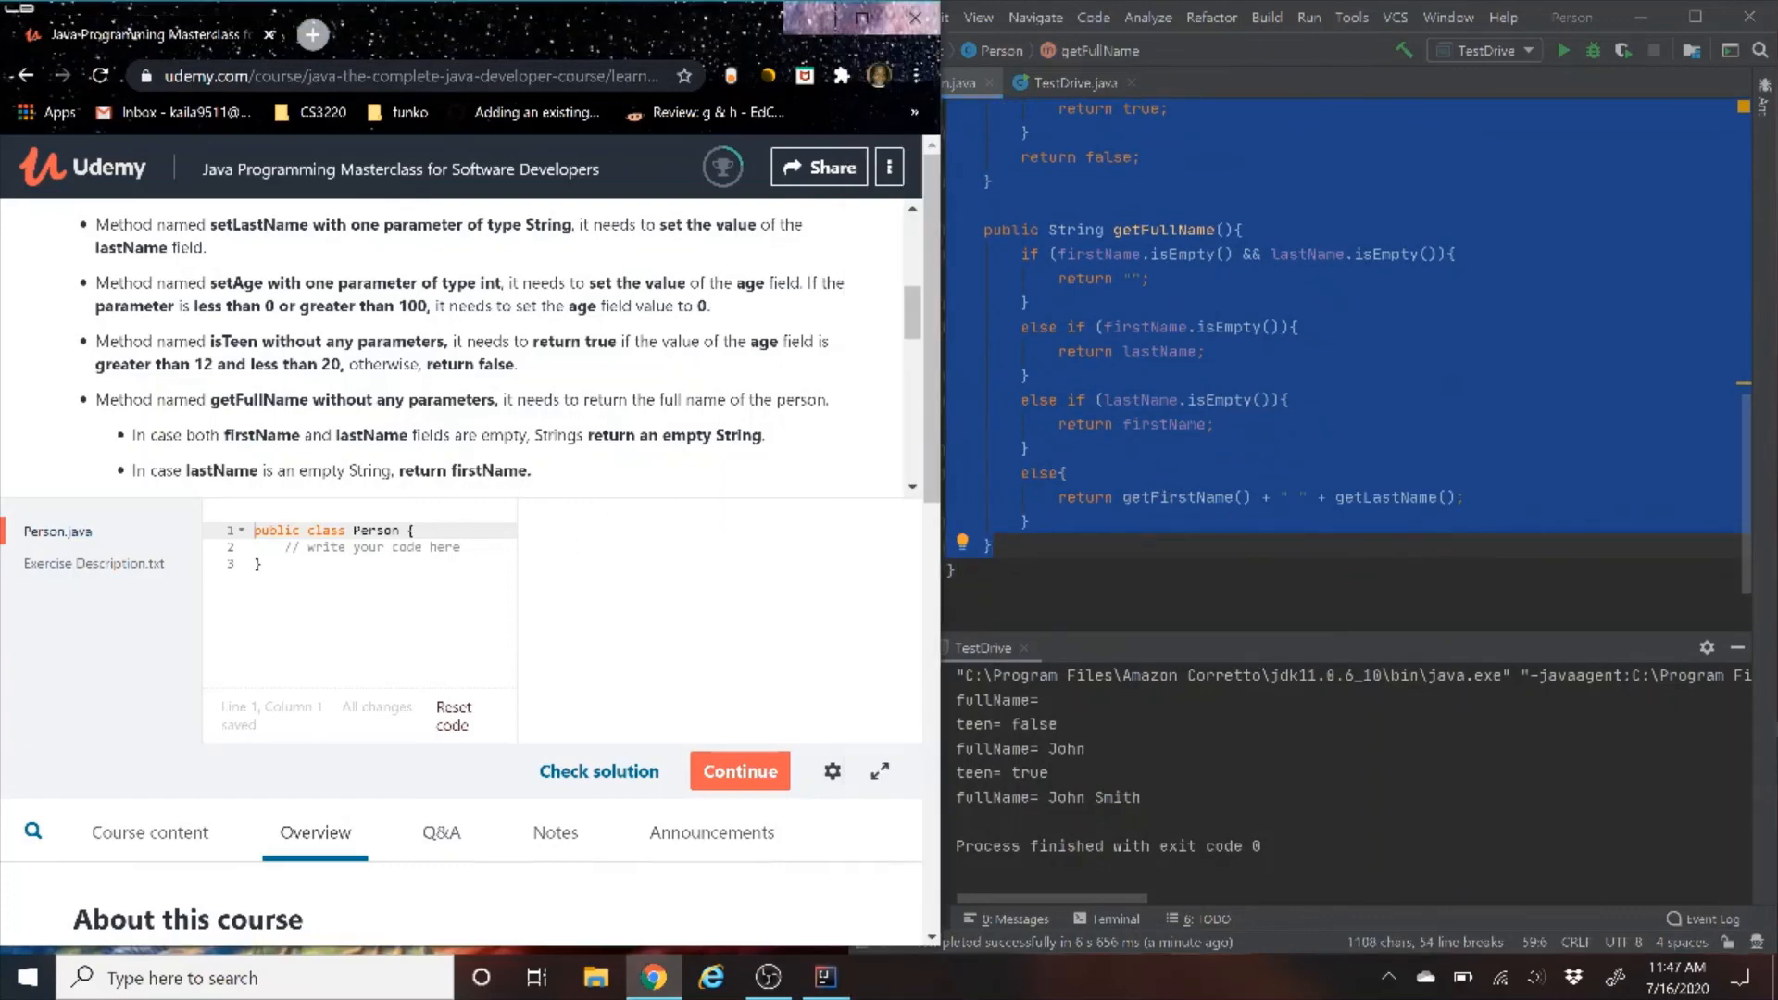
key("enter")
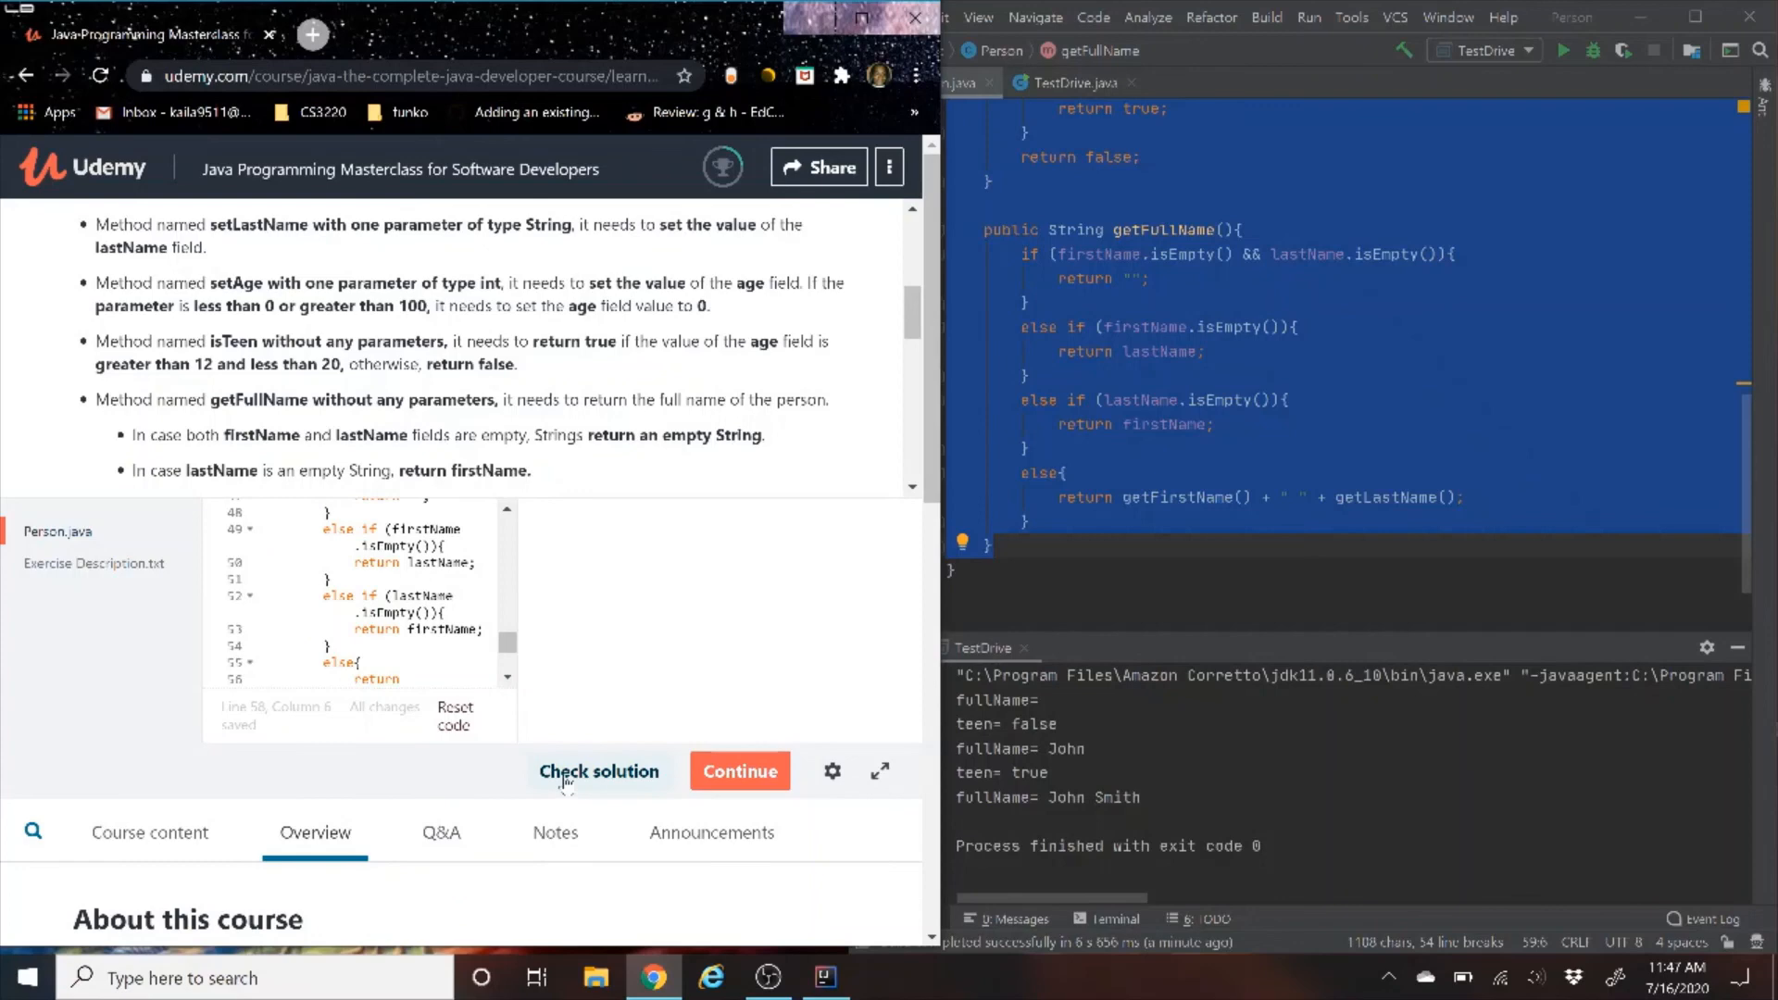
left_click(598, 770)
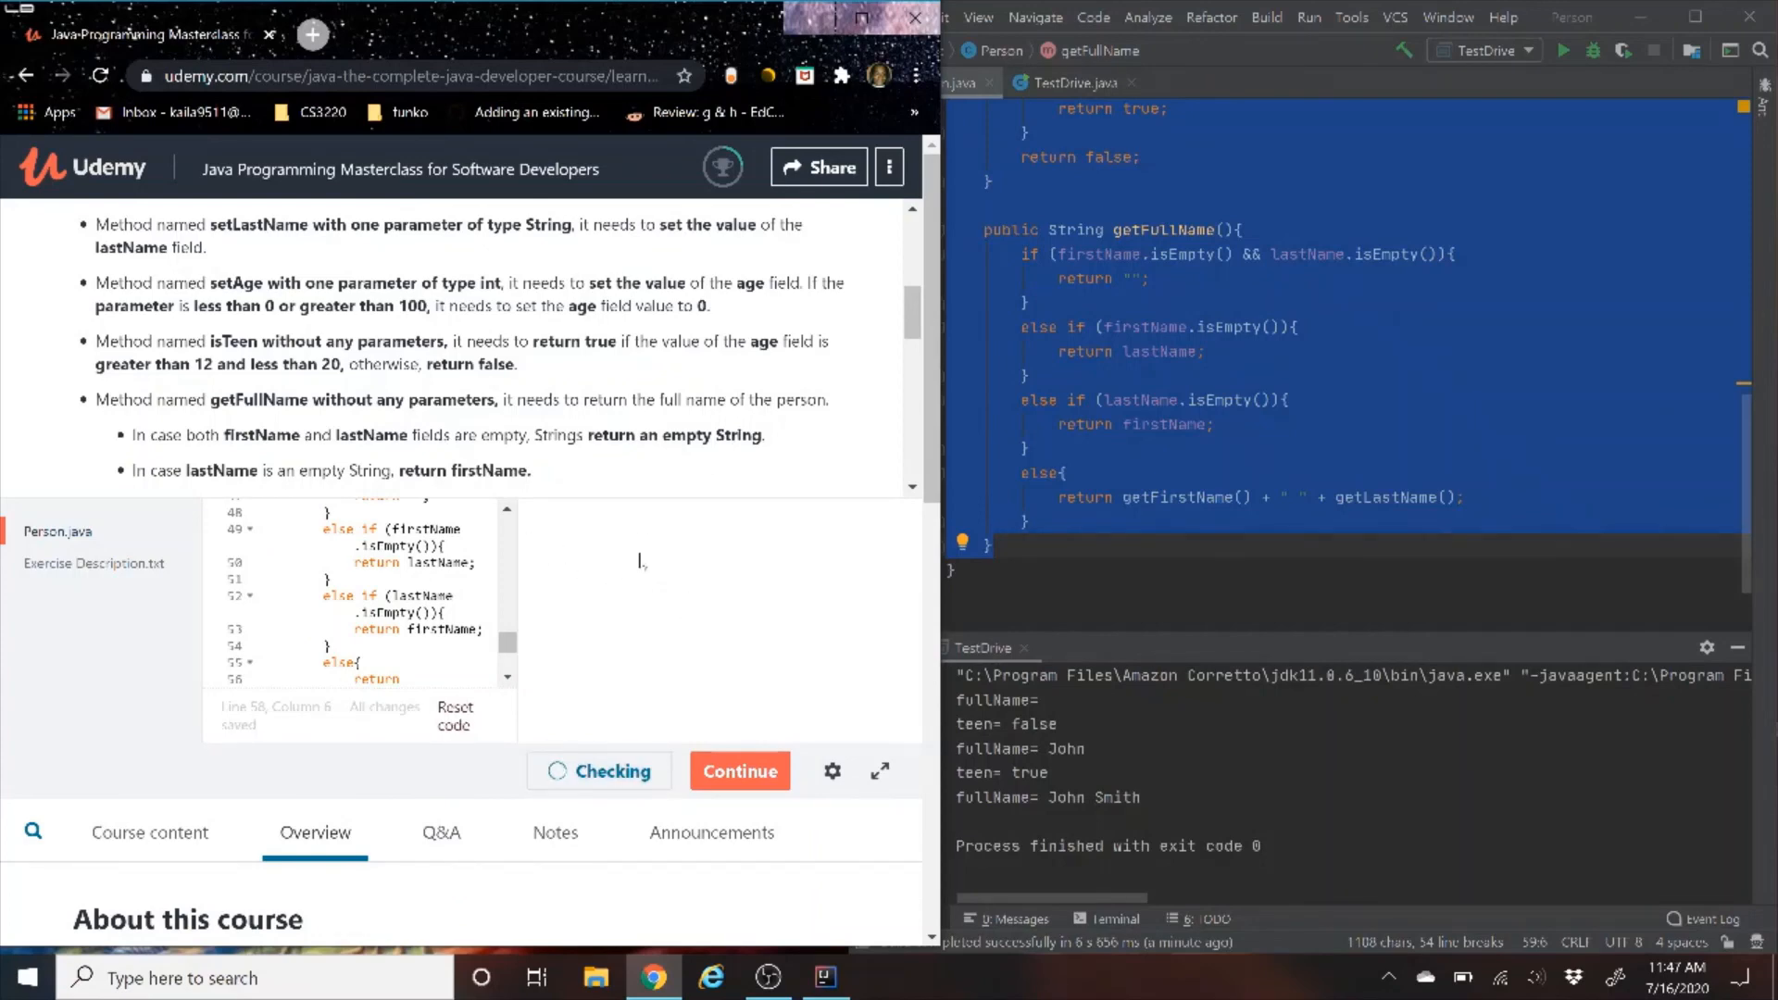
left_click(598, 771)
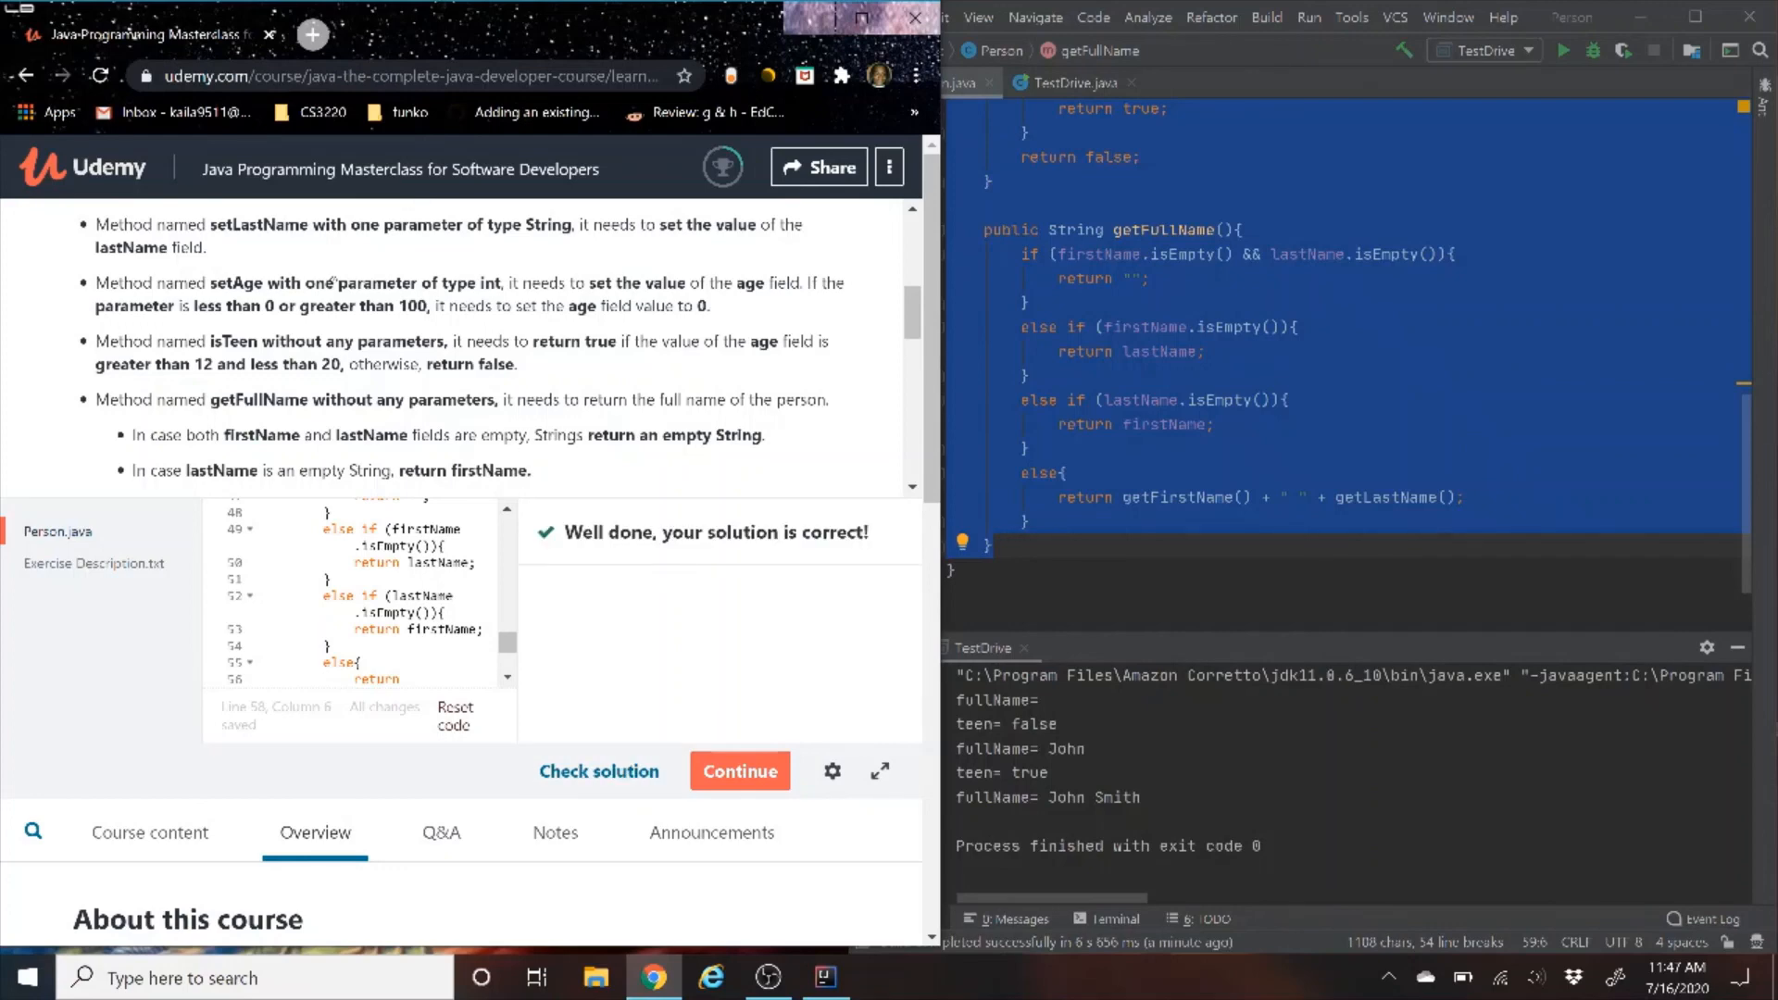
mouse_move(331, 273)
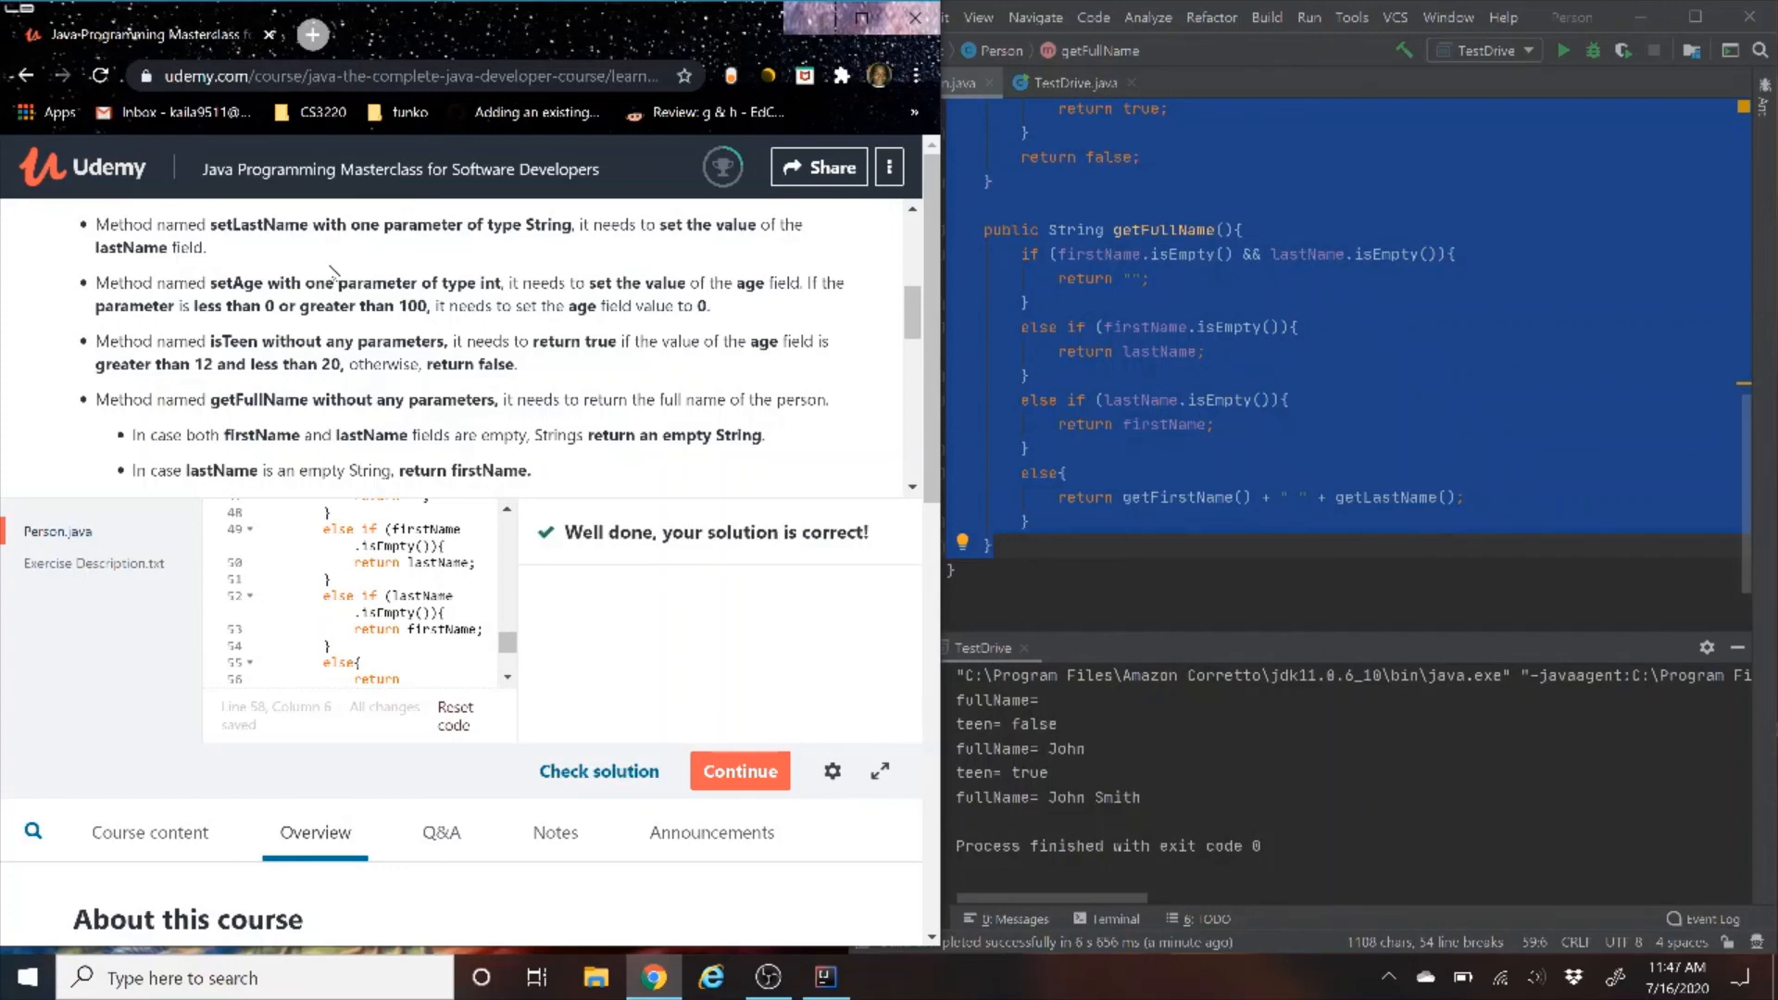